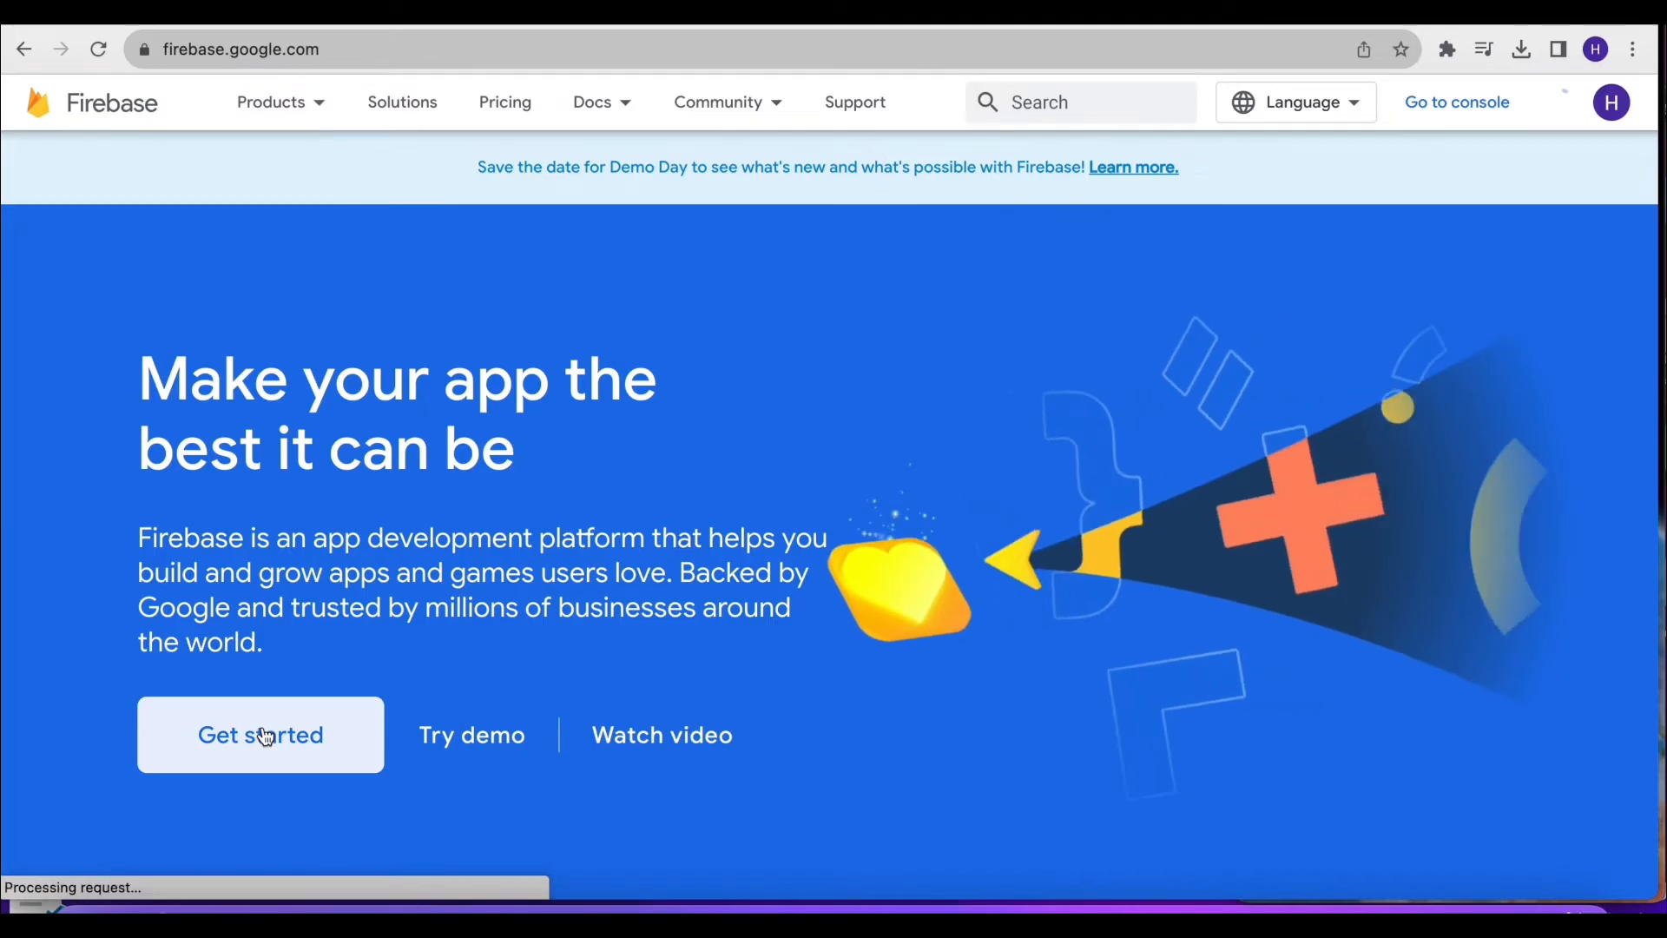
Create the Firebase project 'Fluxstore Demo' with Analytics on the Default Account for Firebase
left_click(260, 734)
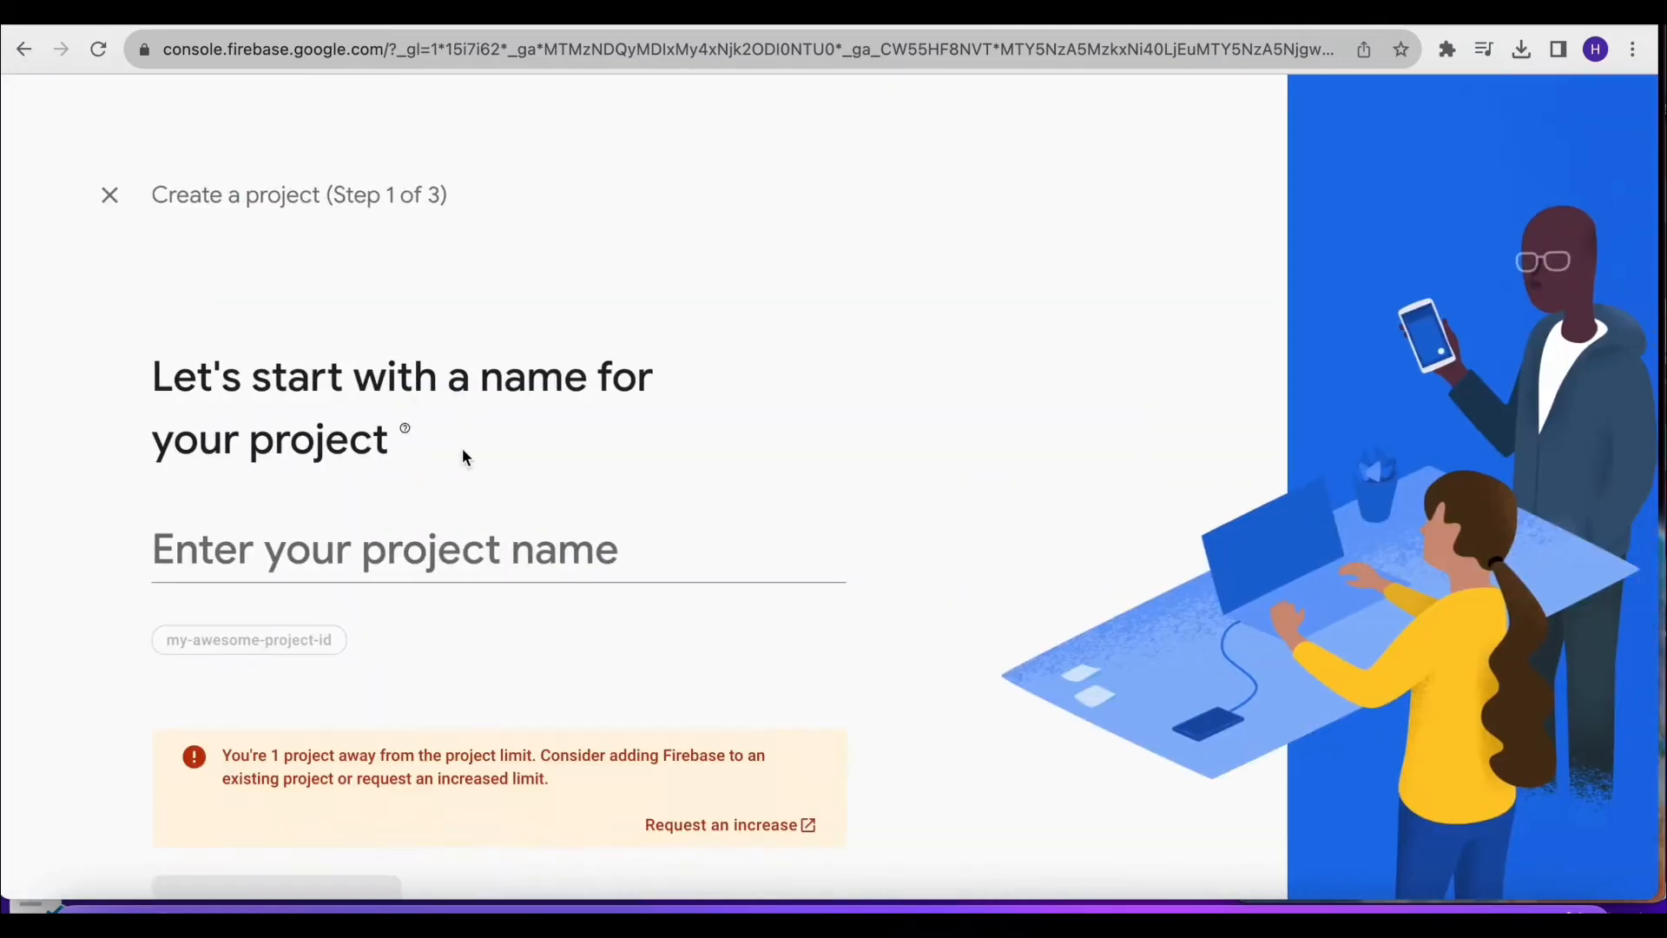
type("FI")
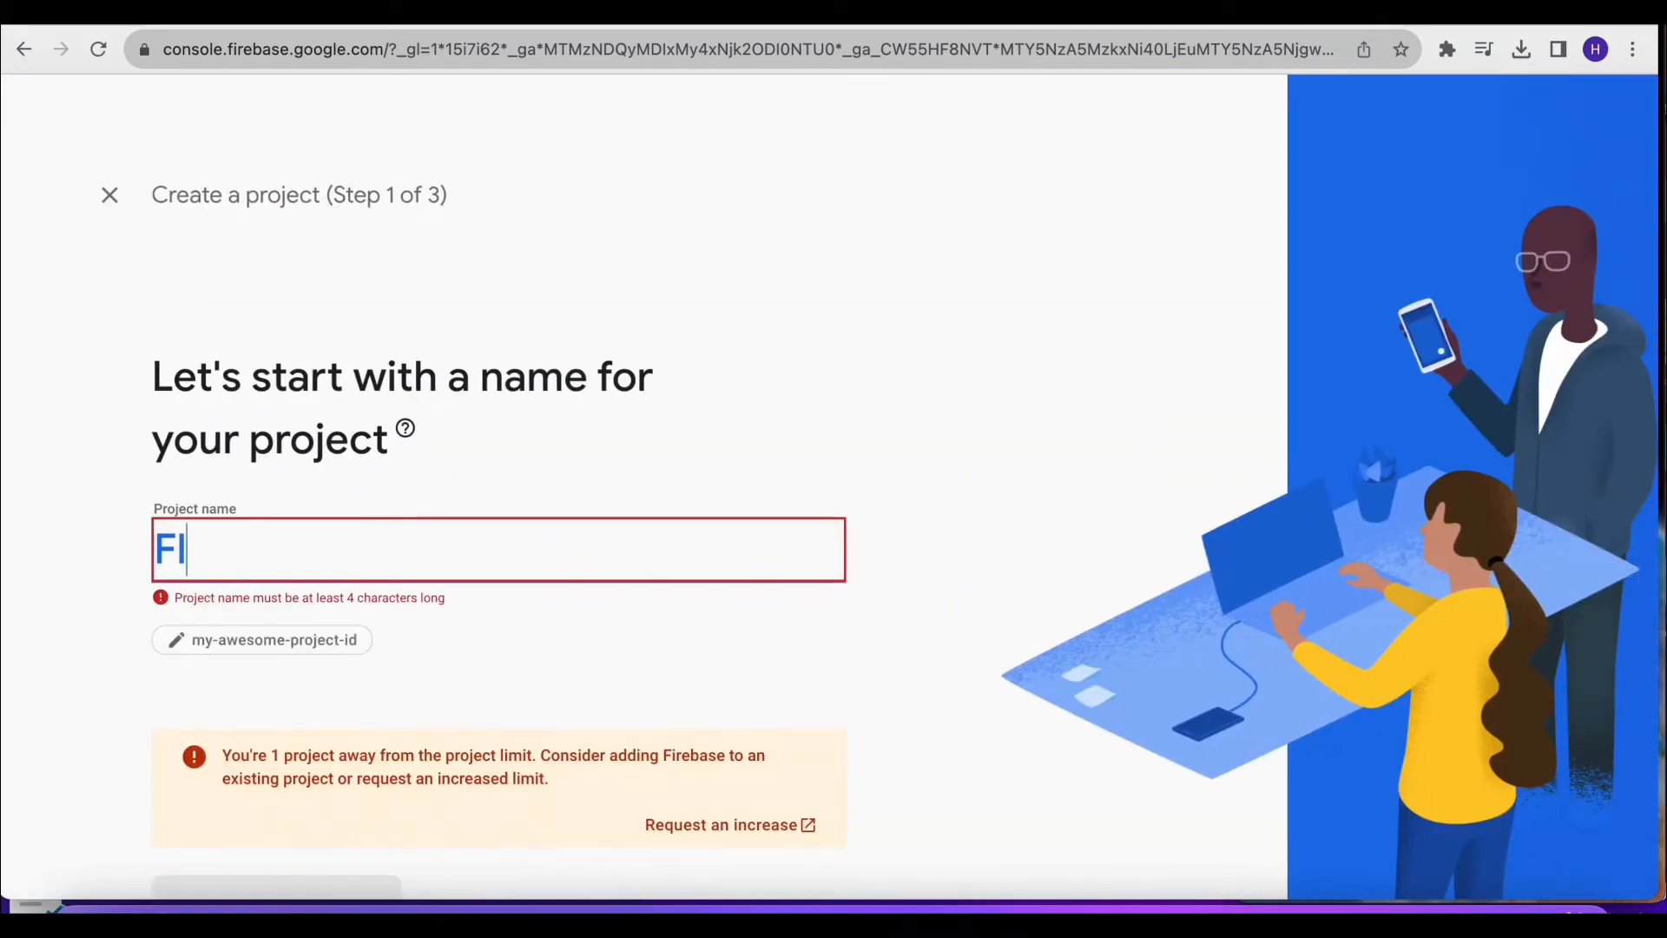
type("Fluxstore Demo")
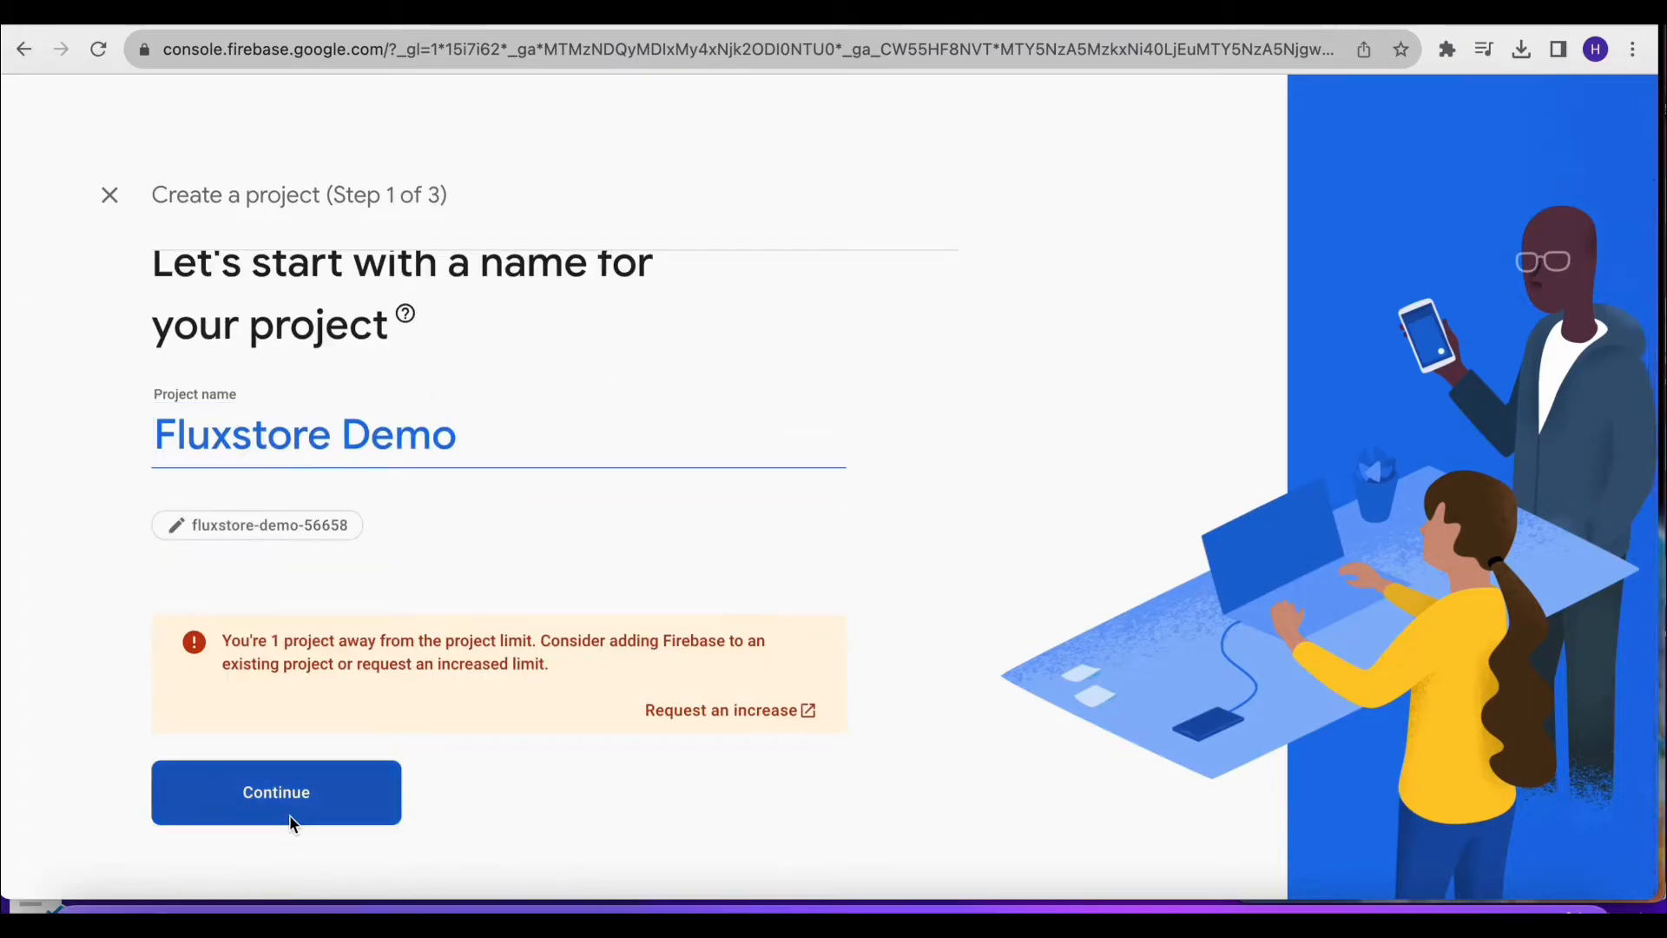
left_click(276, 792)
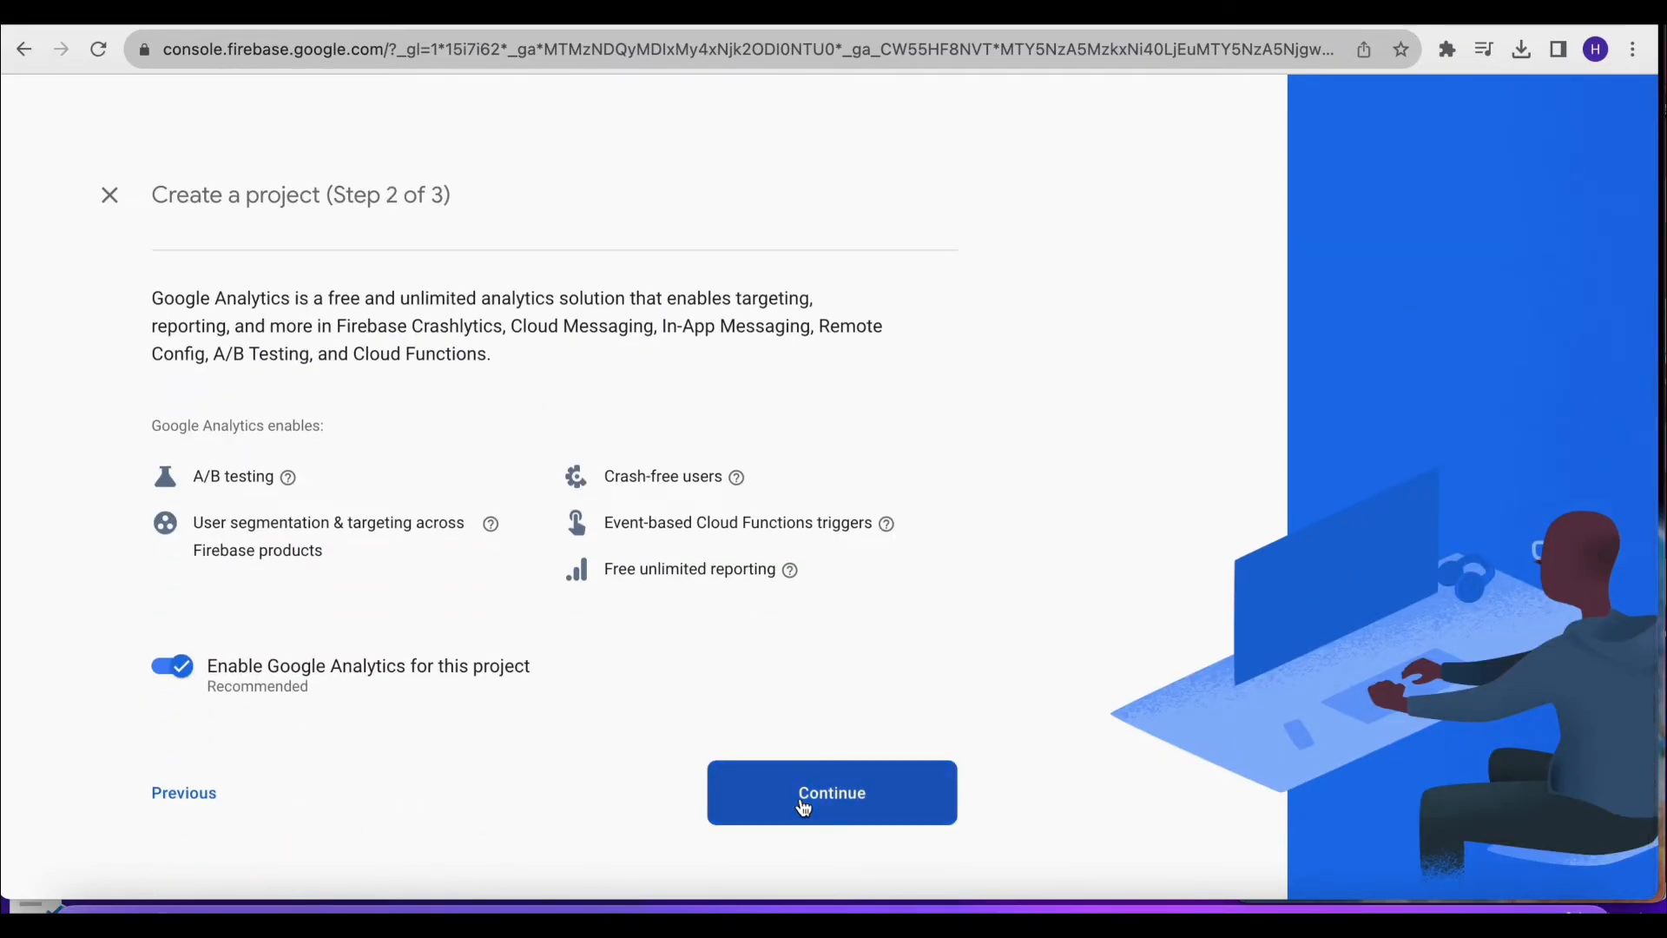
left_click(832, 792)
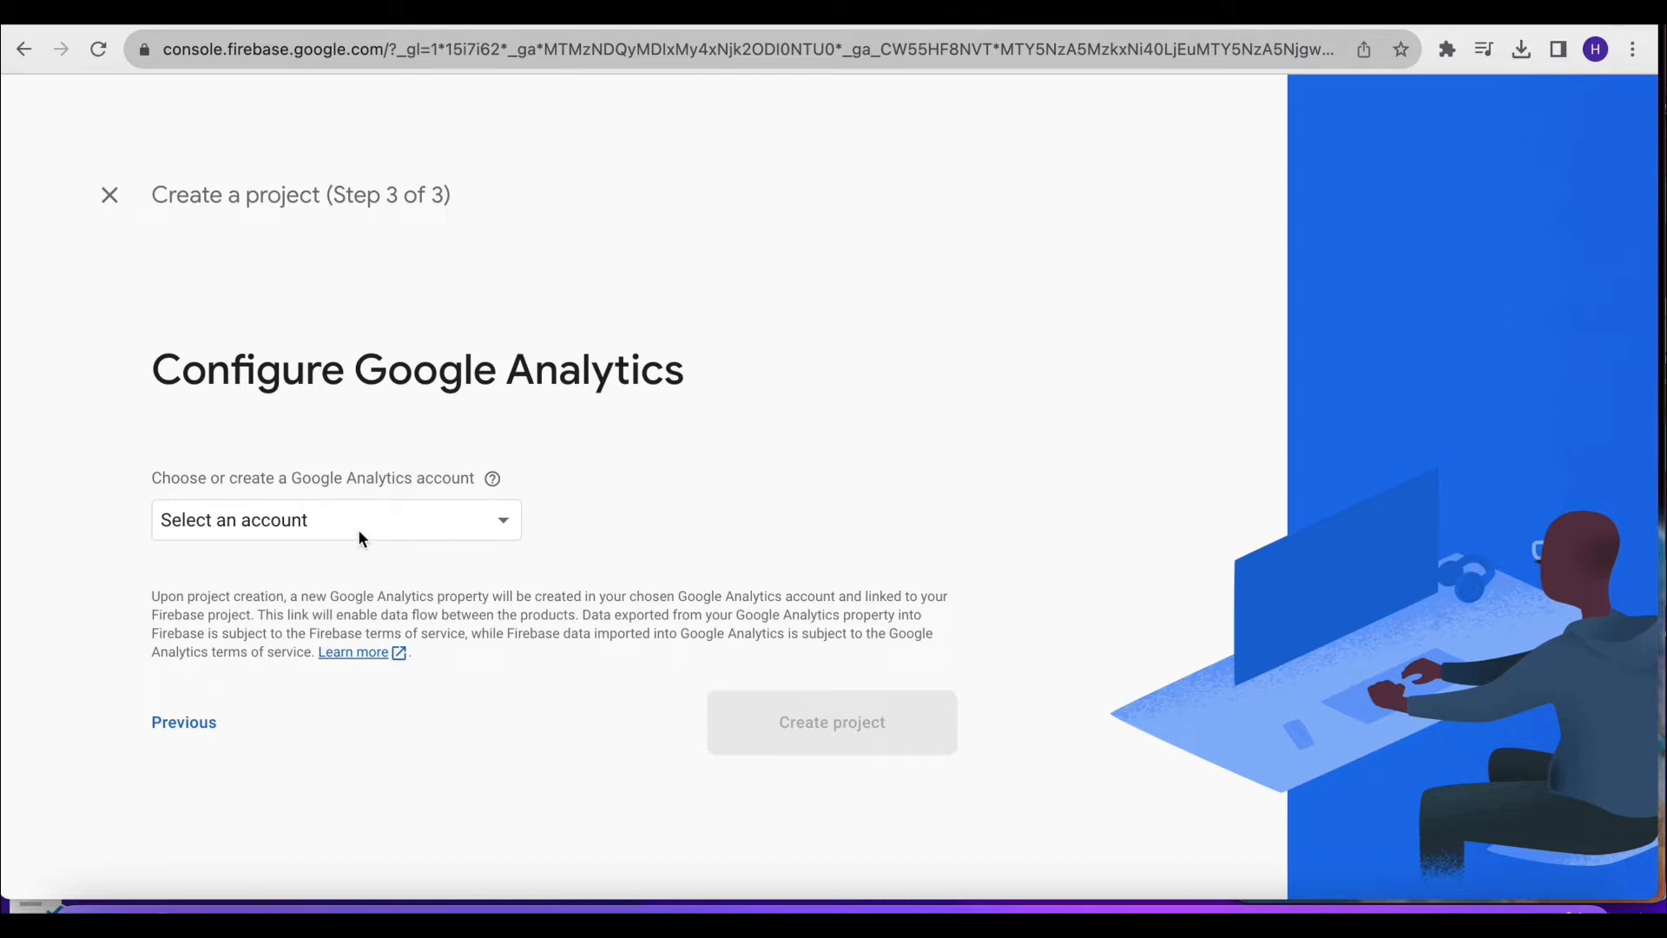
left_click(335, 520)
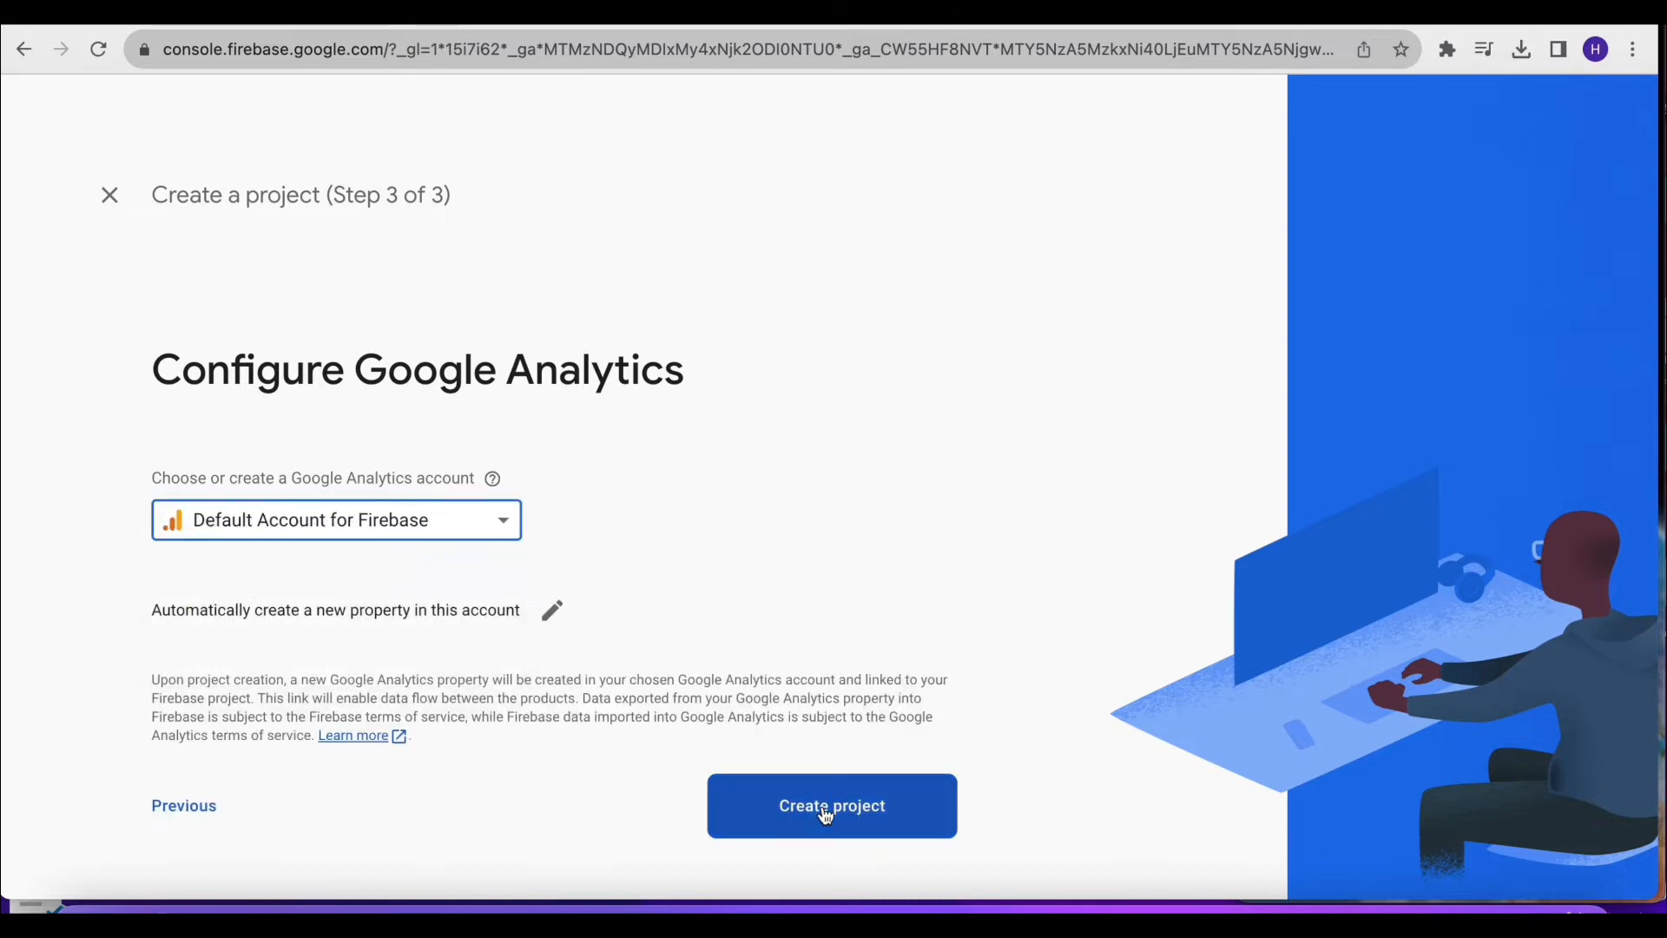
left_click(832, 805)
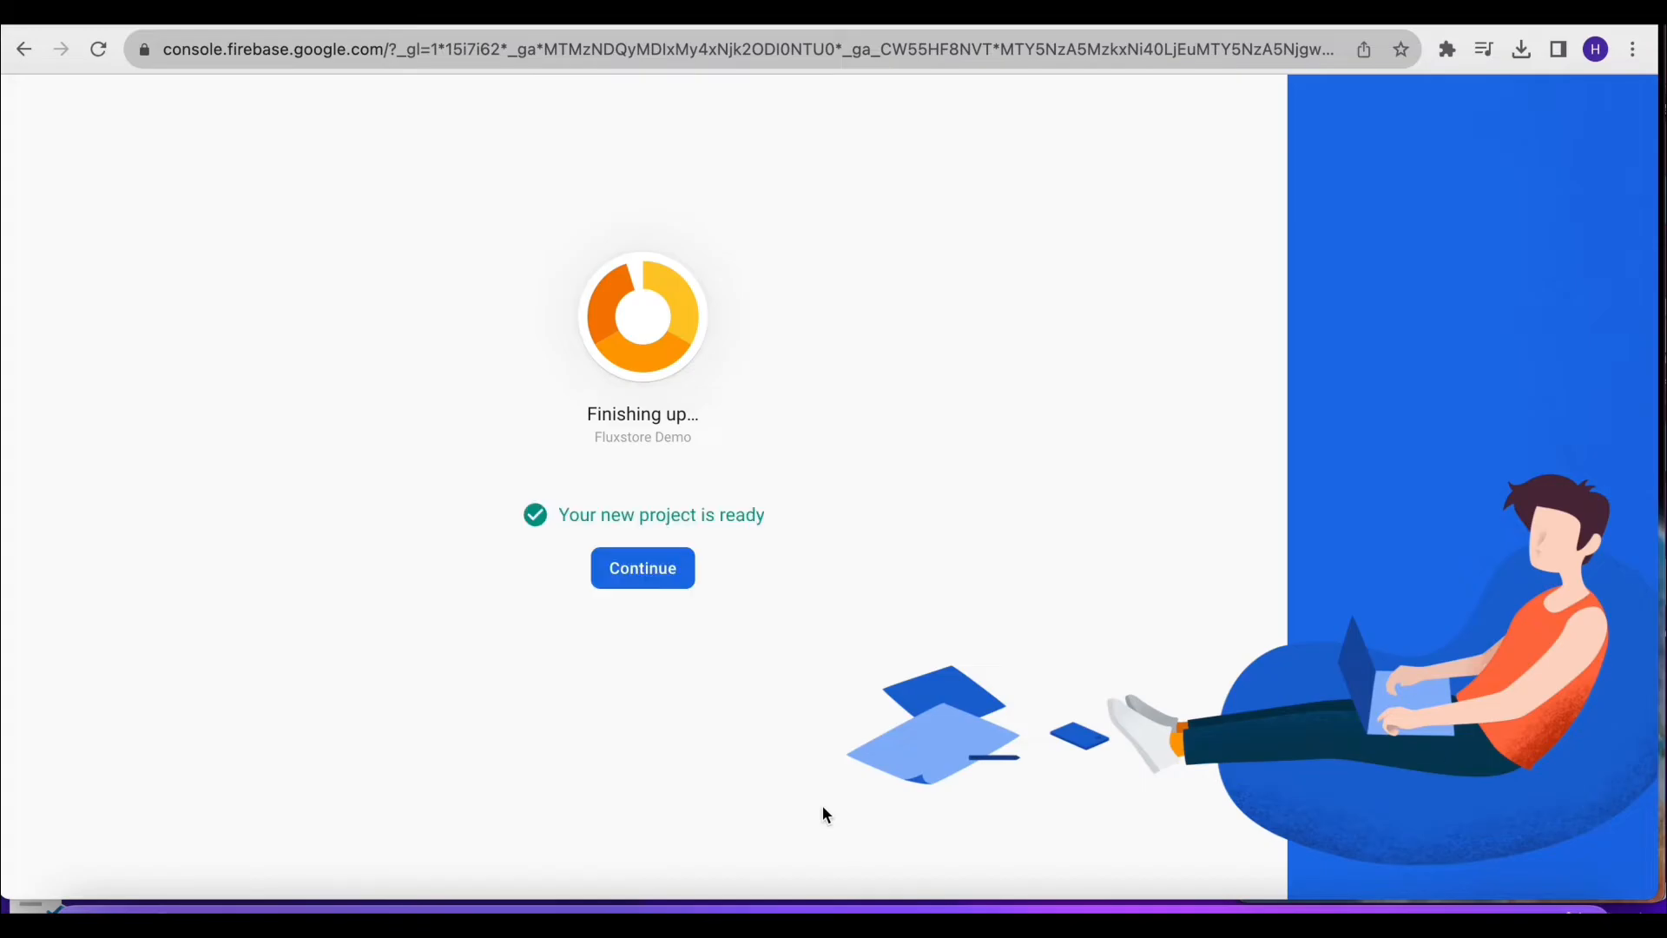
Register an iOS app with bundle ID com.inspireui.mstore.flutter and nickname Fluxstore Demo
left_click(643, 567)
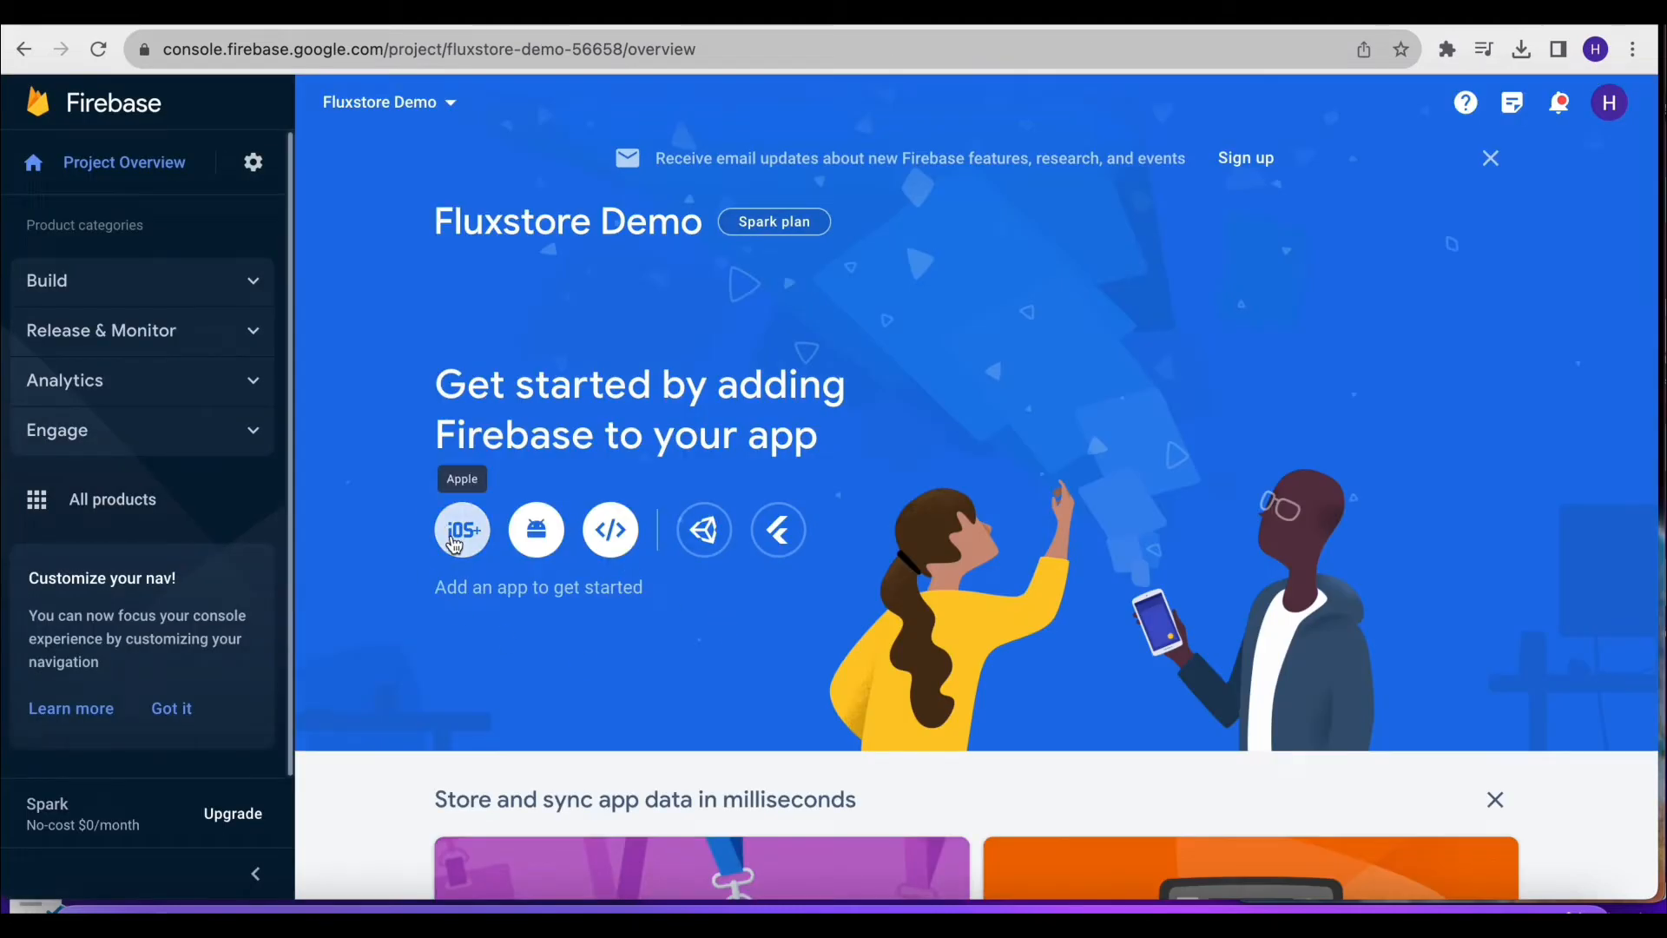
left_click(461, 529)
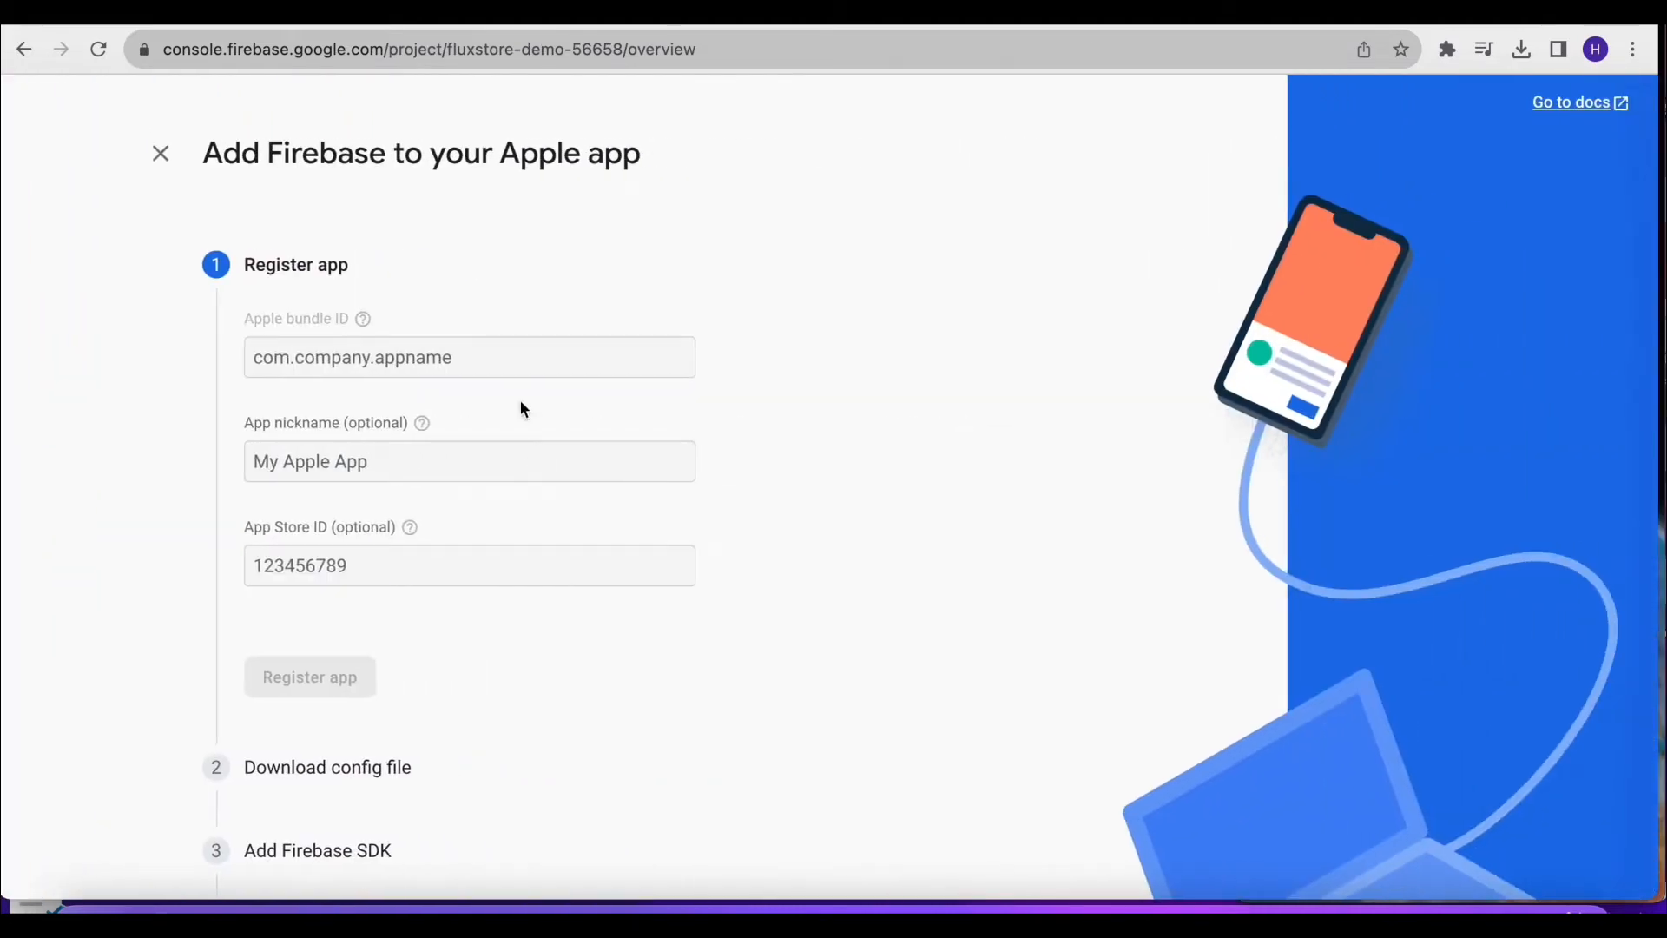
left_click(501, 357)
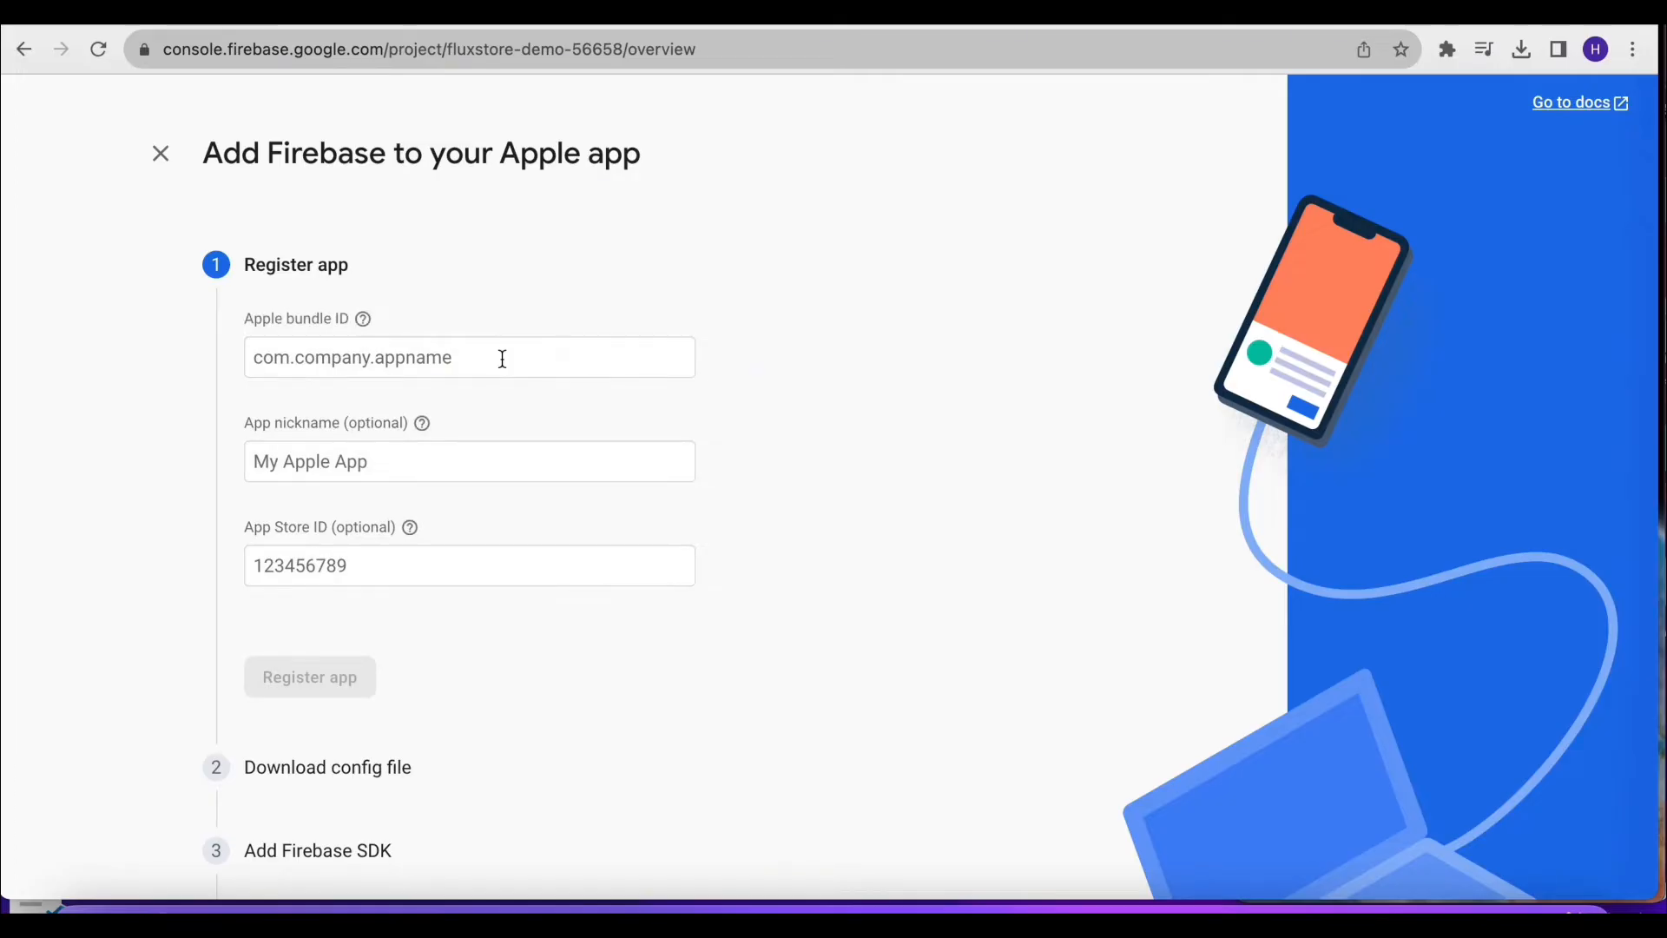
type("com.i")
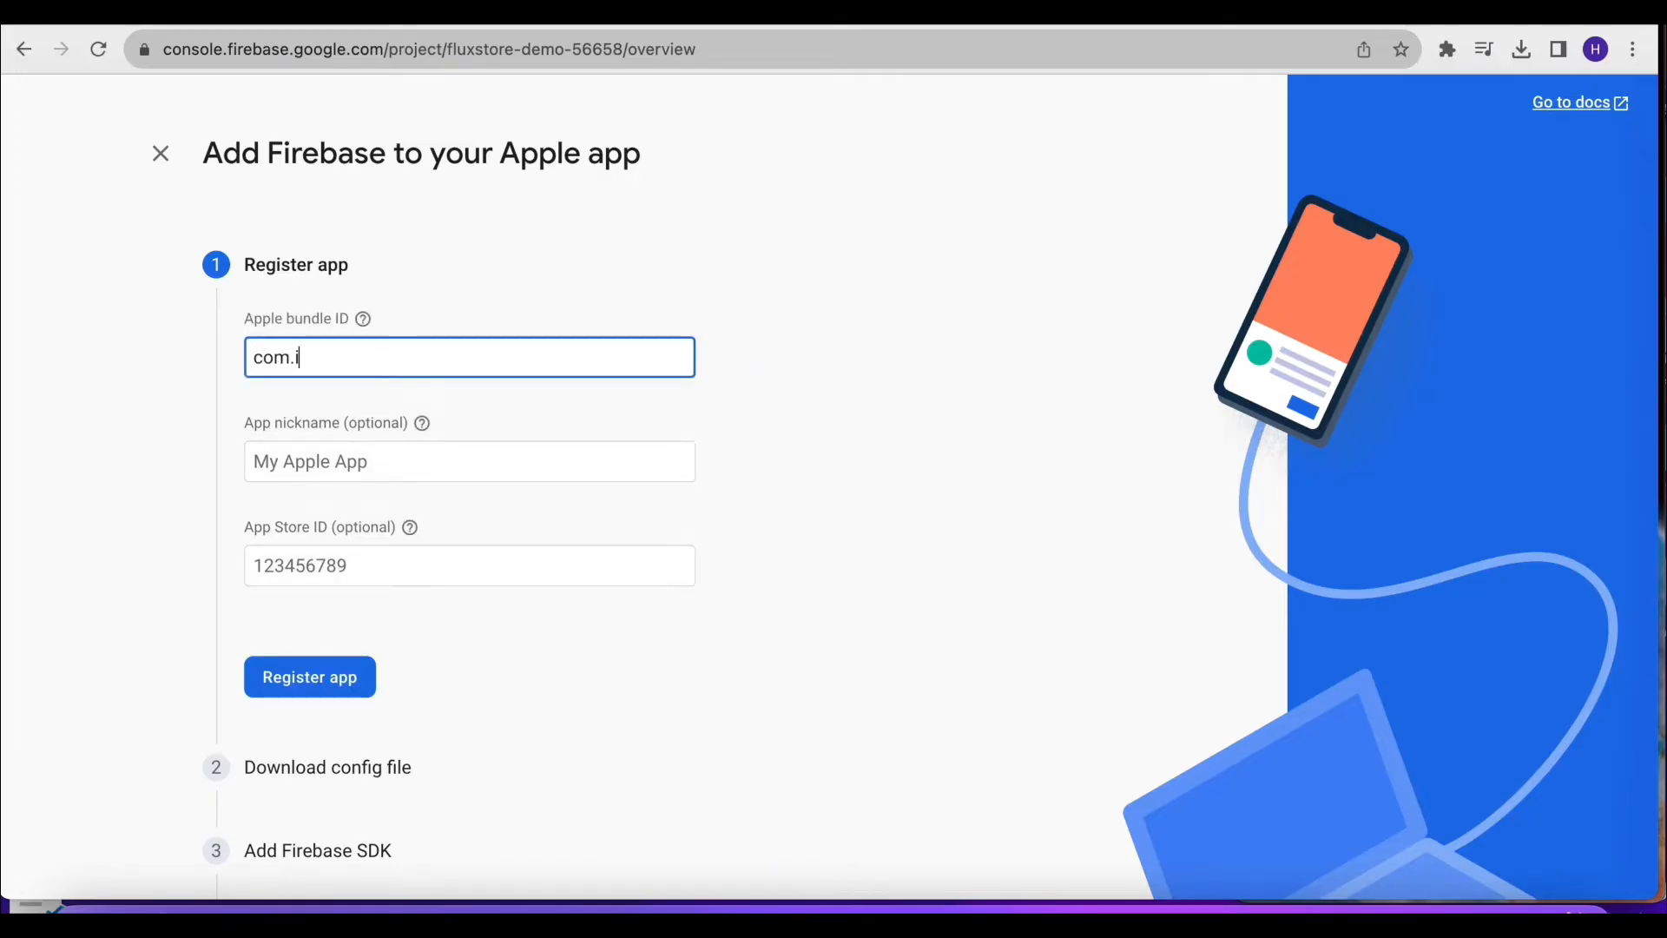
type("nspire")
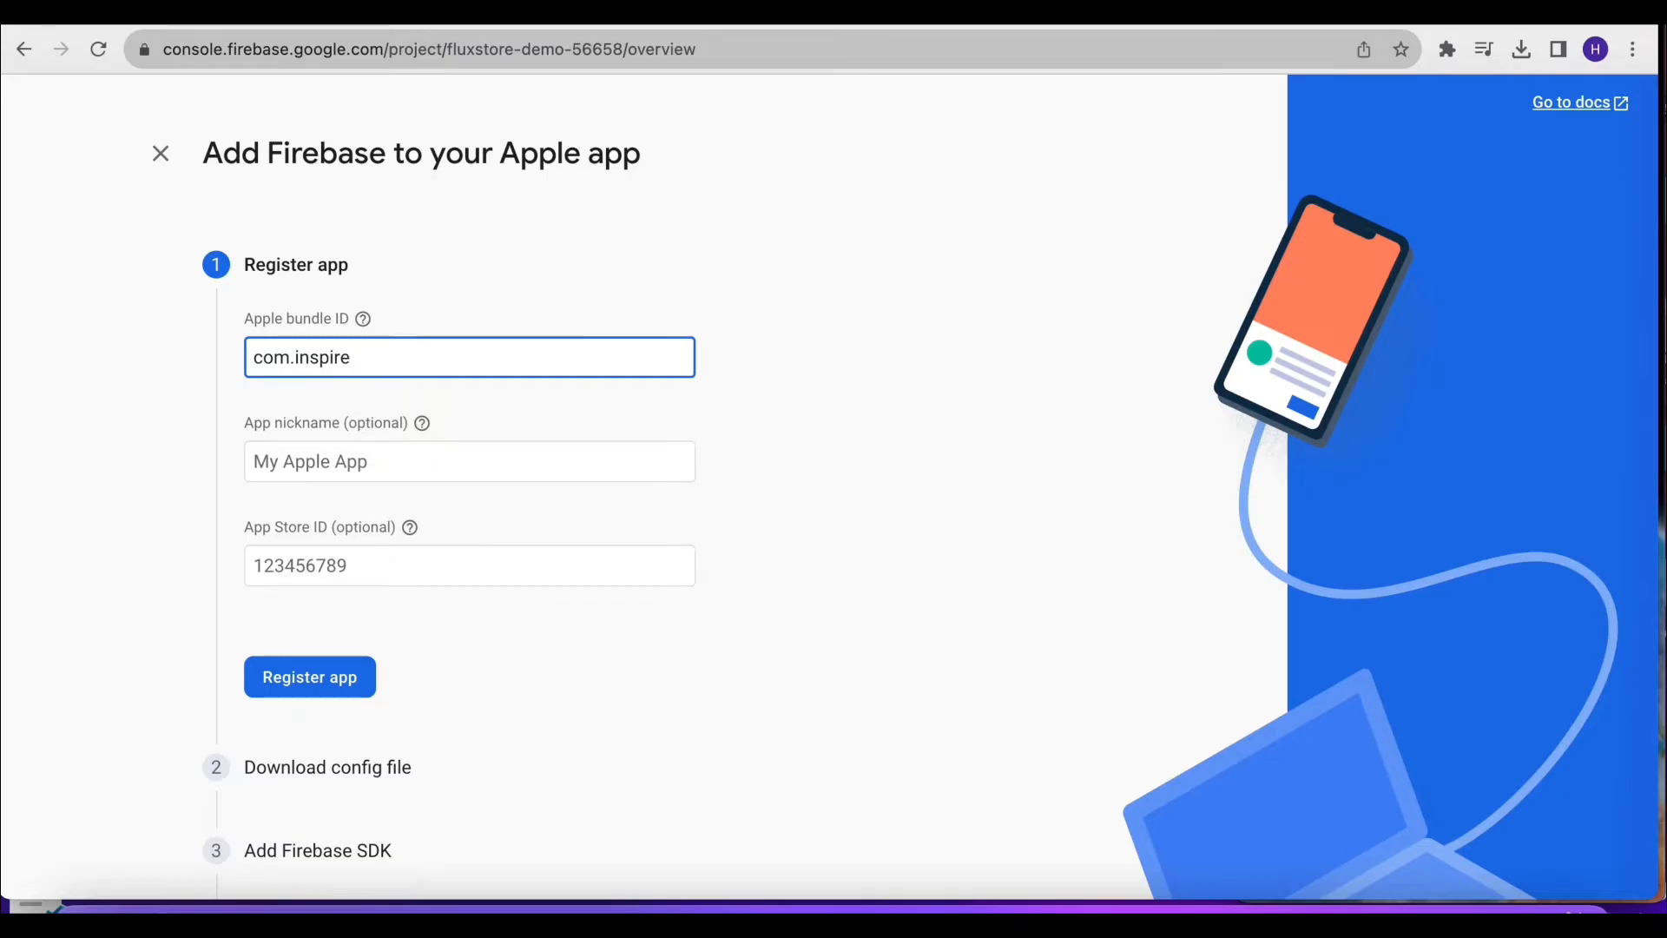
type("ui.ms")
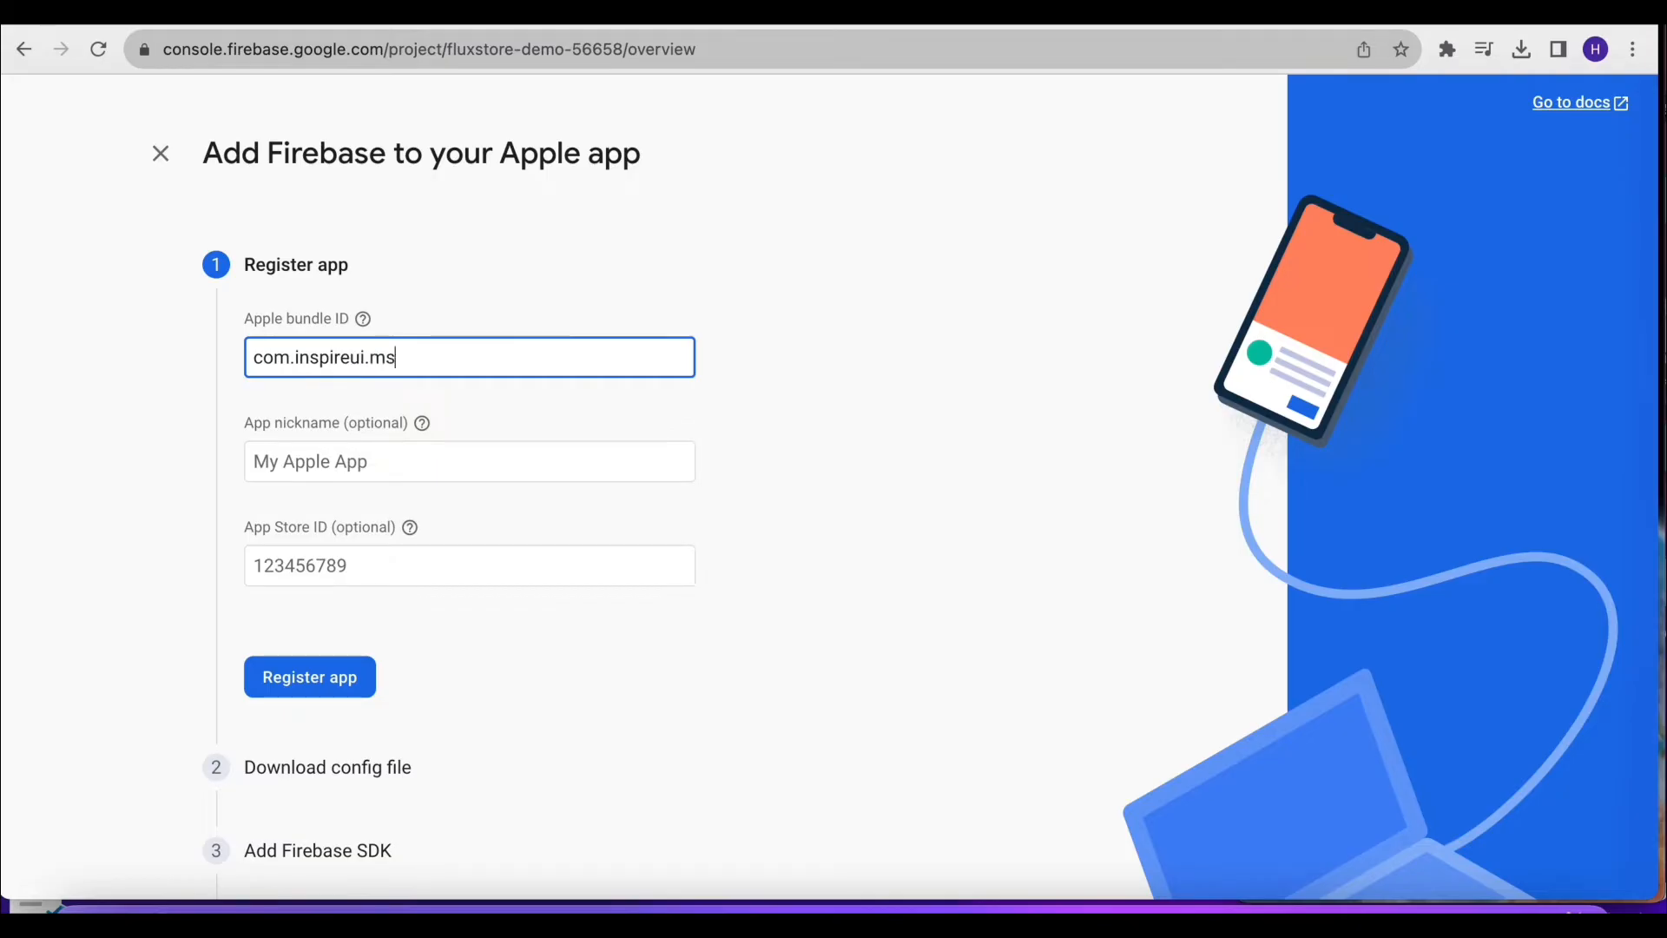
type("tore.flutte")
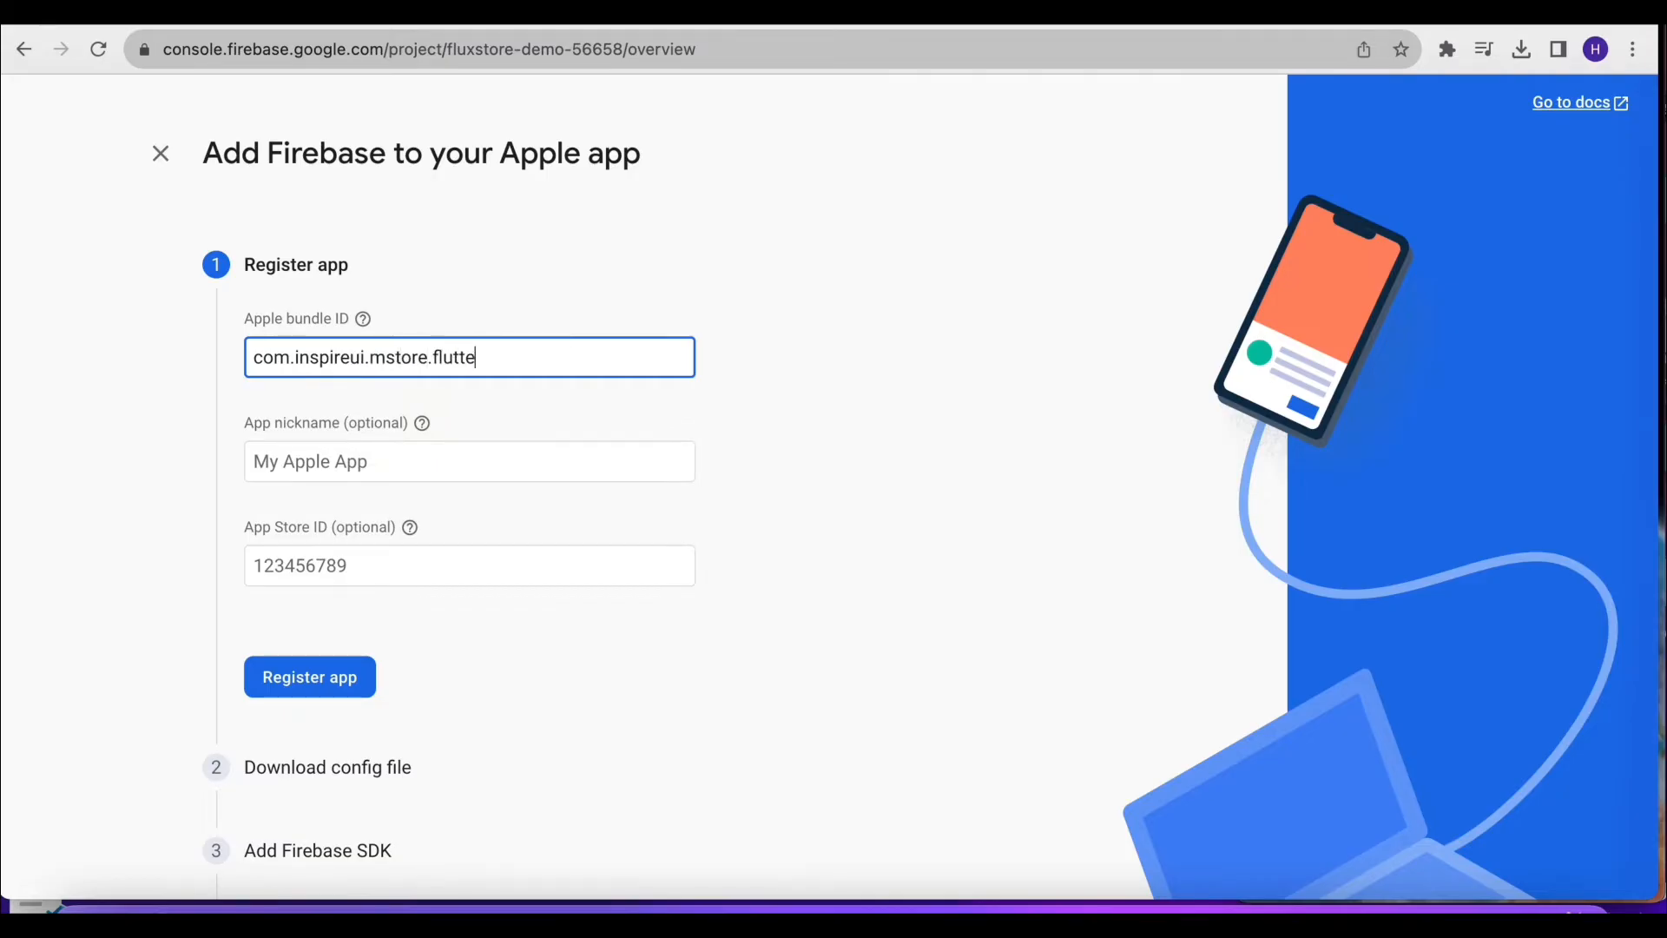
left_click(468, 460)
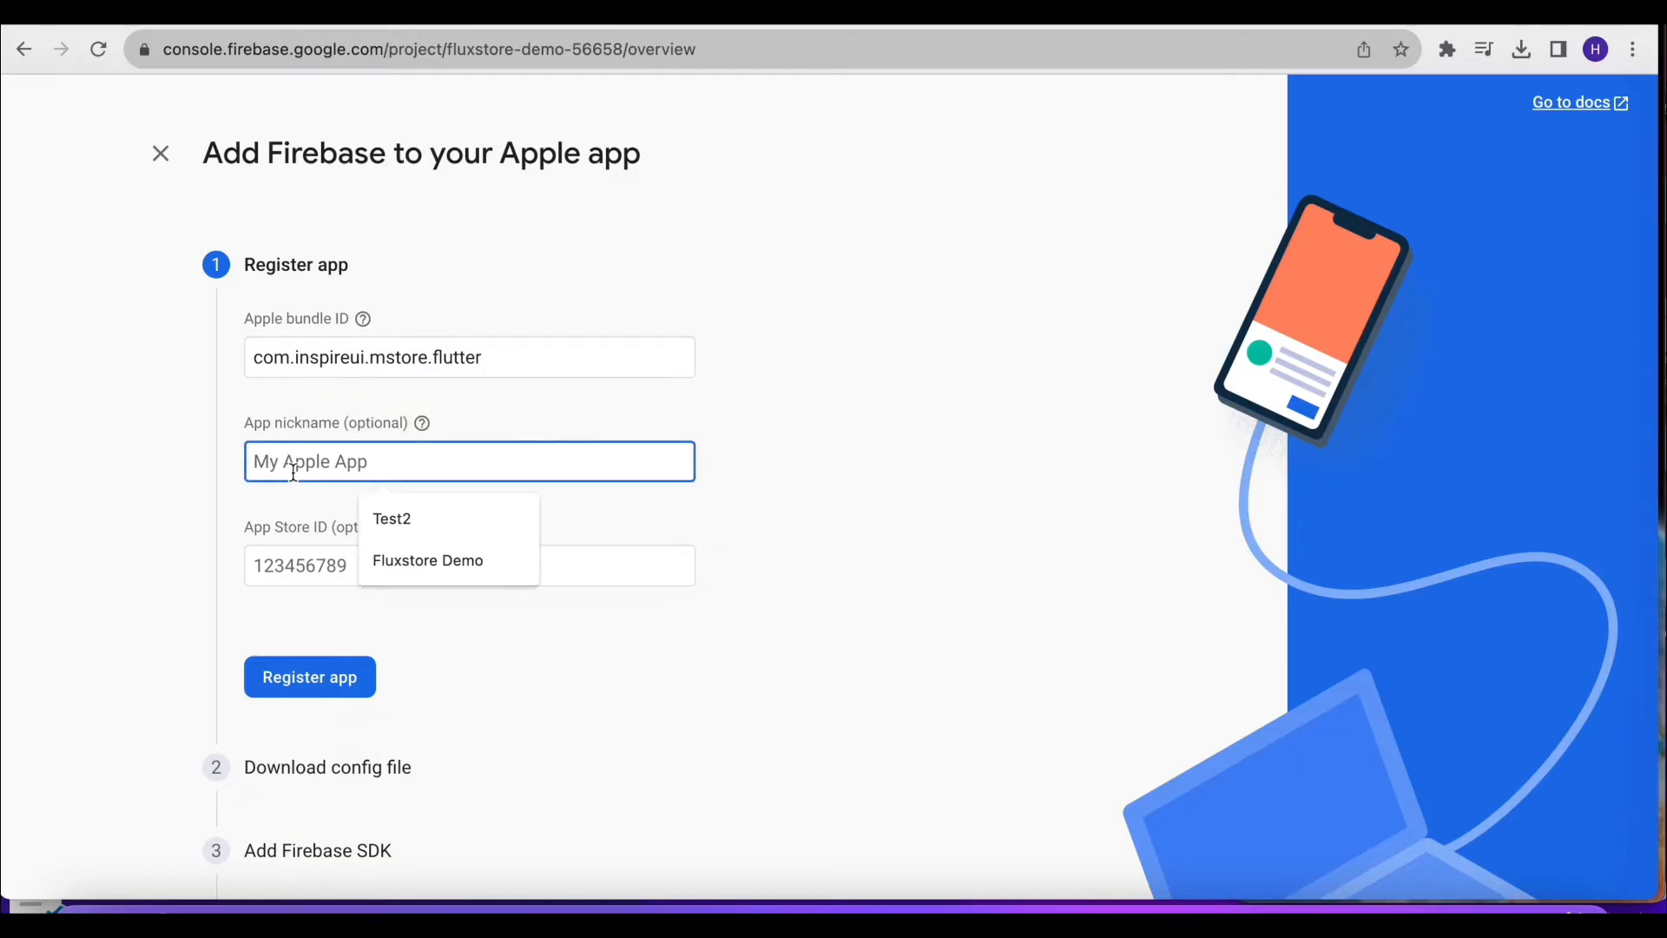
left_click(428, 560)
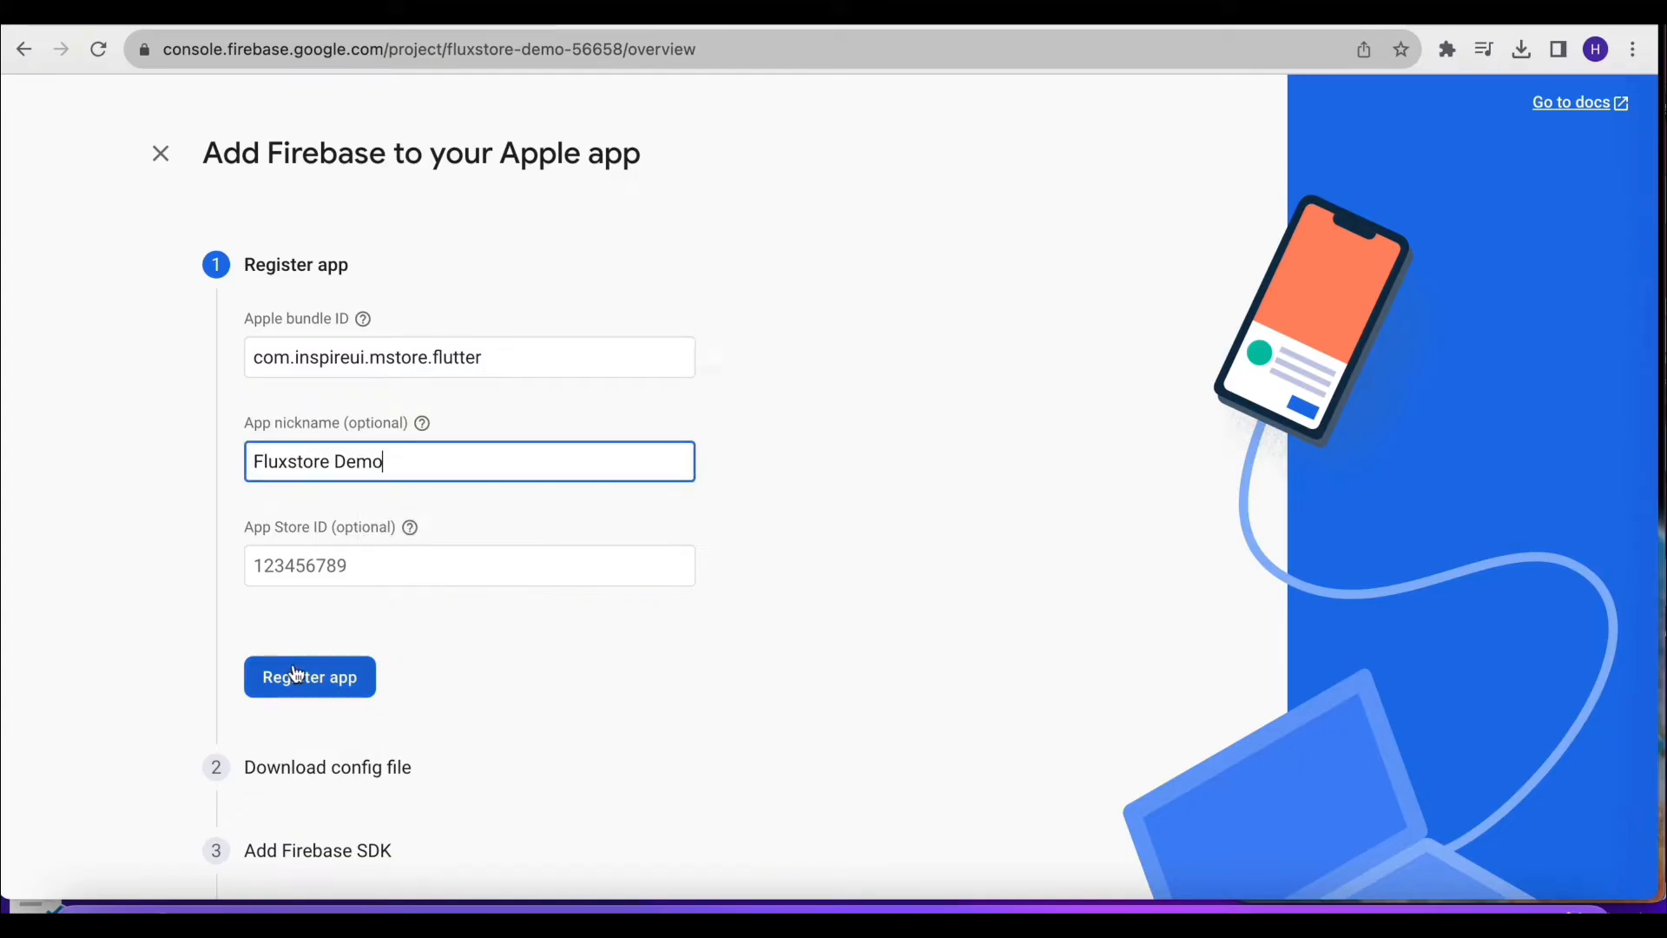
left_click(309, 677)
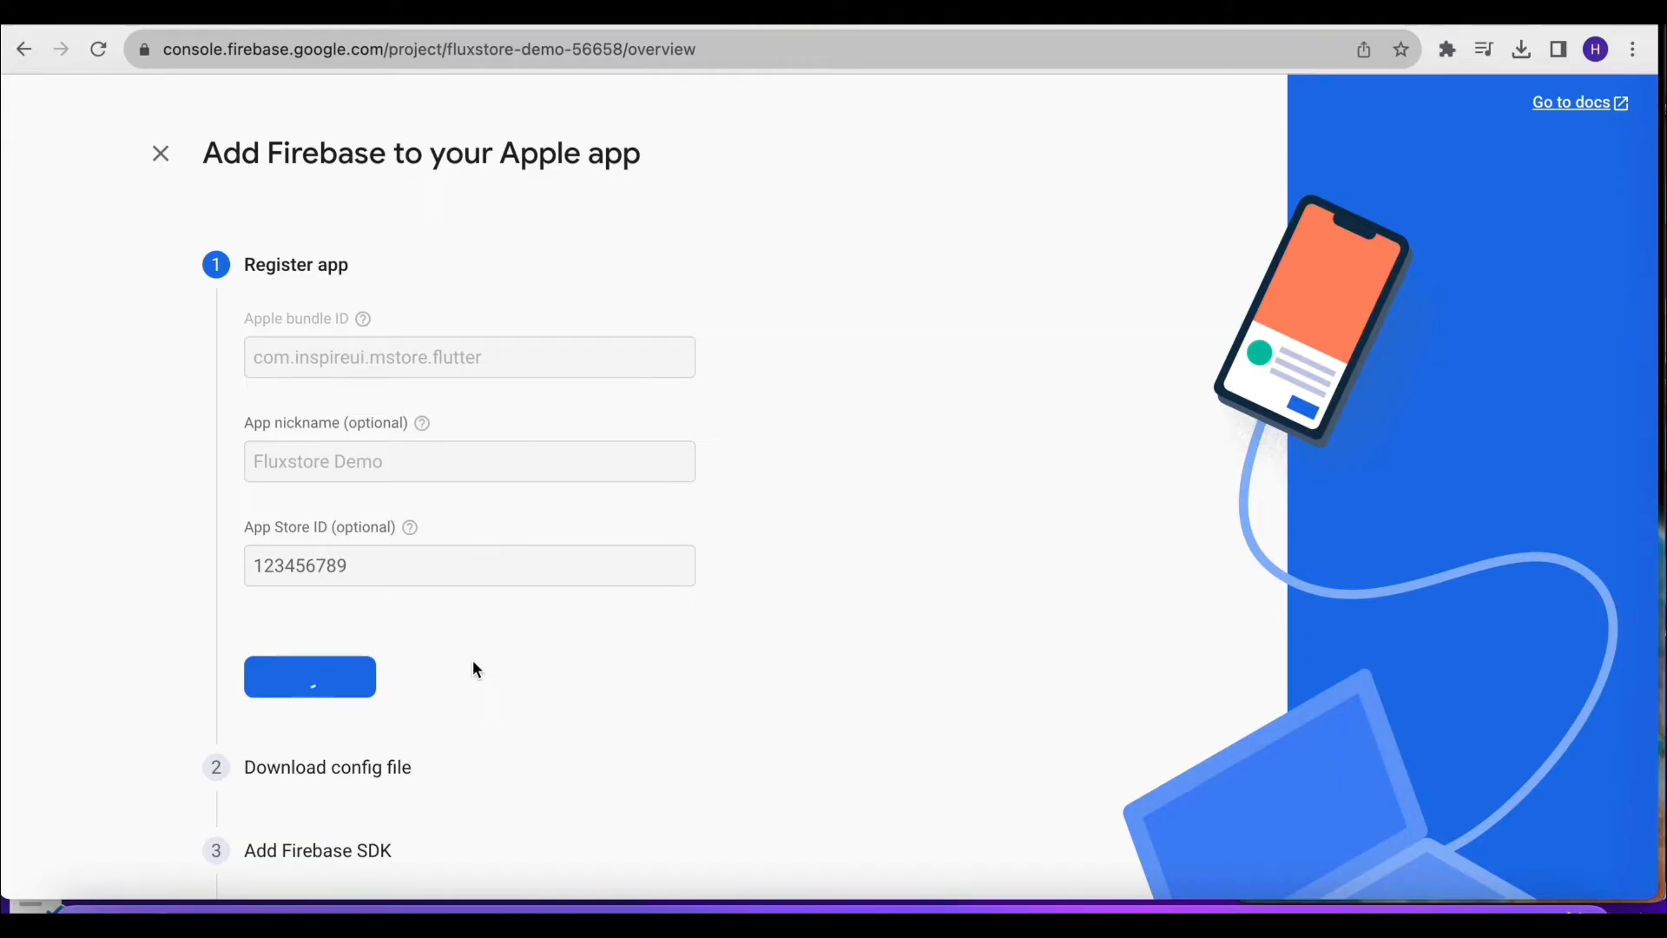
Download GoogleService-Info.plist and scroll past the Add Firebase SDK and initialization code steps
left_click(309, 676)
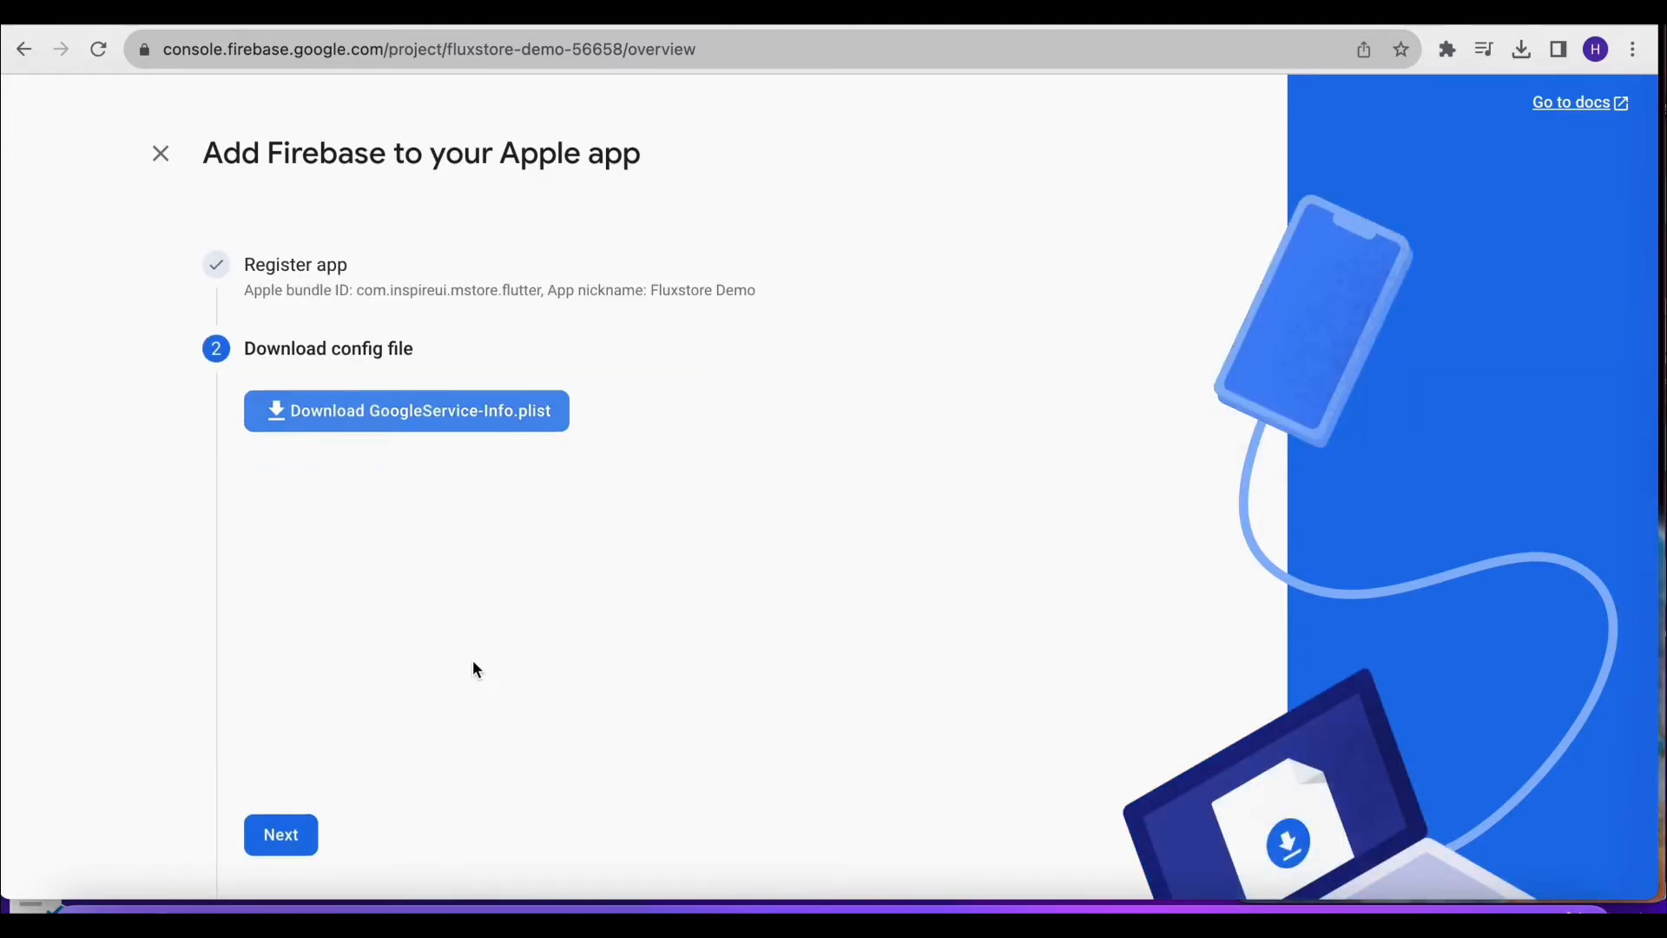
scroll("down", 3)
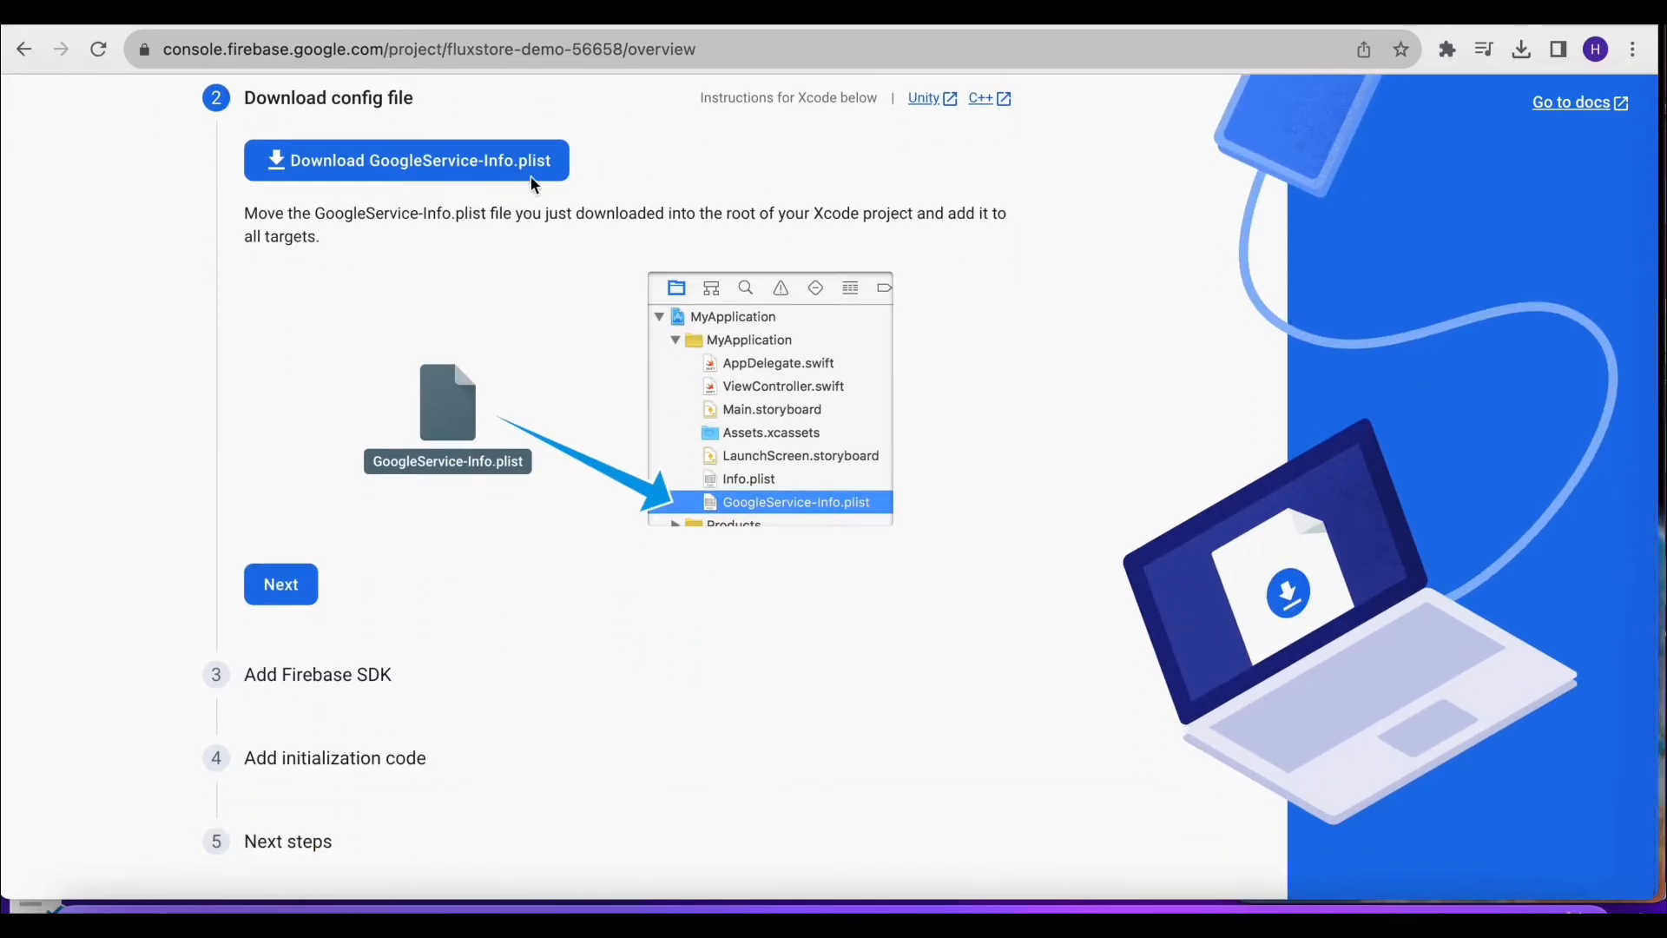
left_click(406, 161)
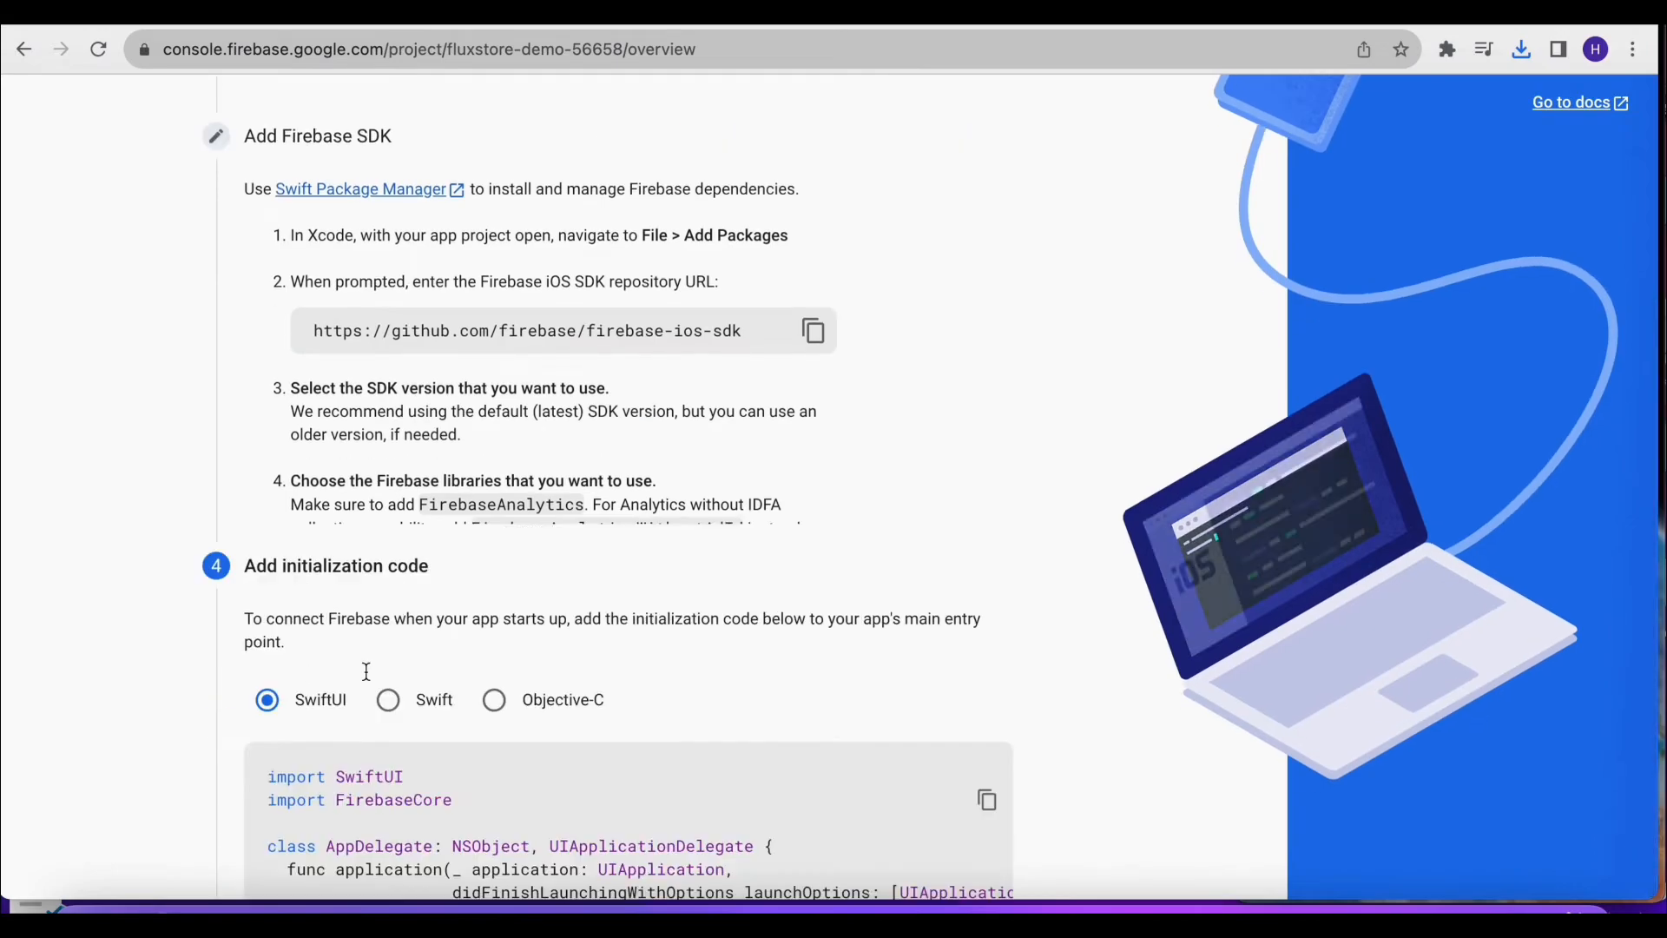
scroll("down", 3)
type("vi")
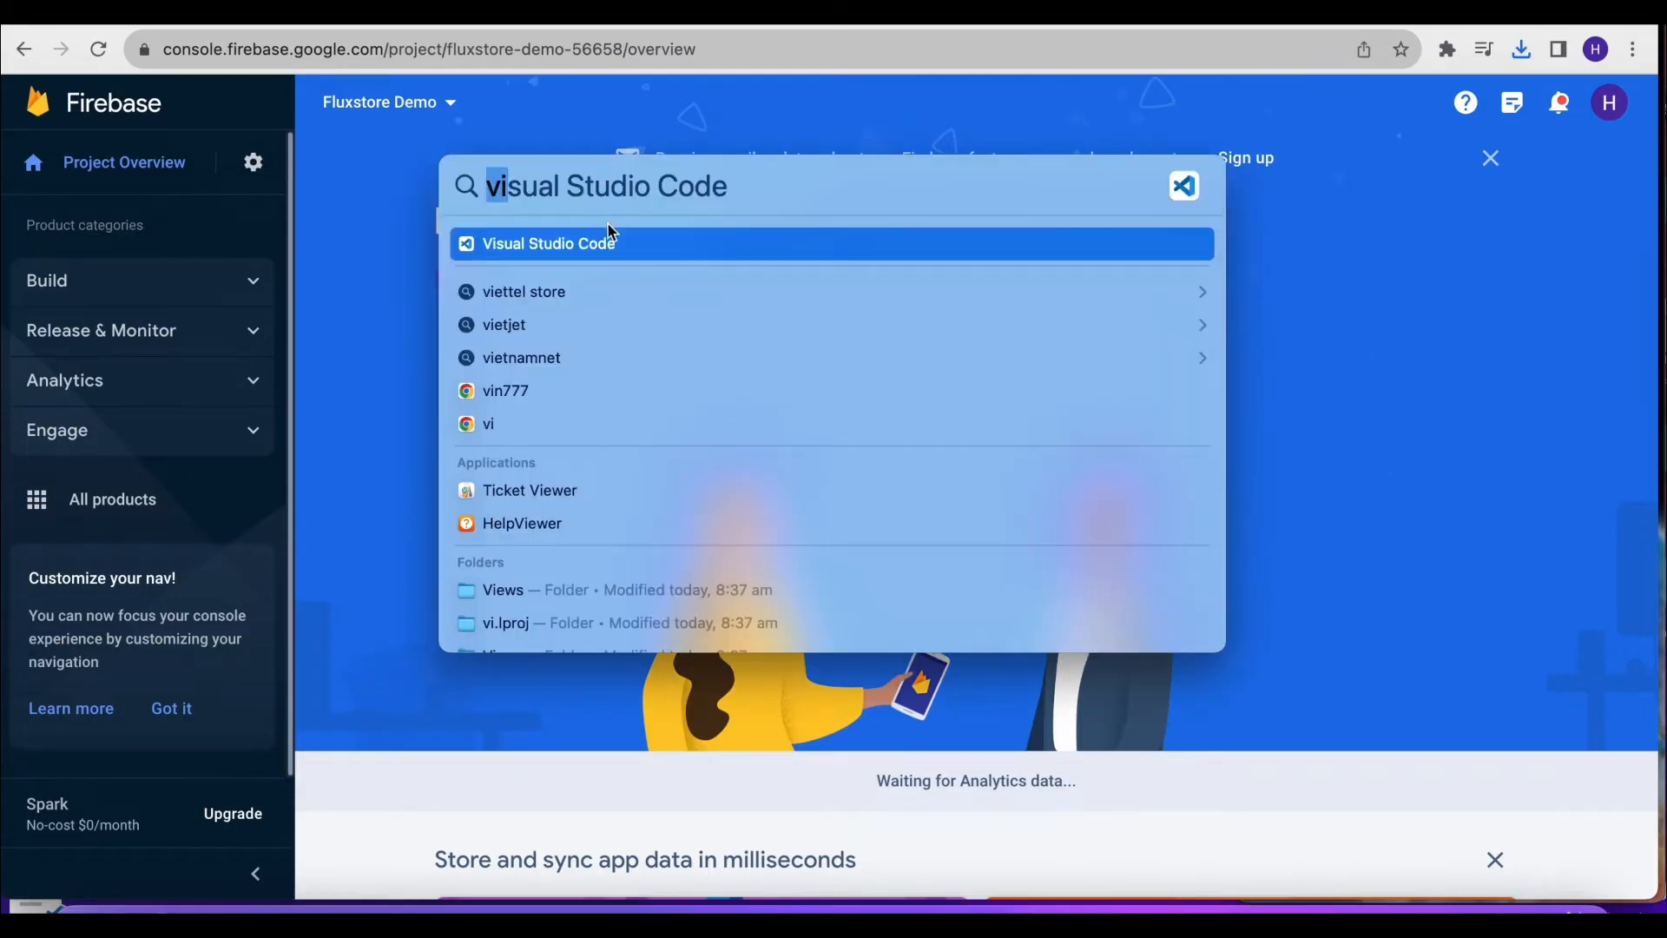
Open the recent fluxstore_core project in VS Code and expand its configs folder
left_click(550, 243)
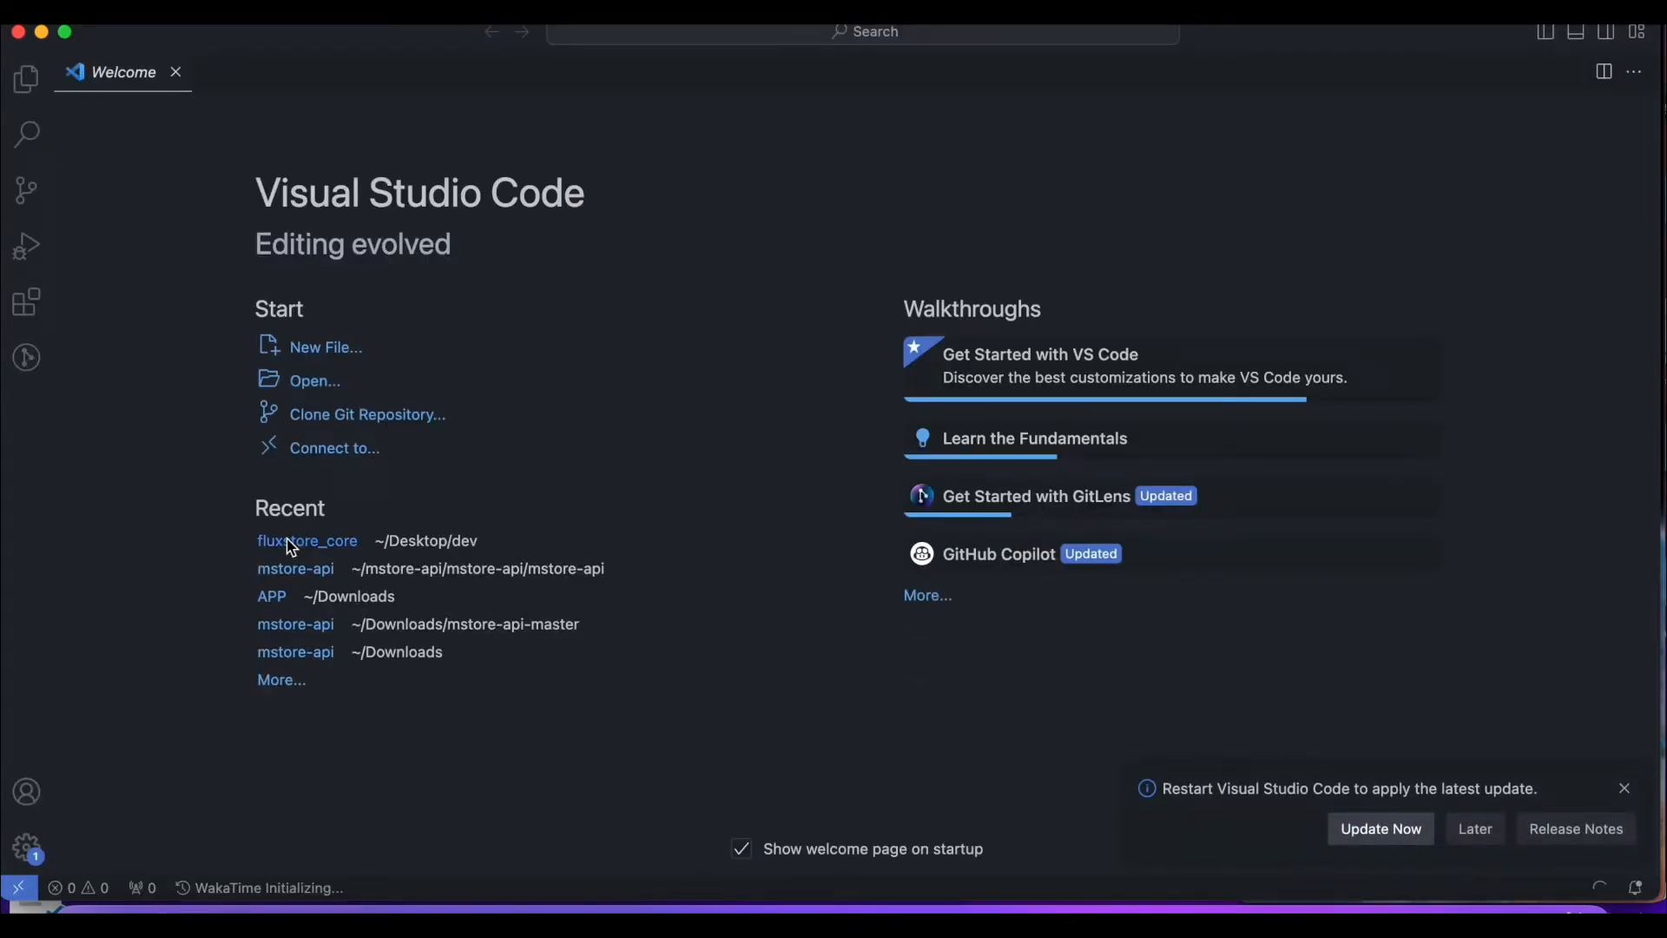
left_click(307, 540)
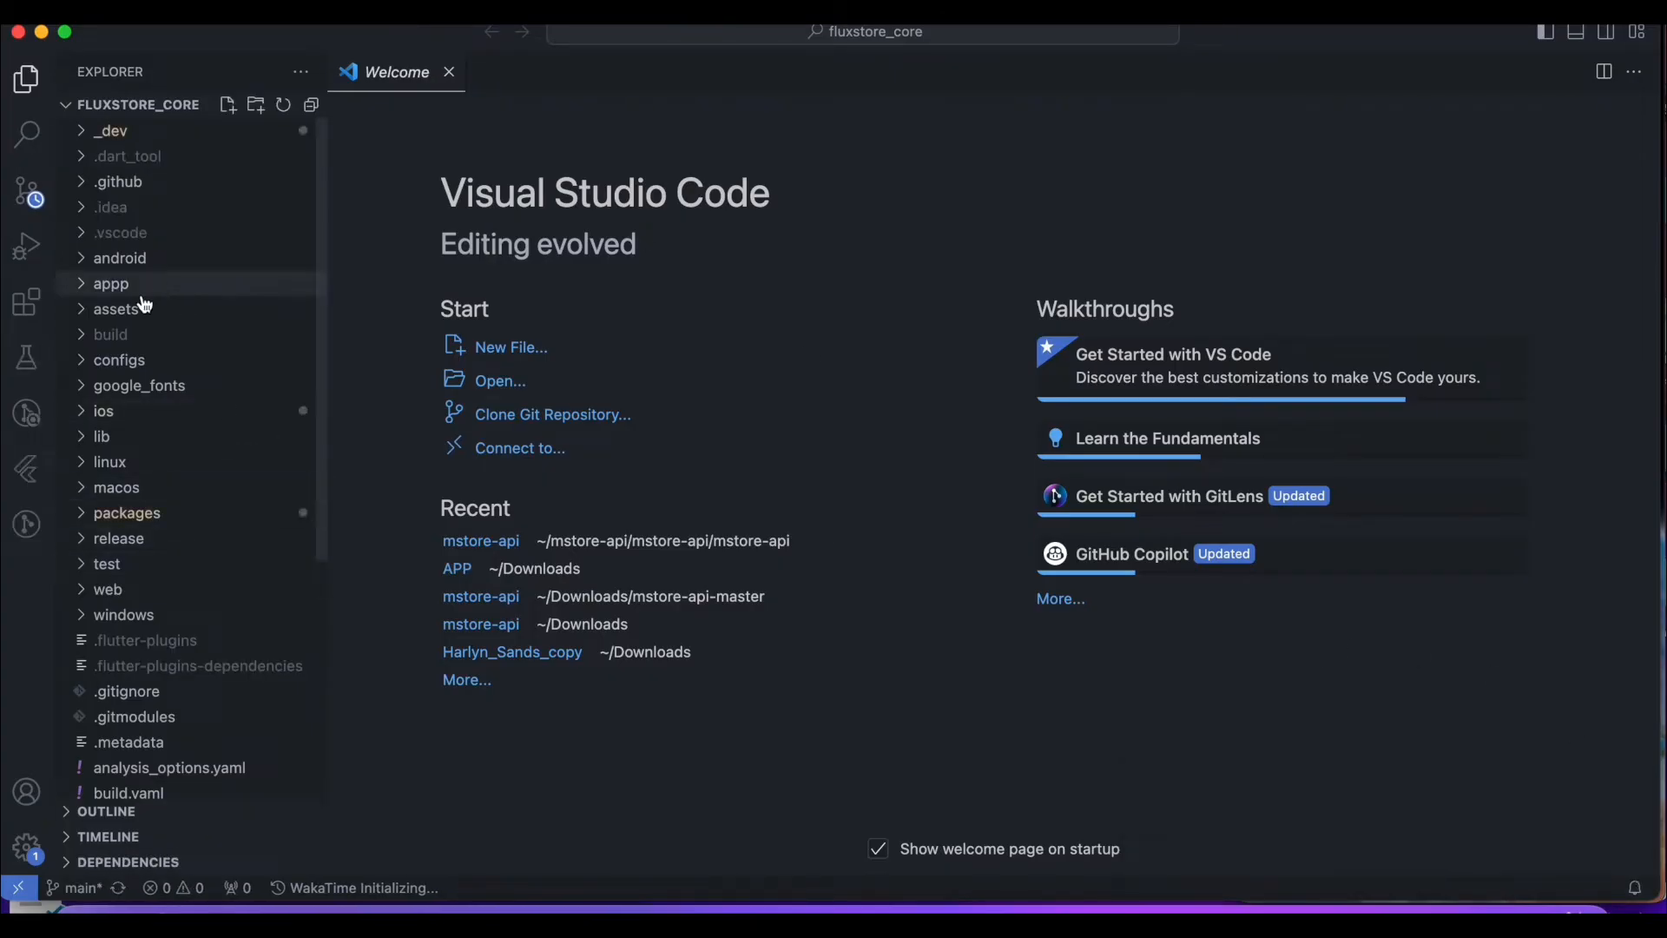
left_click(119, 359)
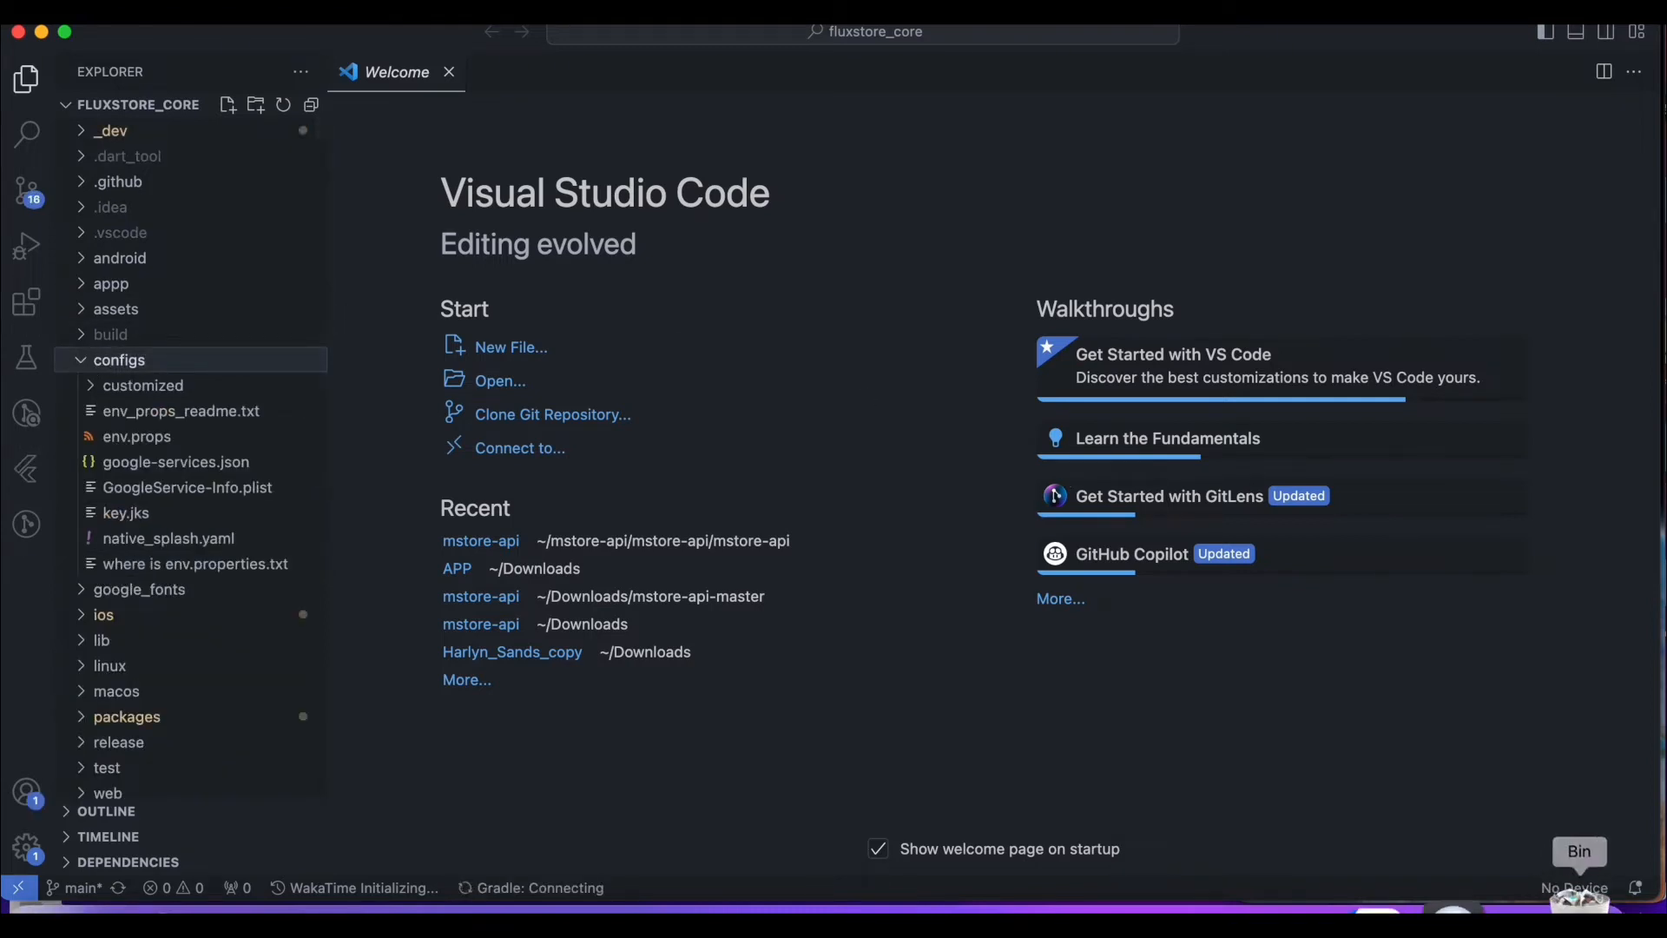
left_click(1579, 904)
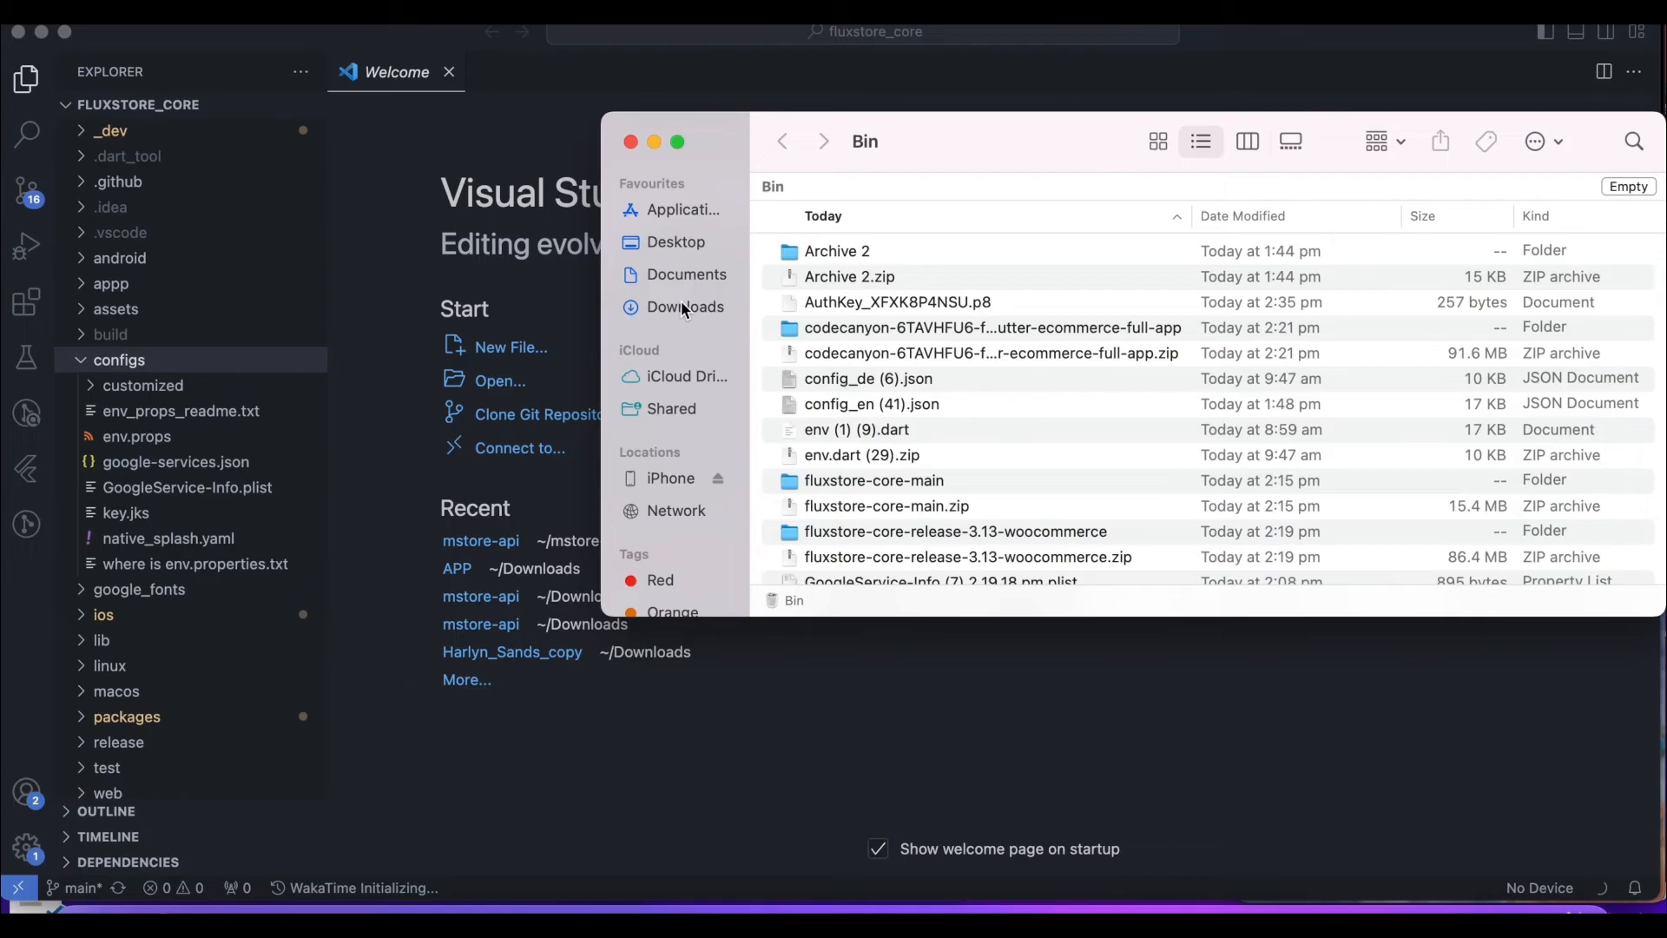
left_click(685, 306)
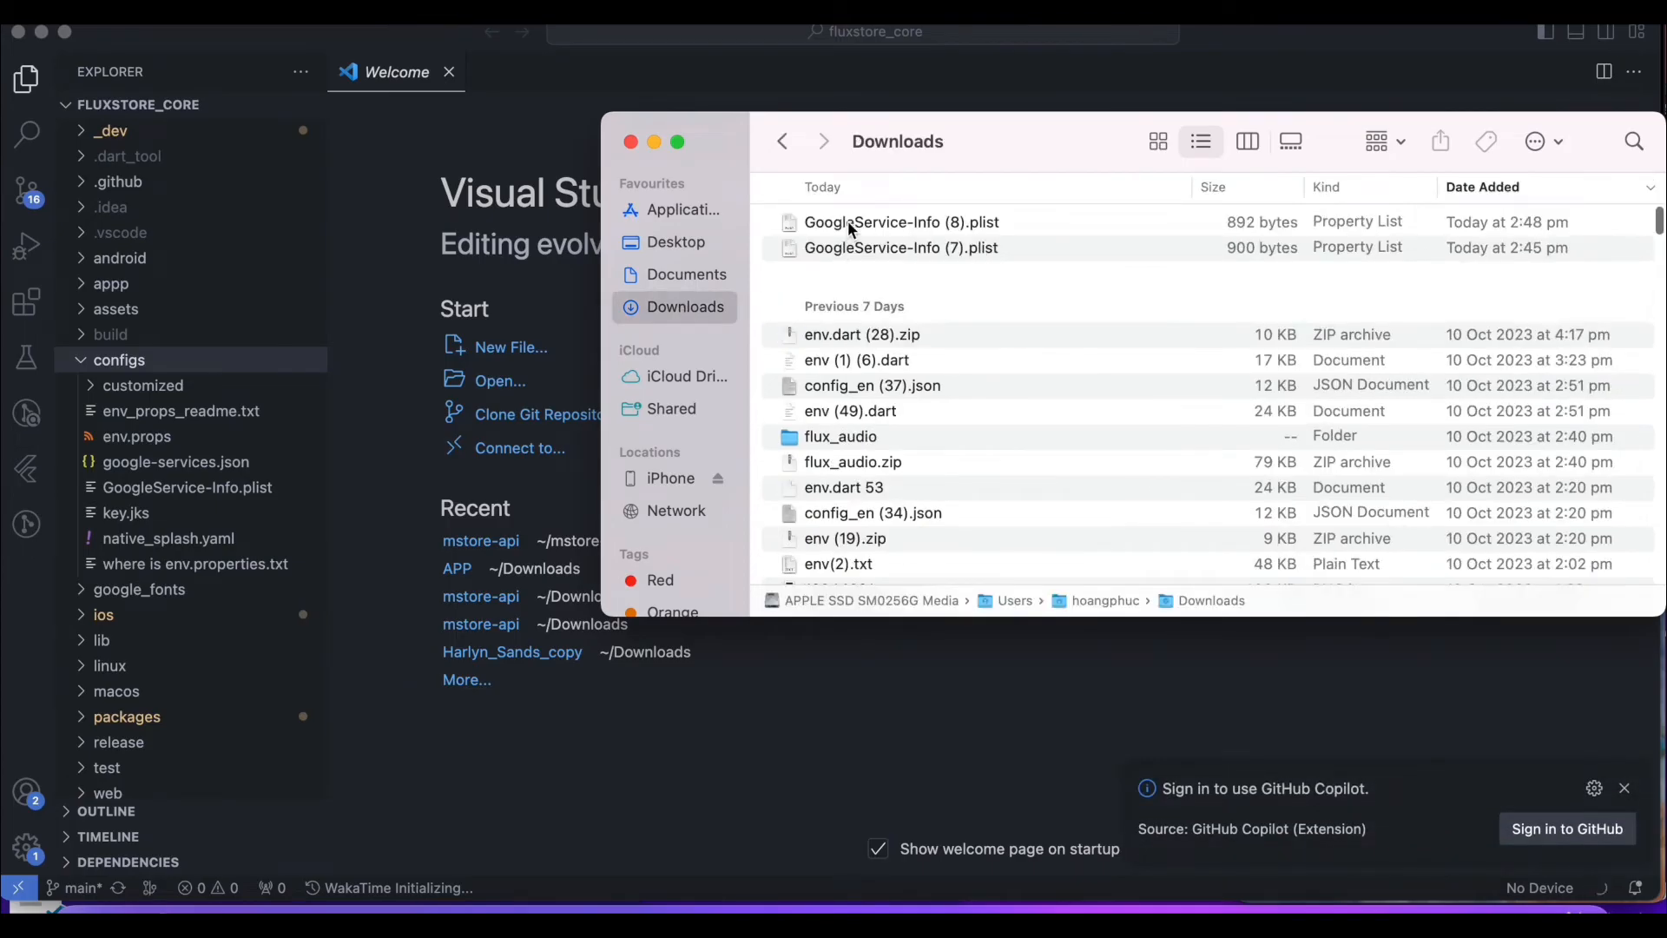
right_click(900, 223)
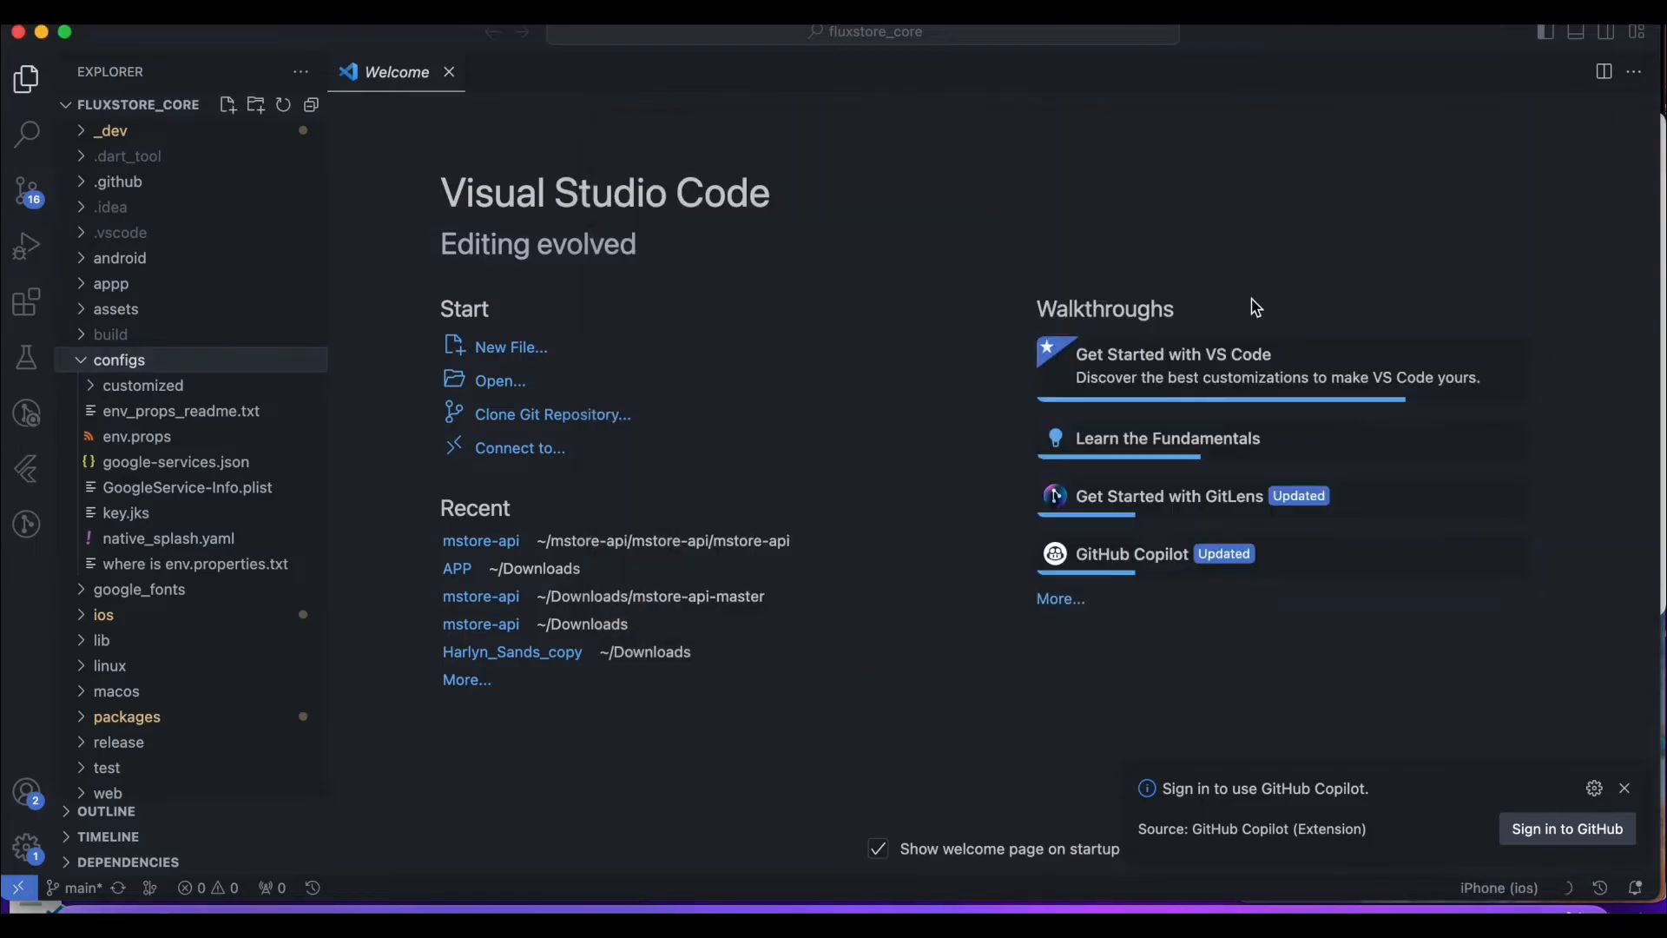
Paste the downloaded GoogleService-Info (8).plist contents into configs/GoogleService-Info.plist
left_click(187, 487)
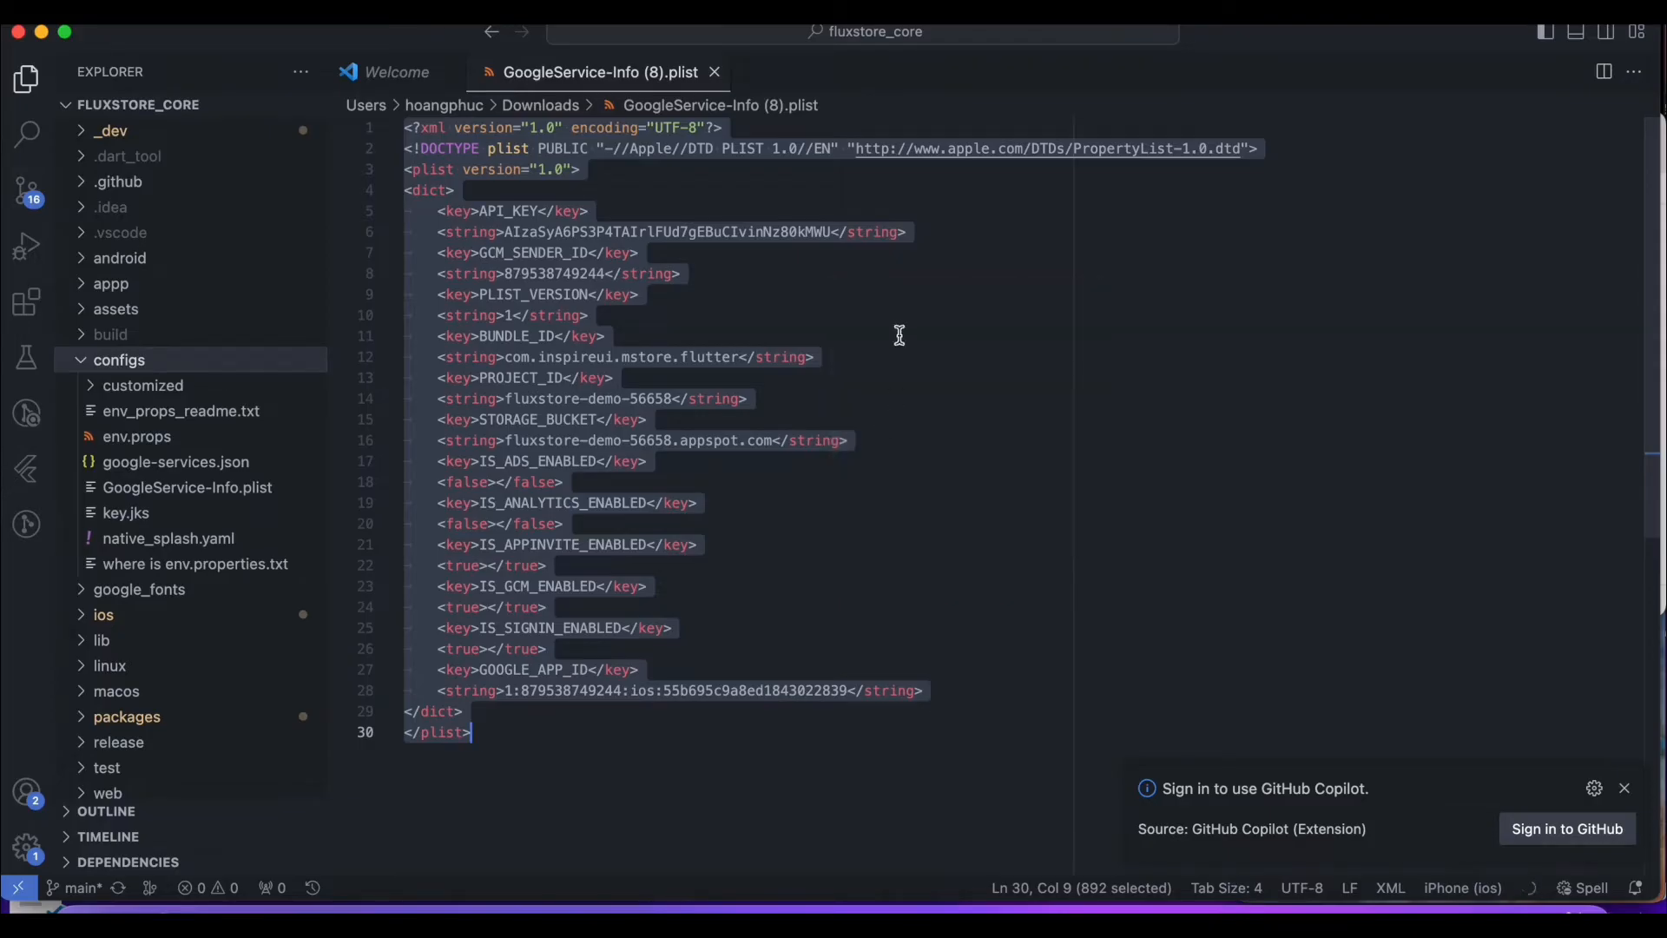
left_click(558, 336)
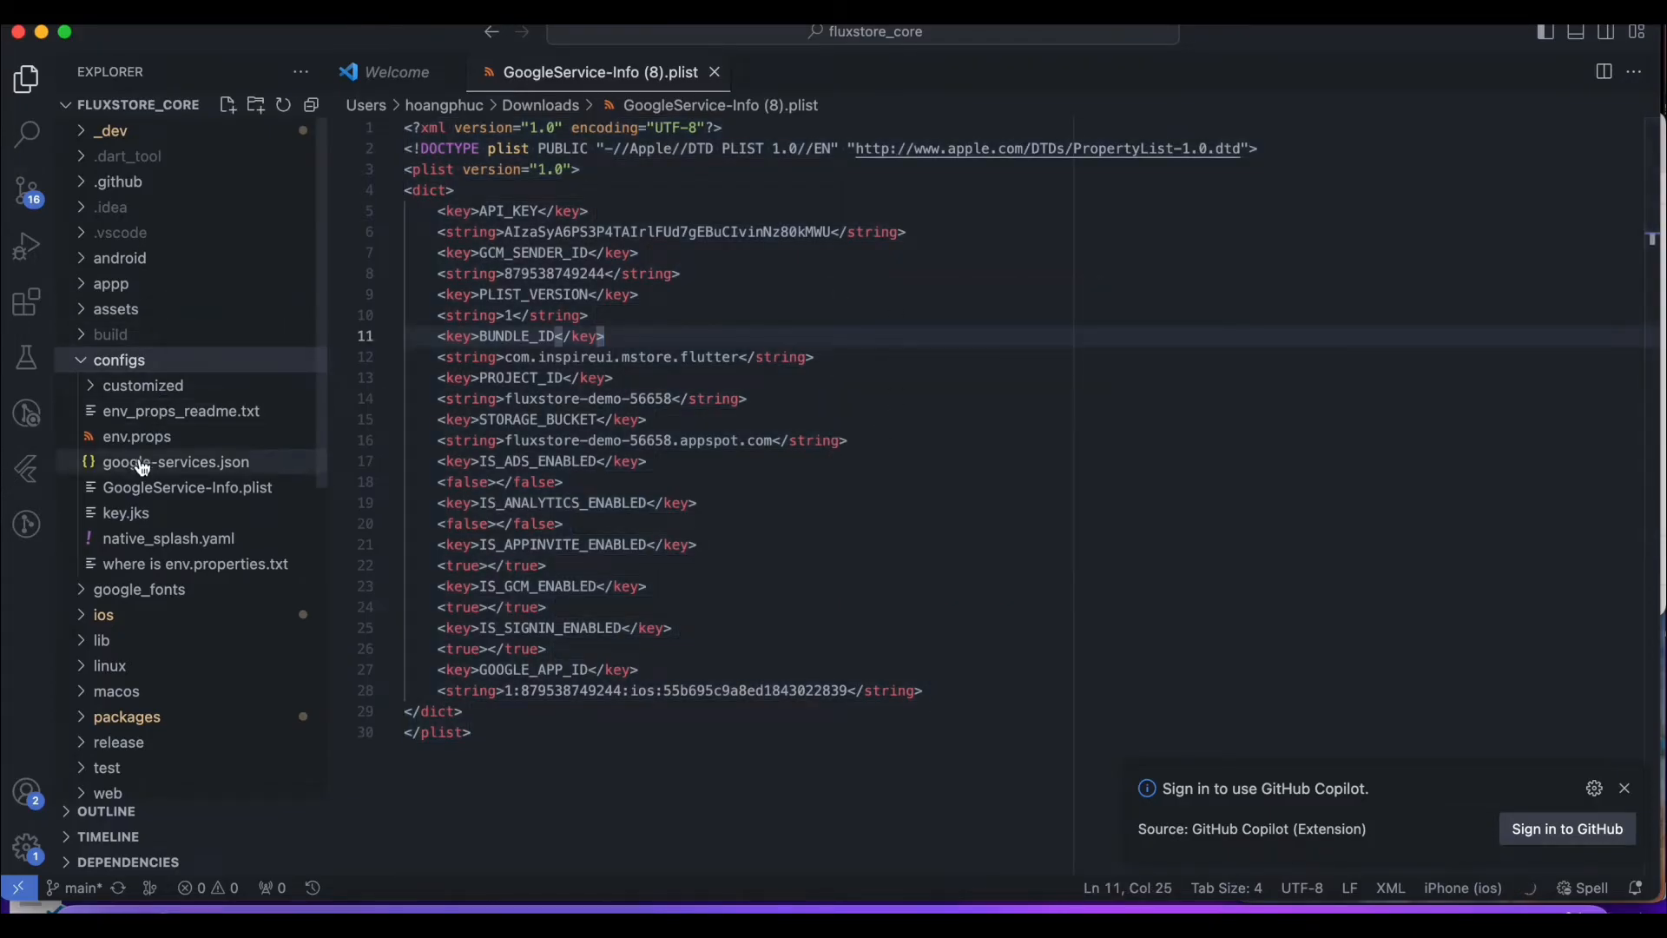
left_click(186, 487)
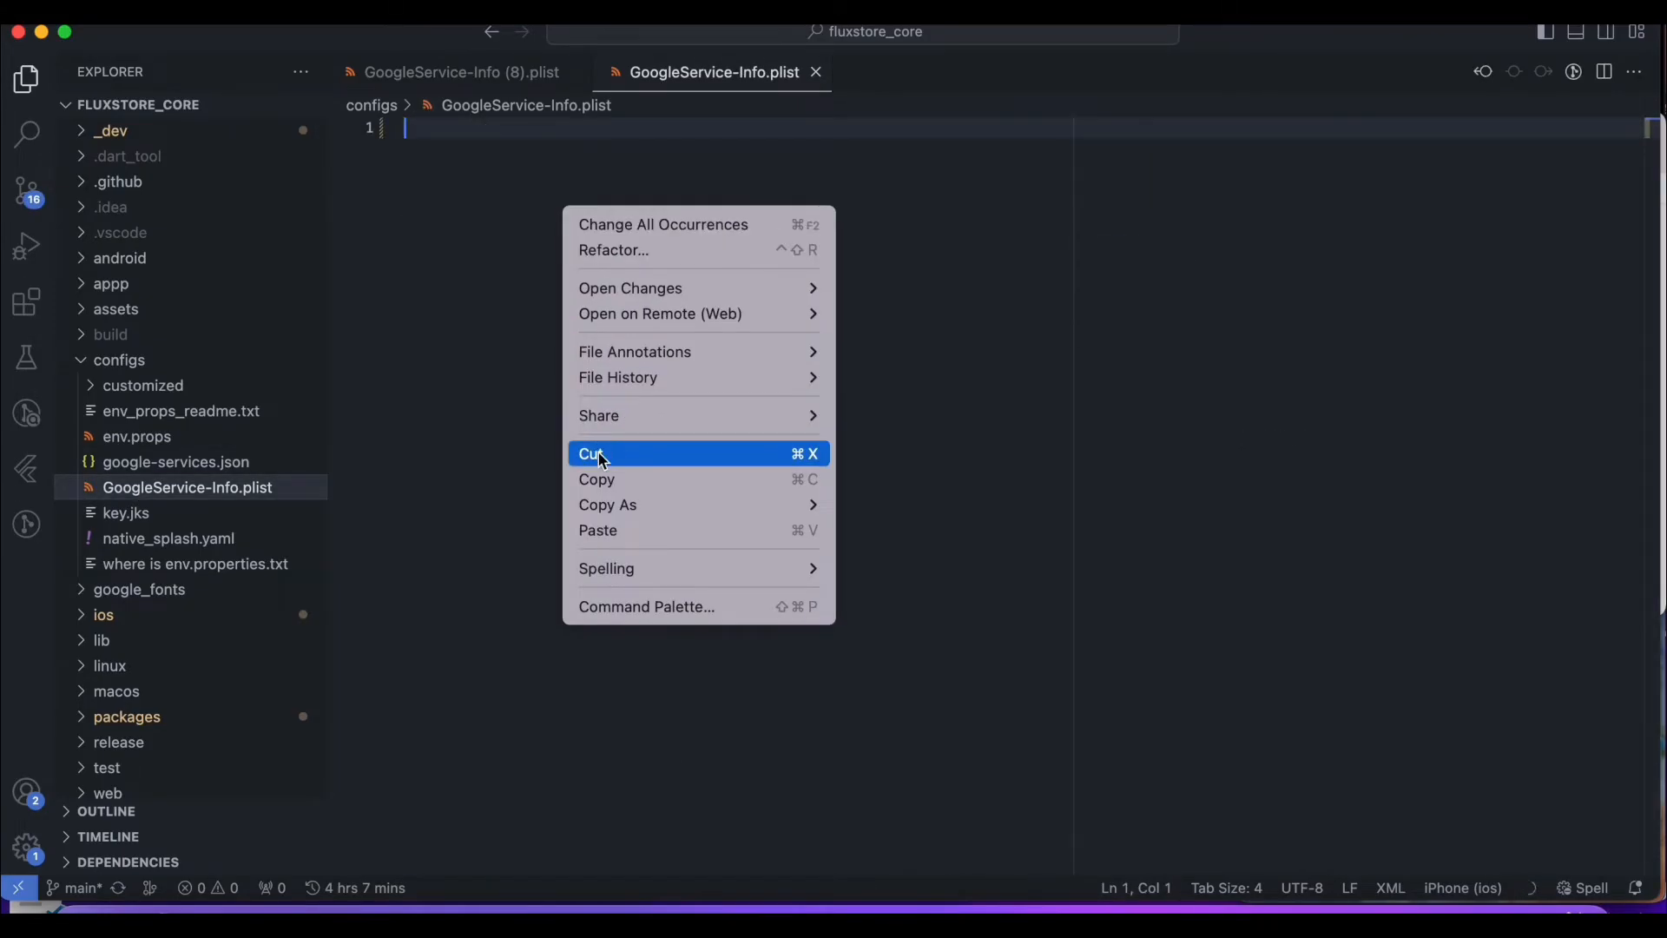
left_click(598, 530)
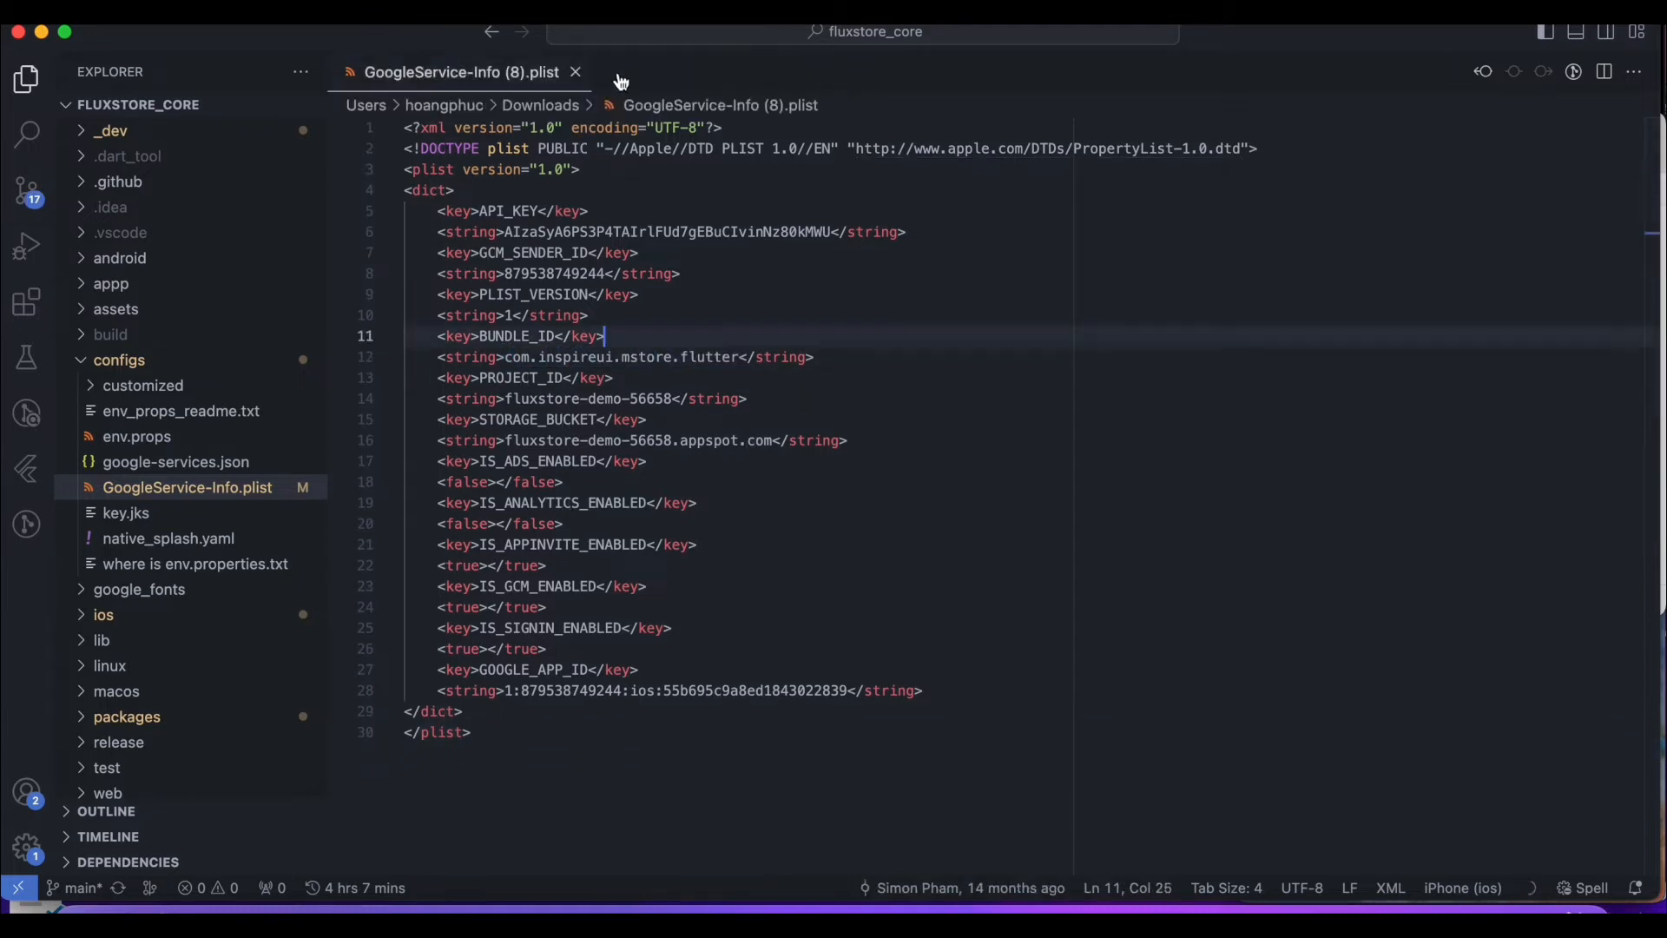
Close the downloaded plist and set iosBundleId in configs/env.props to com.inspireui.mstore.flutter
left_click(137, 436)
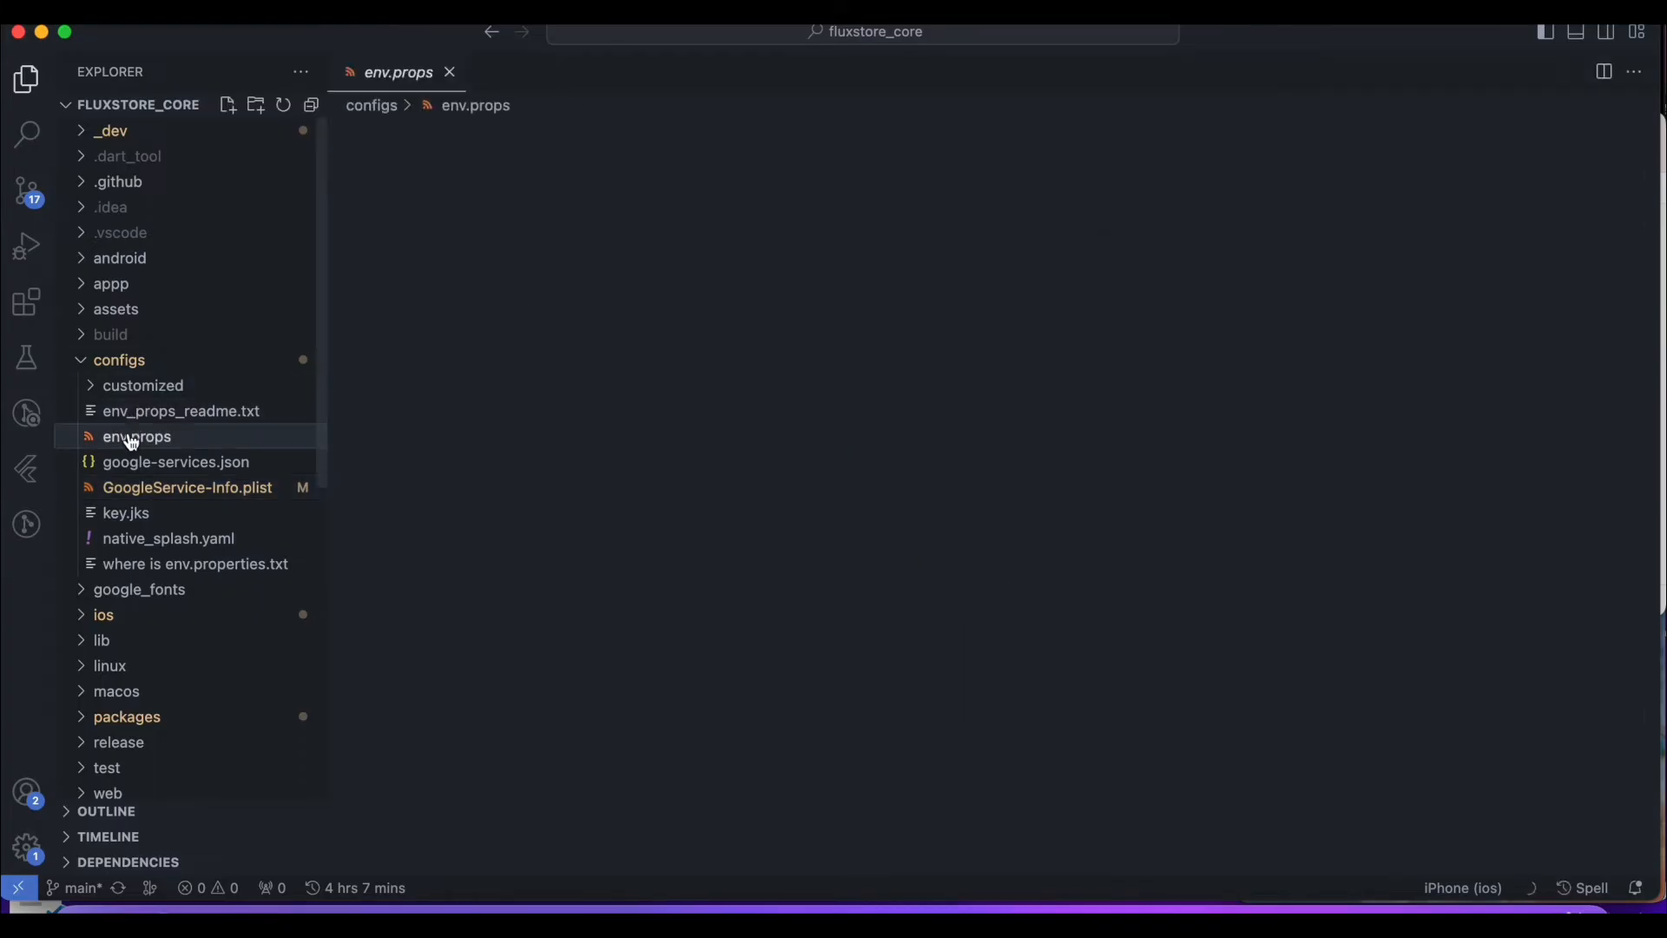
left_click(137, 436)
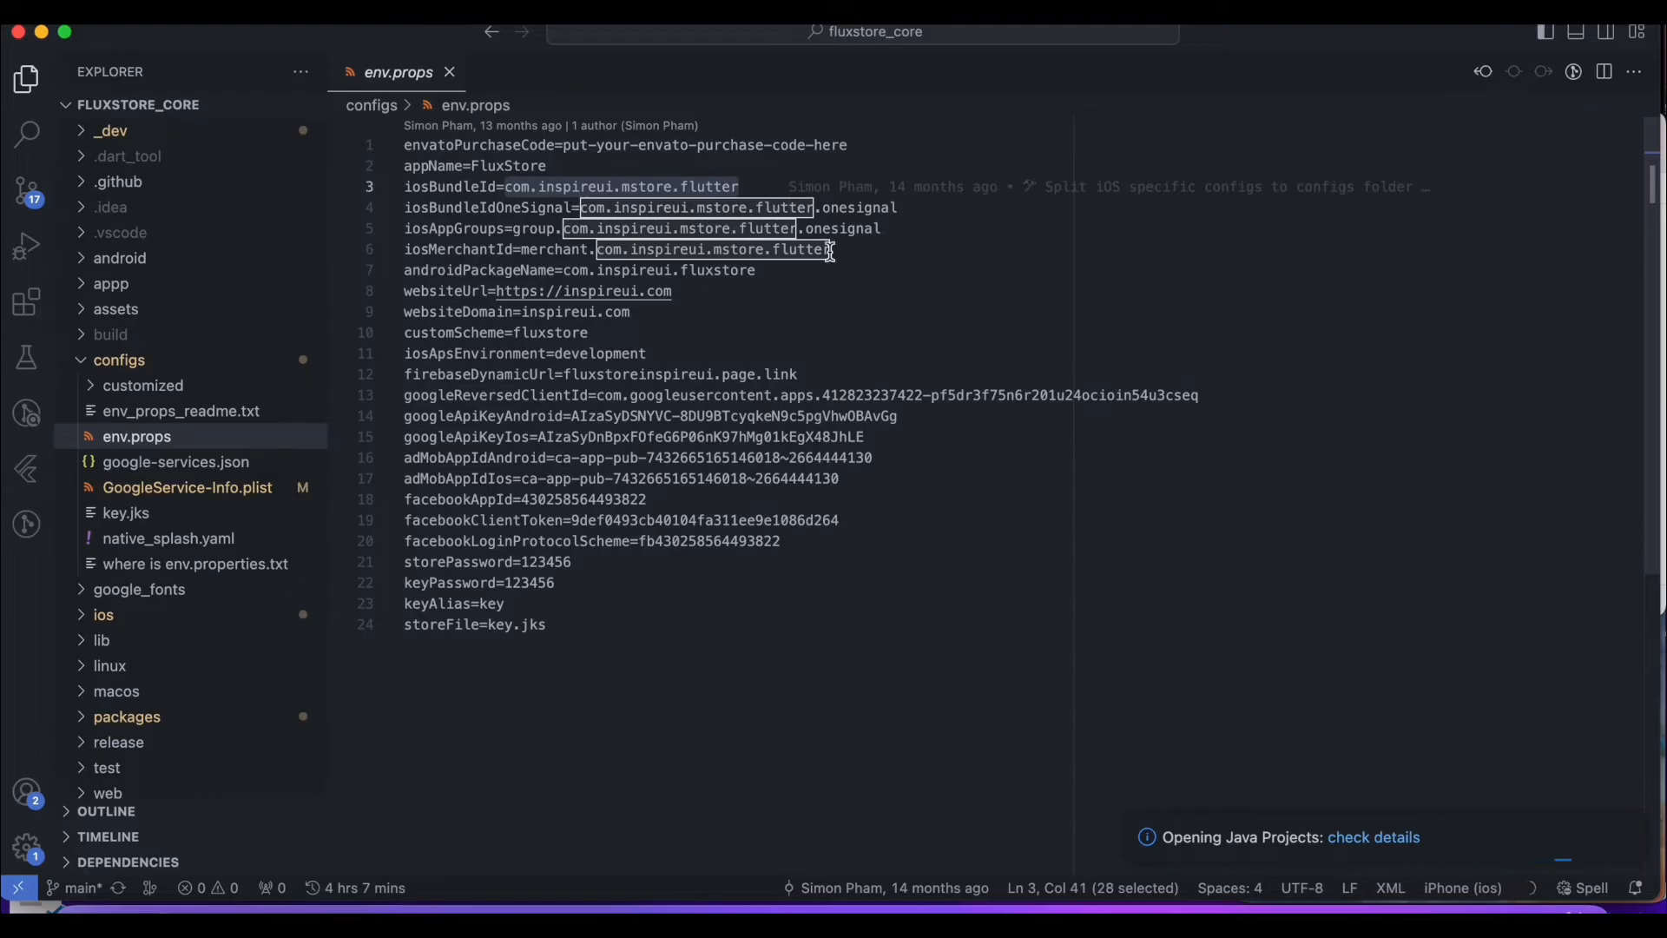
key("Delete")
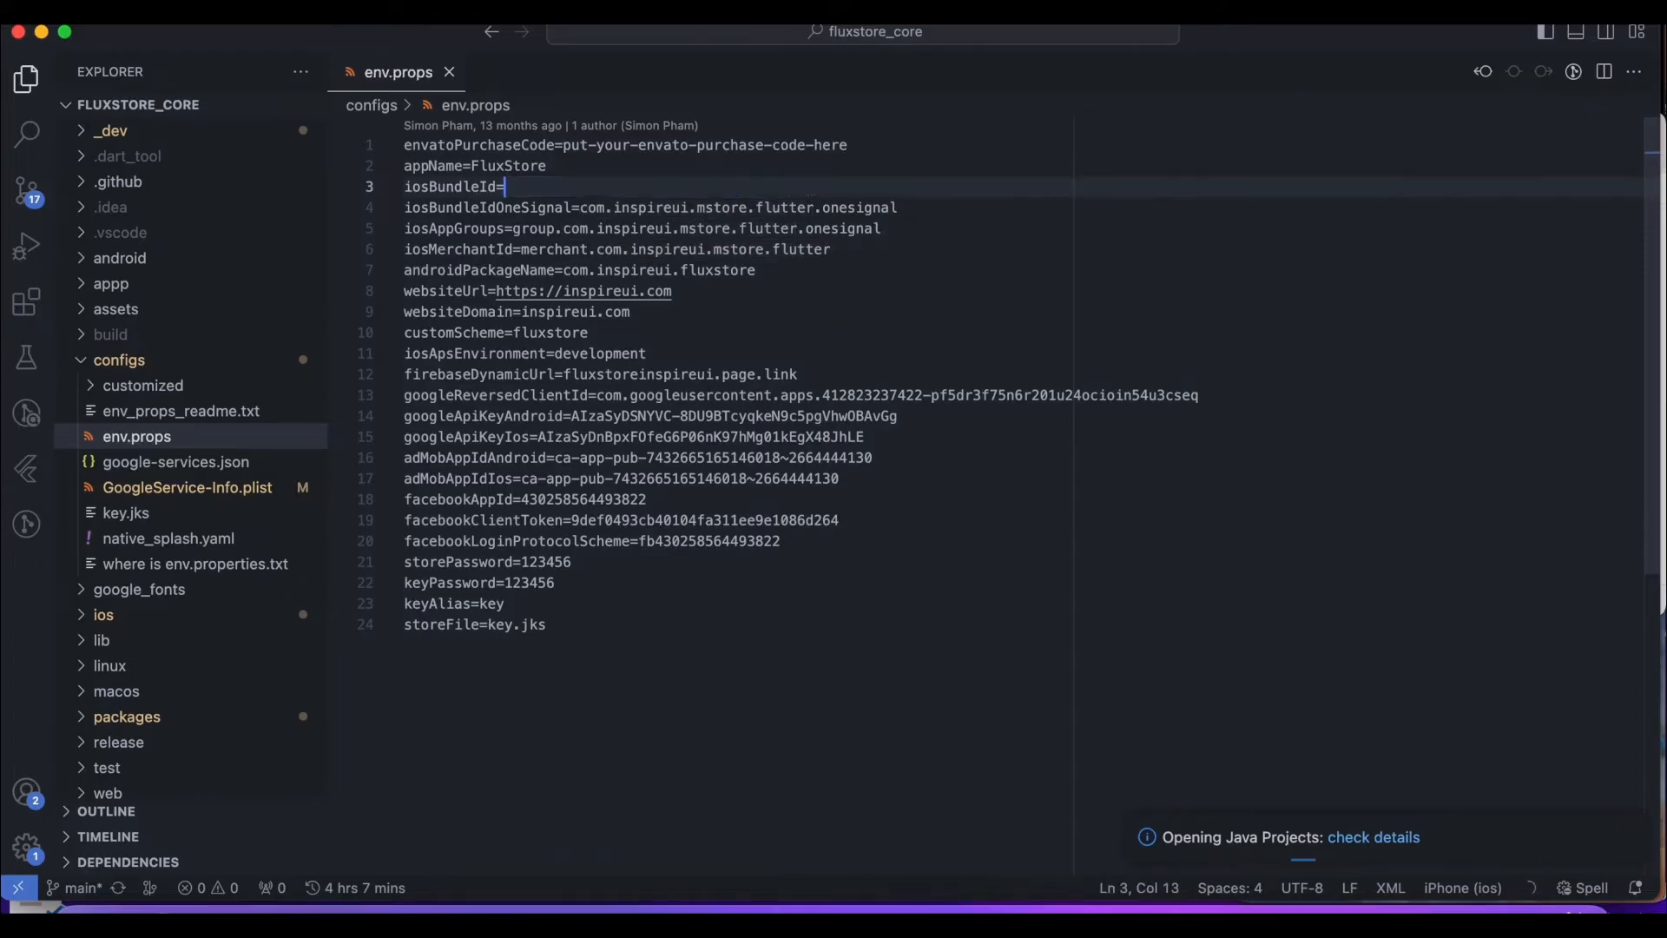
type("com.inspireui.mstore.flutter")
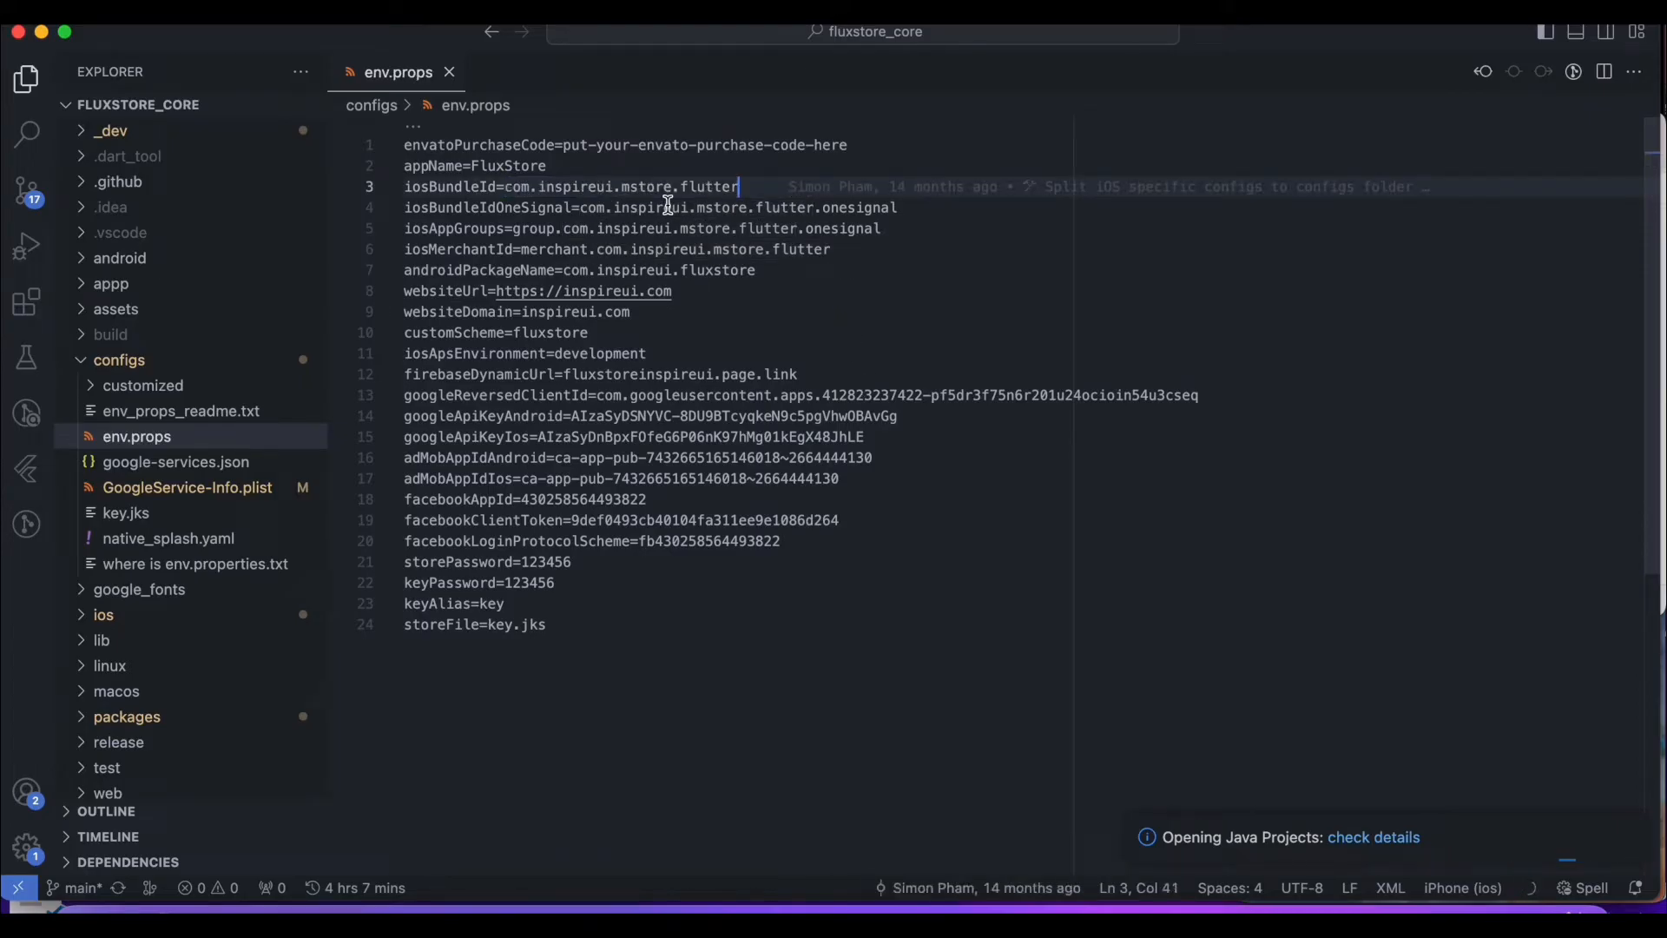
left_click(587, 208)
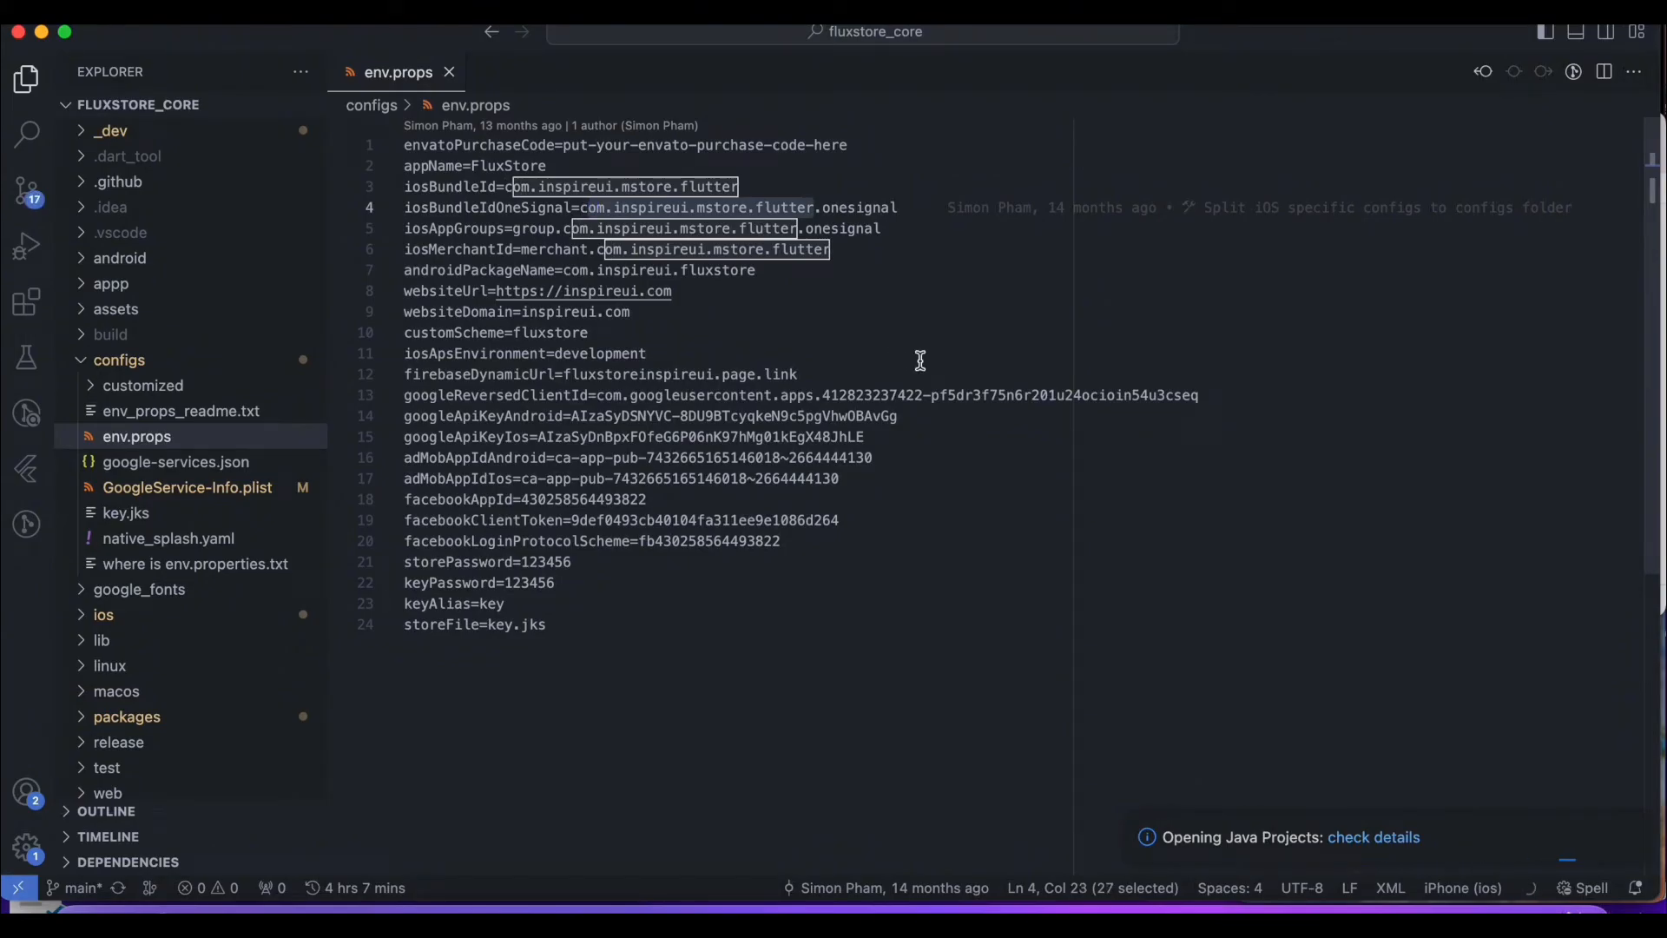
mouse_move(567, 228)
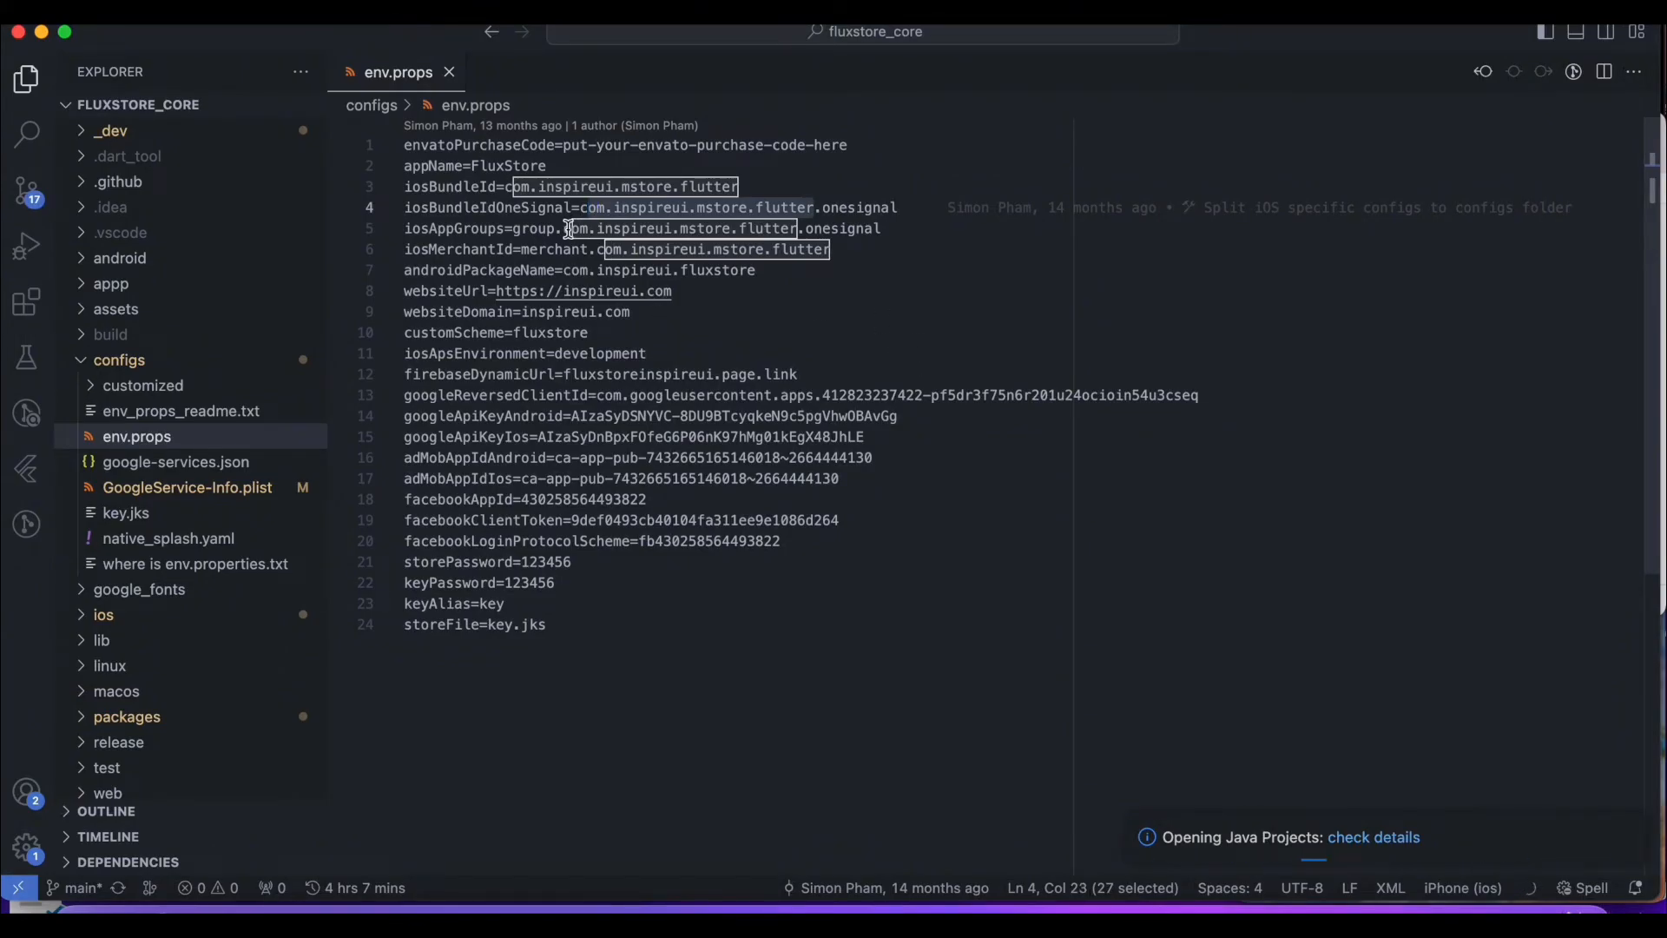
mouse_move(814, 255)
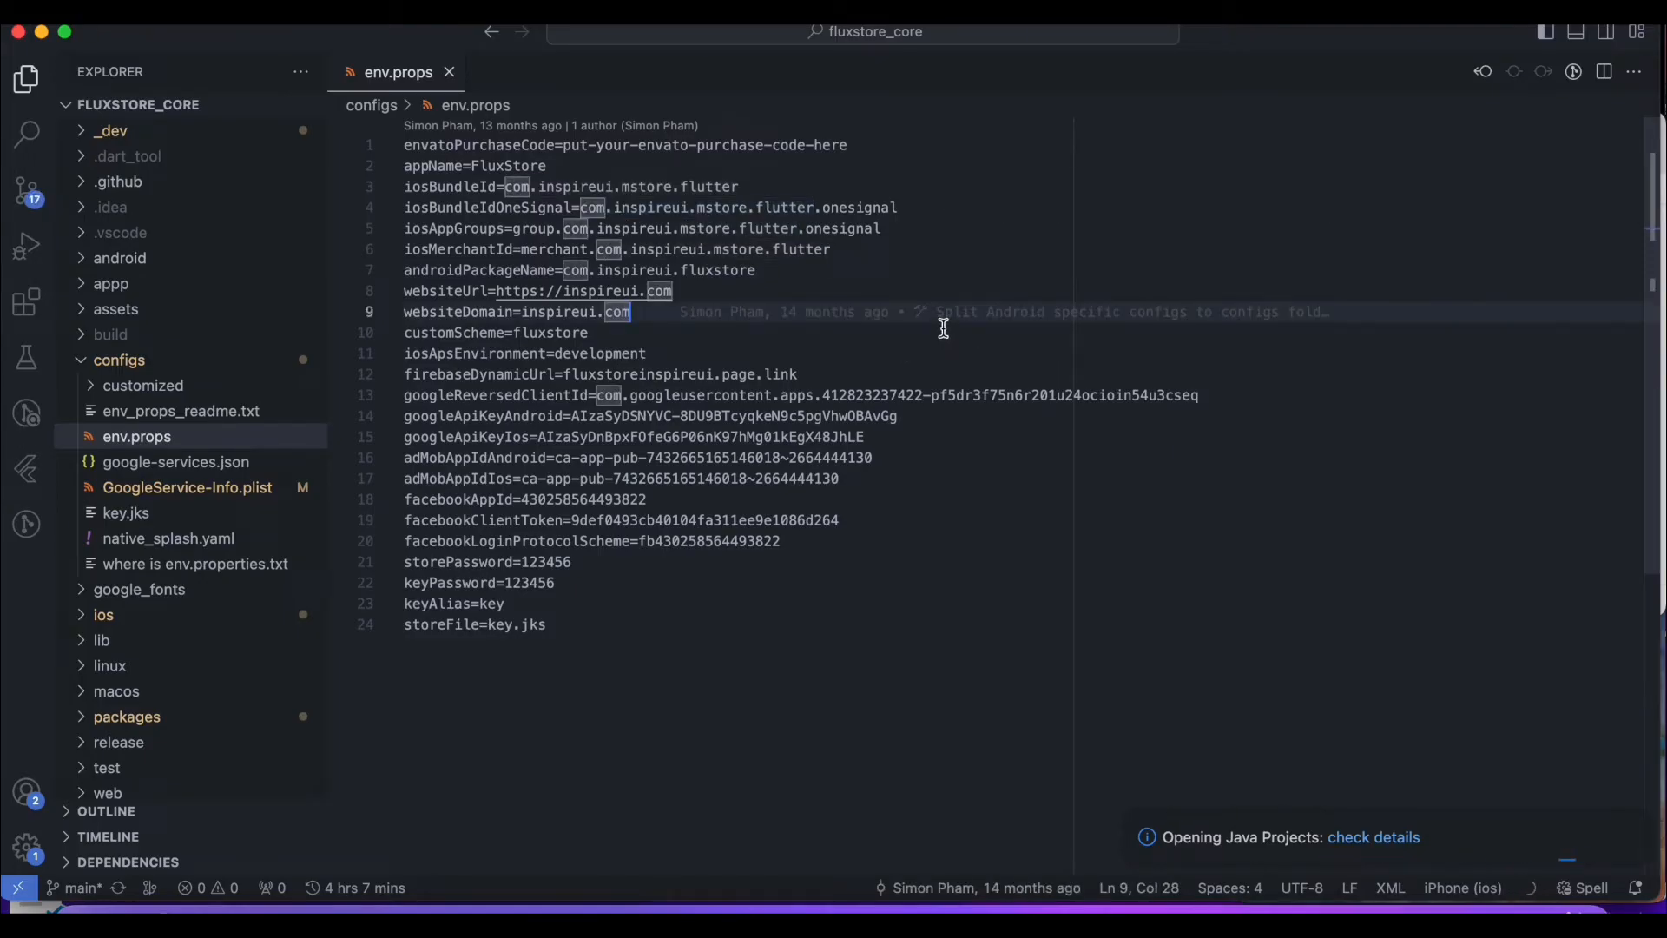
mouse_move(1004, 657)
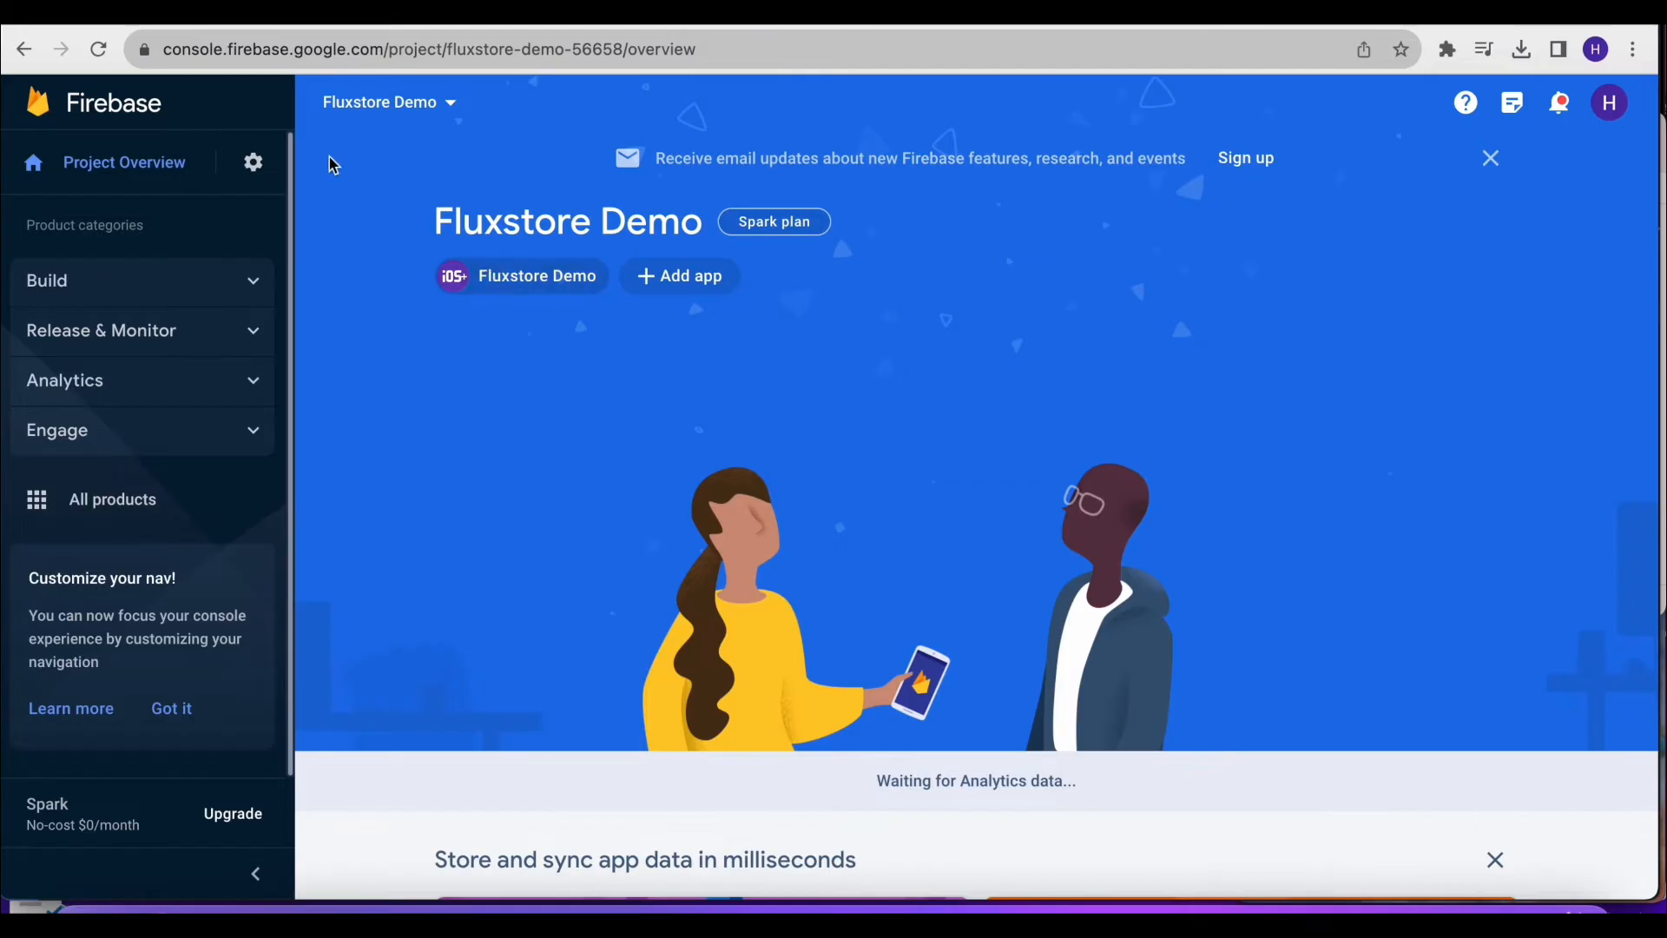
Show the Apple app configuration in the project settings' Cloud Messaging tab
left_click(253, 163)
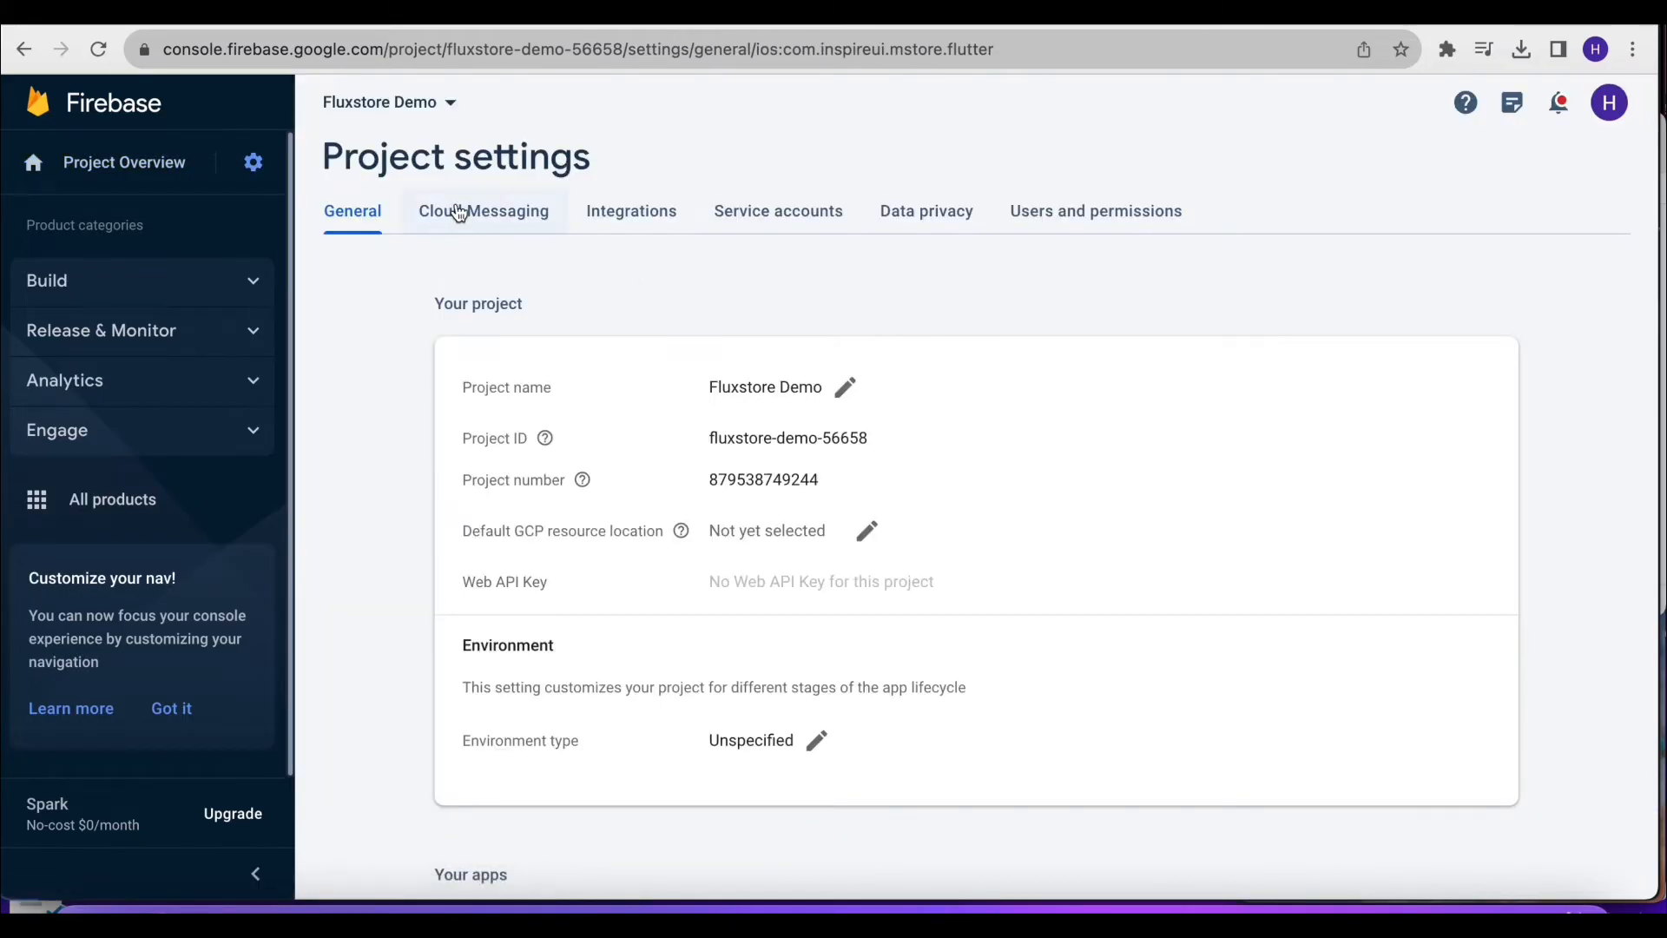
left_click(483, 211)
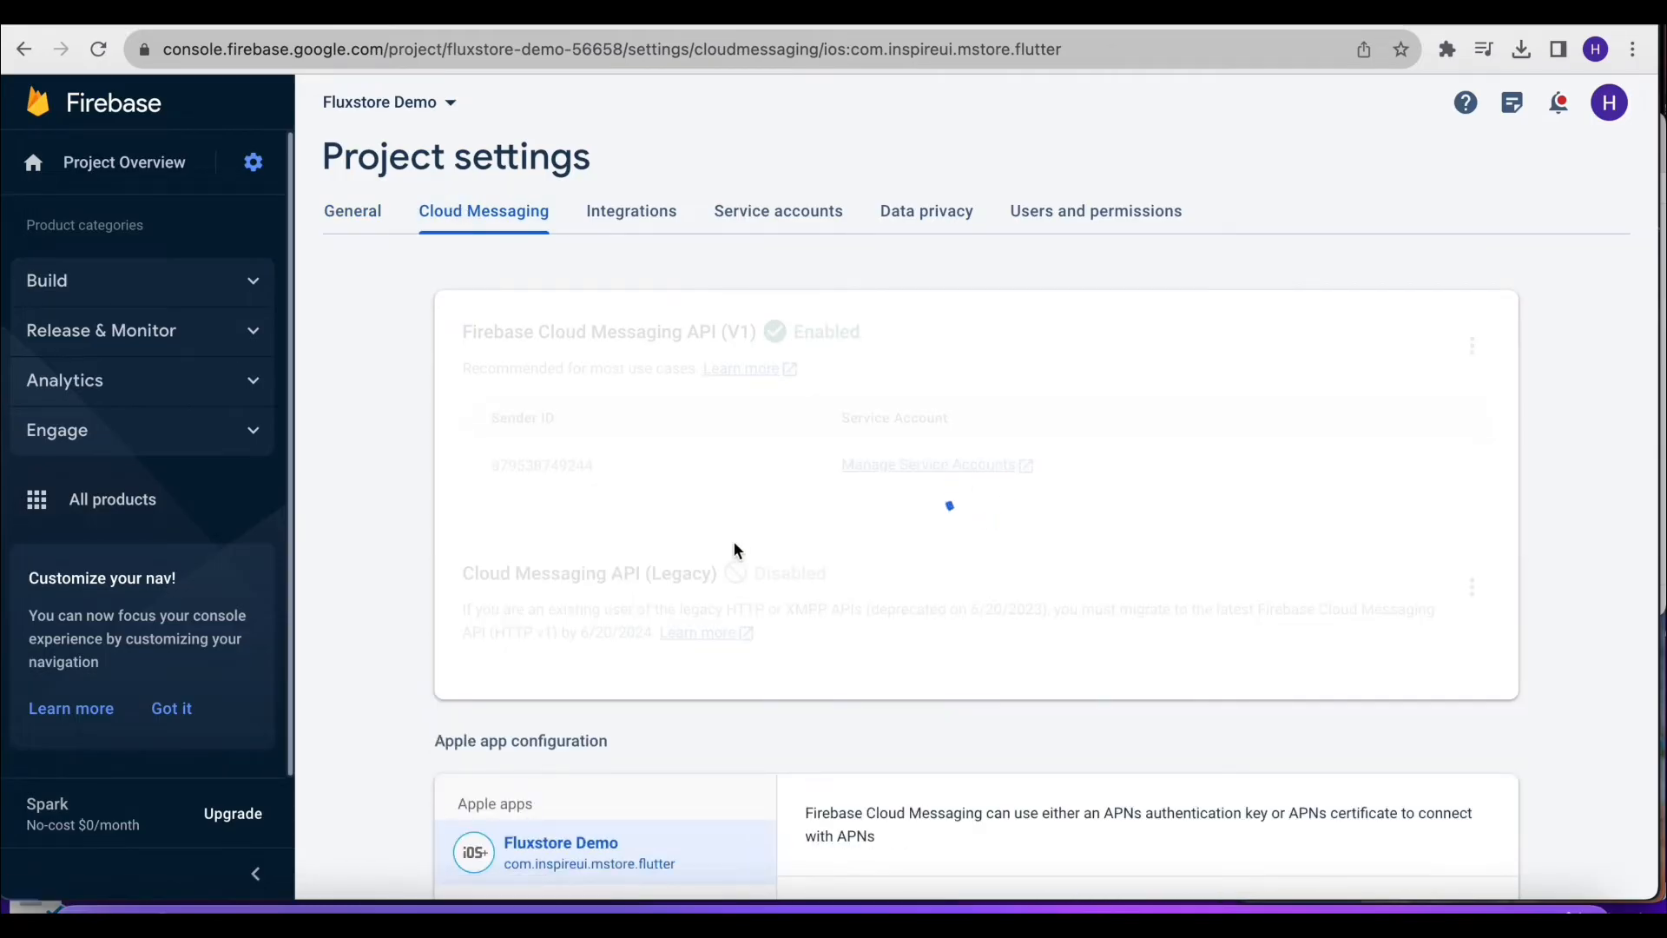
scroll("down", 3)
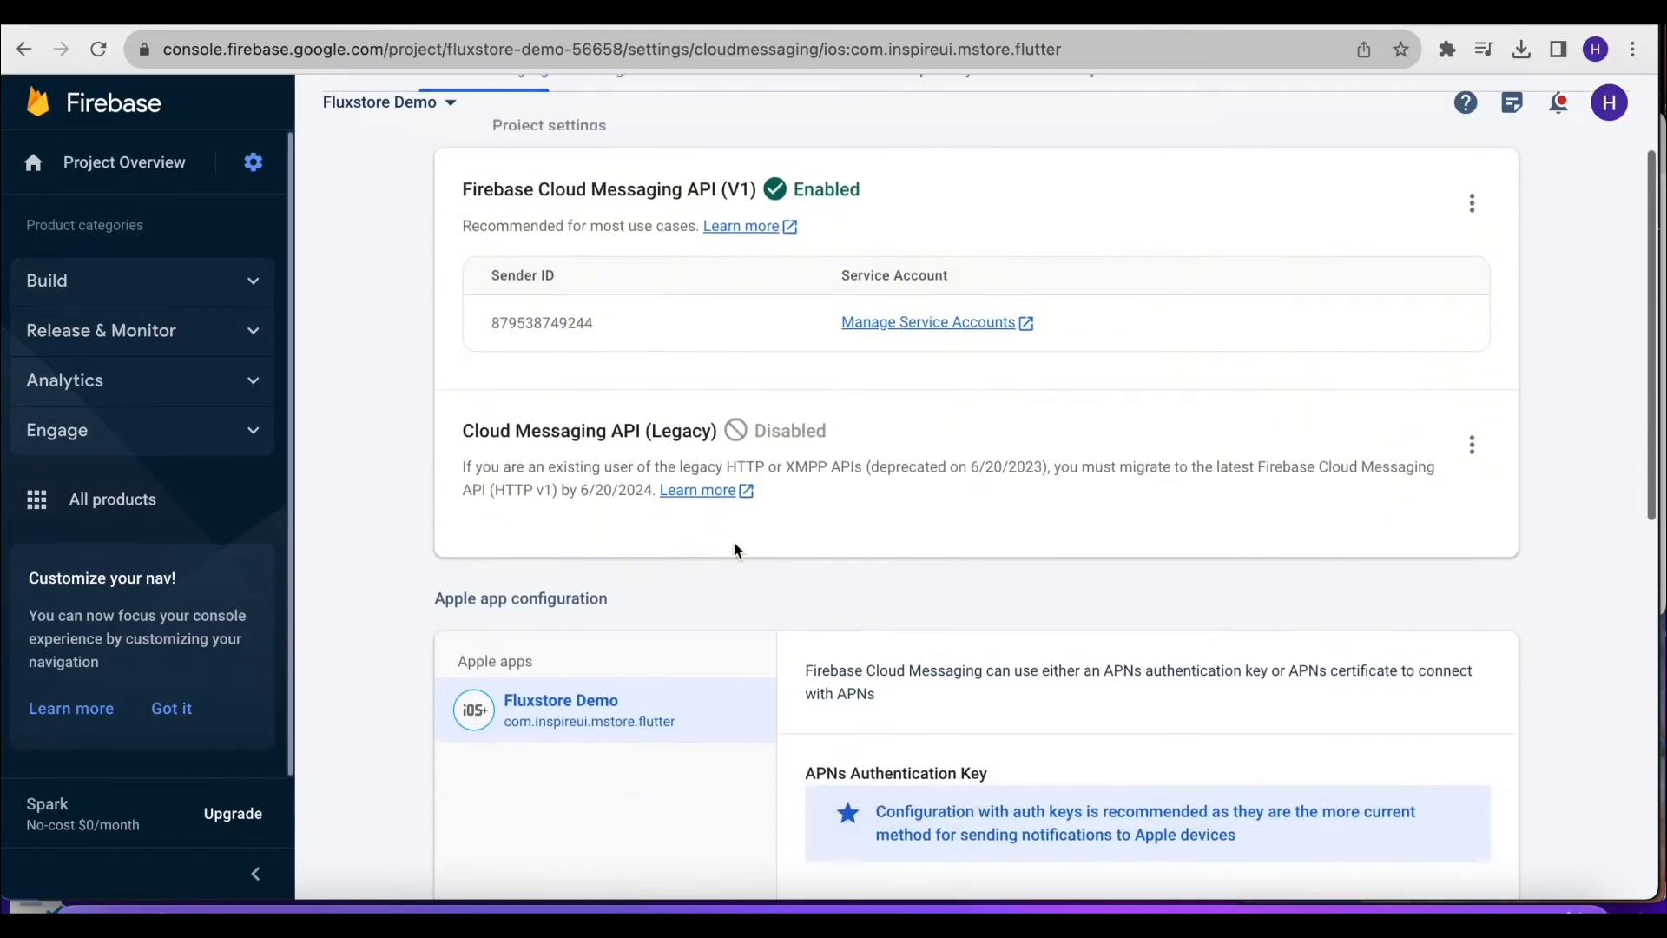
scroll("down", 3)
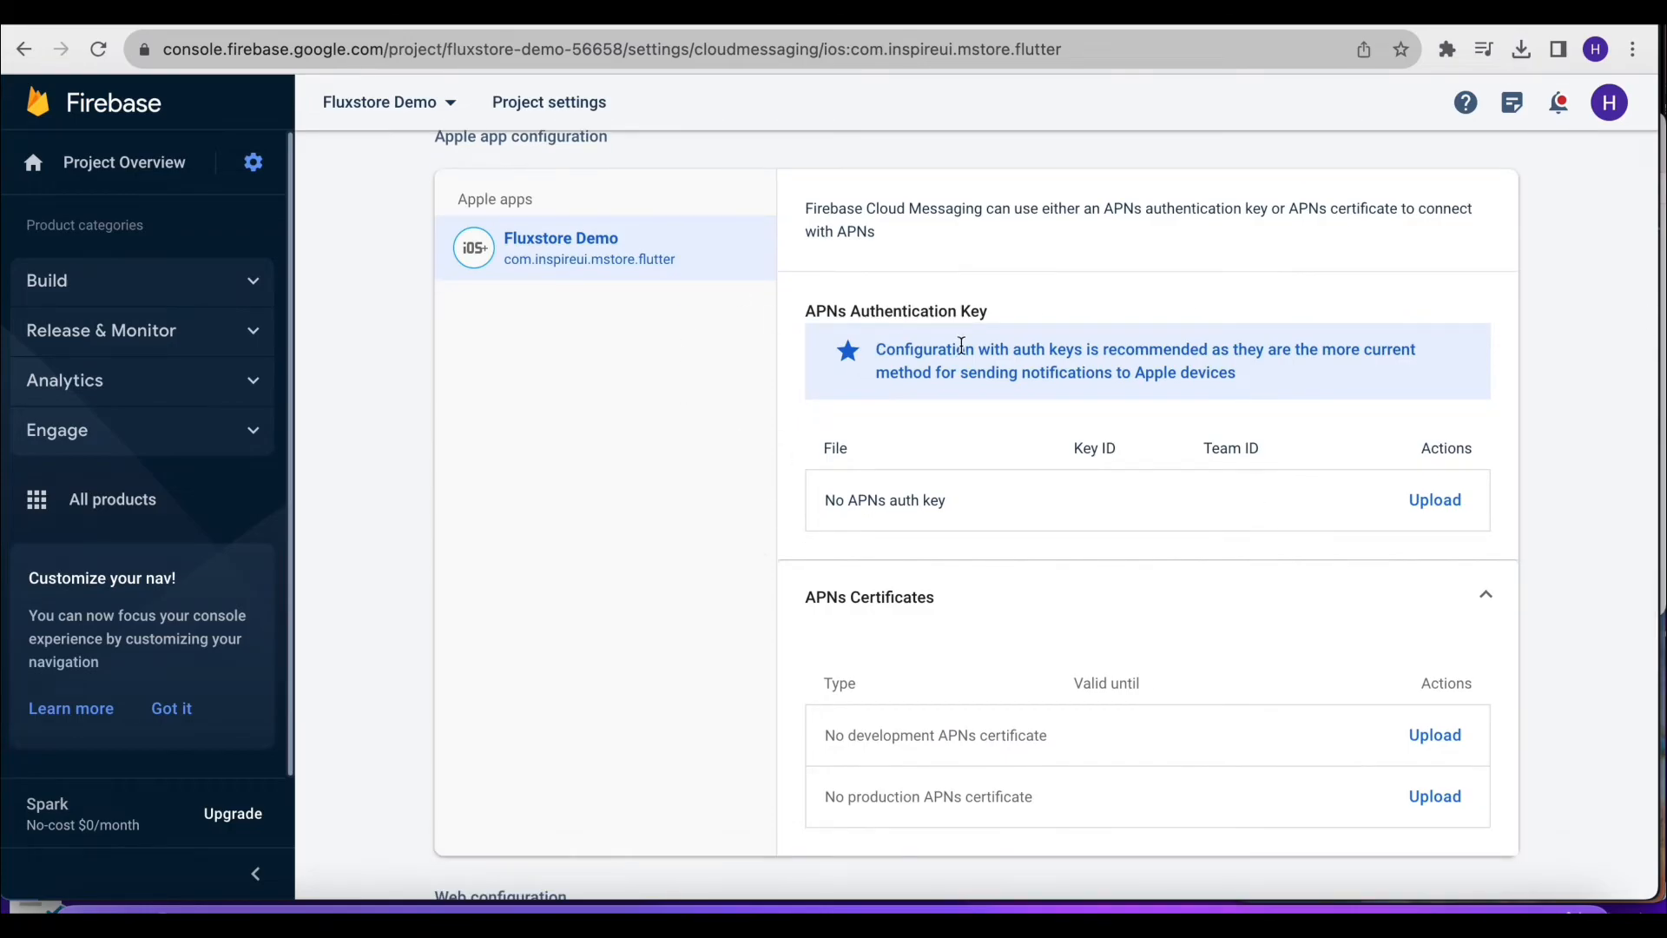
mouse_move(1436, 475)
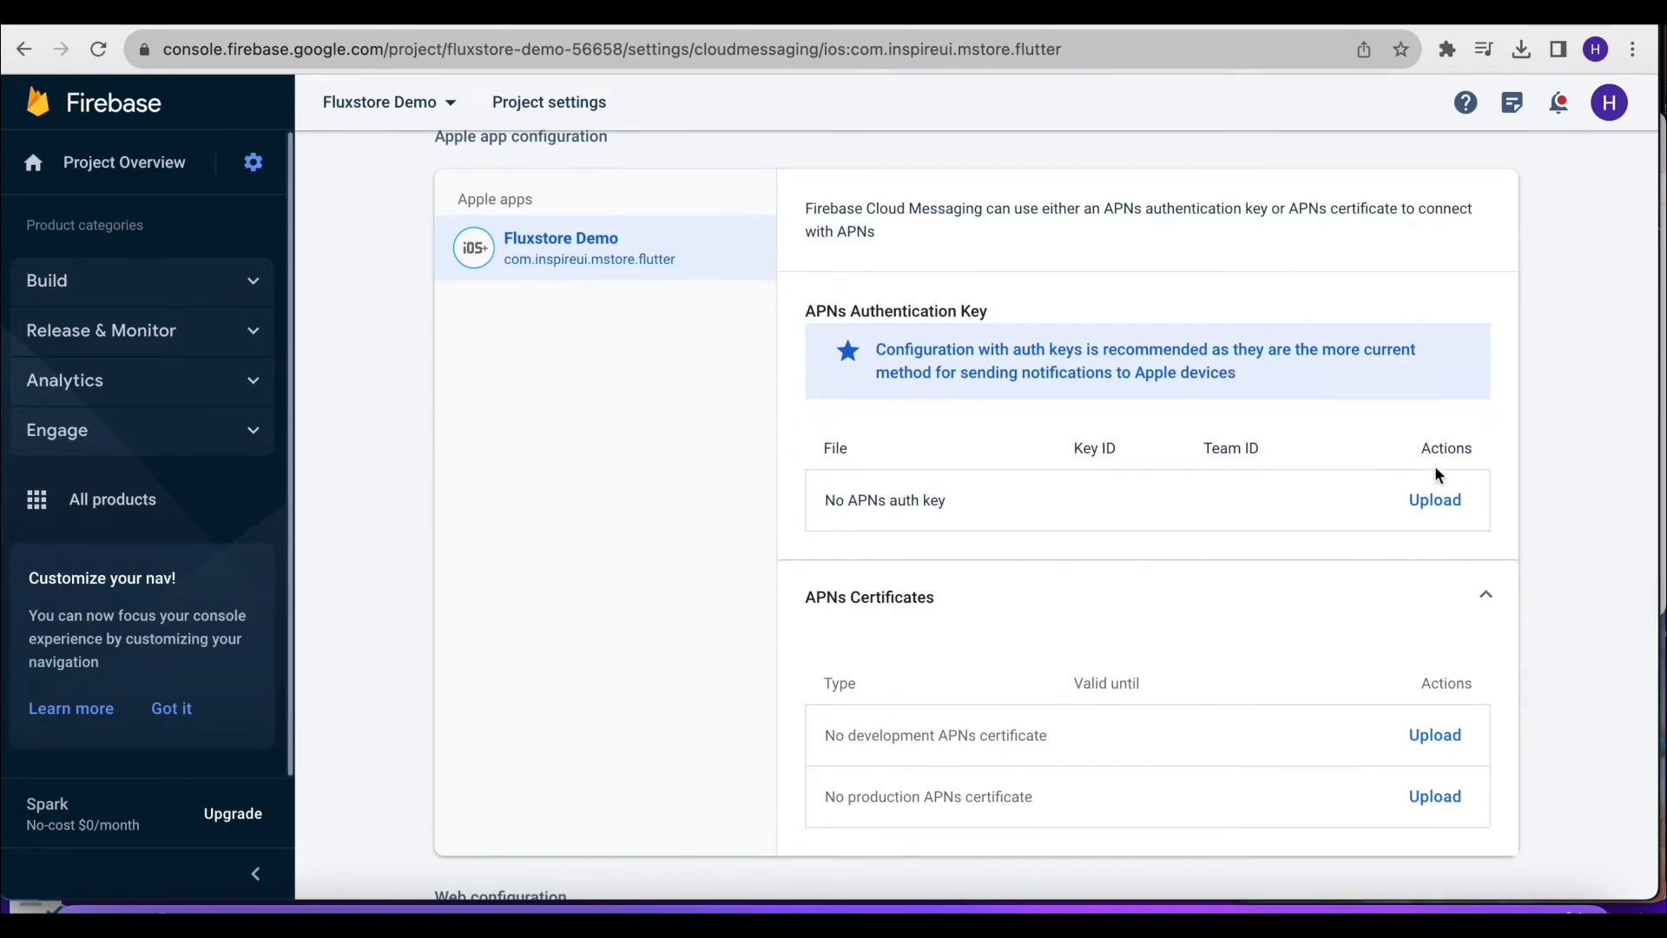
mouse_move(1356, 104)
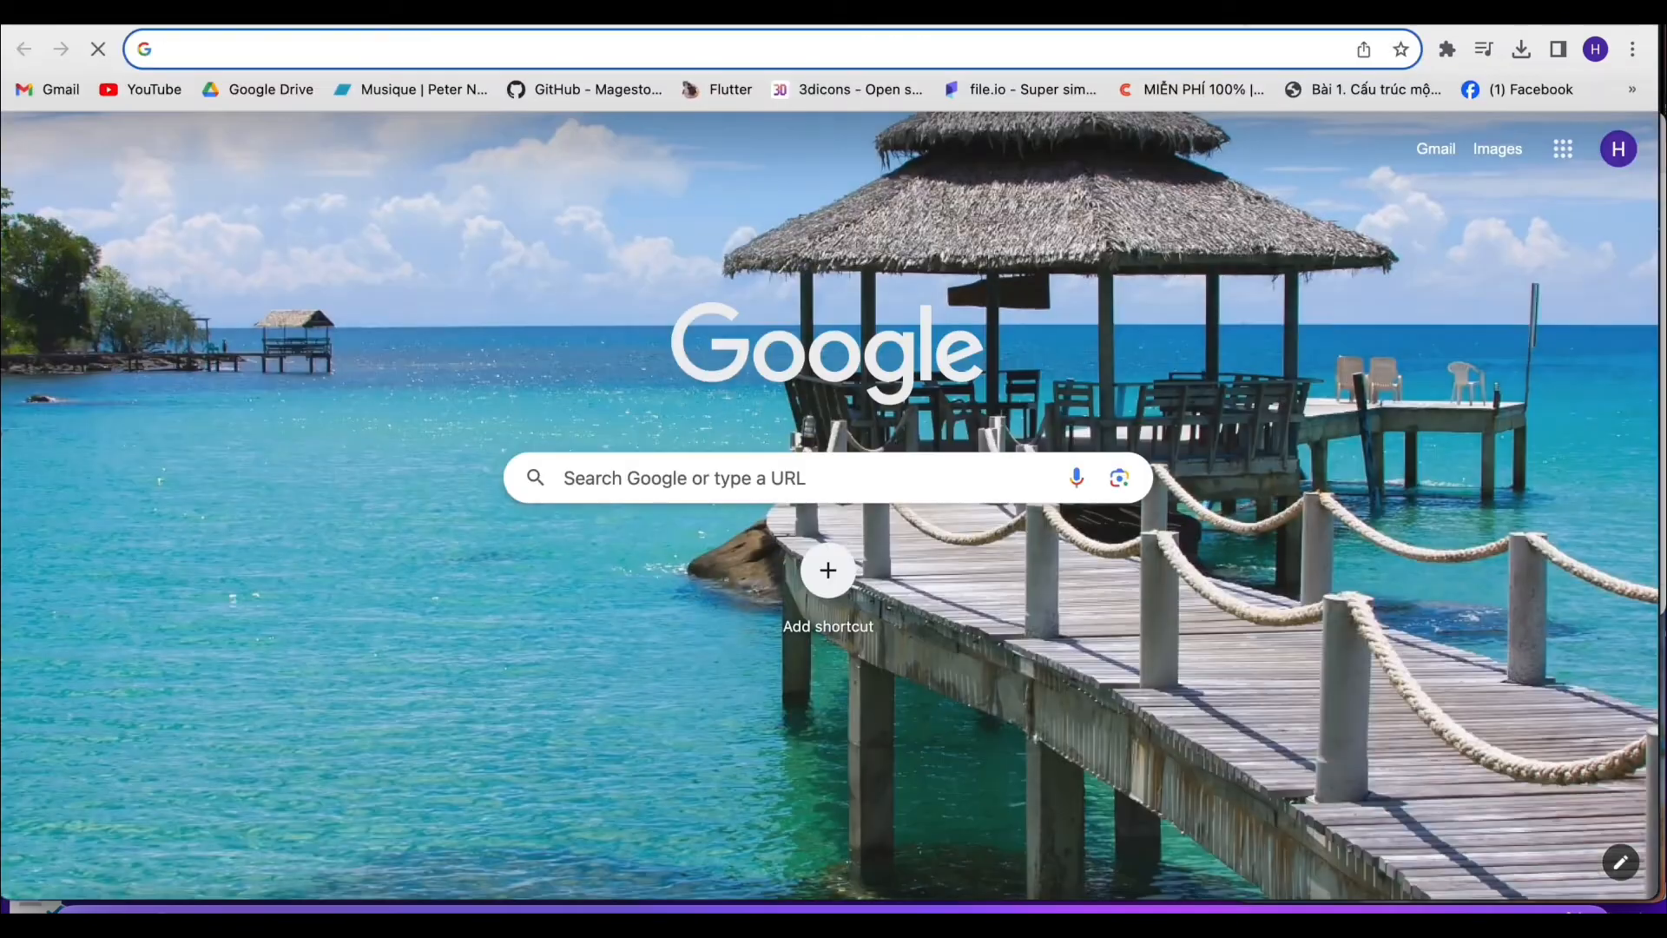
Go to developer.apple.com, open Account, and view the Keys list
type("developer.apple.com")
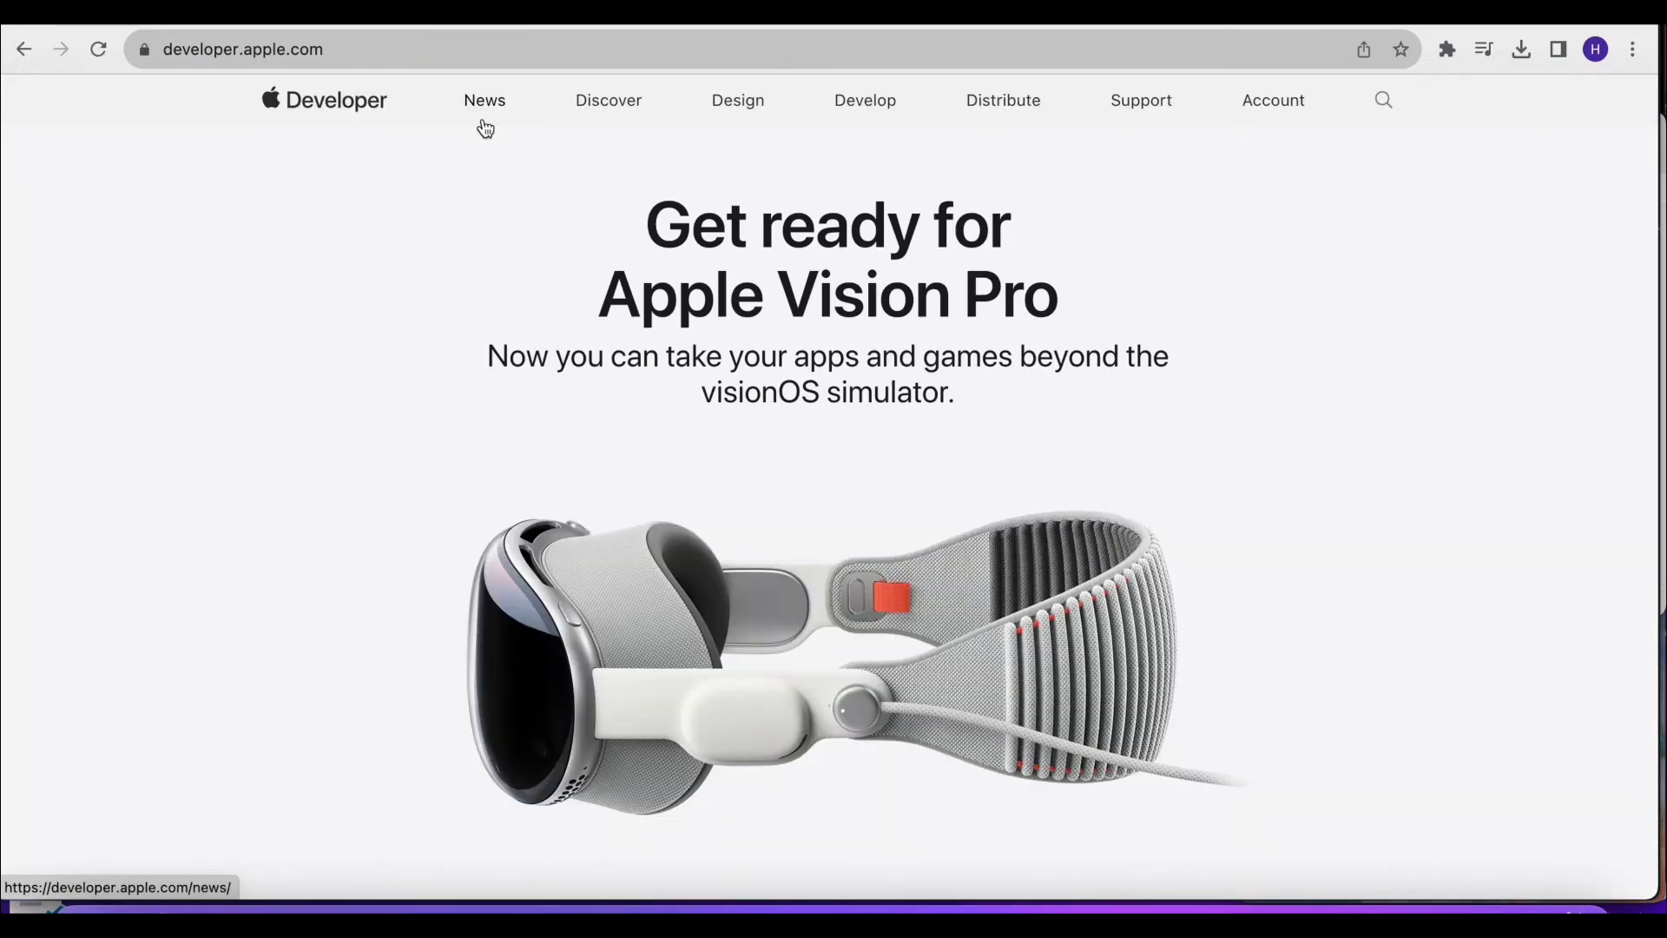
mouse_move(1273, 110)
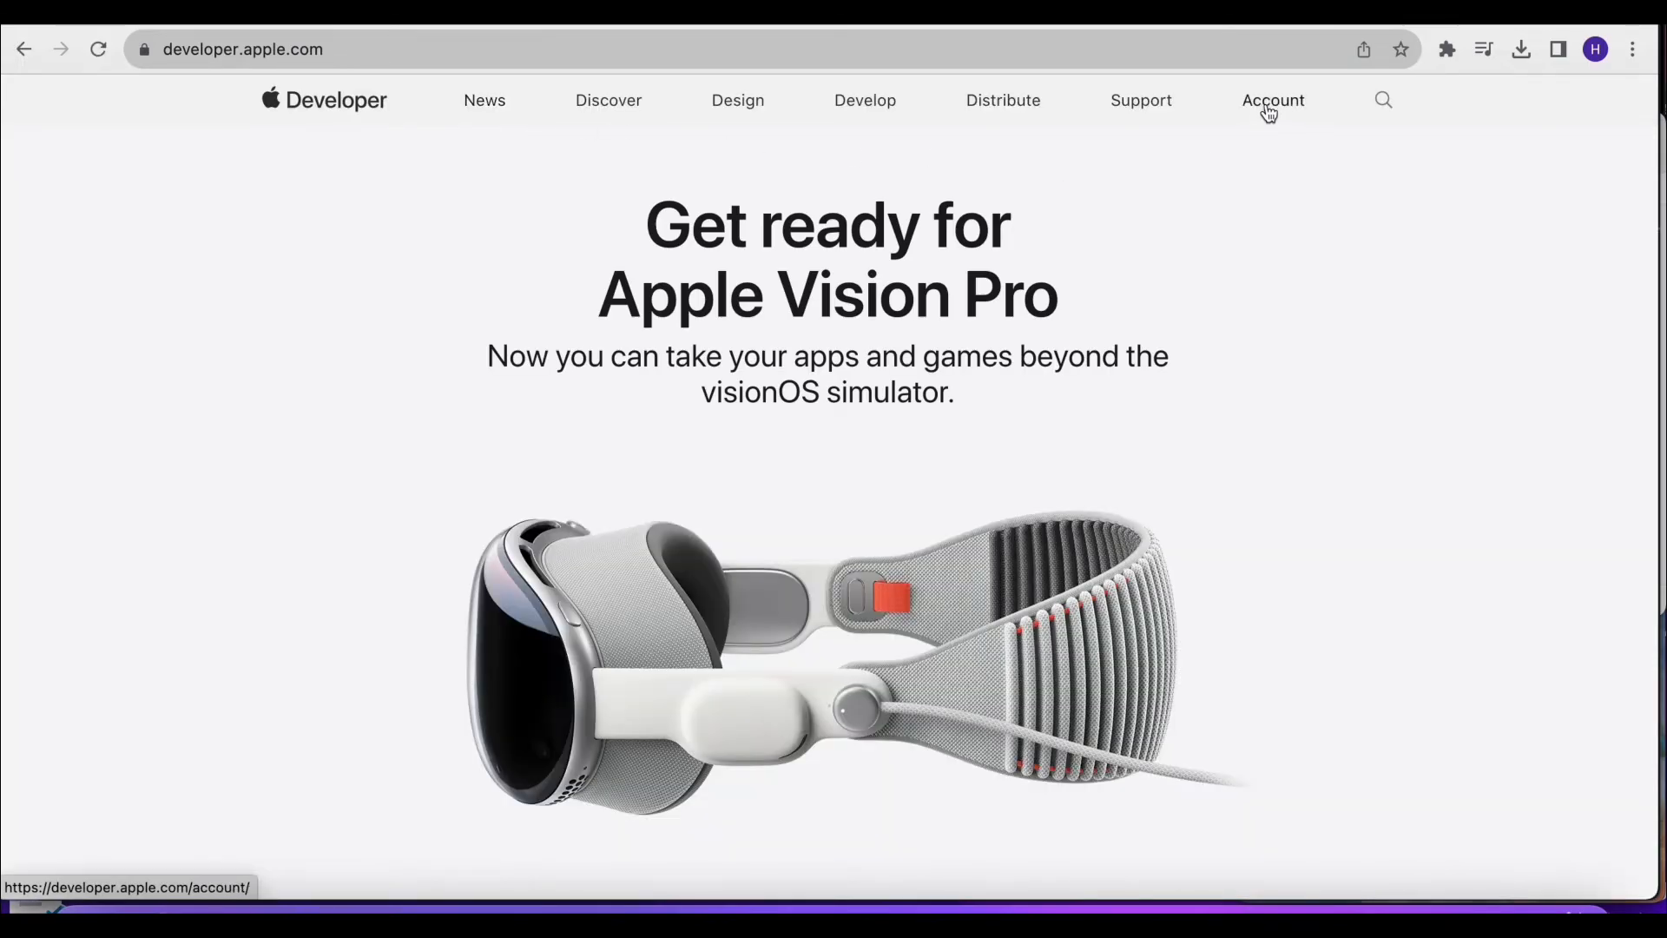
left_click(1273, 100)
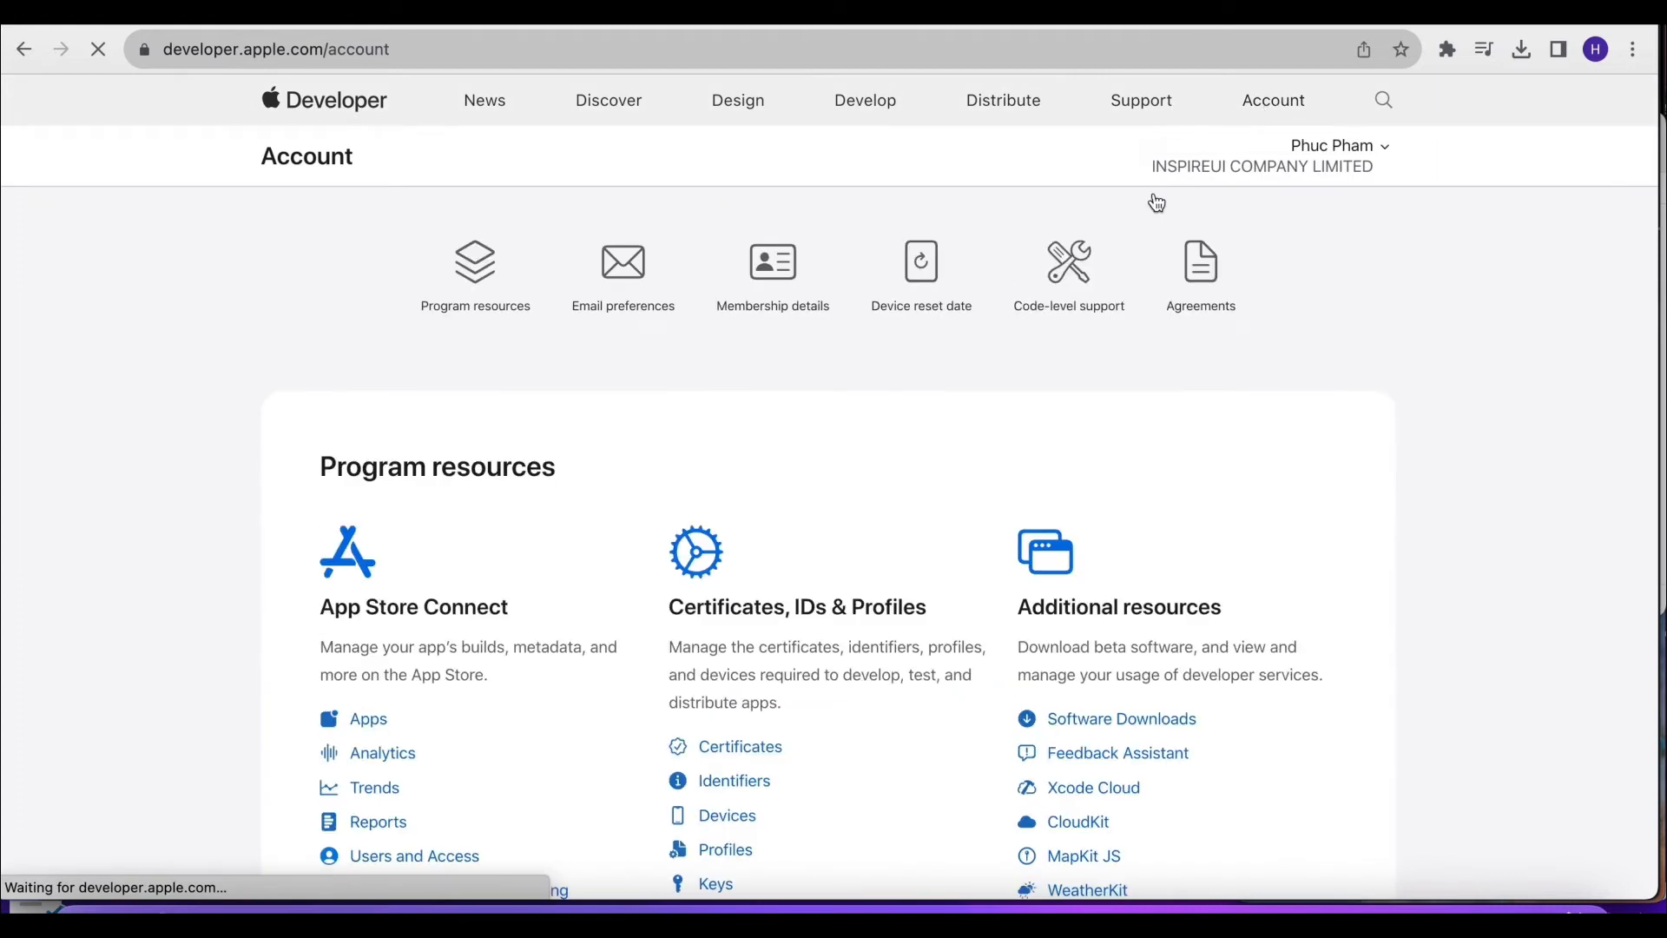
scroll("down", 3)
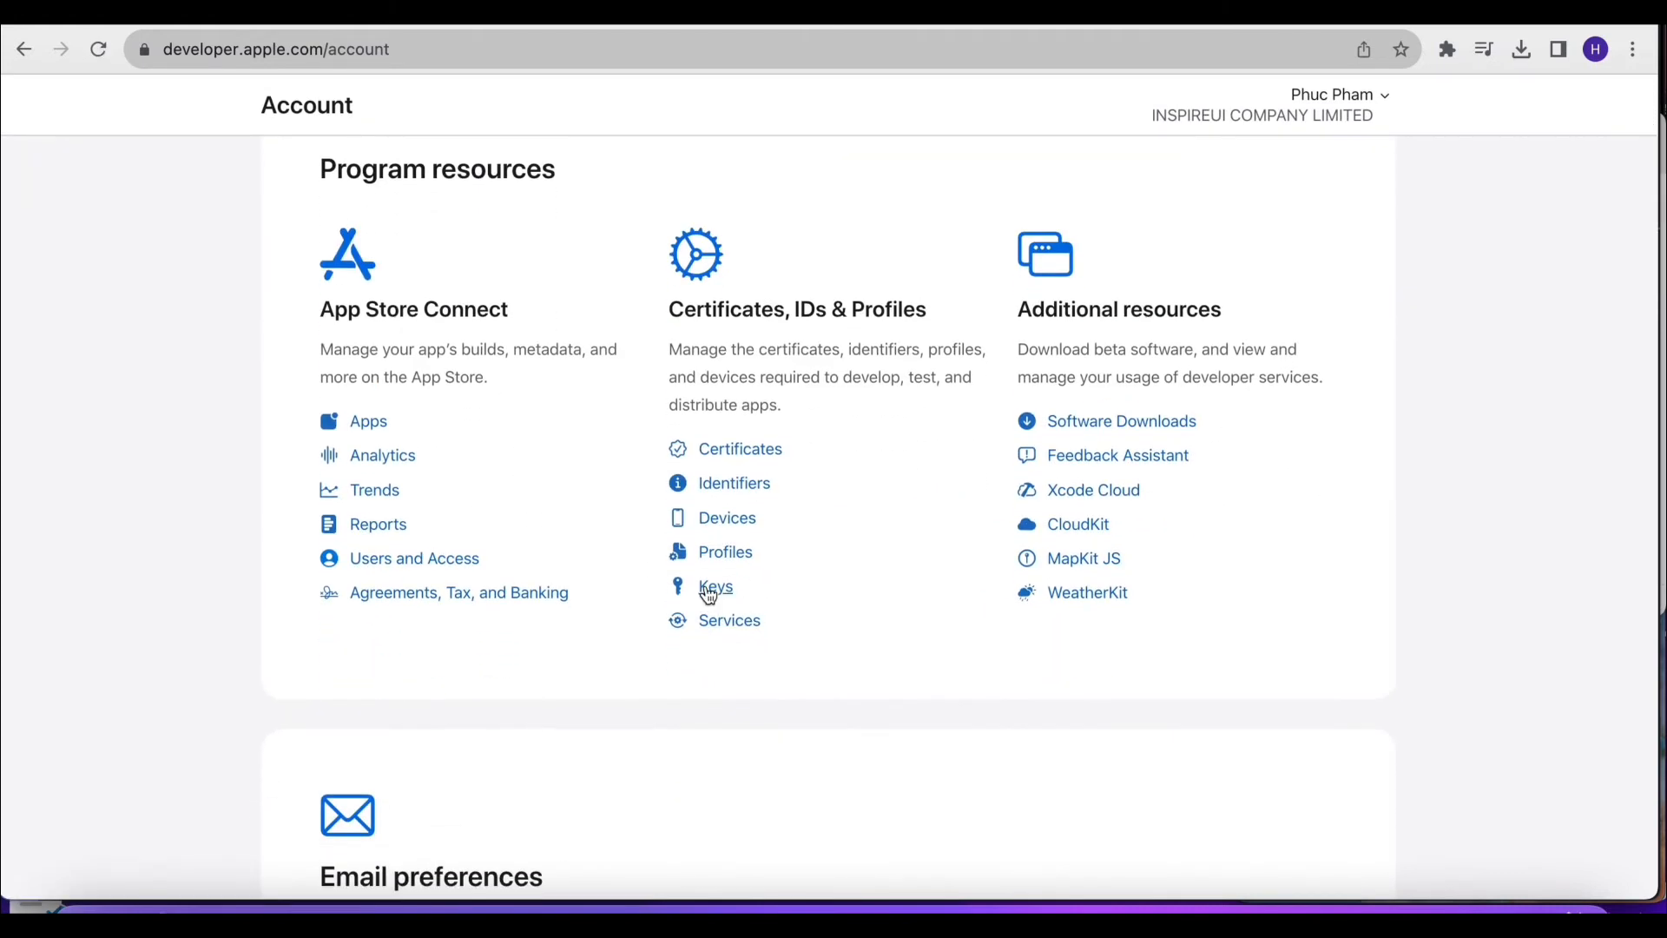
left_click(715, 586)
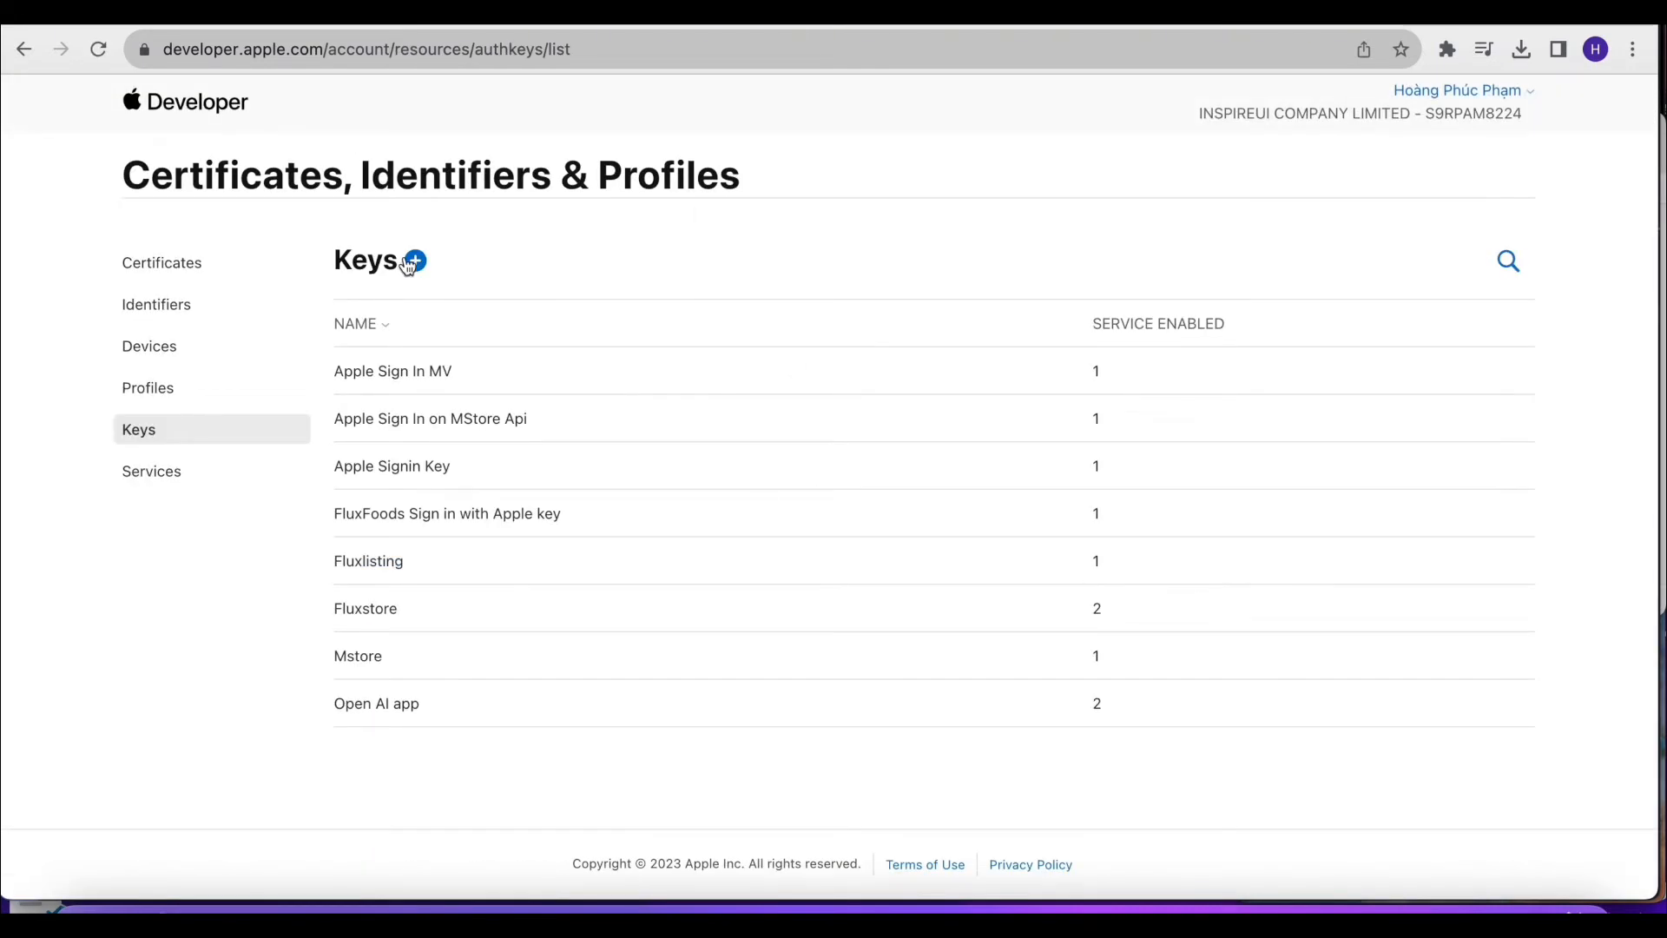
Register an APNs-enabled key named 'Fluxstore Demo App' and download its key file
left_click(415, 260)
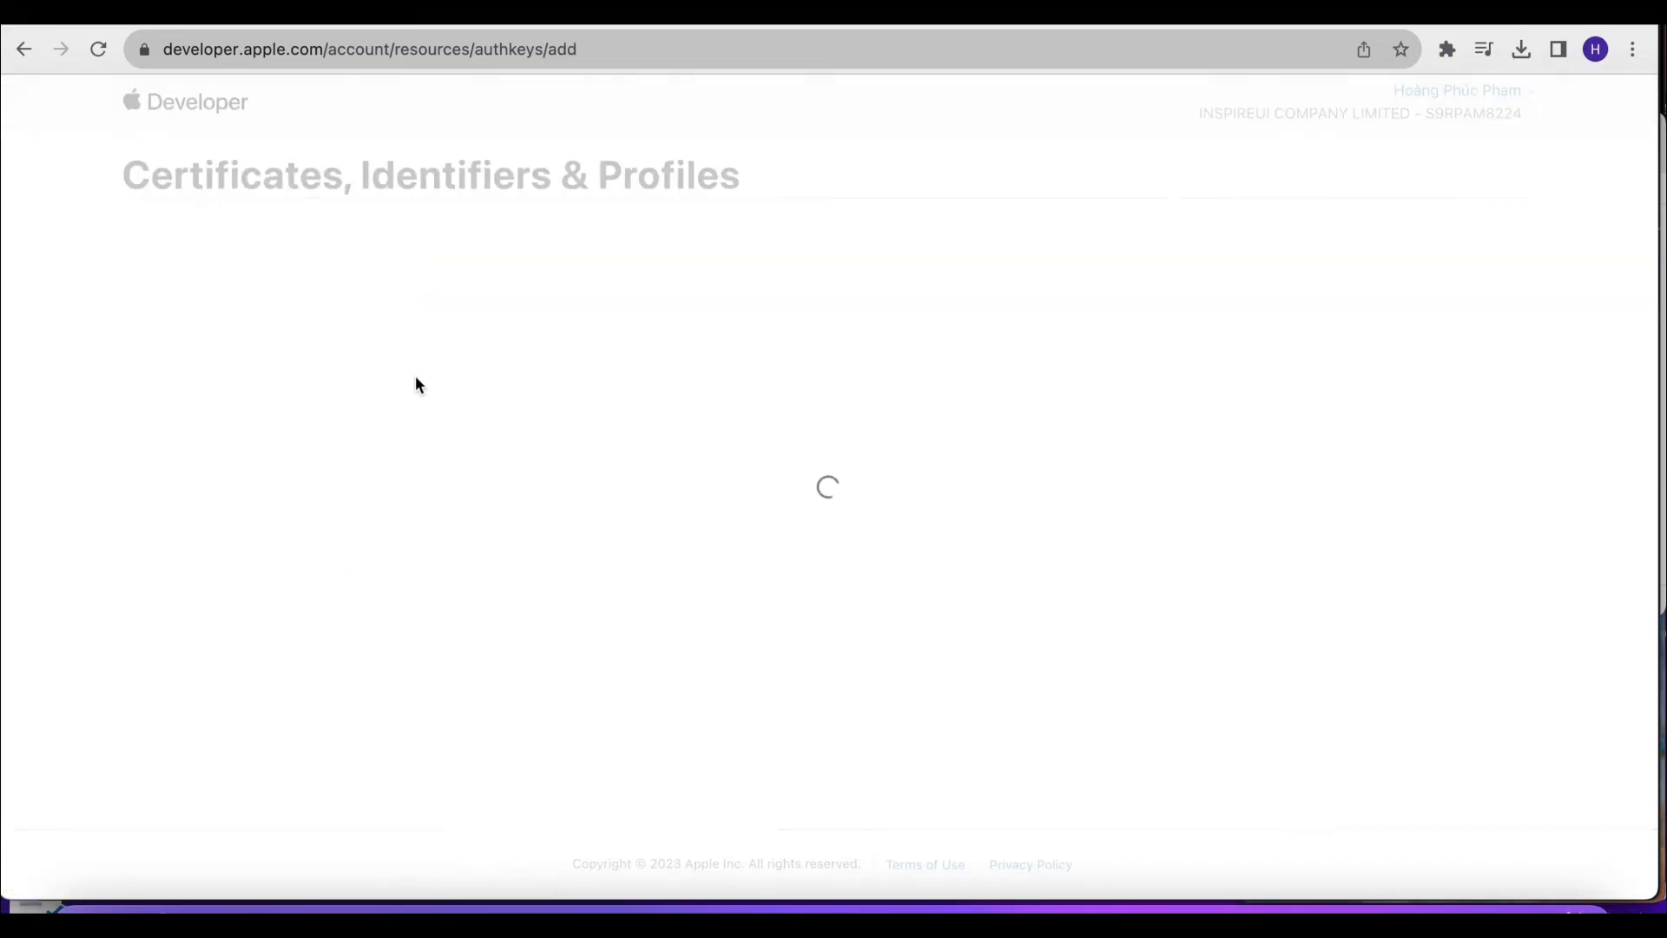
type("Fluxstore")
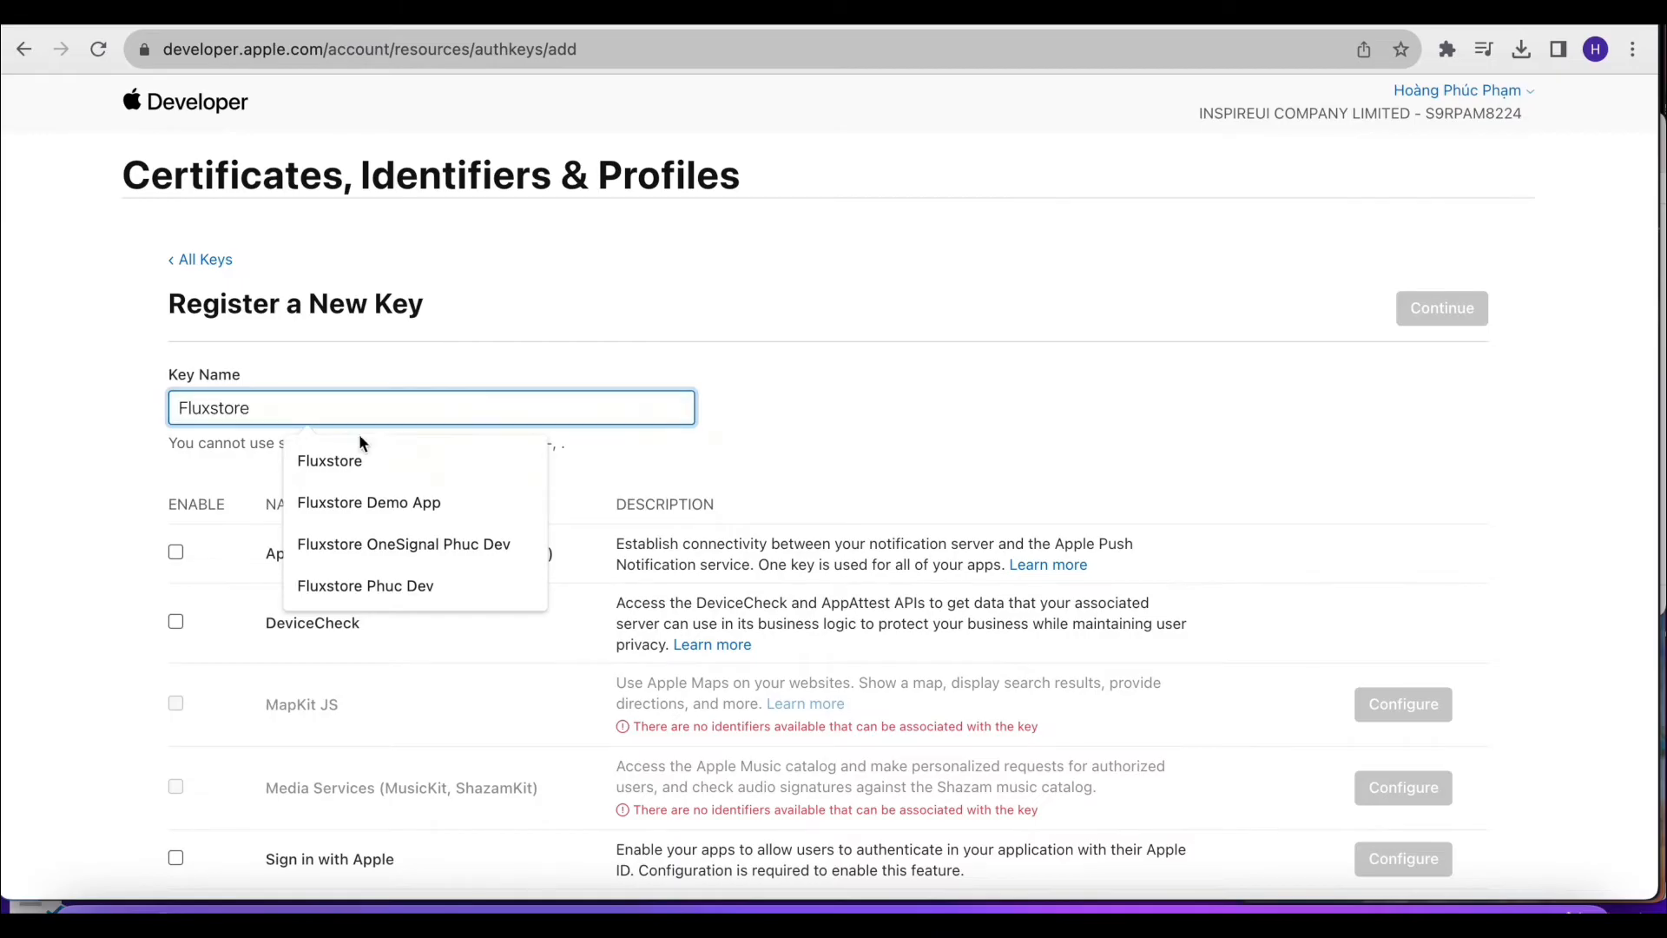
left_click(369, 502)
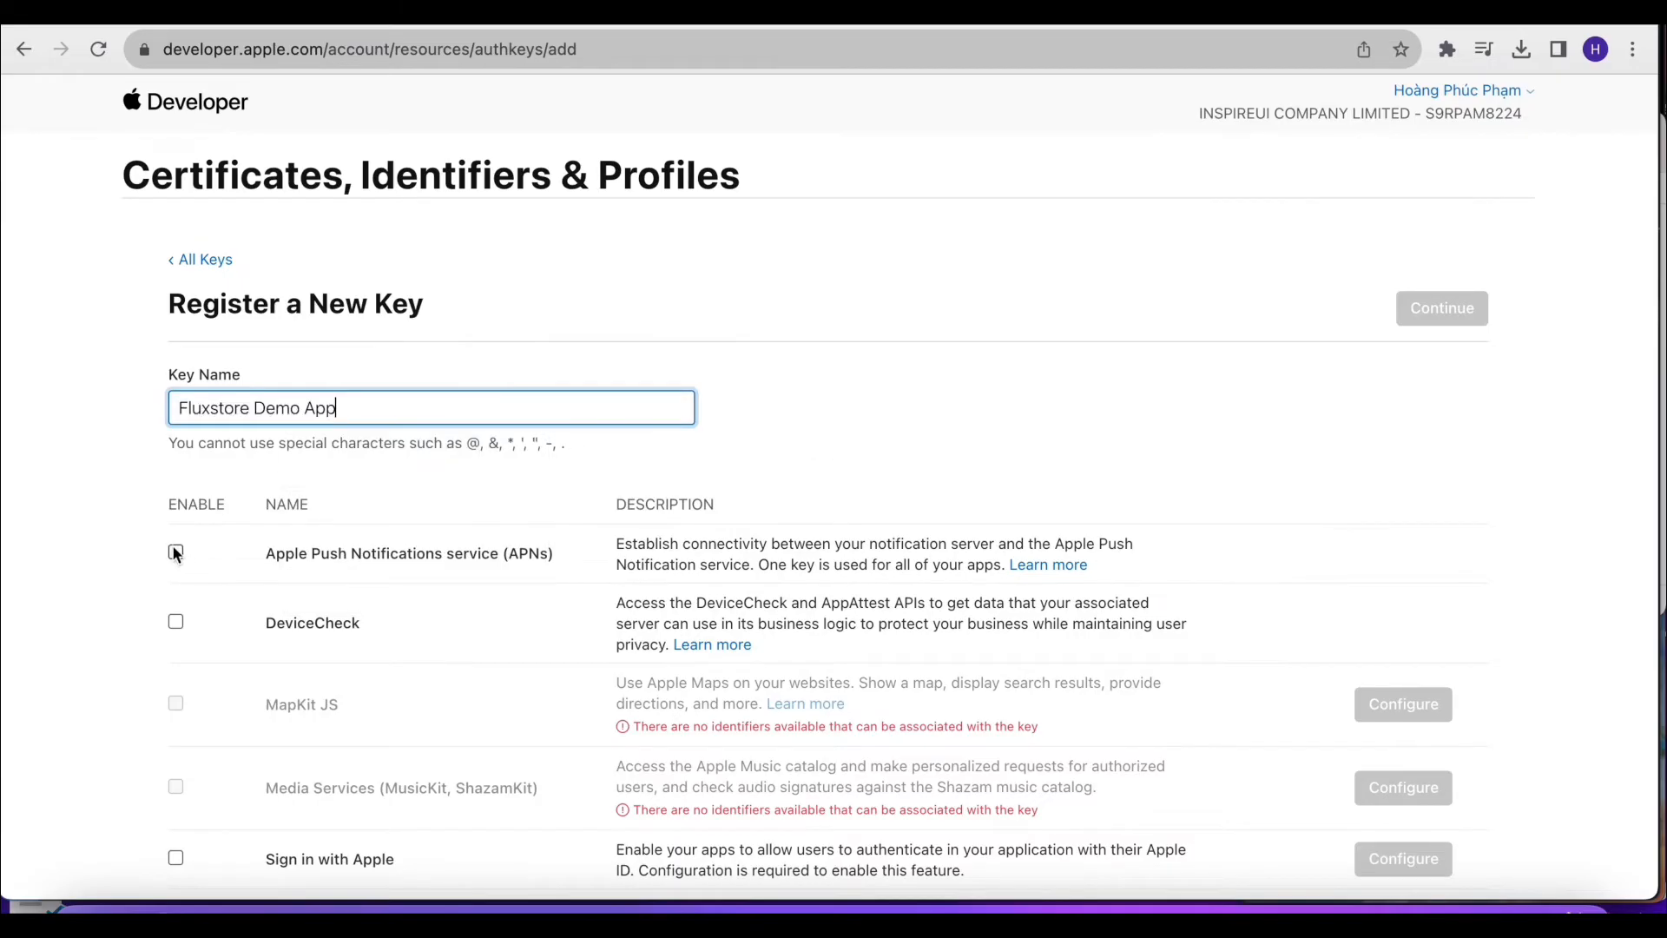
left_click(1442, 307)
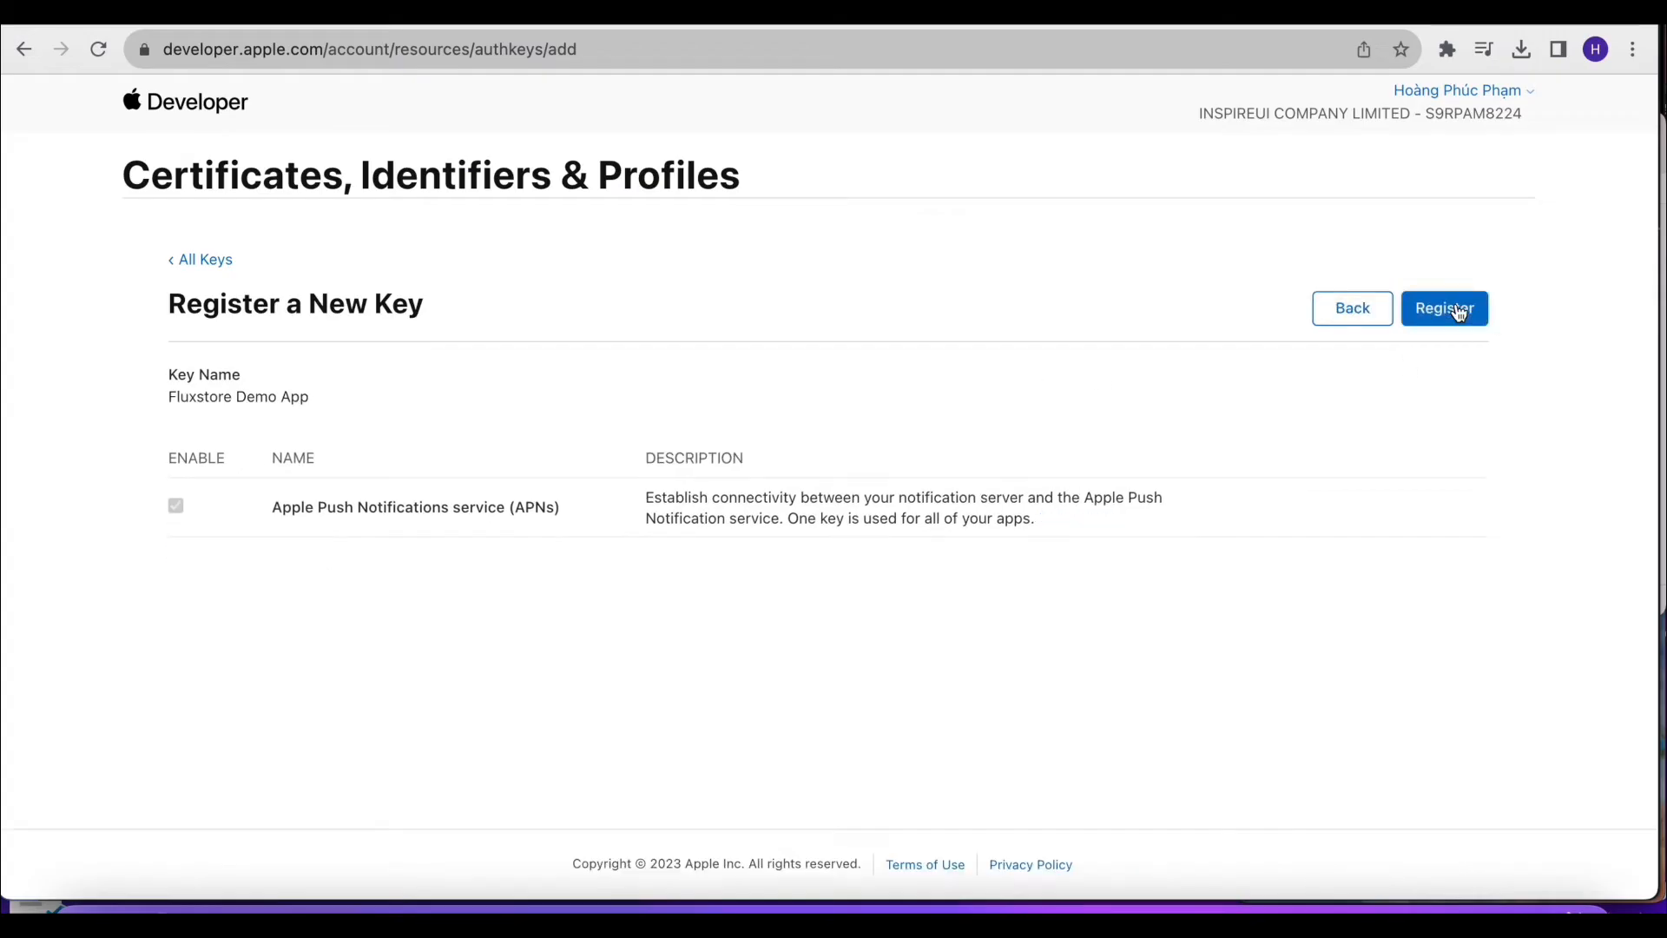
left_click(1444, 309)
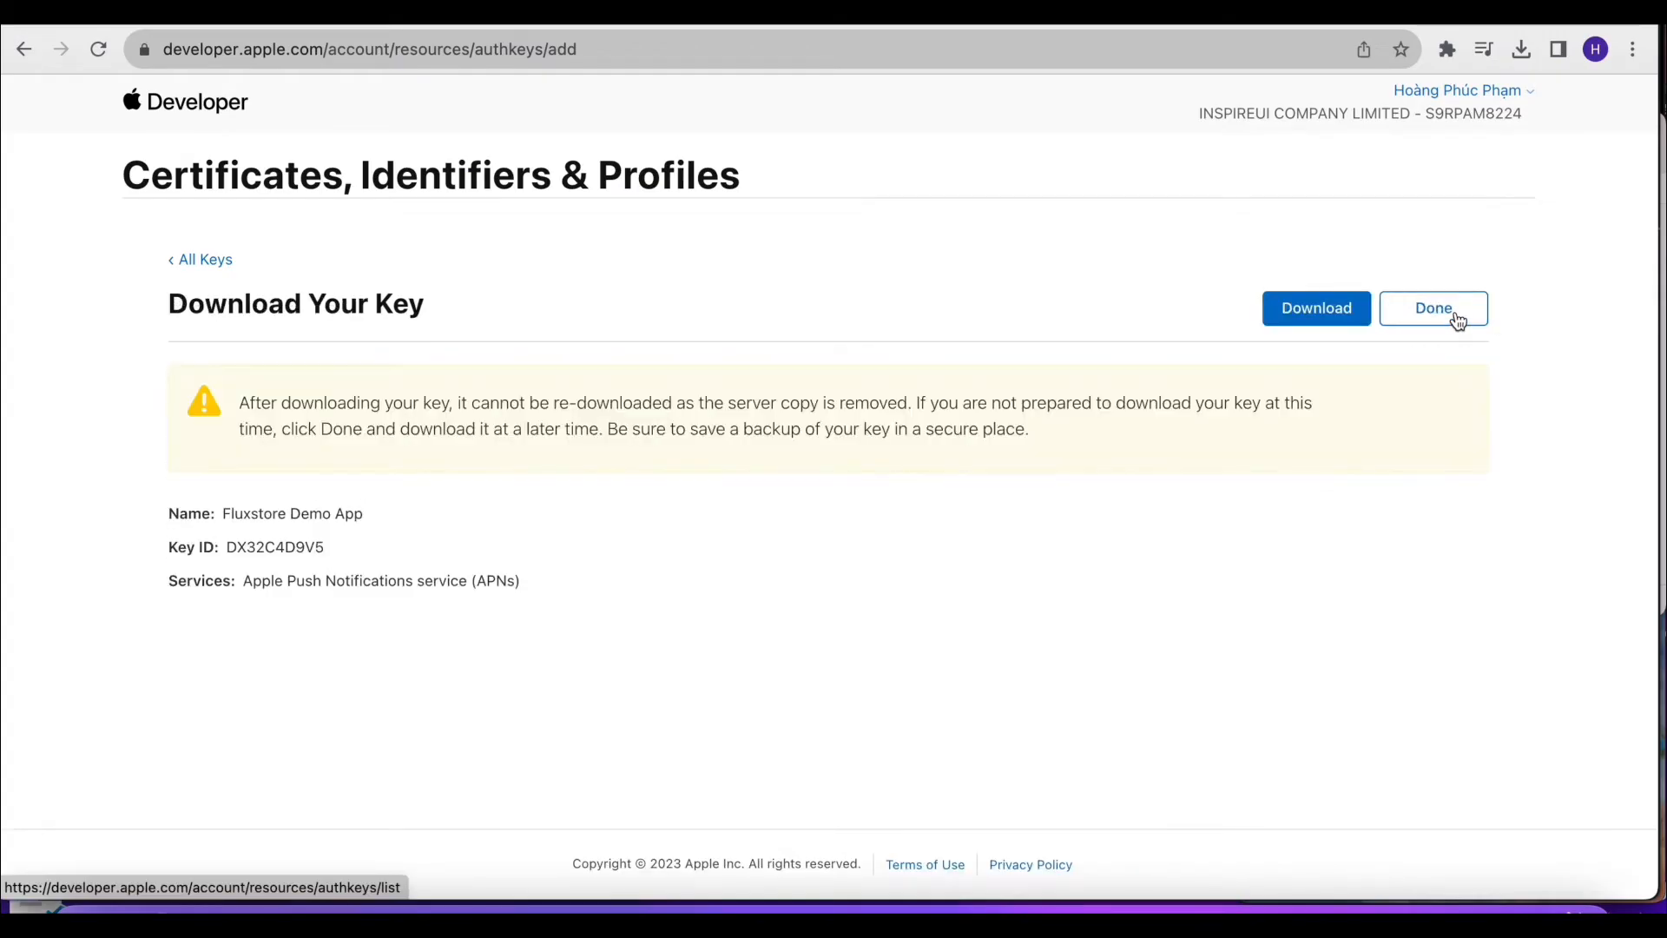
left_click(1315, 307)
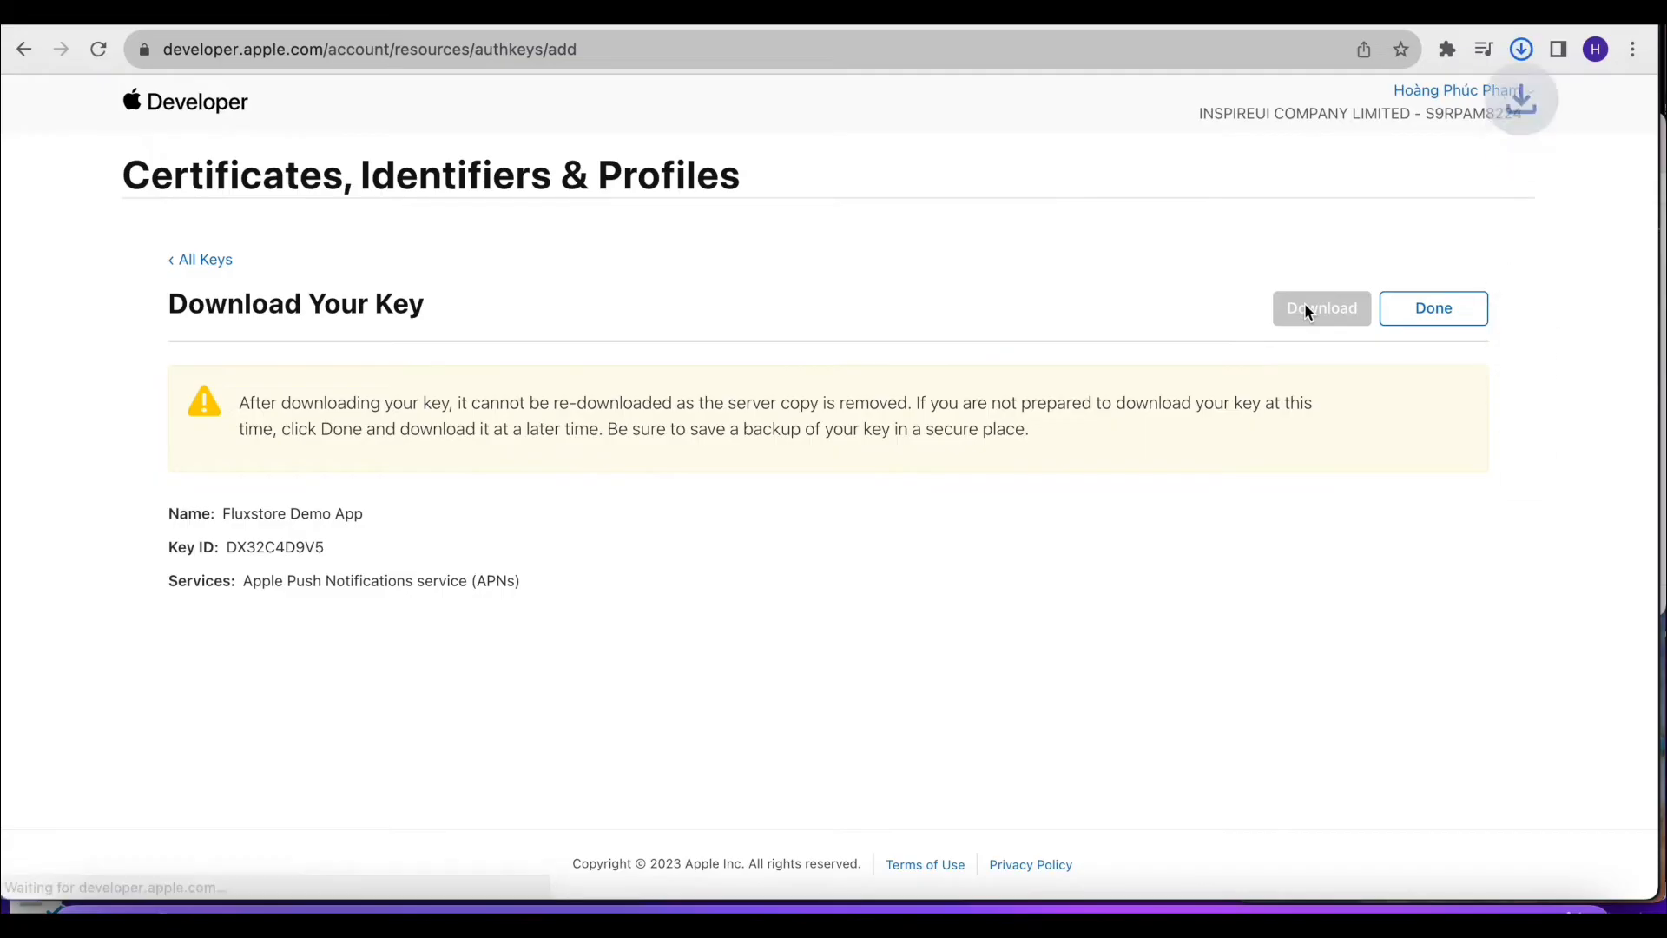
left_click(1321, 309)
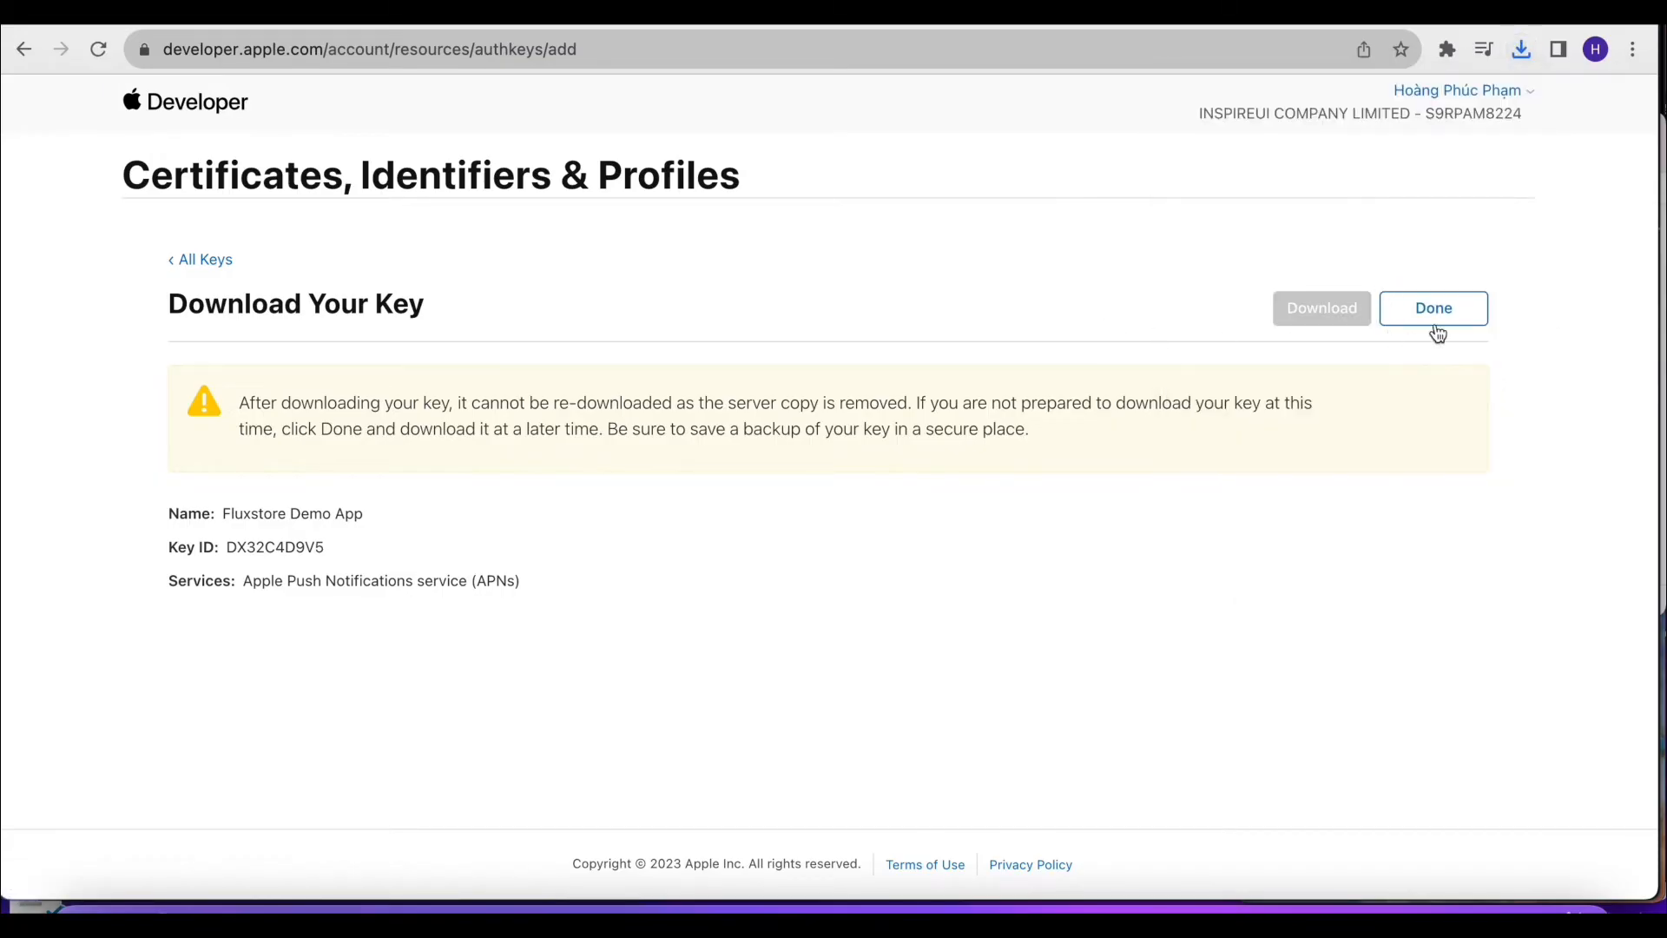
left_click(1433, 308)
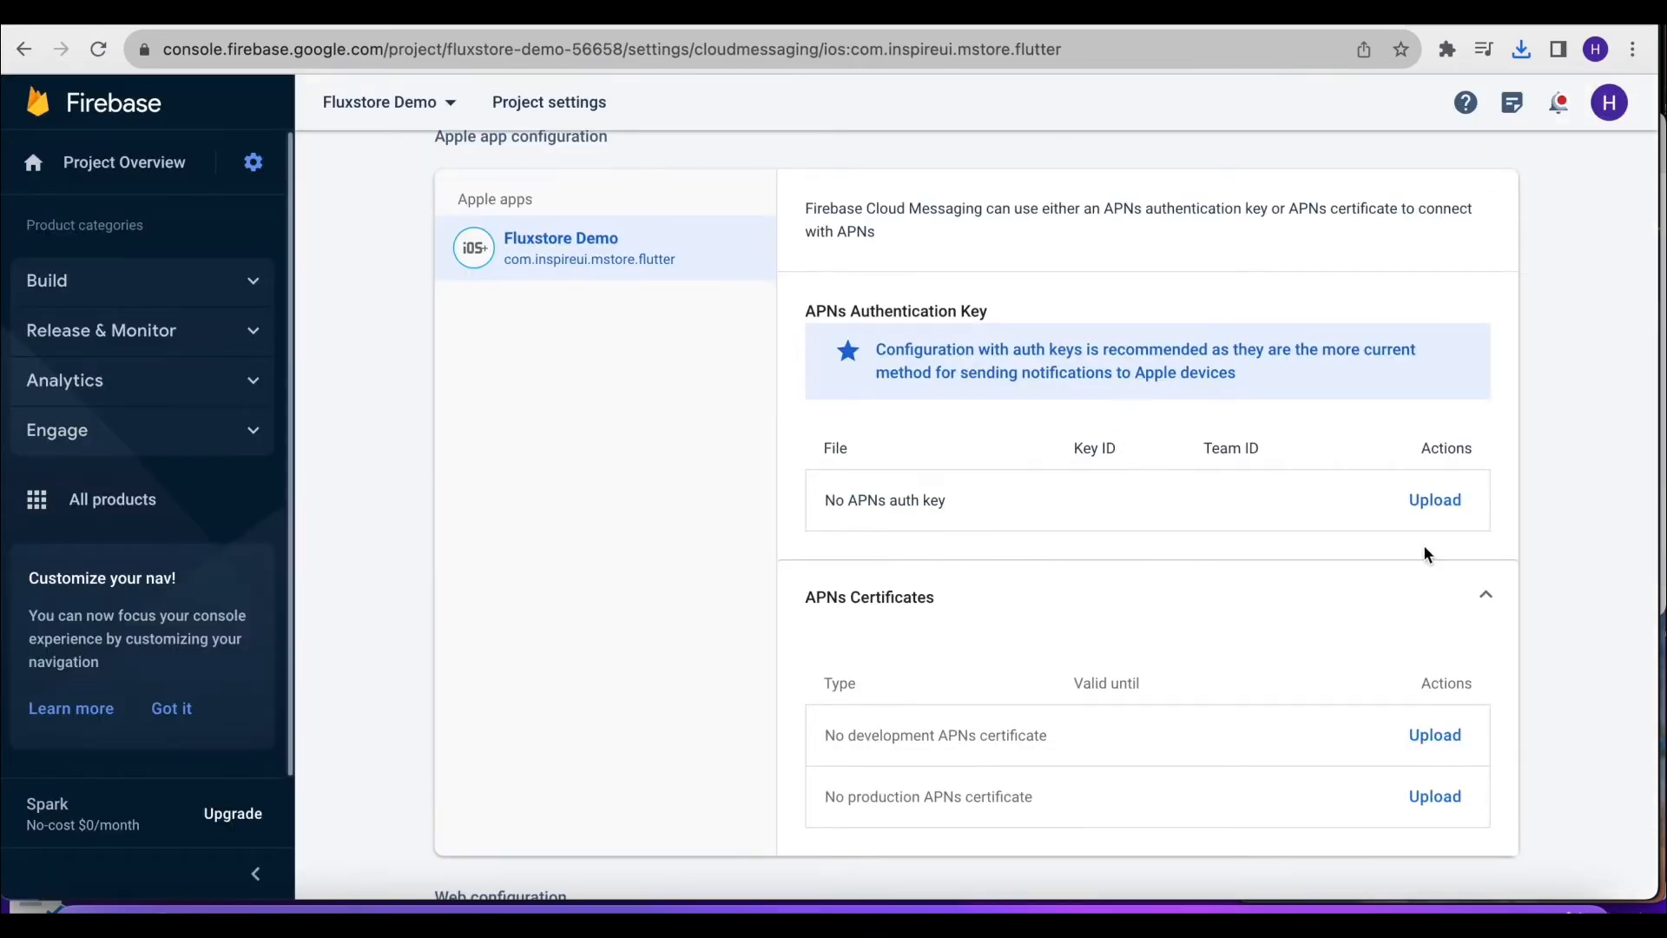
left_click(1434, 500)
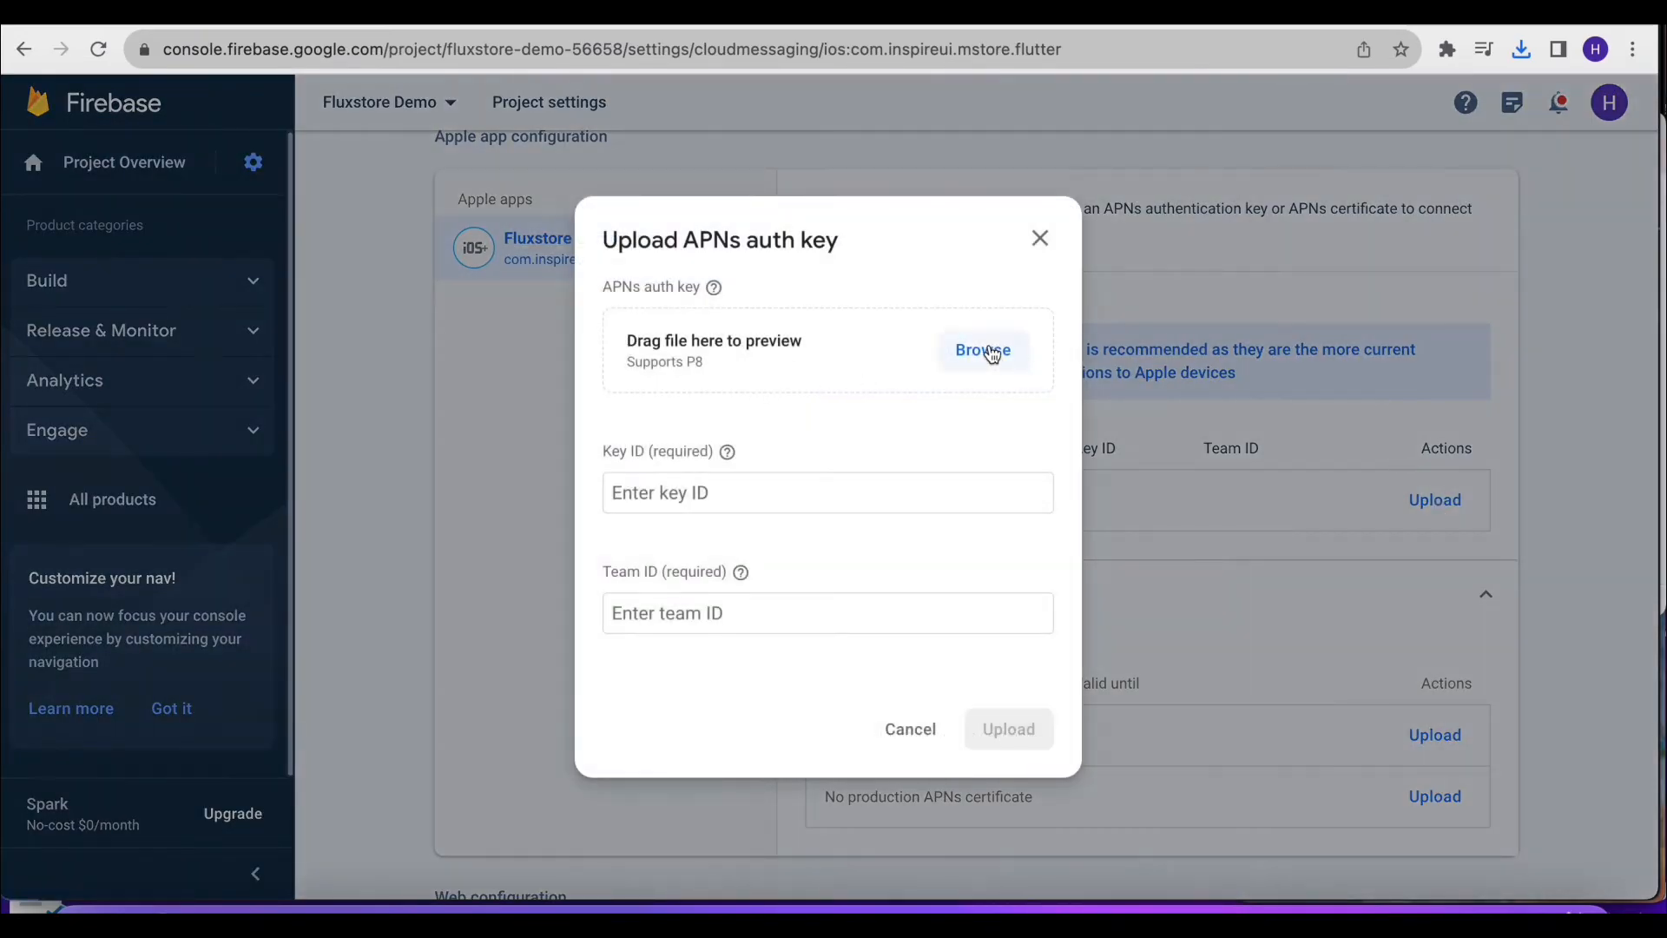
left_click(982, 350)
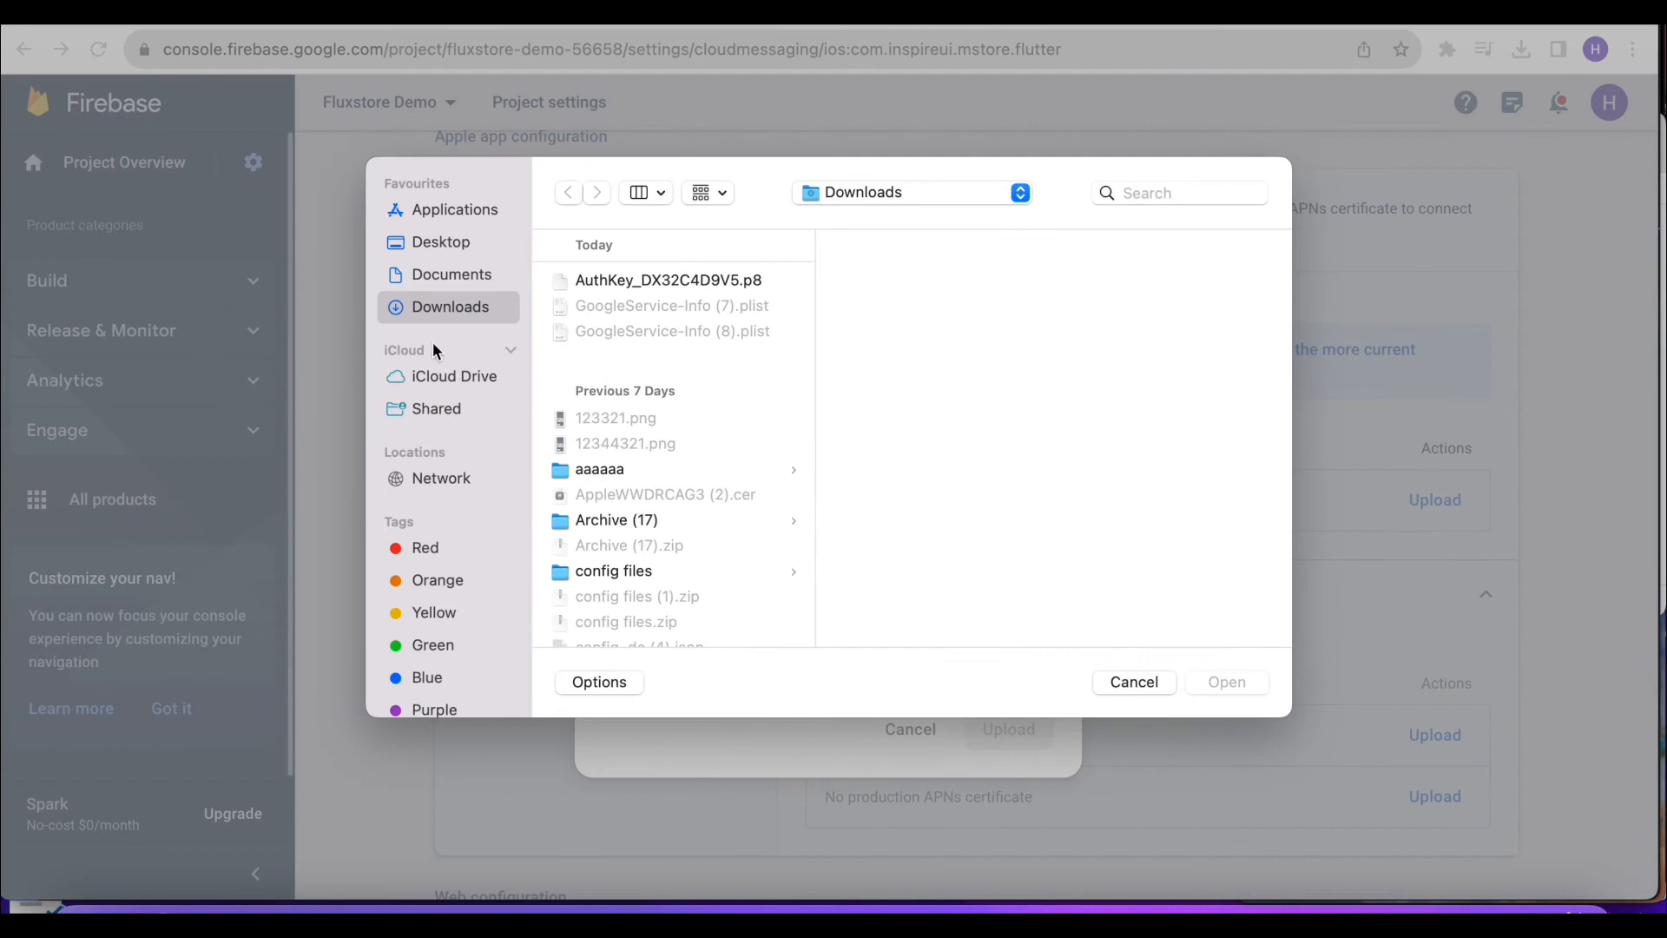
left_click(668, 280)
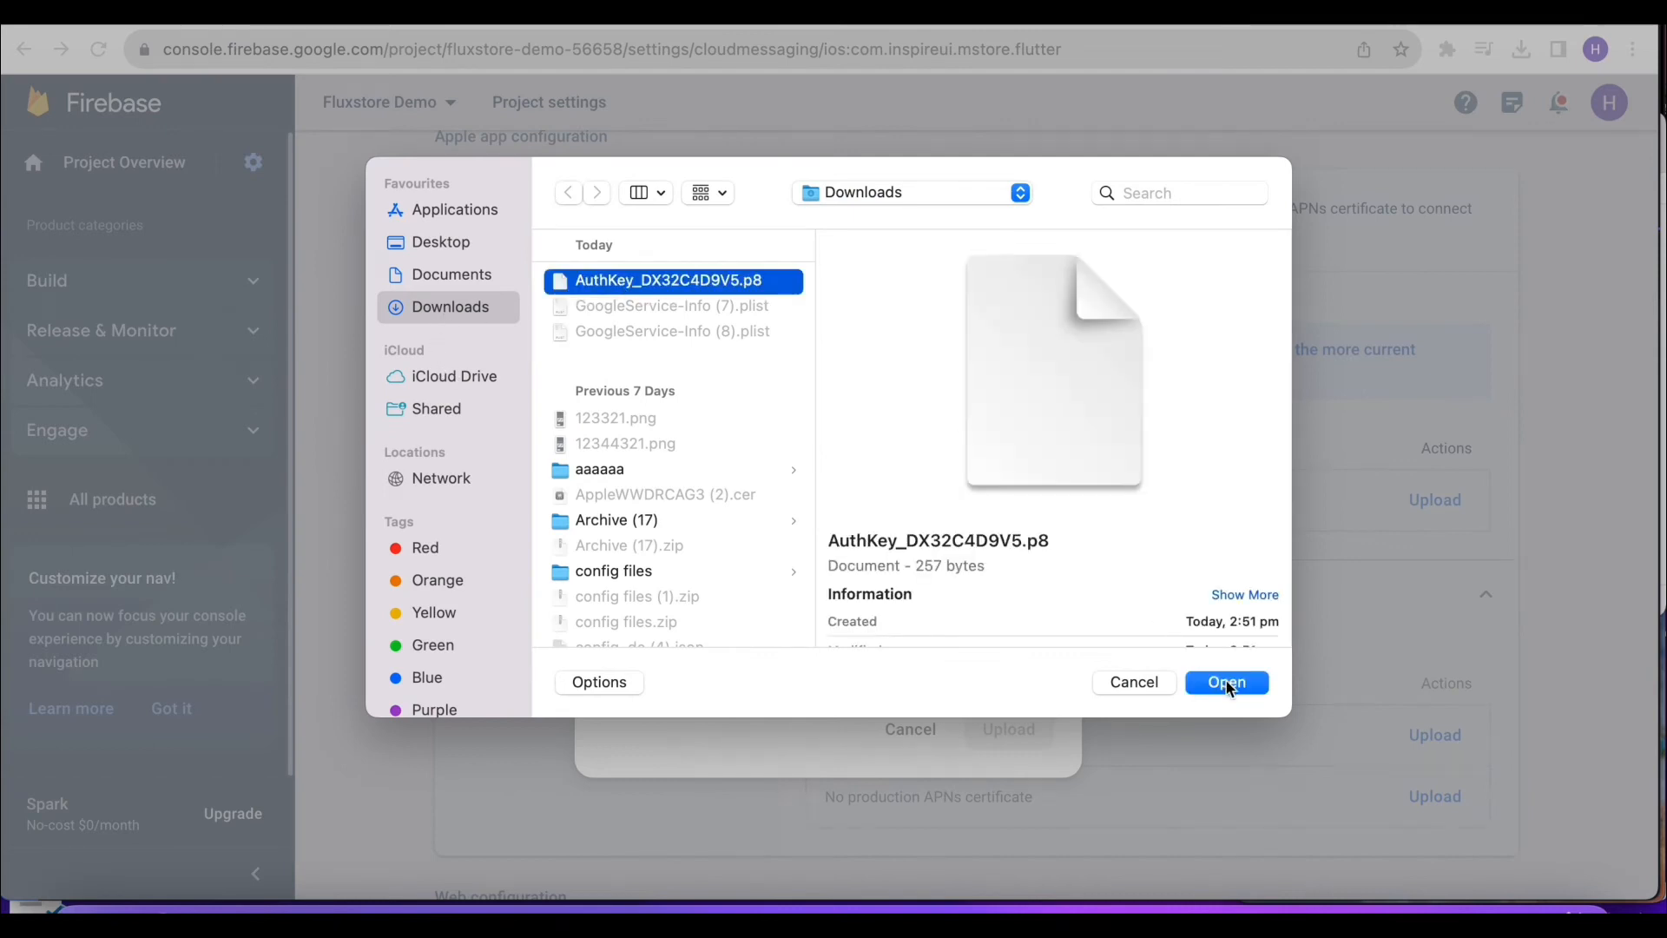
left_click(1225, 681)
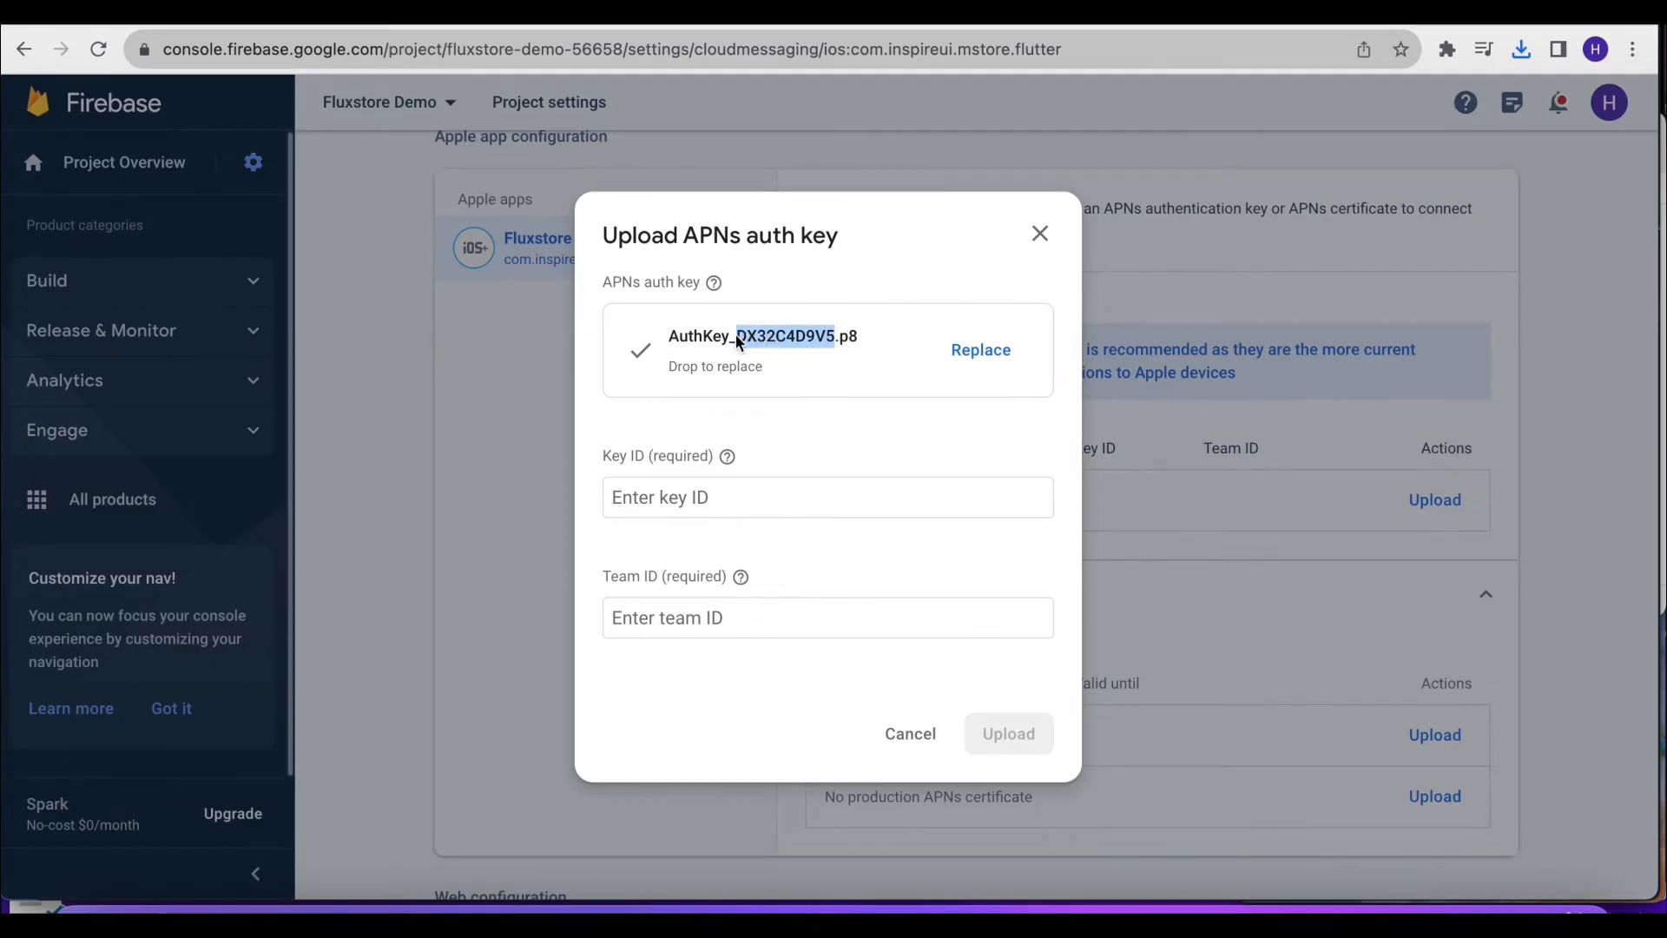
type("DX32C4D9V5")
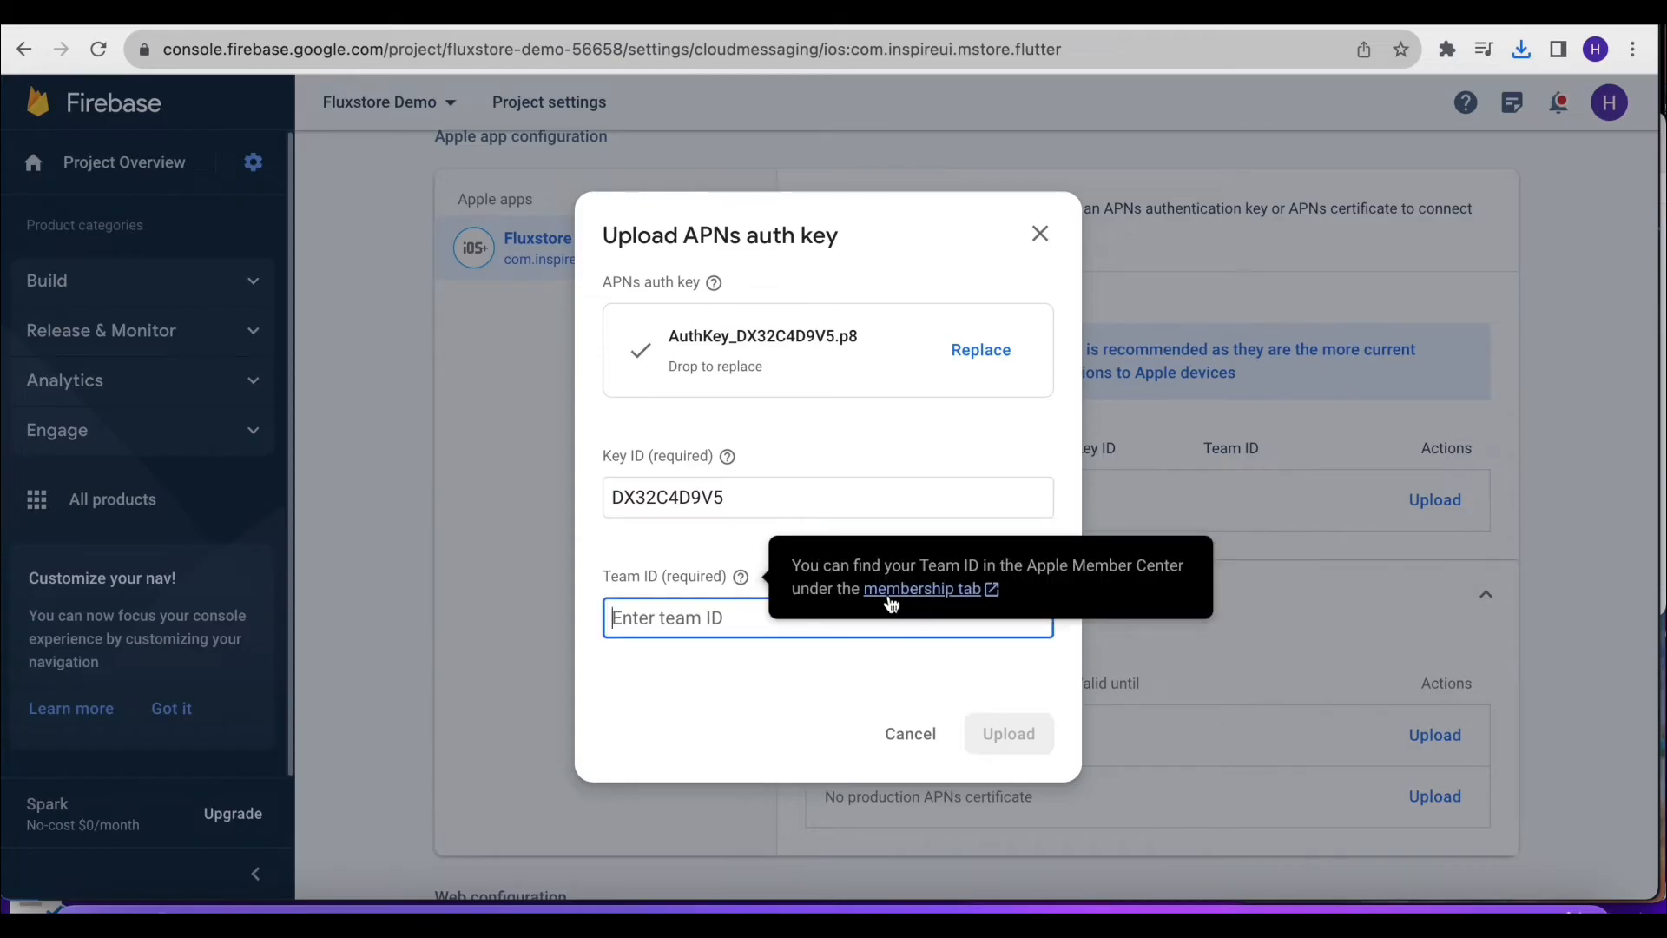
mouse_move(1246, 164)
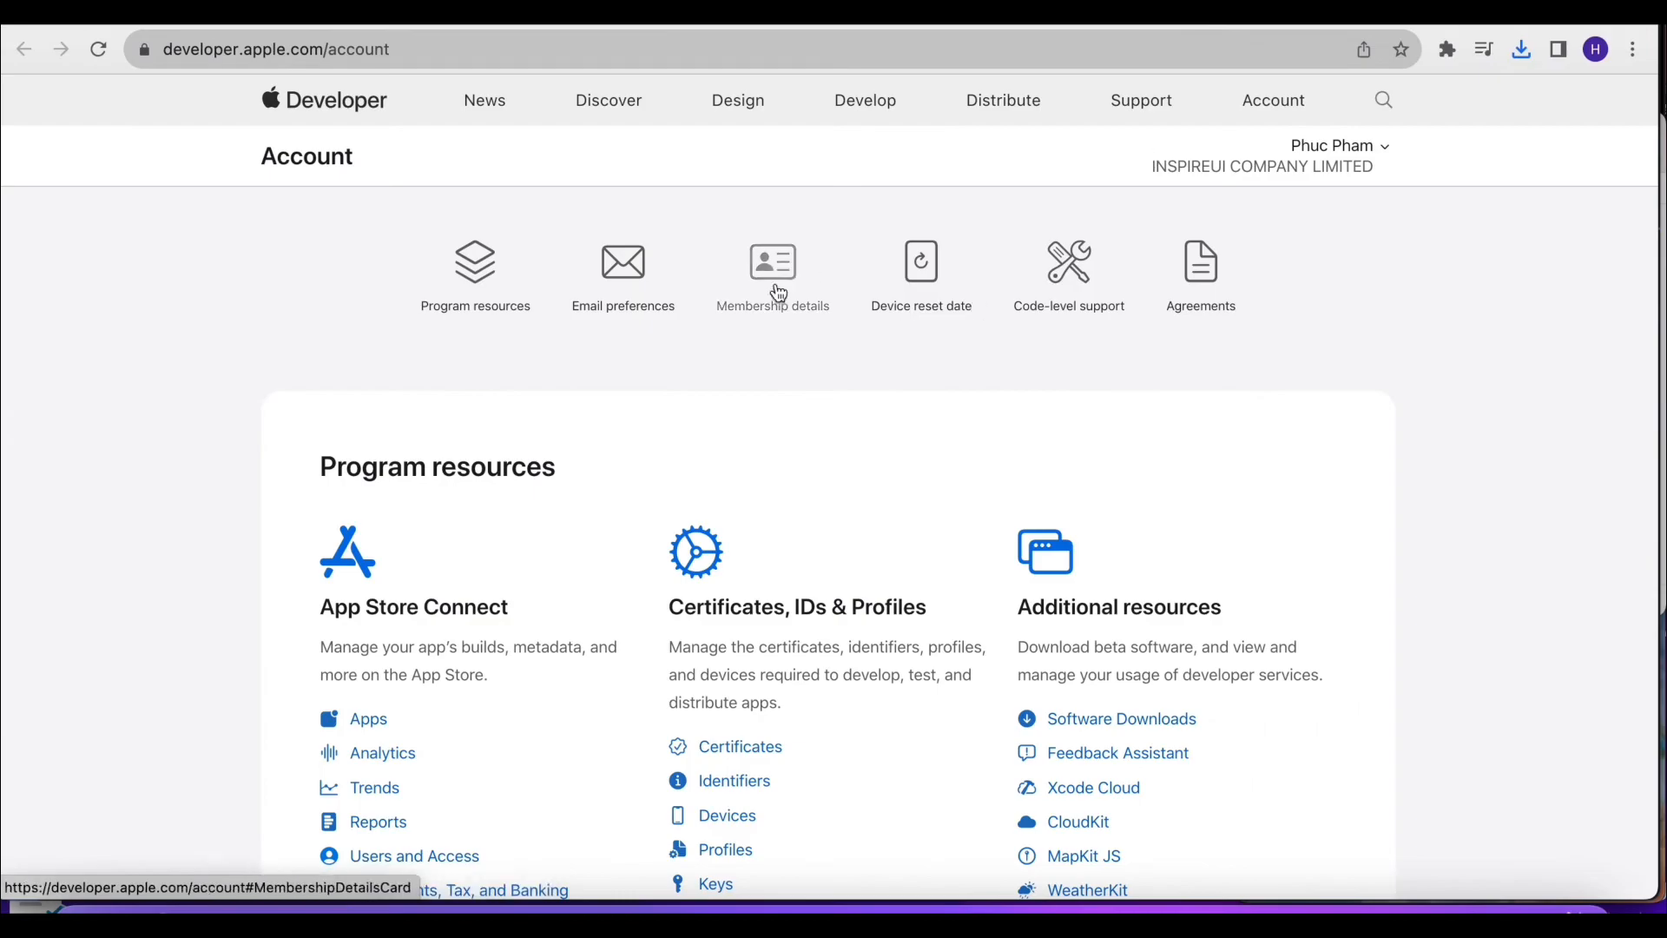
left_click(772, 263)
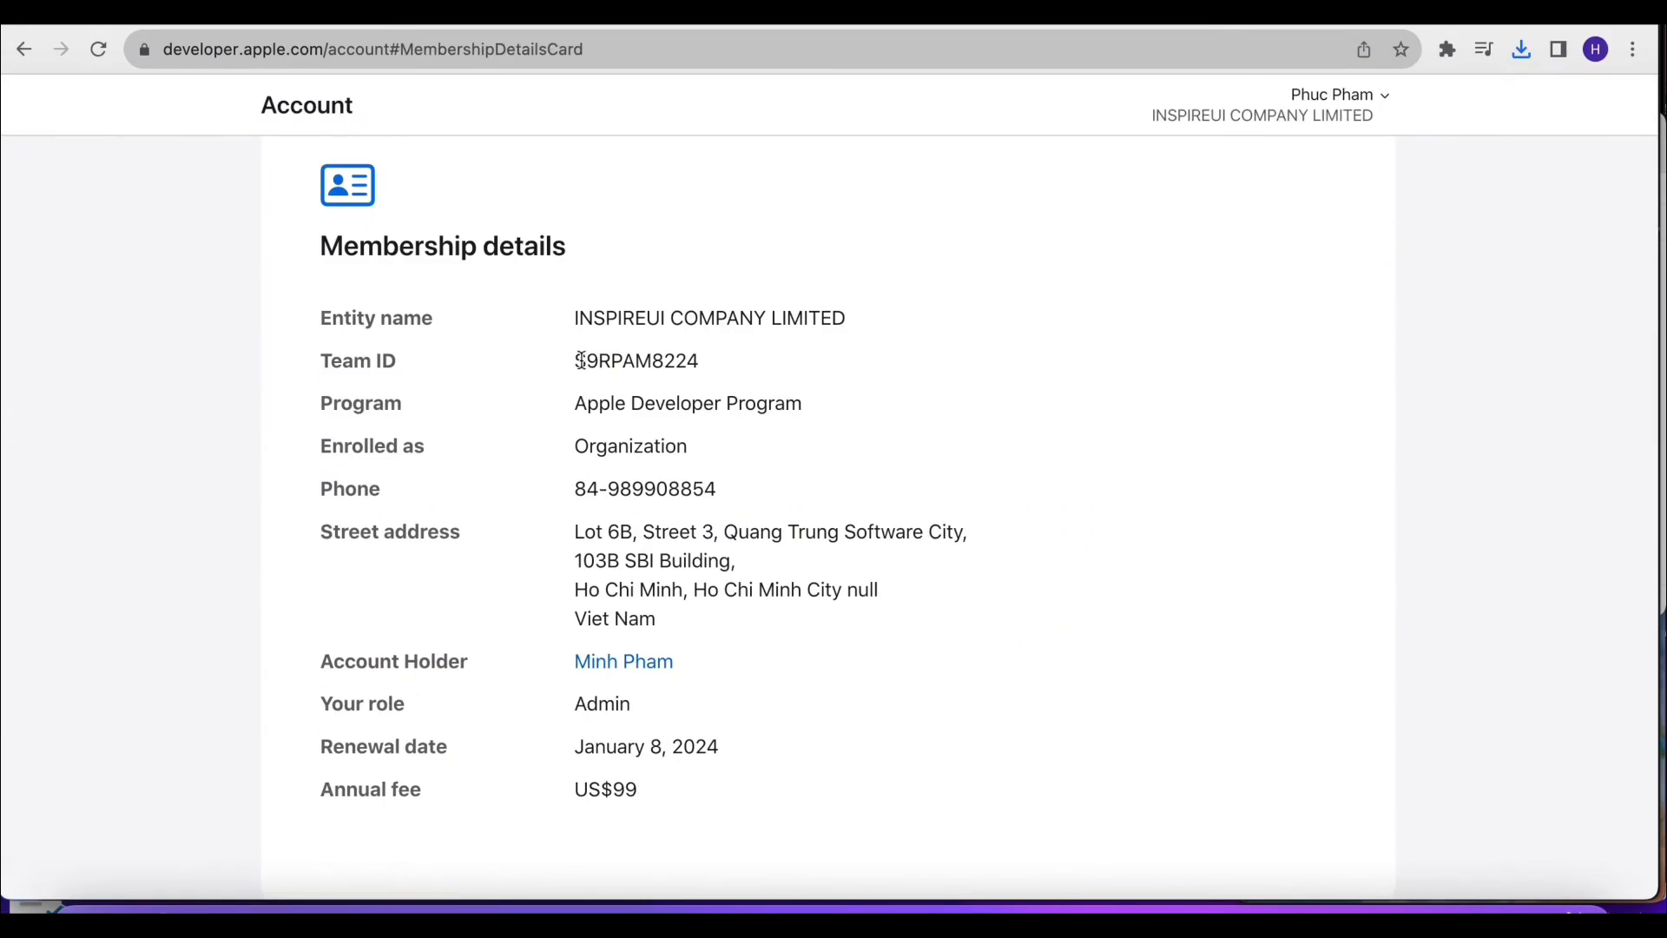
right_click(635, 359)
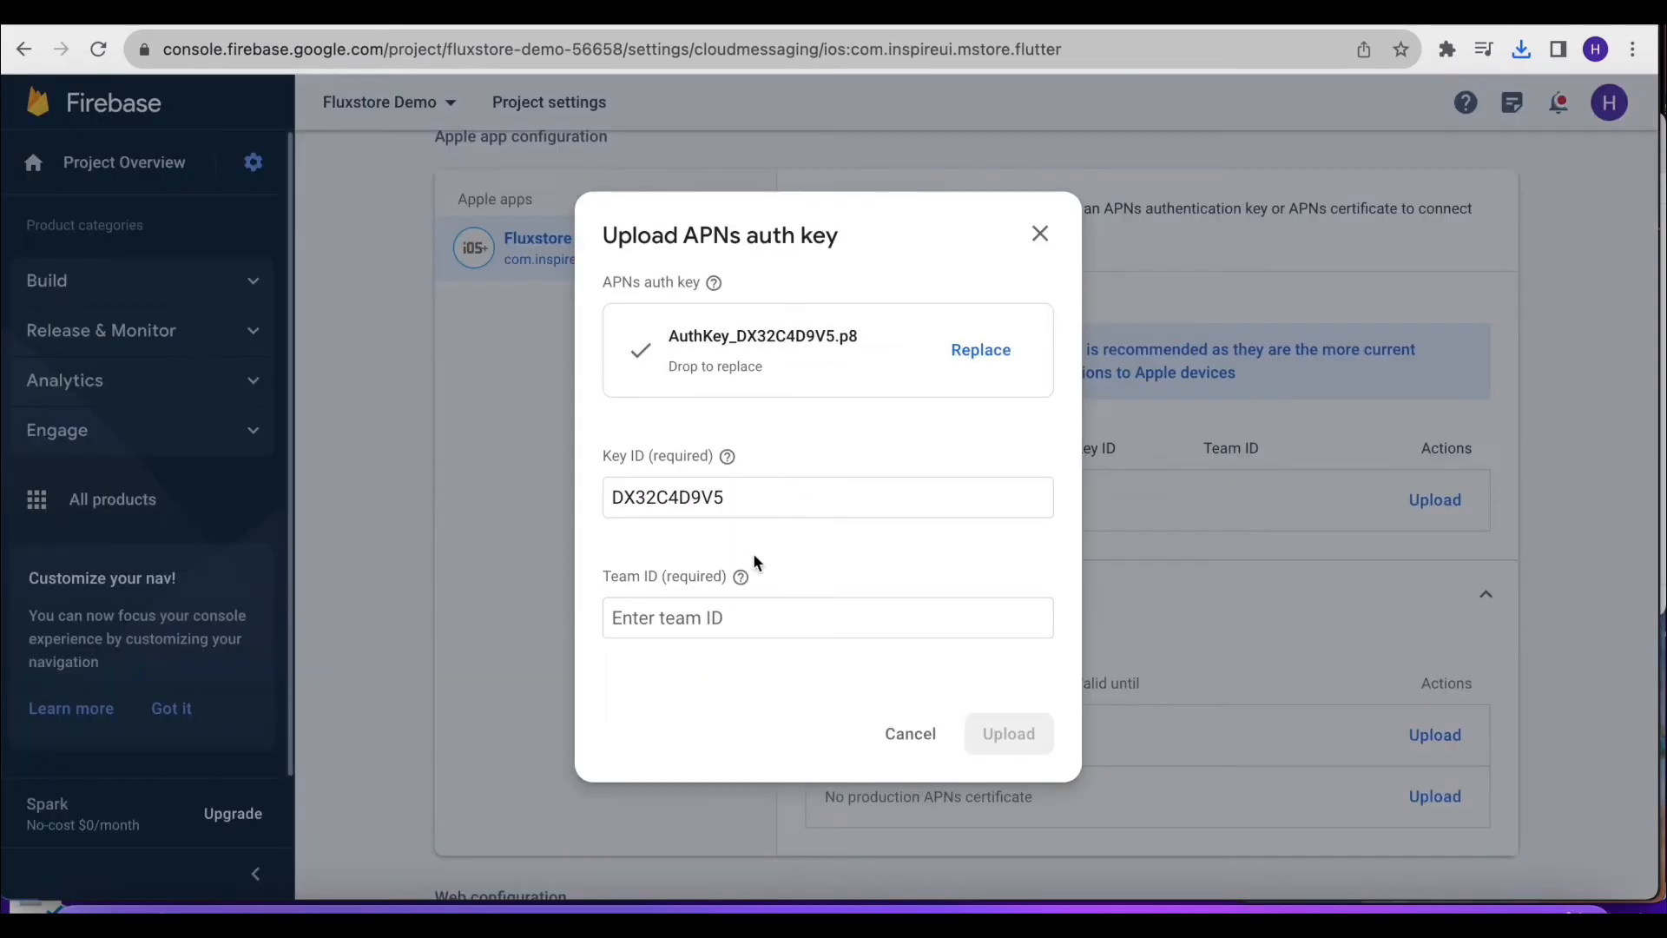
type("S9RPAM8224")
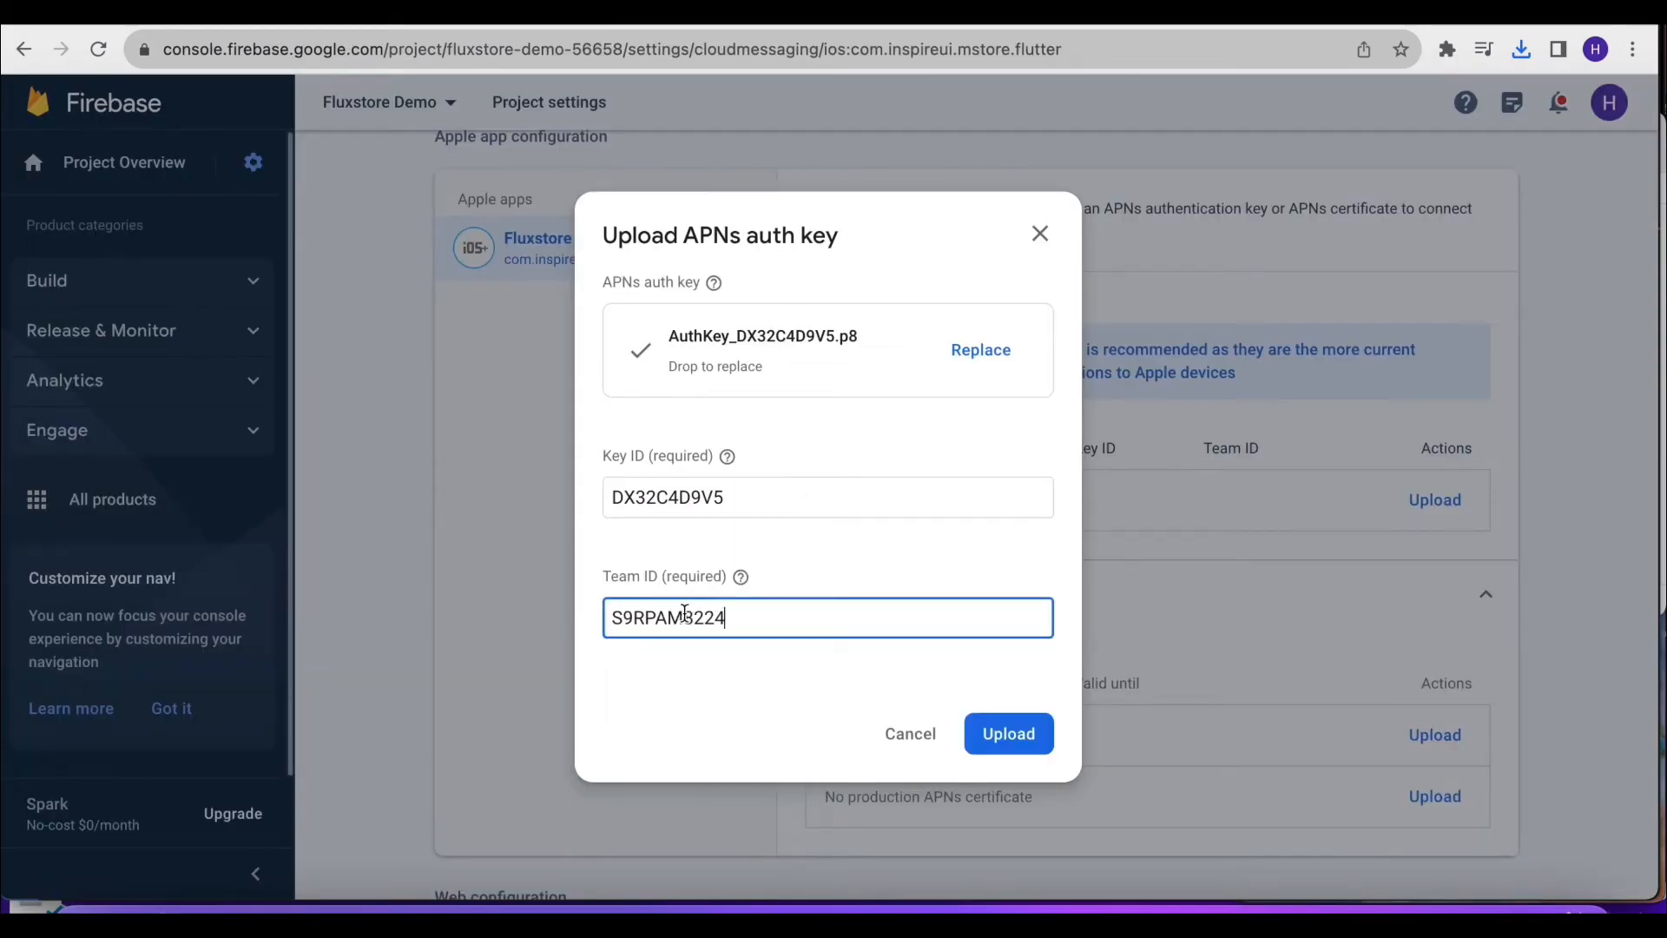
left_click(1007, 732)
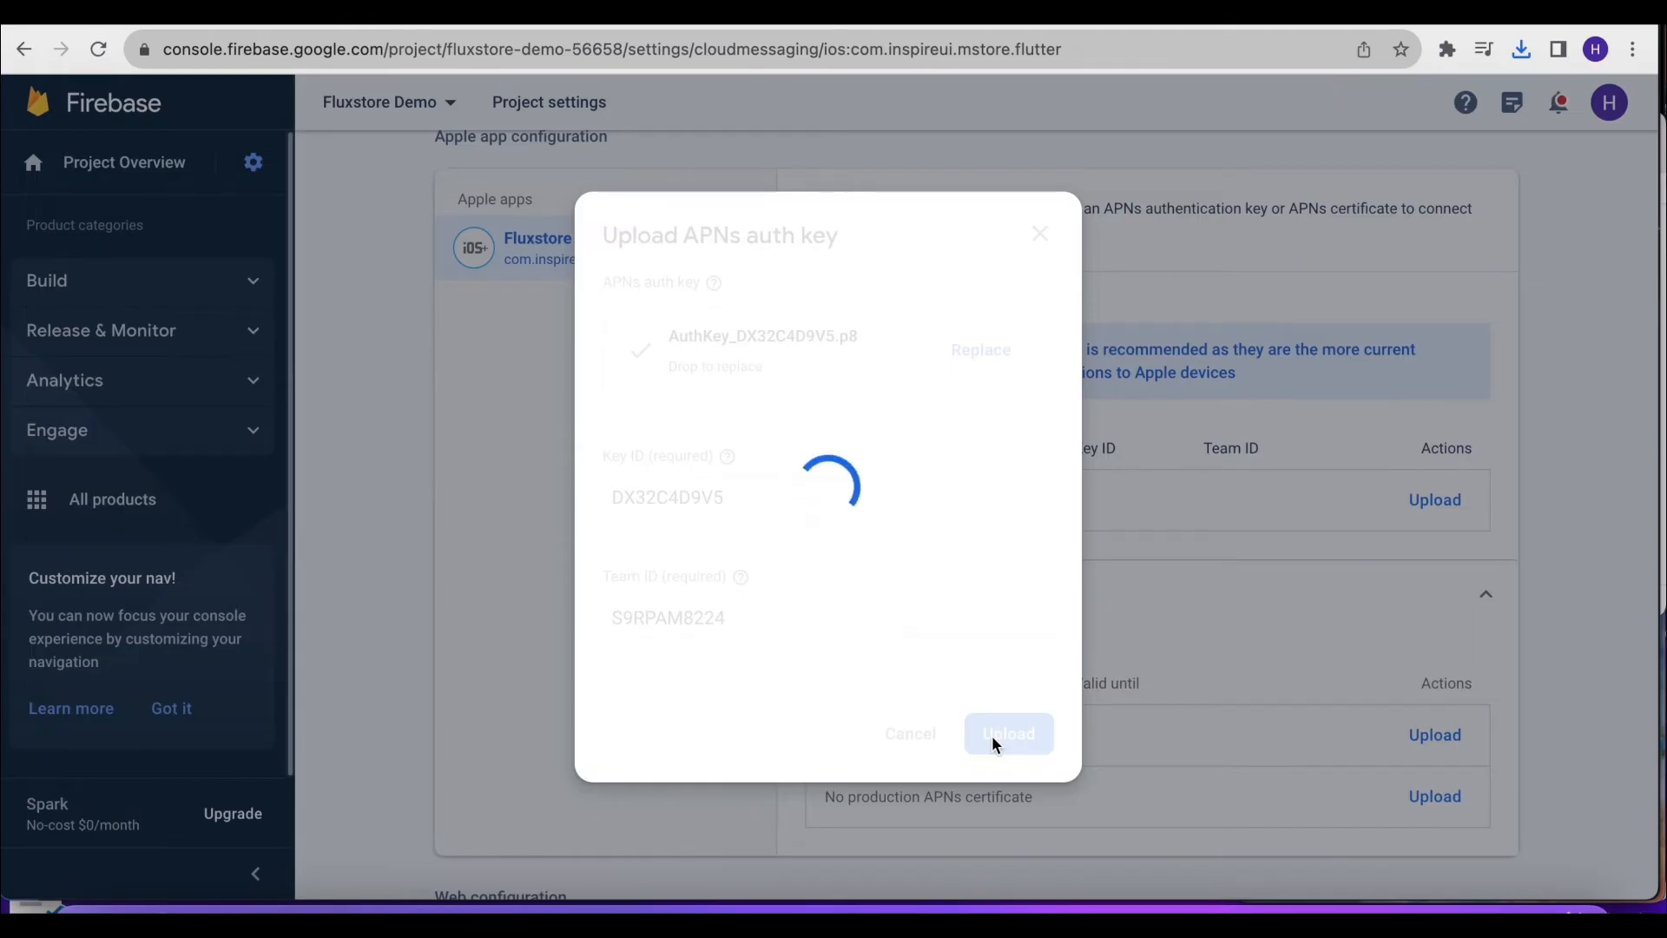
left_click(1007, 733)
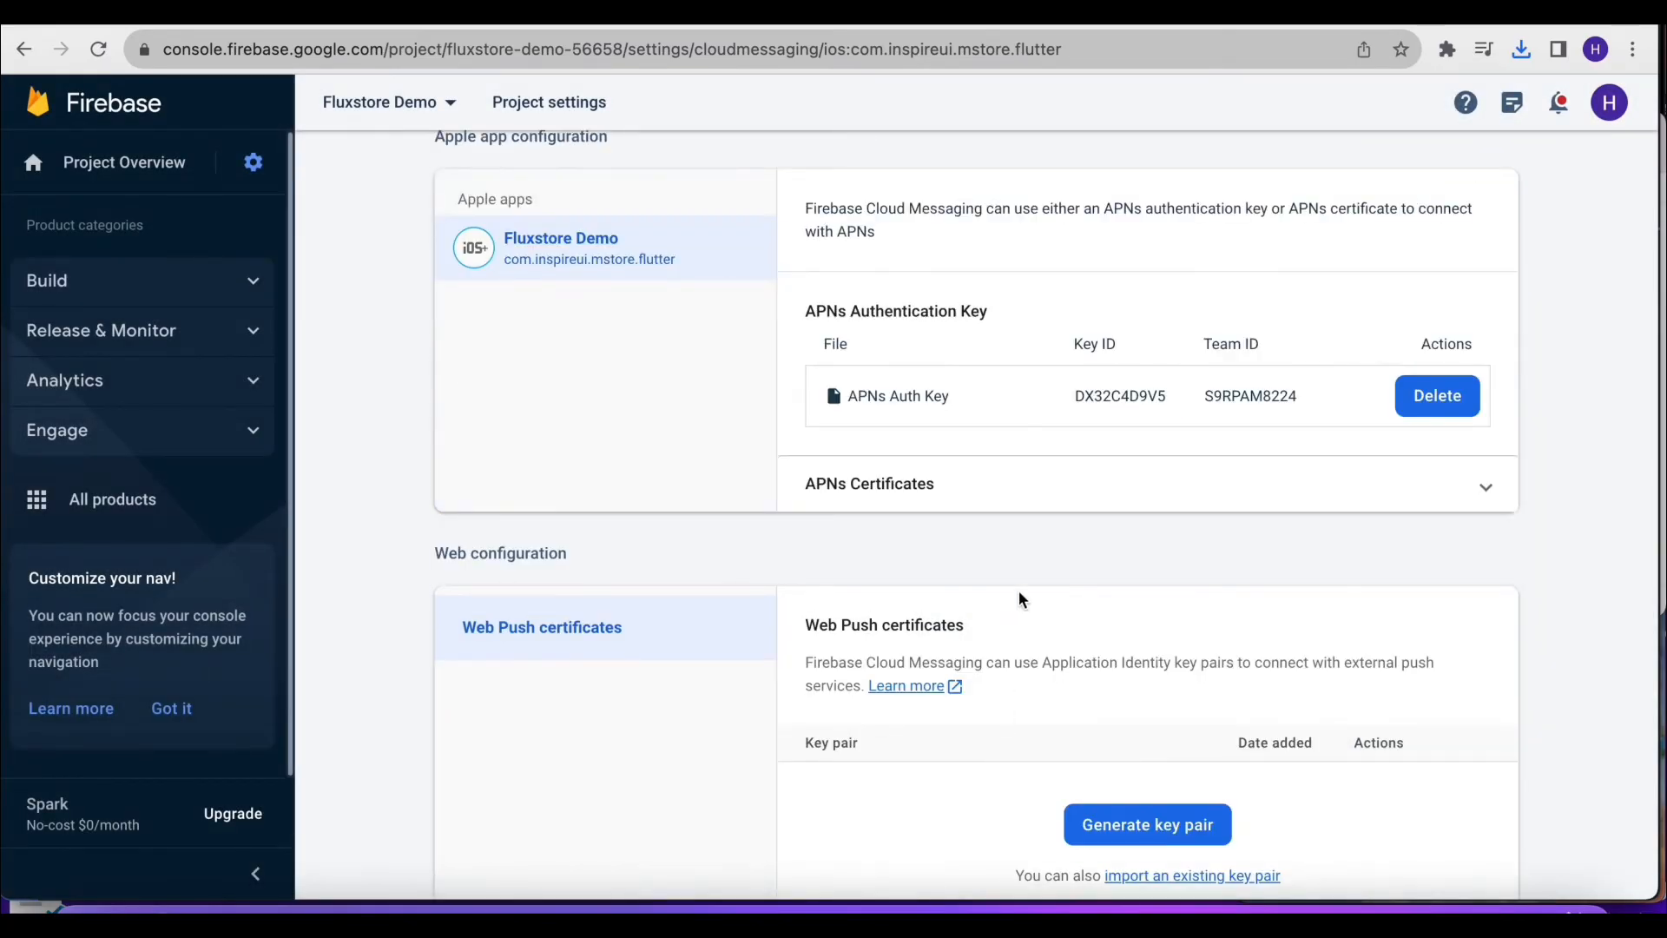
mouse_move(1227, 882)
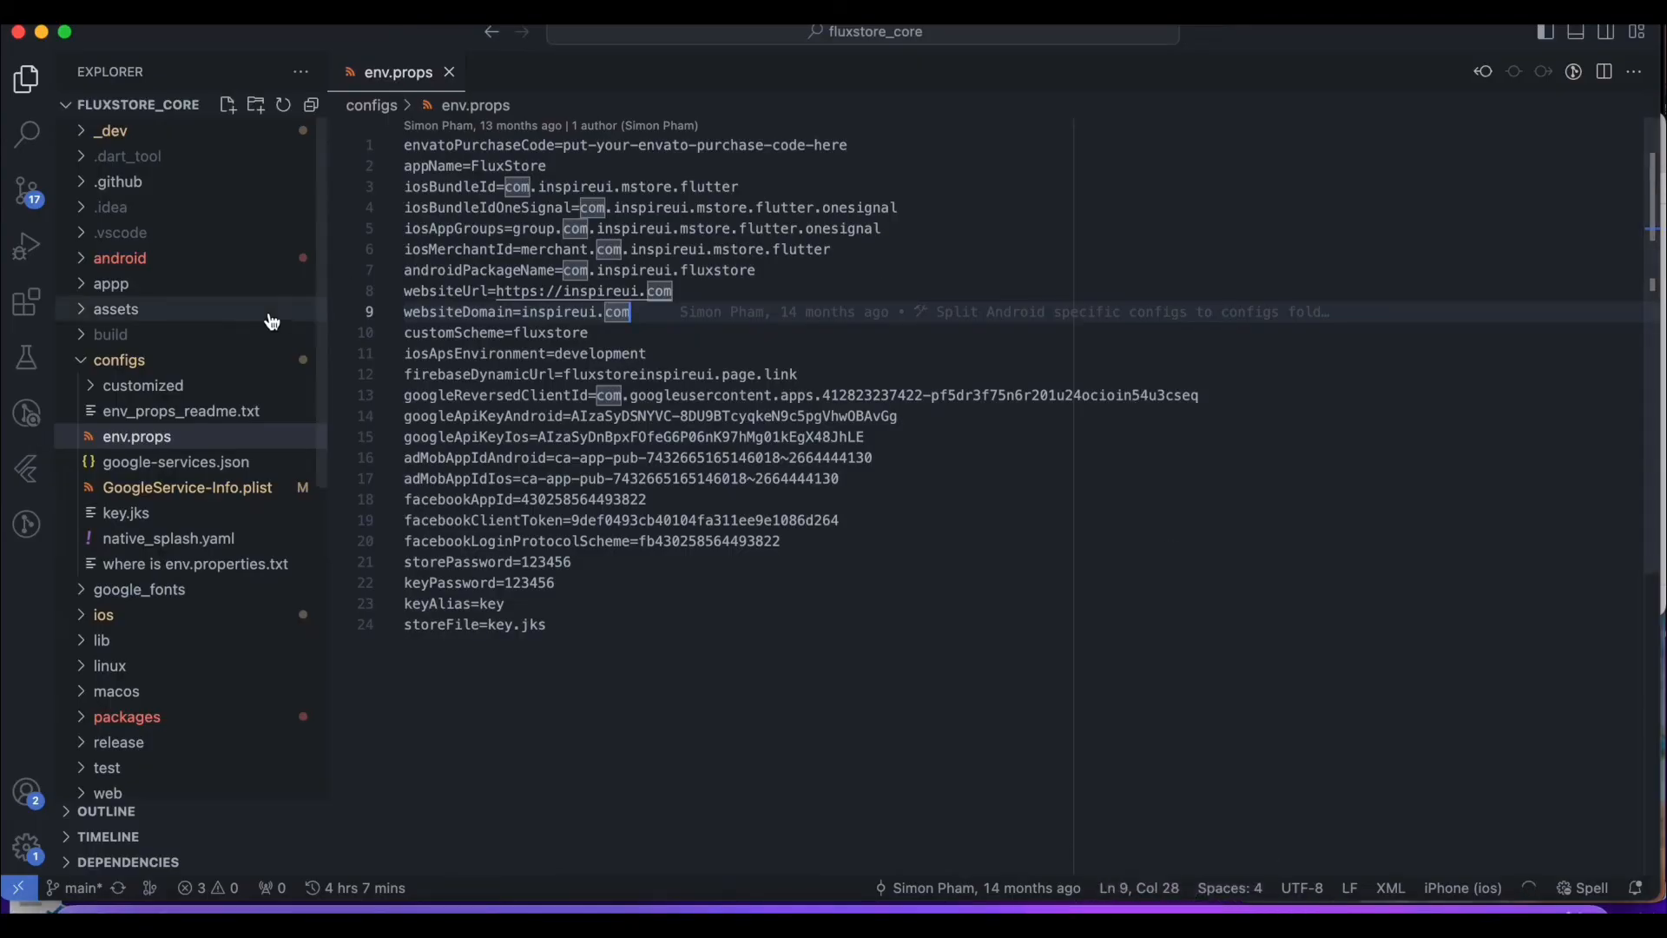
mouse_move(208, 411)
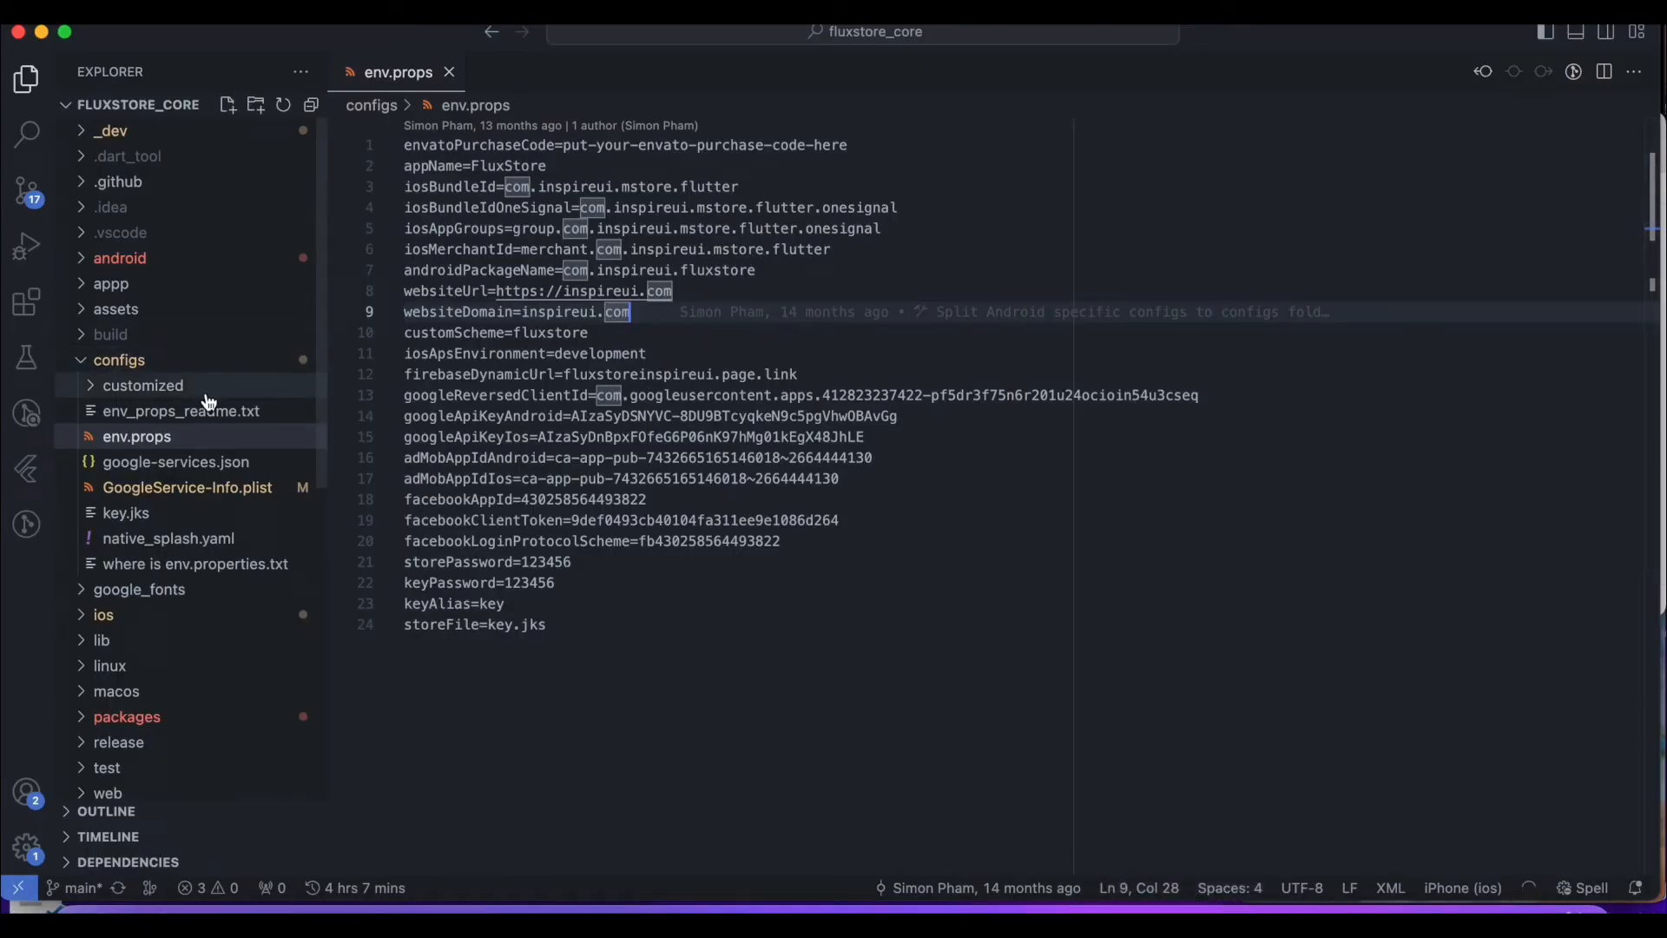
Collapse configs, expand the ios folder, and bring up Runner.xcworkspace's file actions
left_click(118, 360)
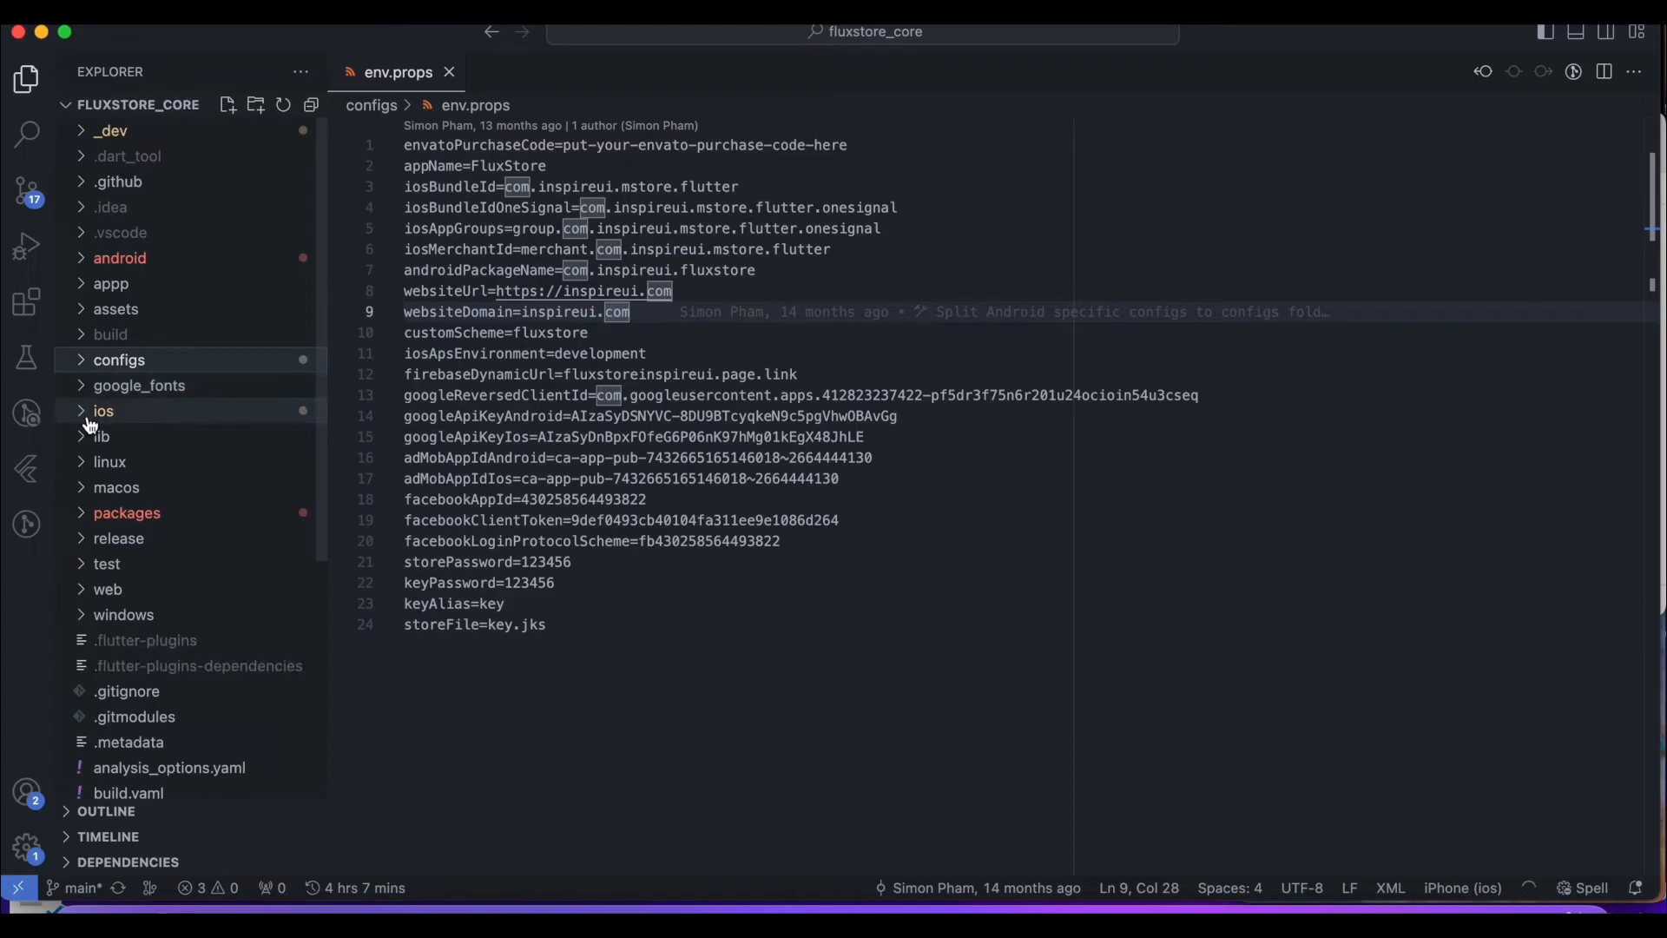
left_click(103, 410)
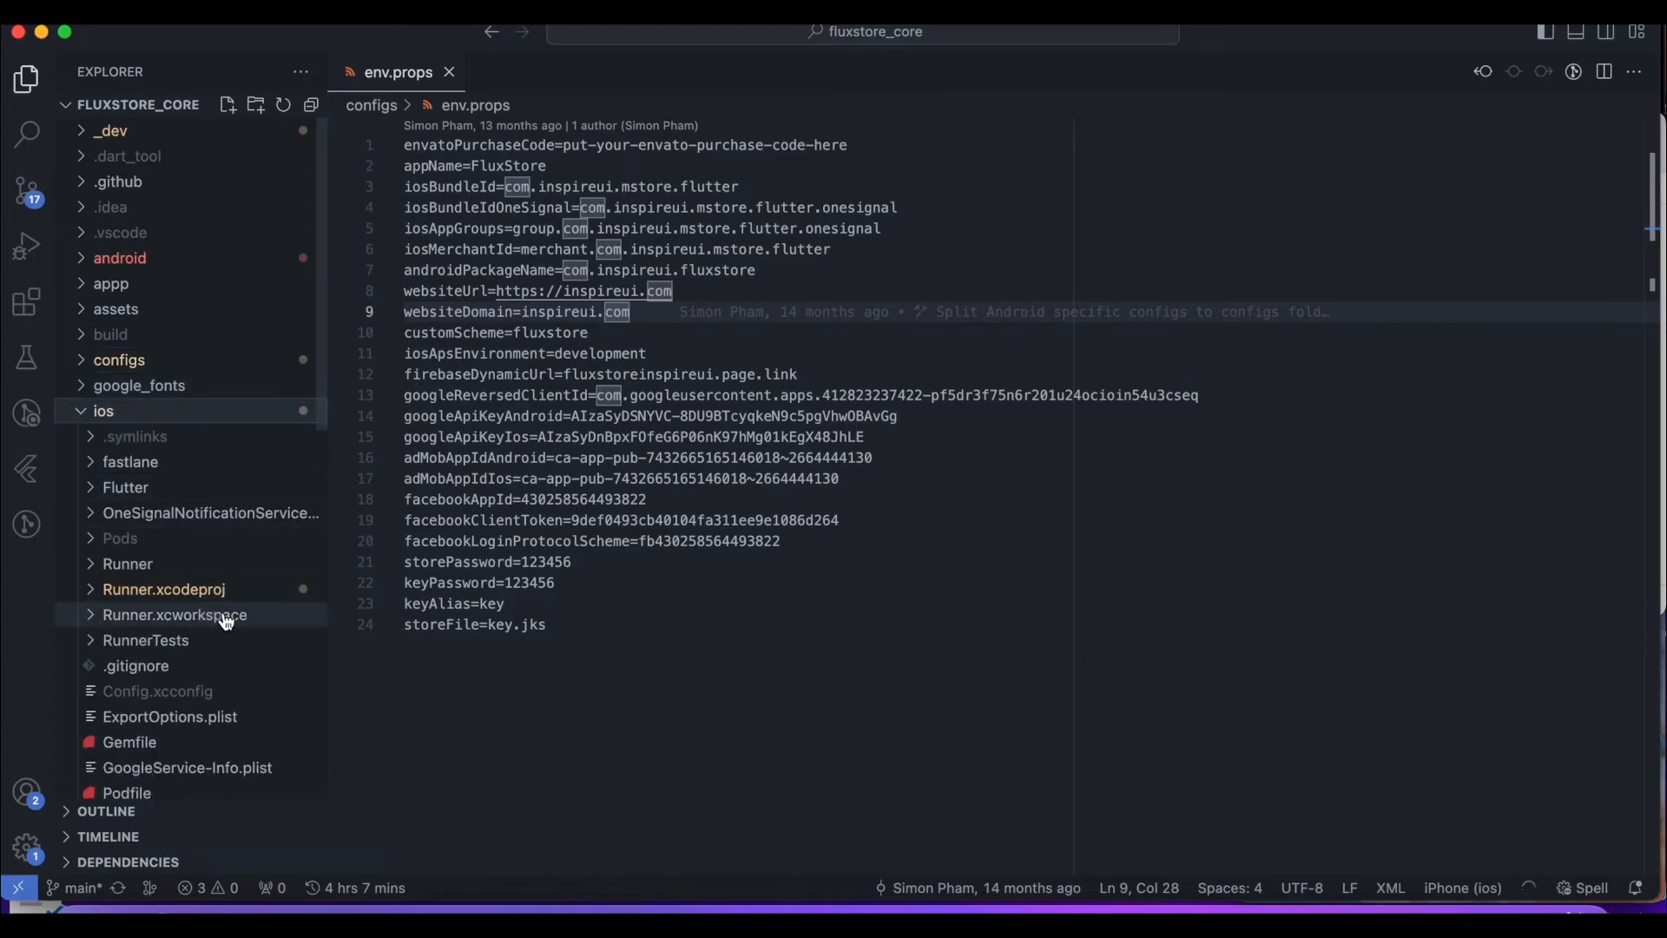
right_click(175, 615)
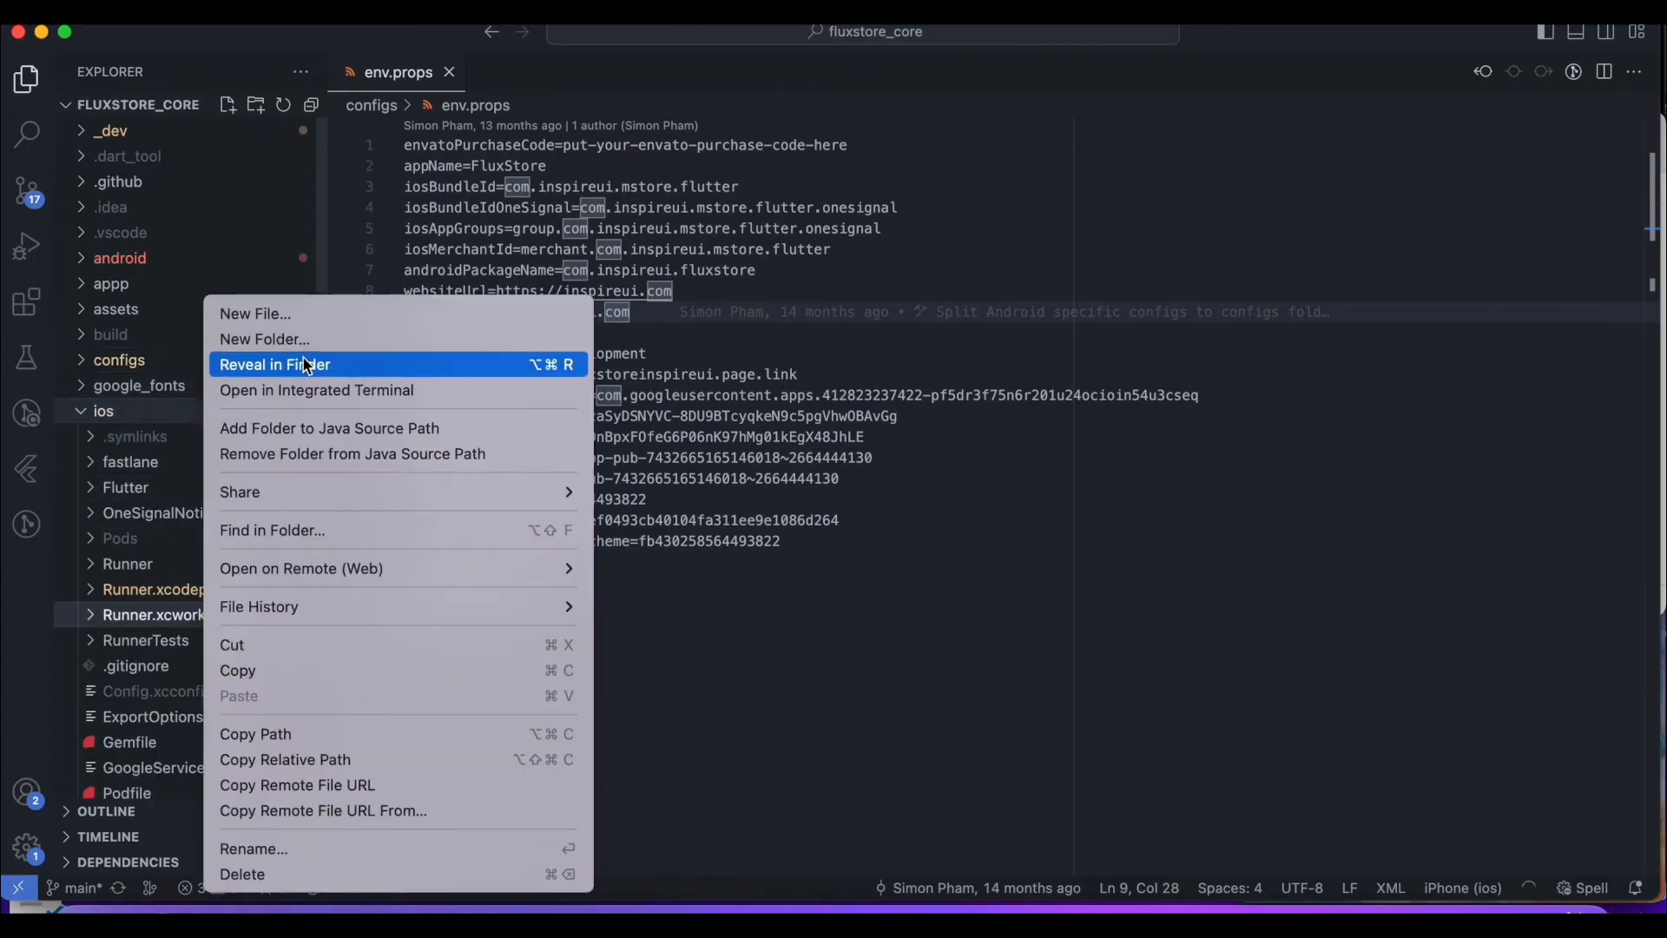
Reveal Runner.xcworkspace in Finder and open it with Xcode
left_click(274, 363)
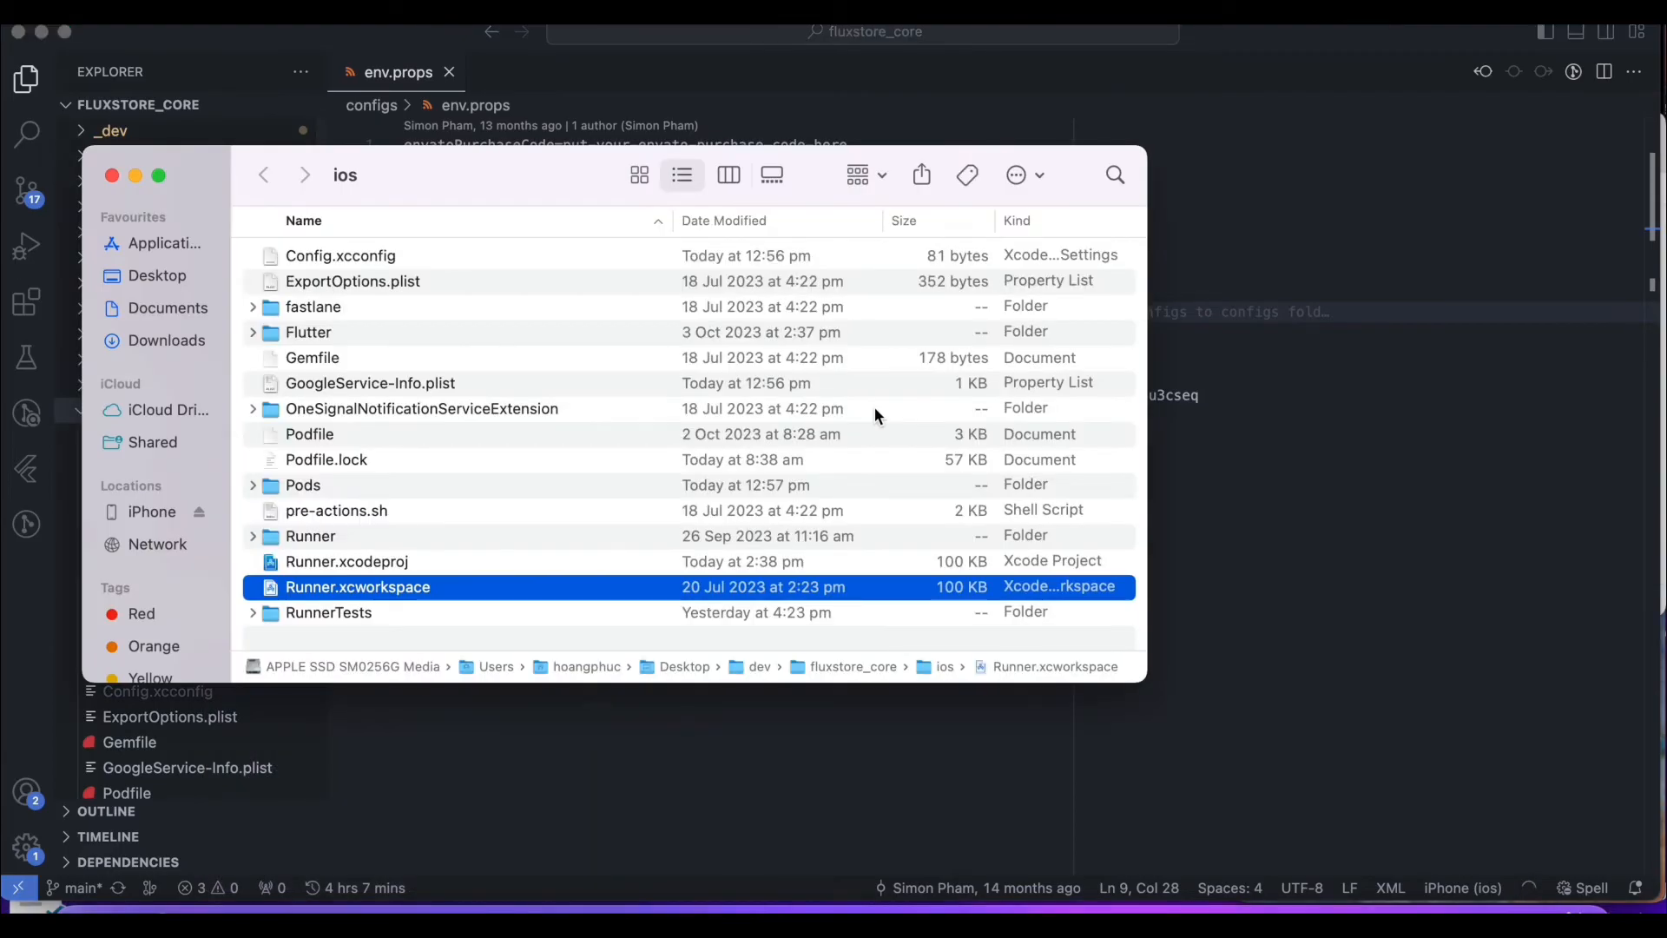
right_click(356, 586)
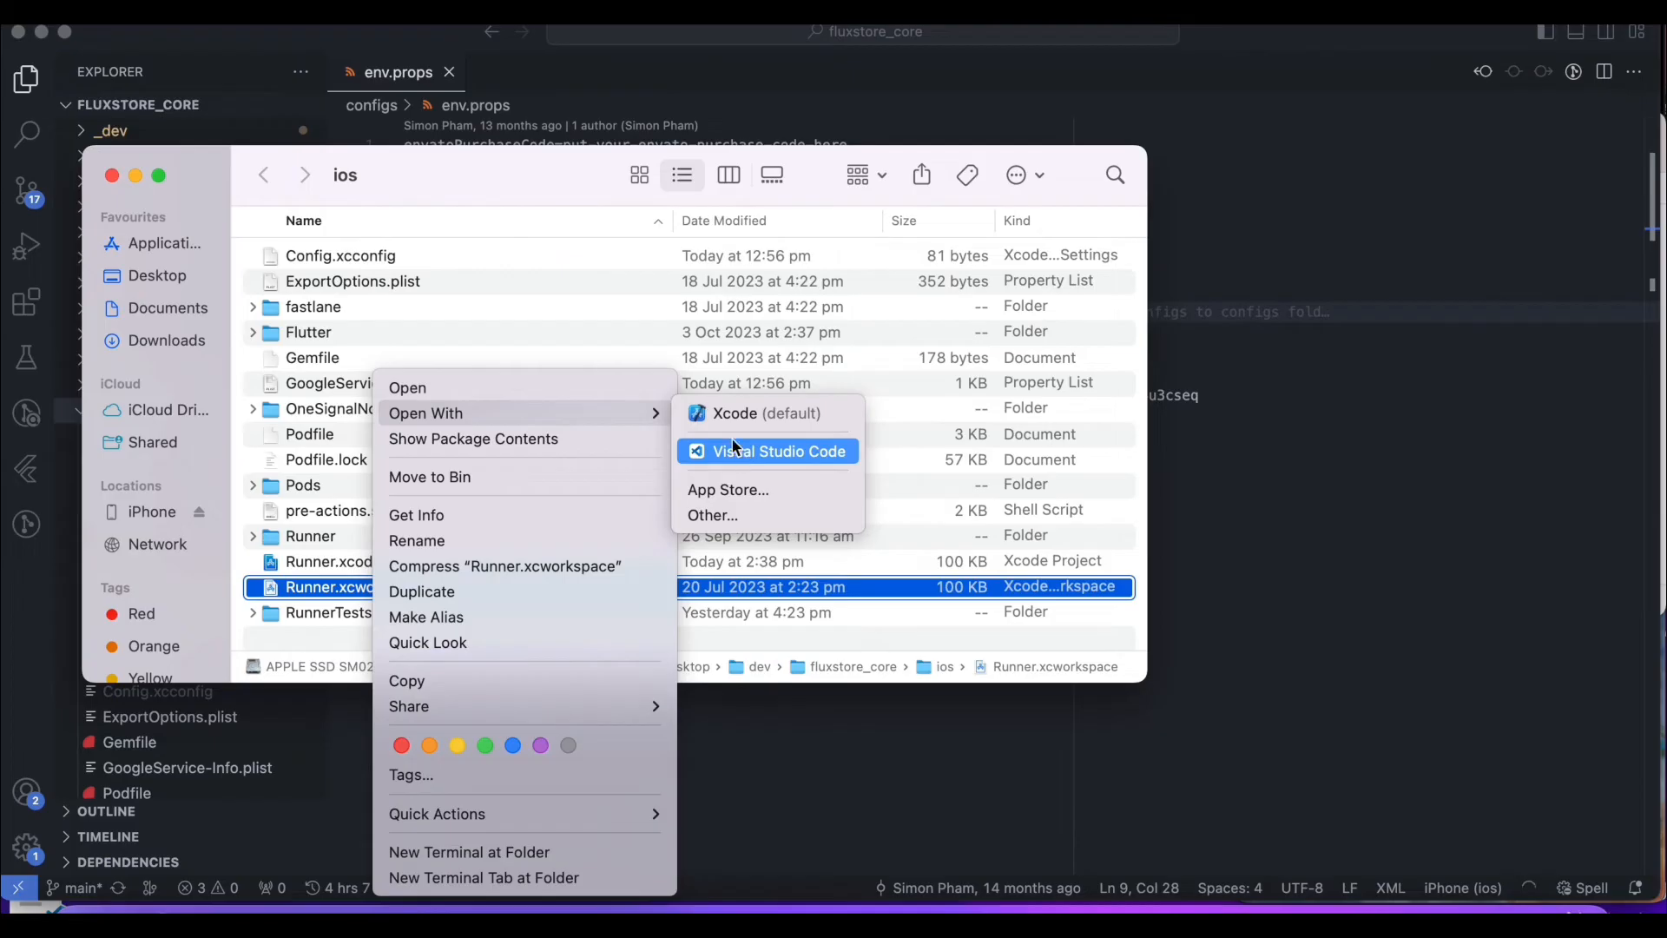
left_click(766, 412)
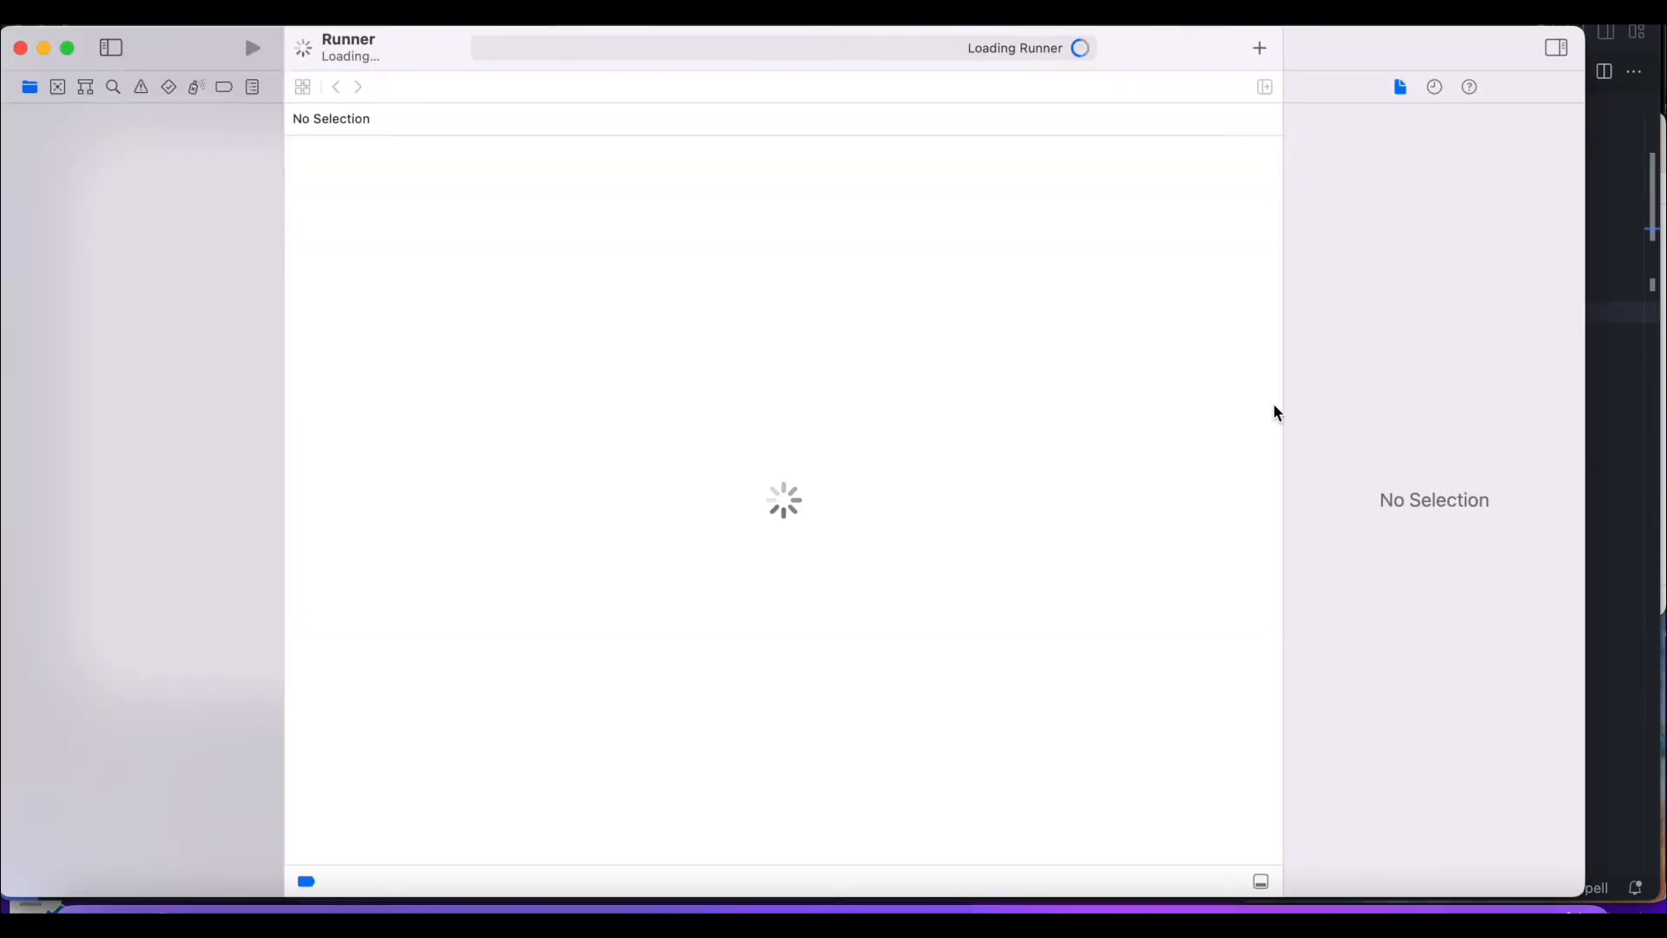
mouse_move(1365, 430)
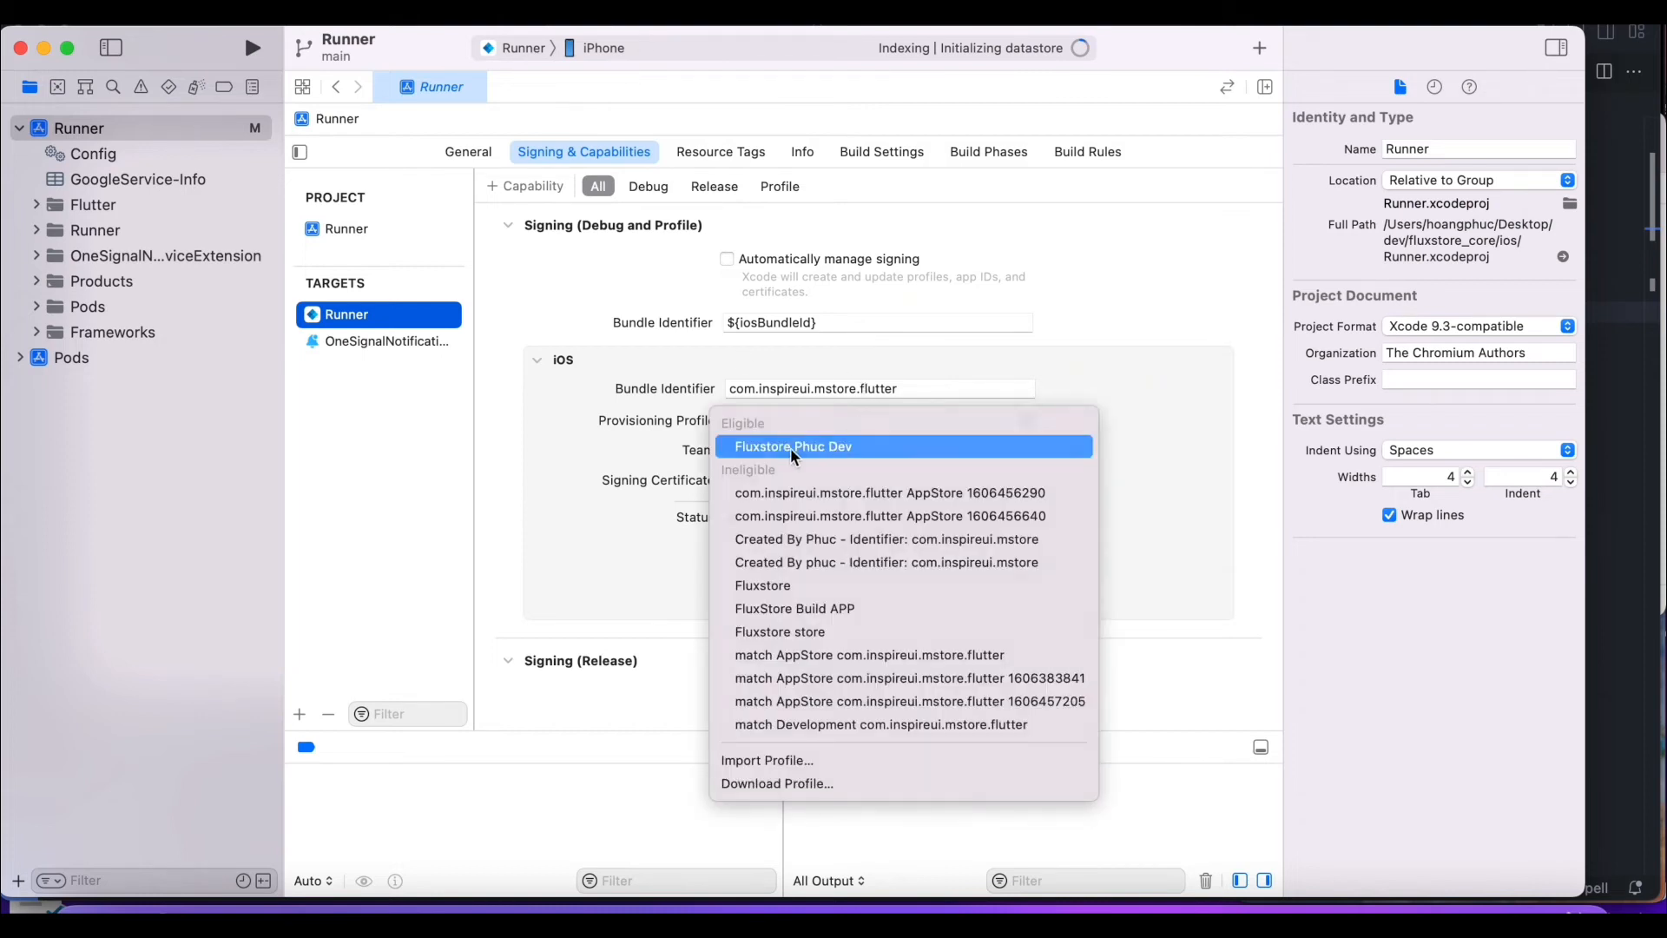
Select the Fluxstore Phuc Dev provisioning profile for Runner under INSPIREUI COMPANY LIMITED
left_click(793, 445)
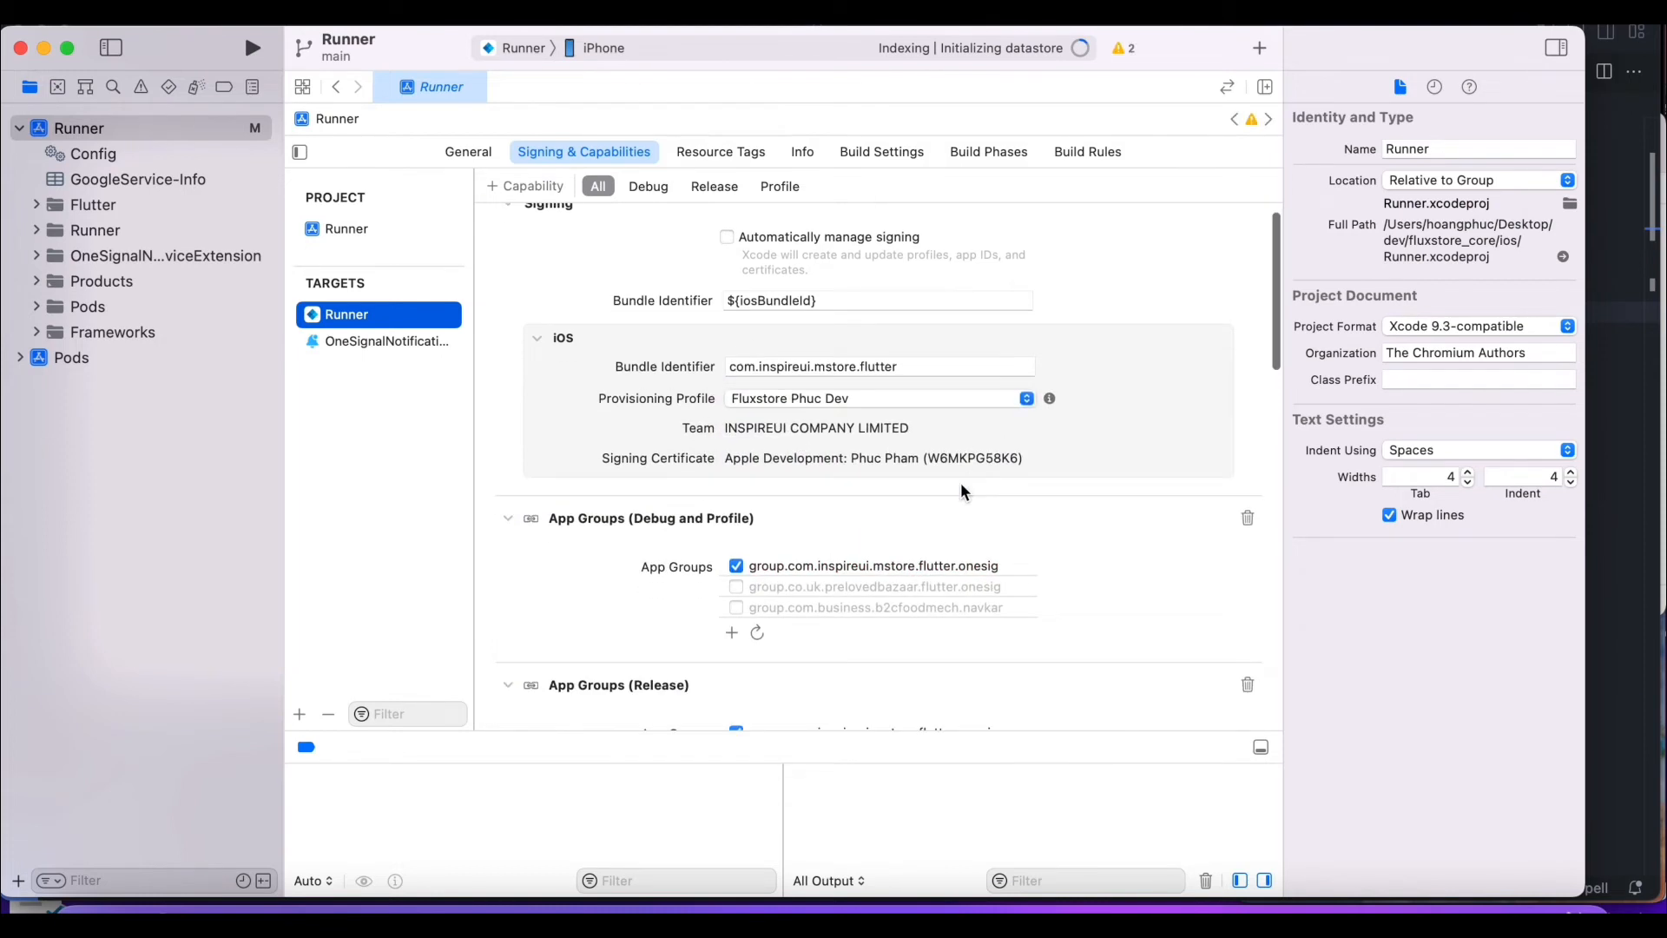
scroll("down", 3)
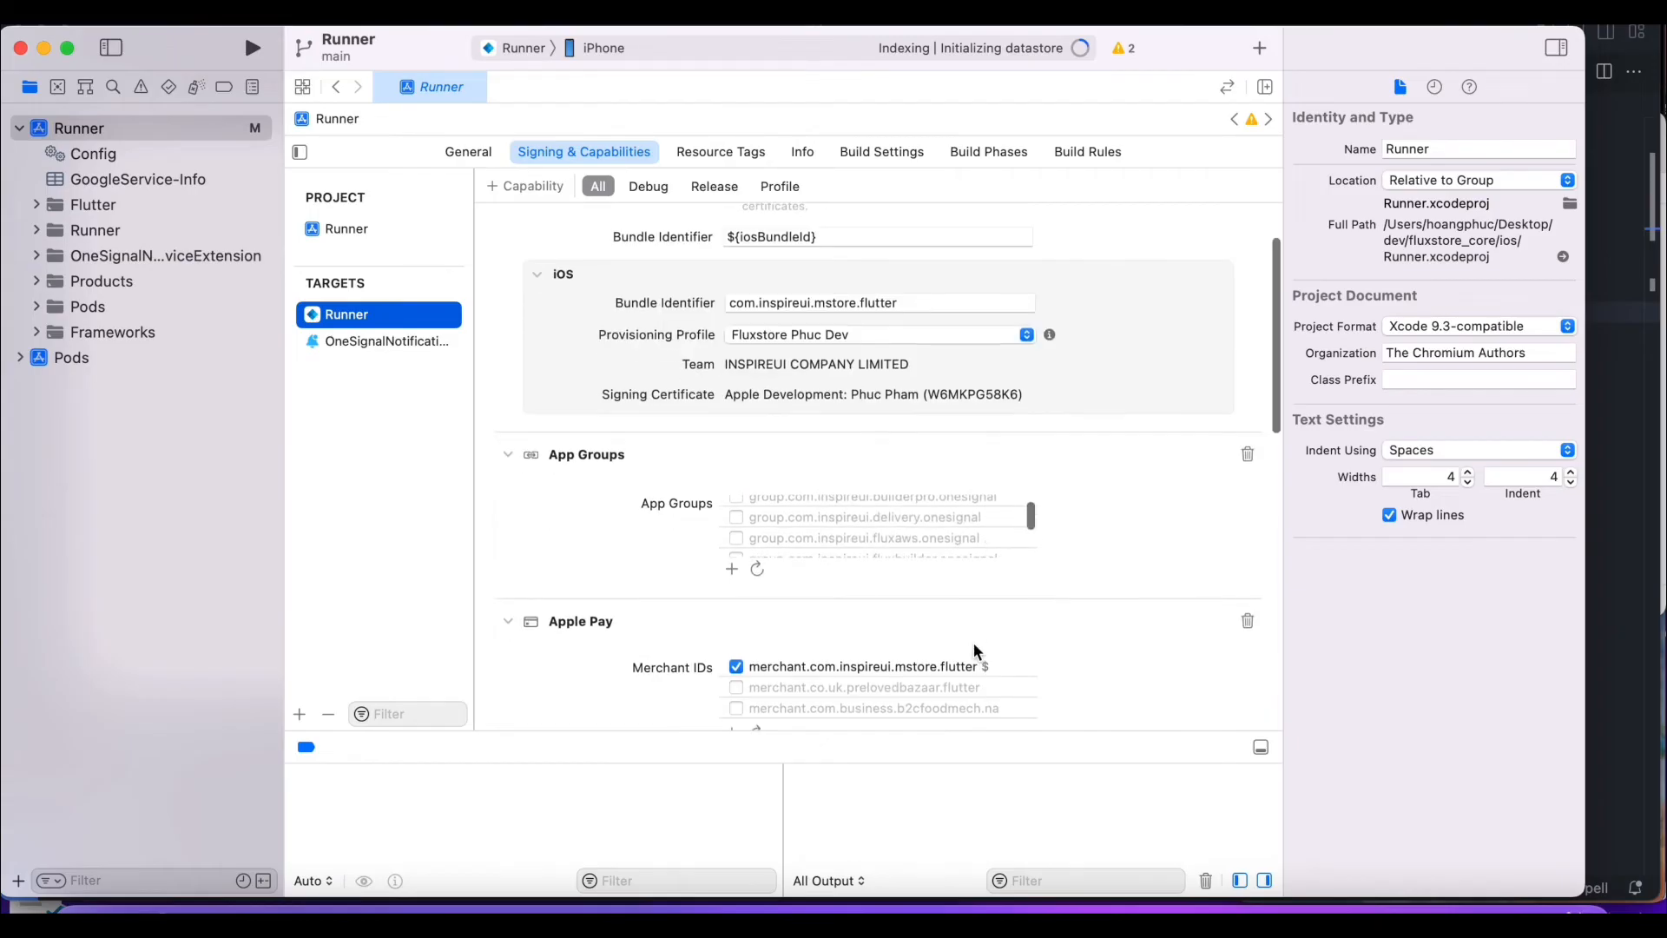
scroll("up", 3)
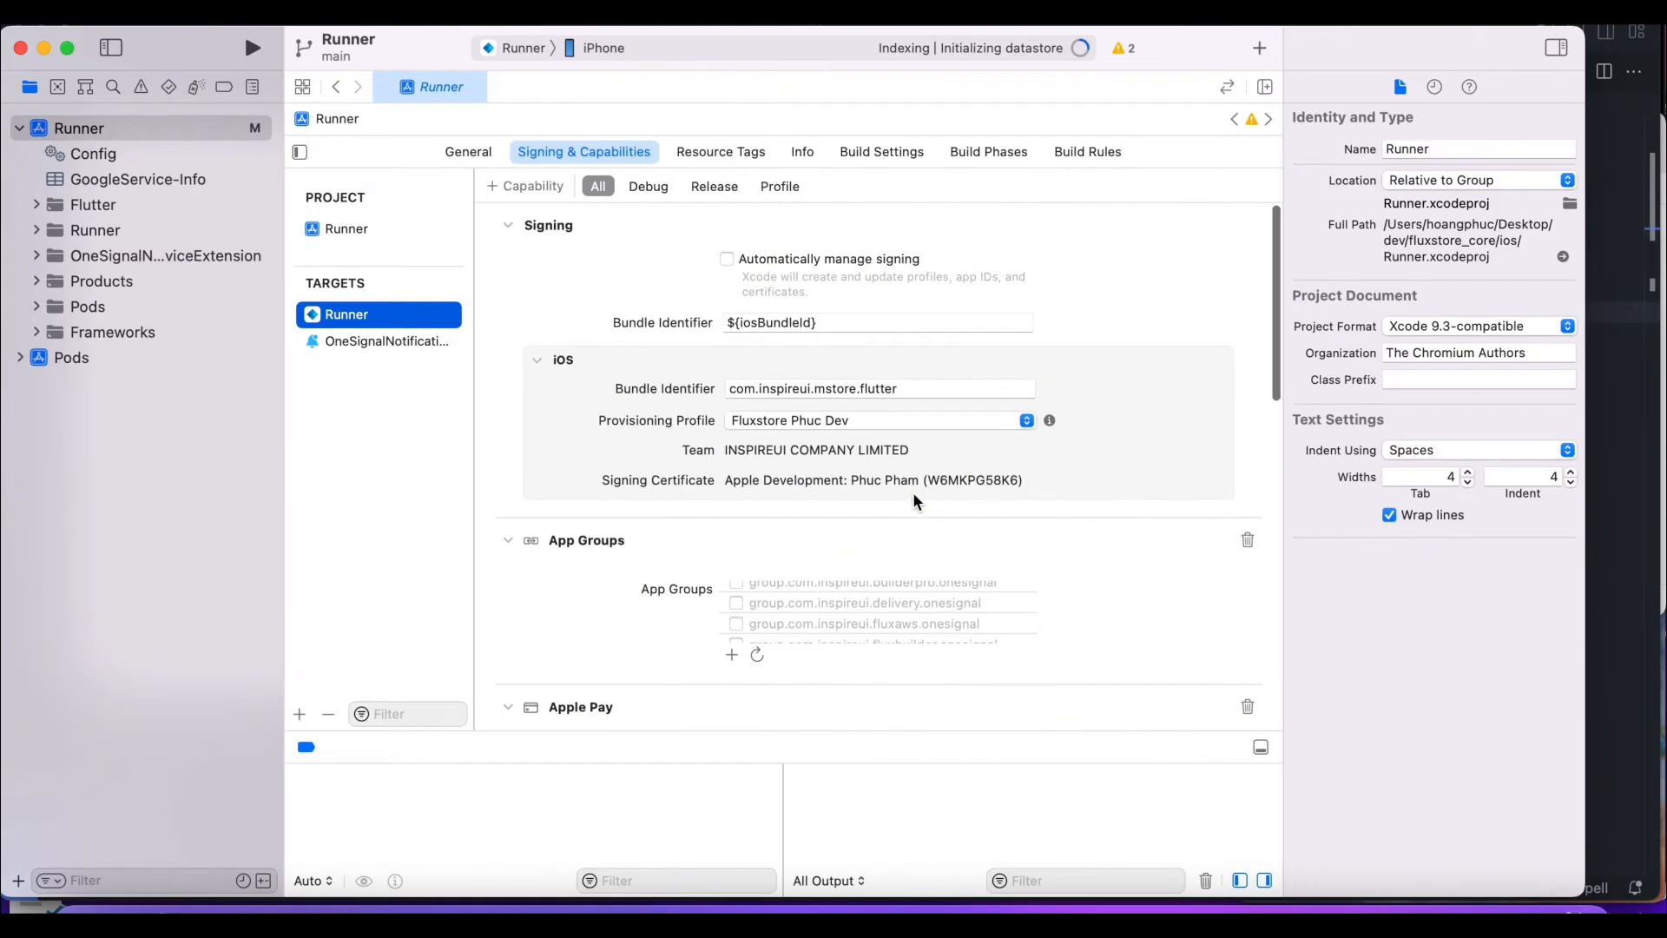
scroll("down", 3)
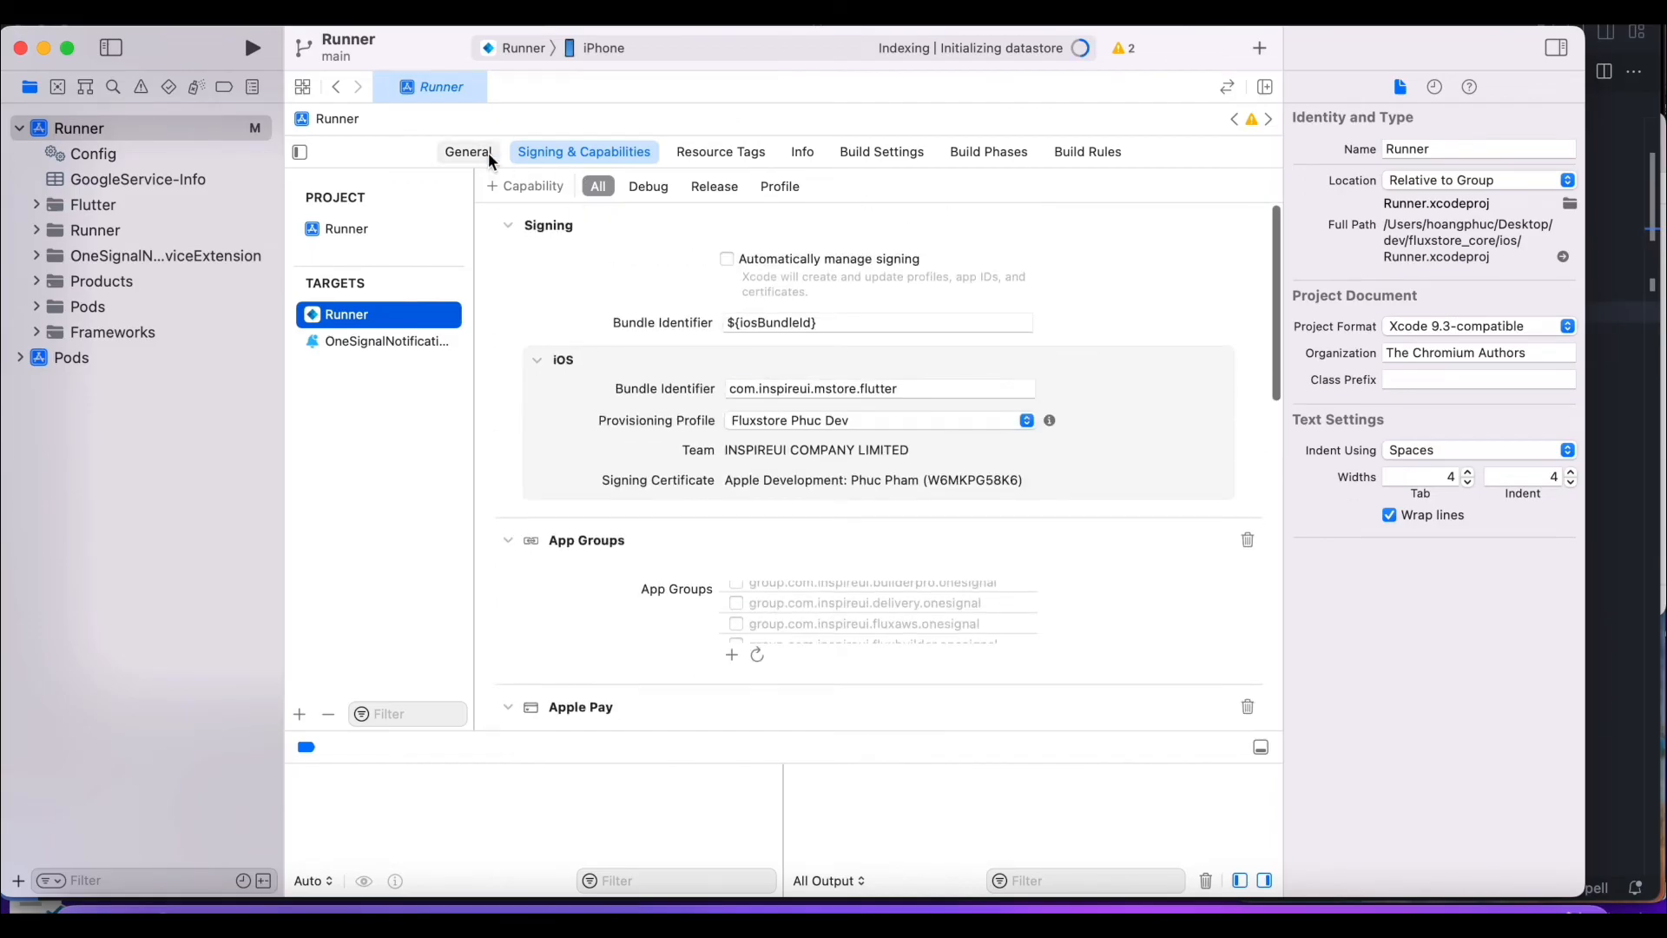
left_click(467, 151)
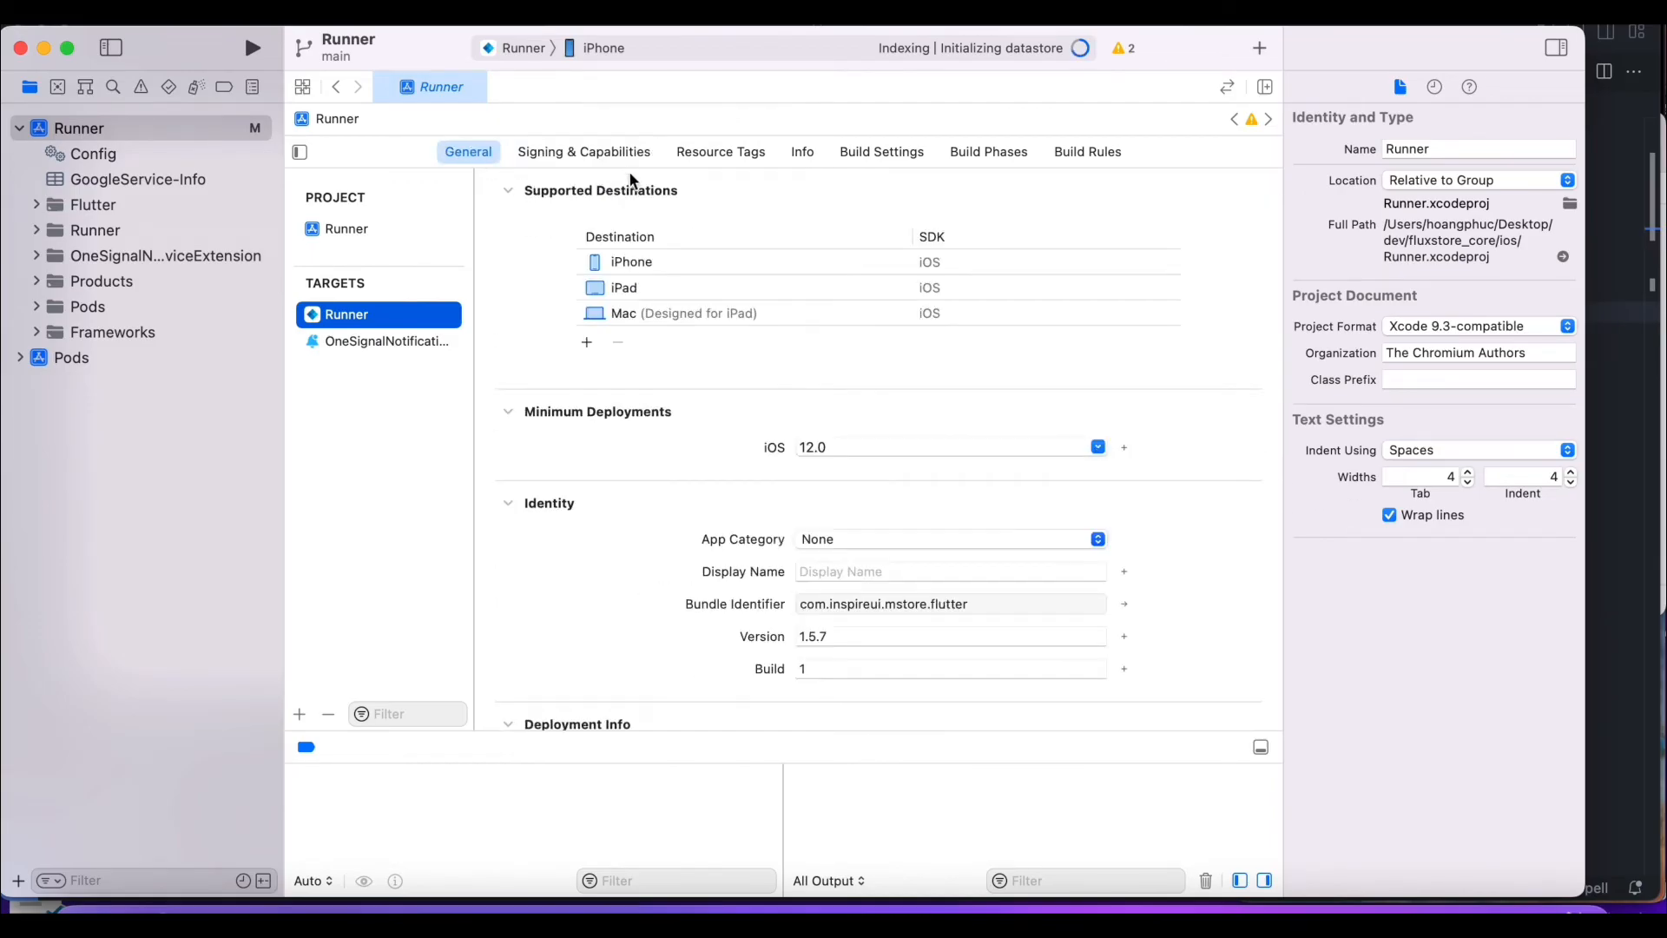
left_click(583, 151)
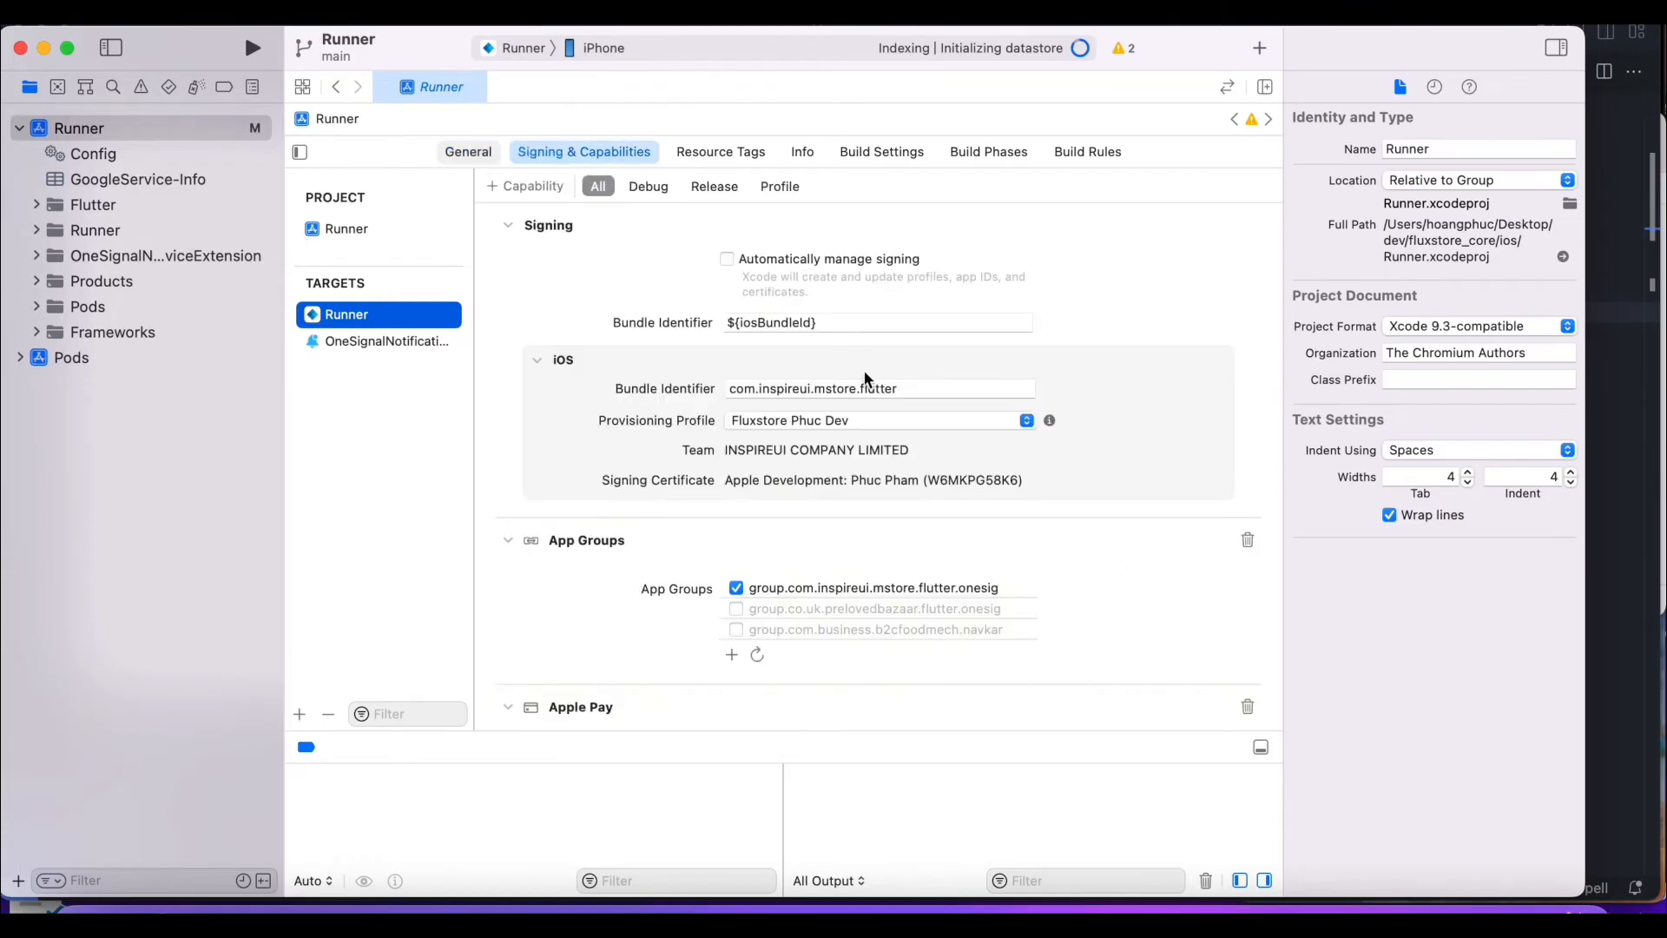
Add Push Notifications and Background fetch/Remote notifications background modes, then run the app
scroll("down", 3)
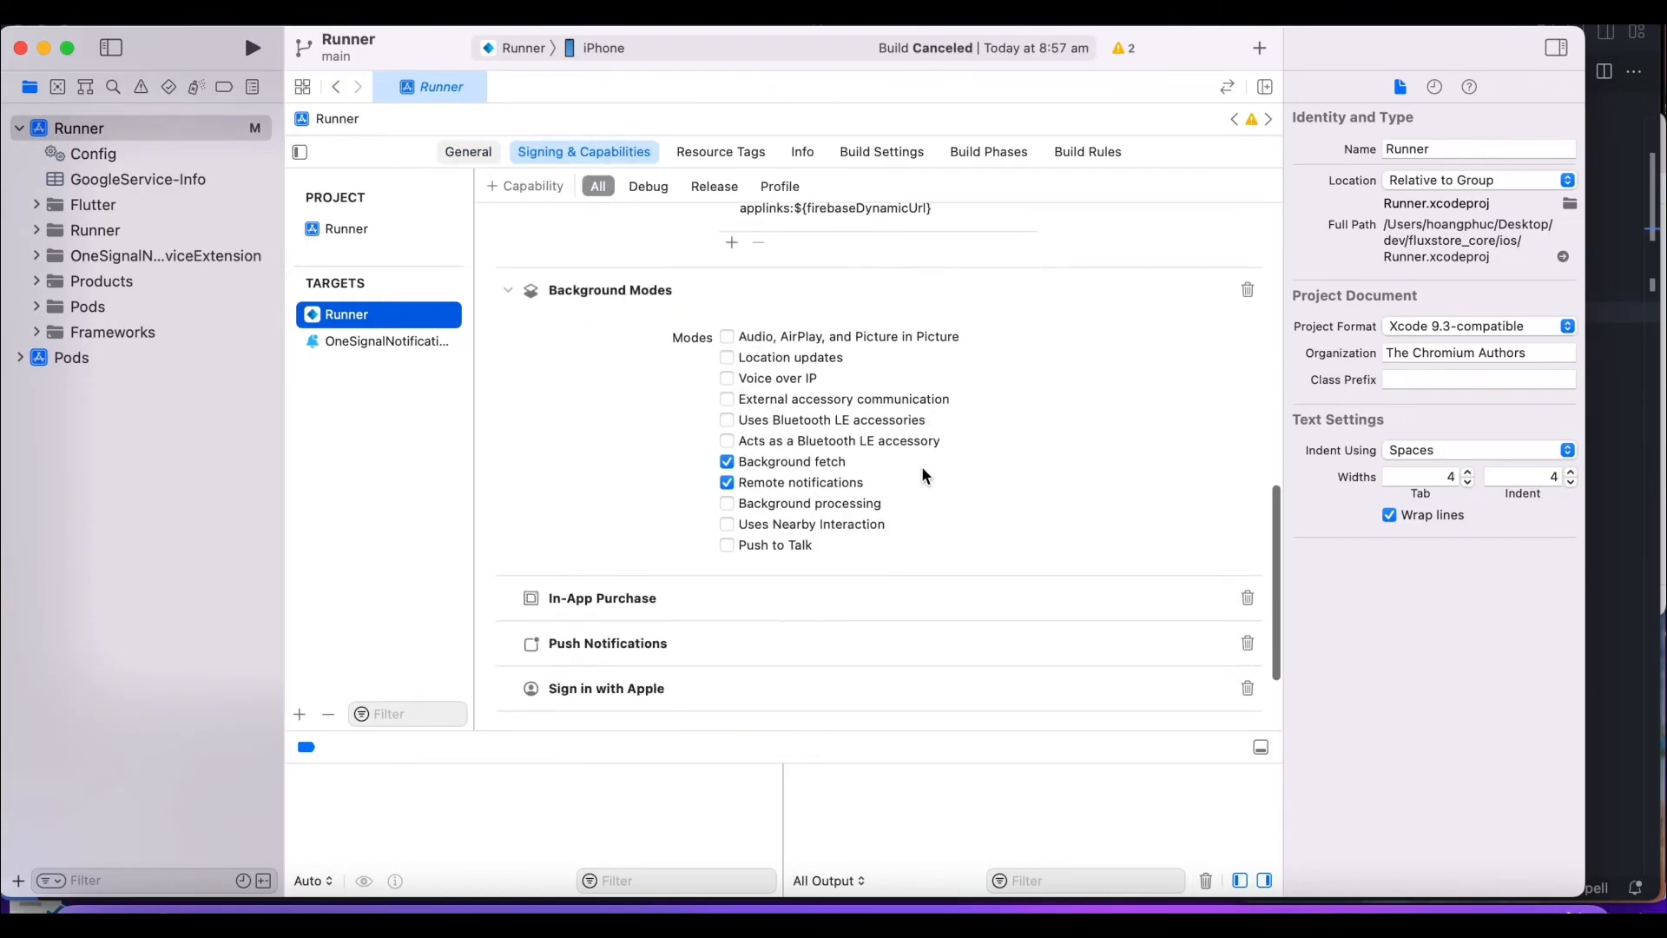
scroll("down", 3)
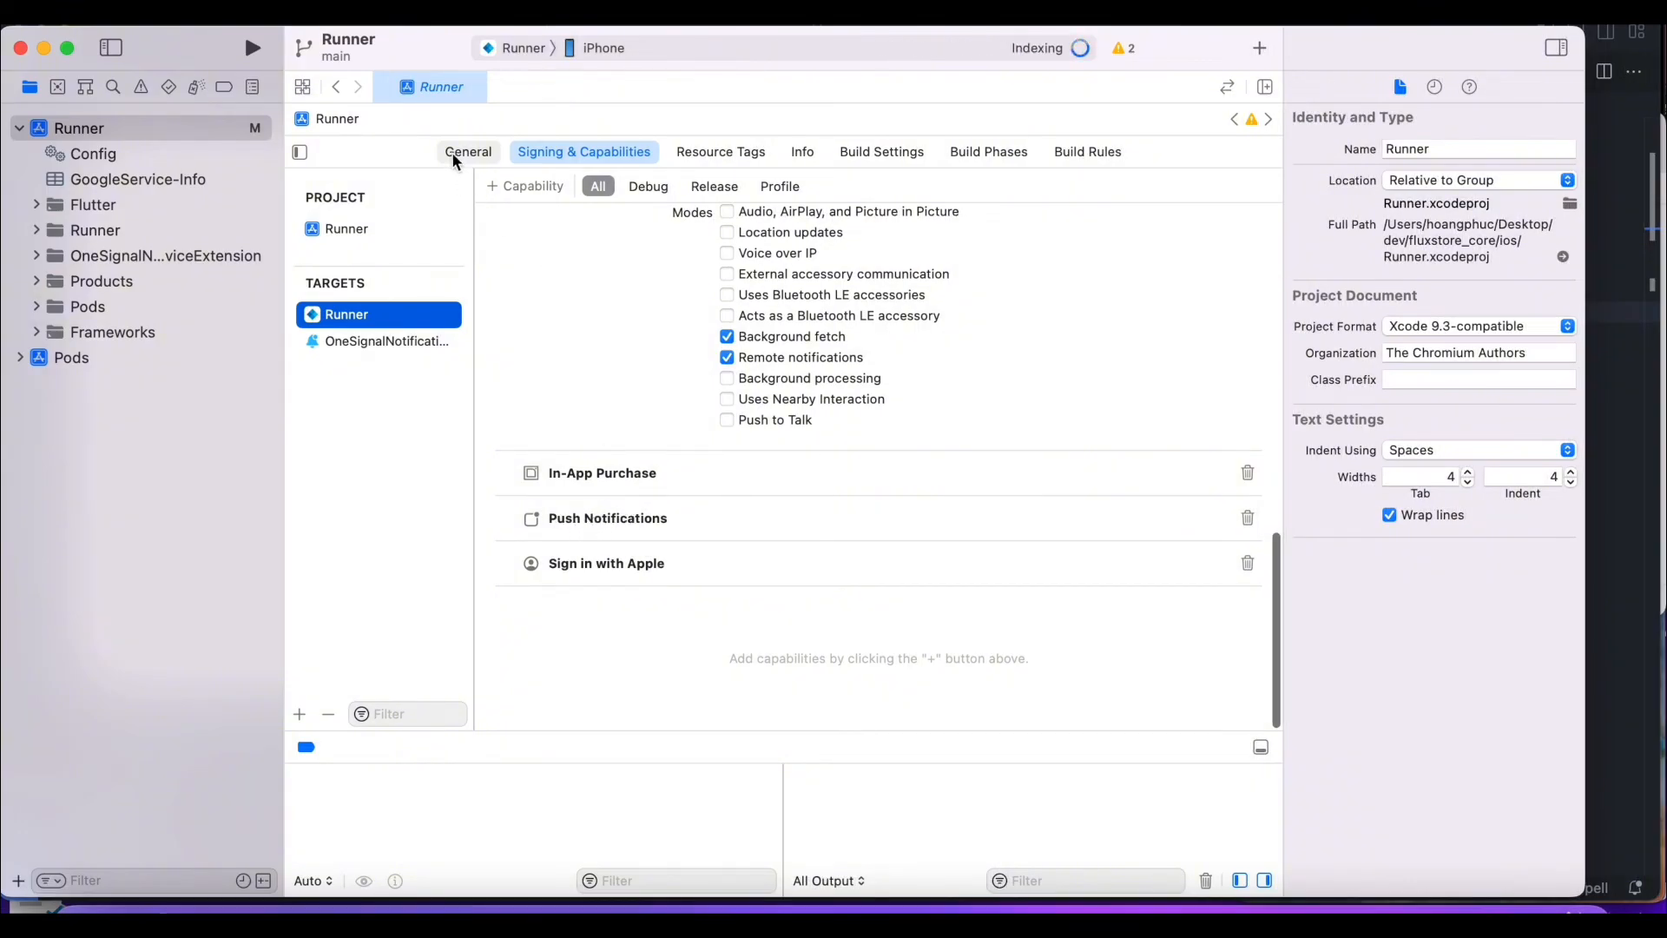
left_click(524, 185)
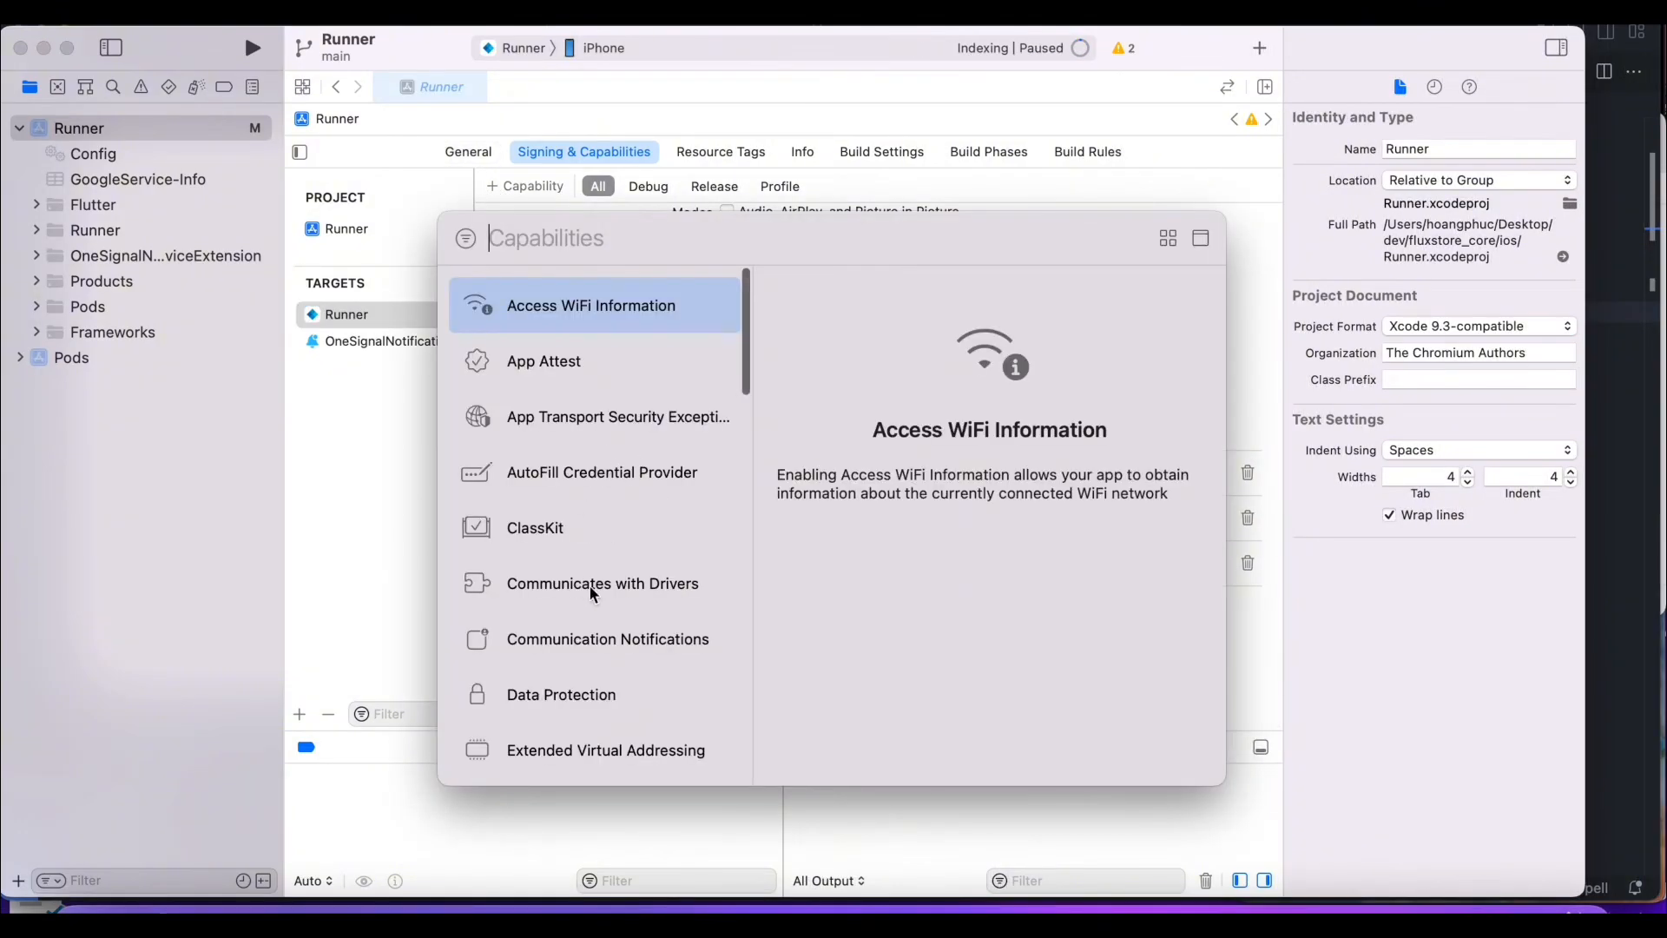
scroll("down", 3)
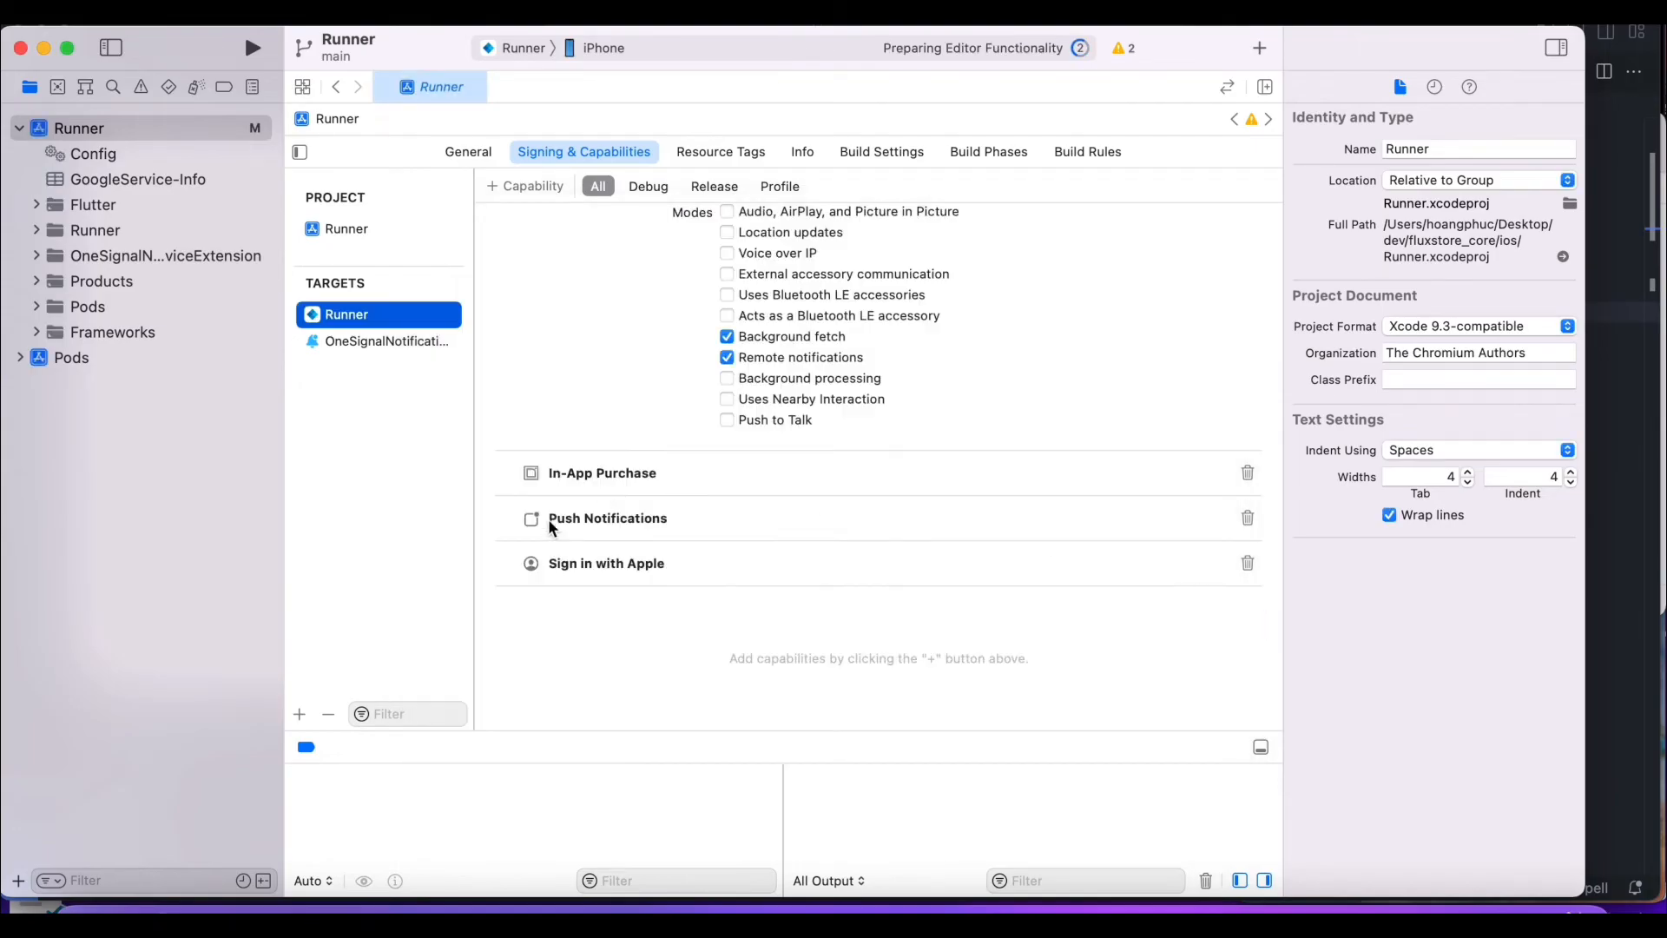
scroll("up", 3)
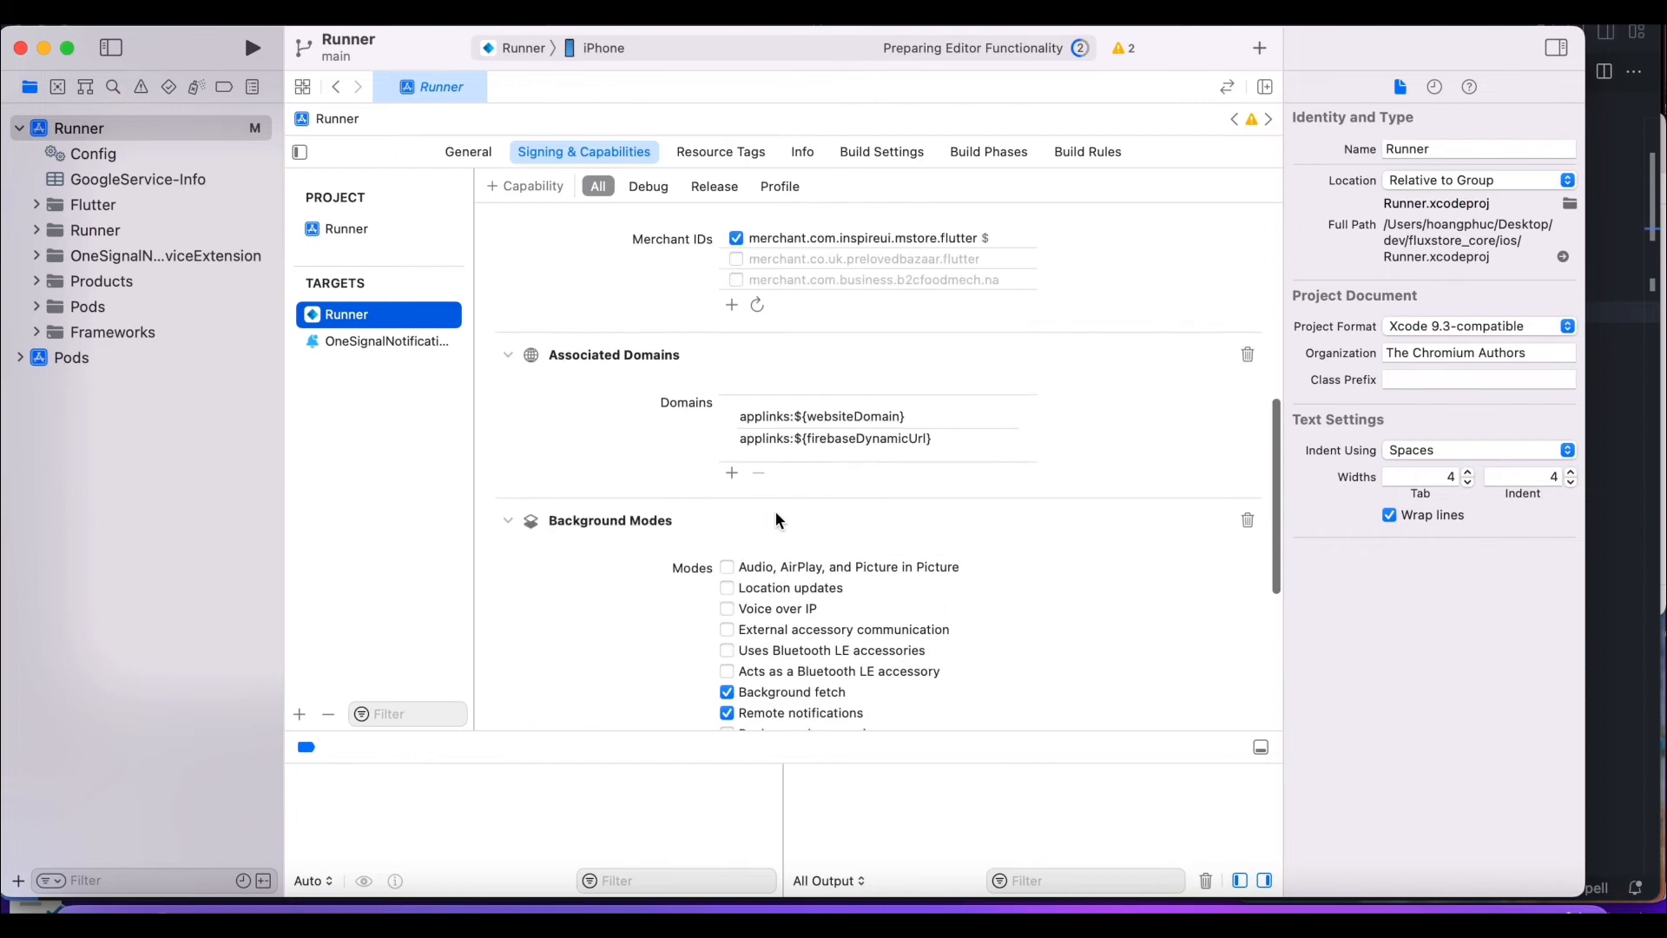
scroll("up", 3)
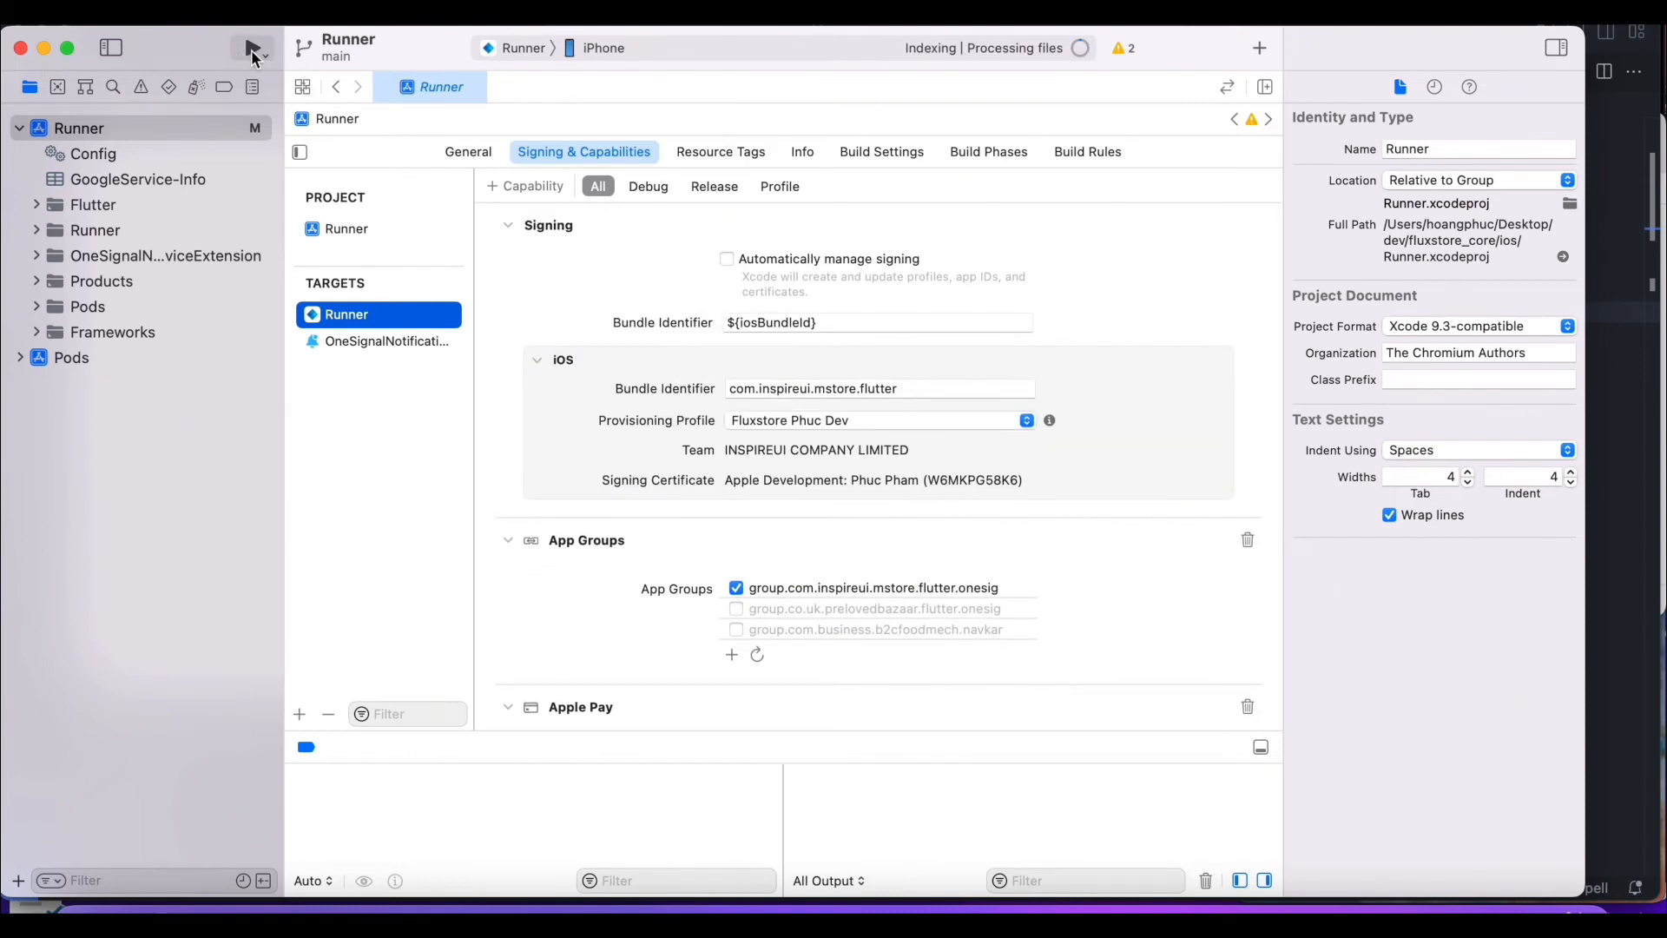
left_click(1190, 909)
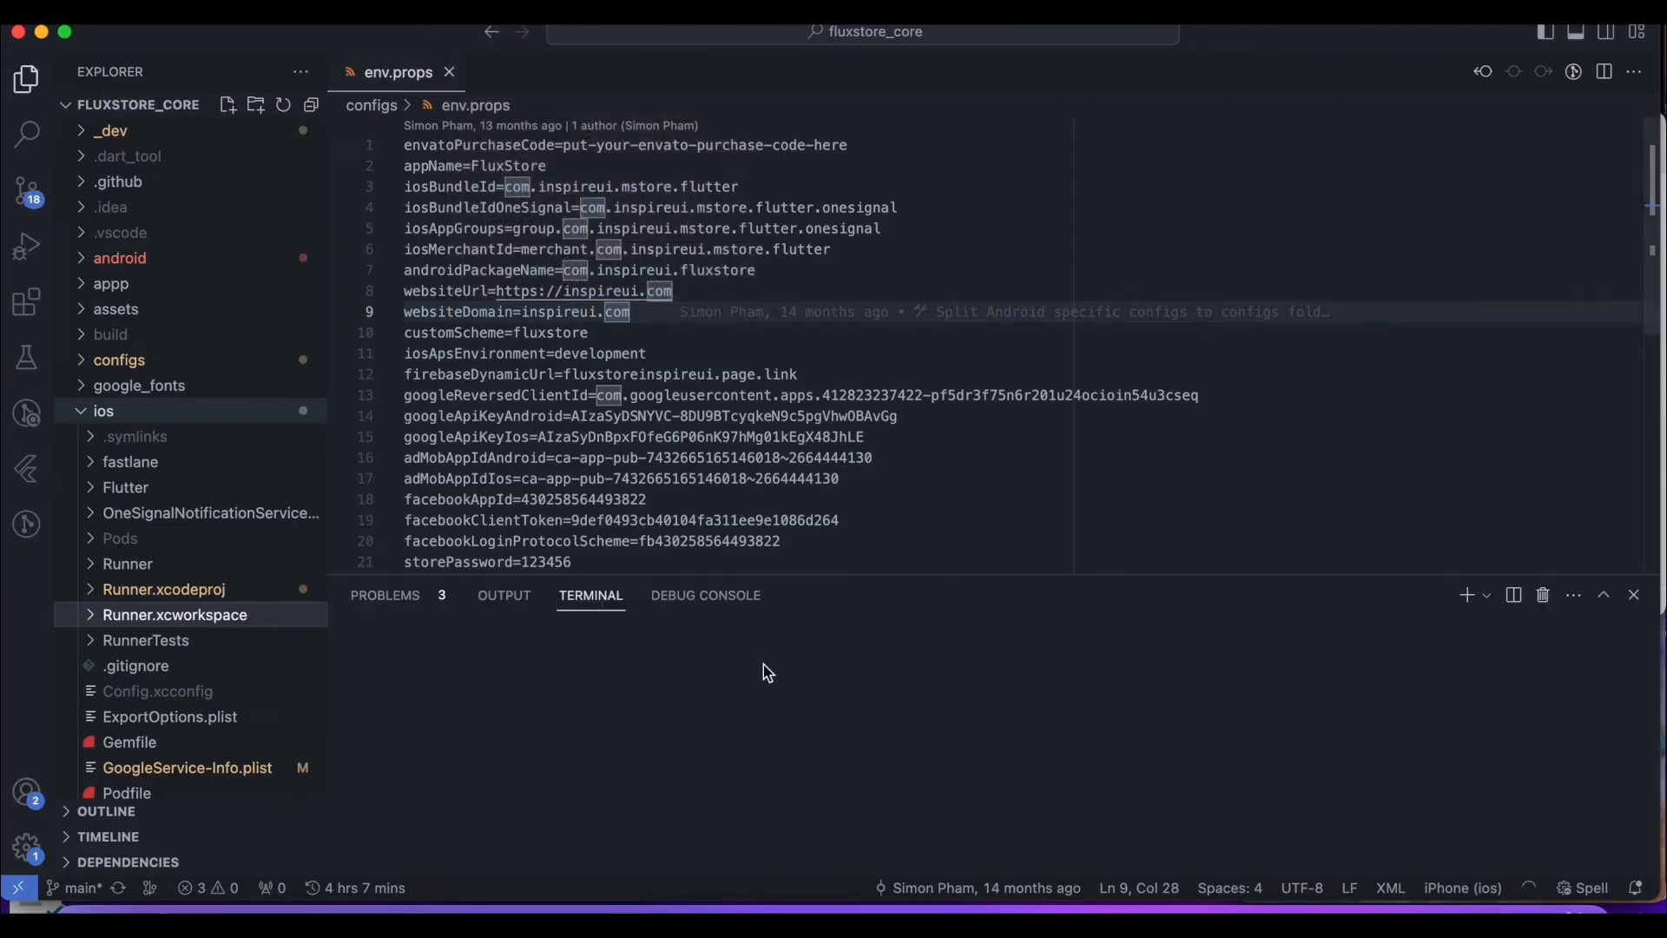
Run 'flutter pub get' in the terminal, then start typing 'flutter run'
left_click(832, 690)
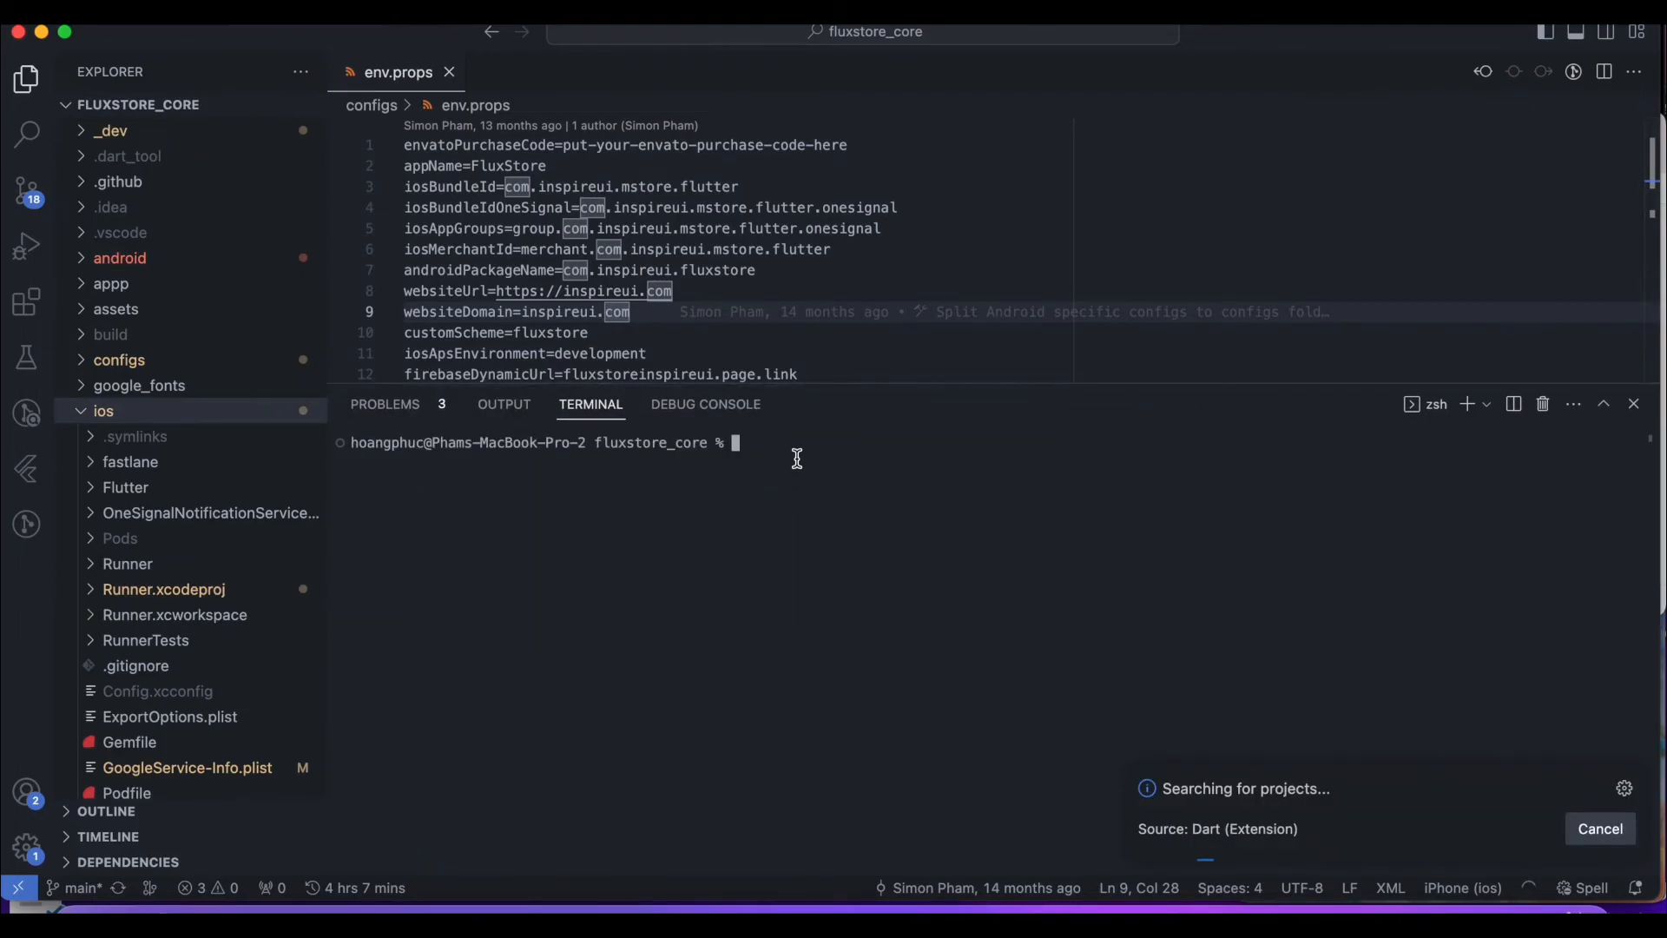
type("flutt")
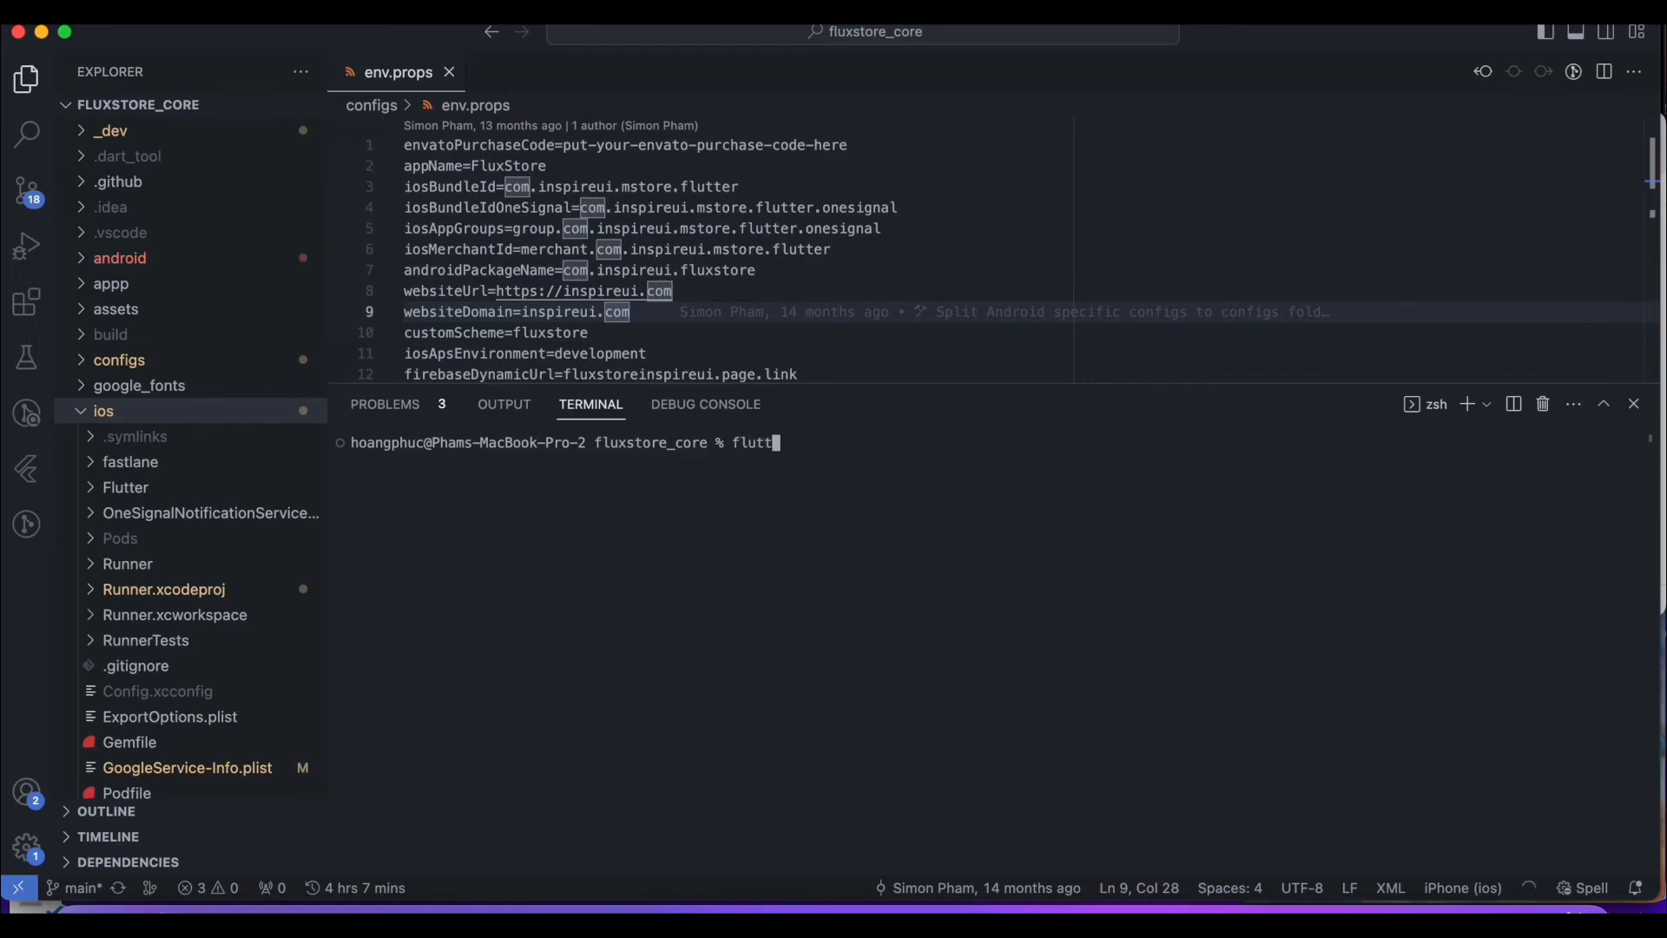
type("er p")
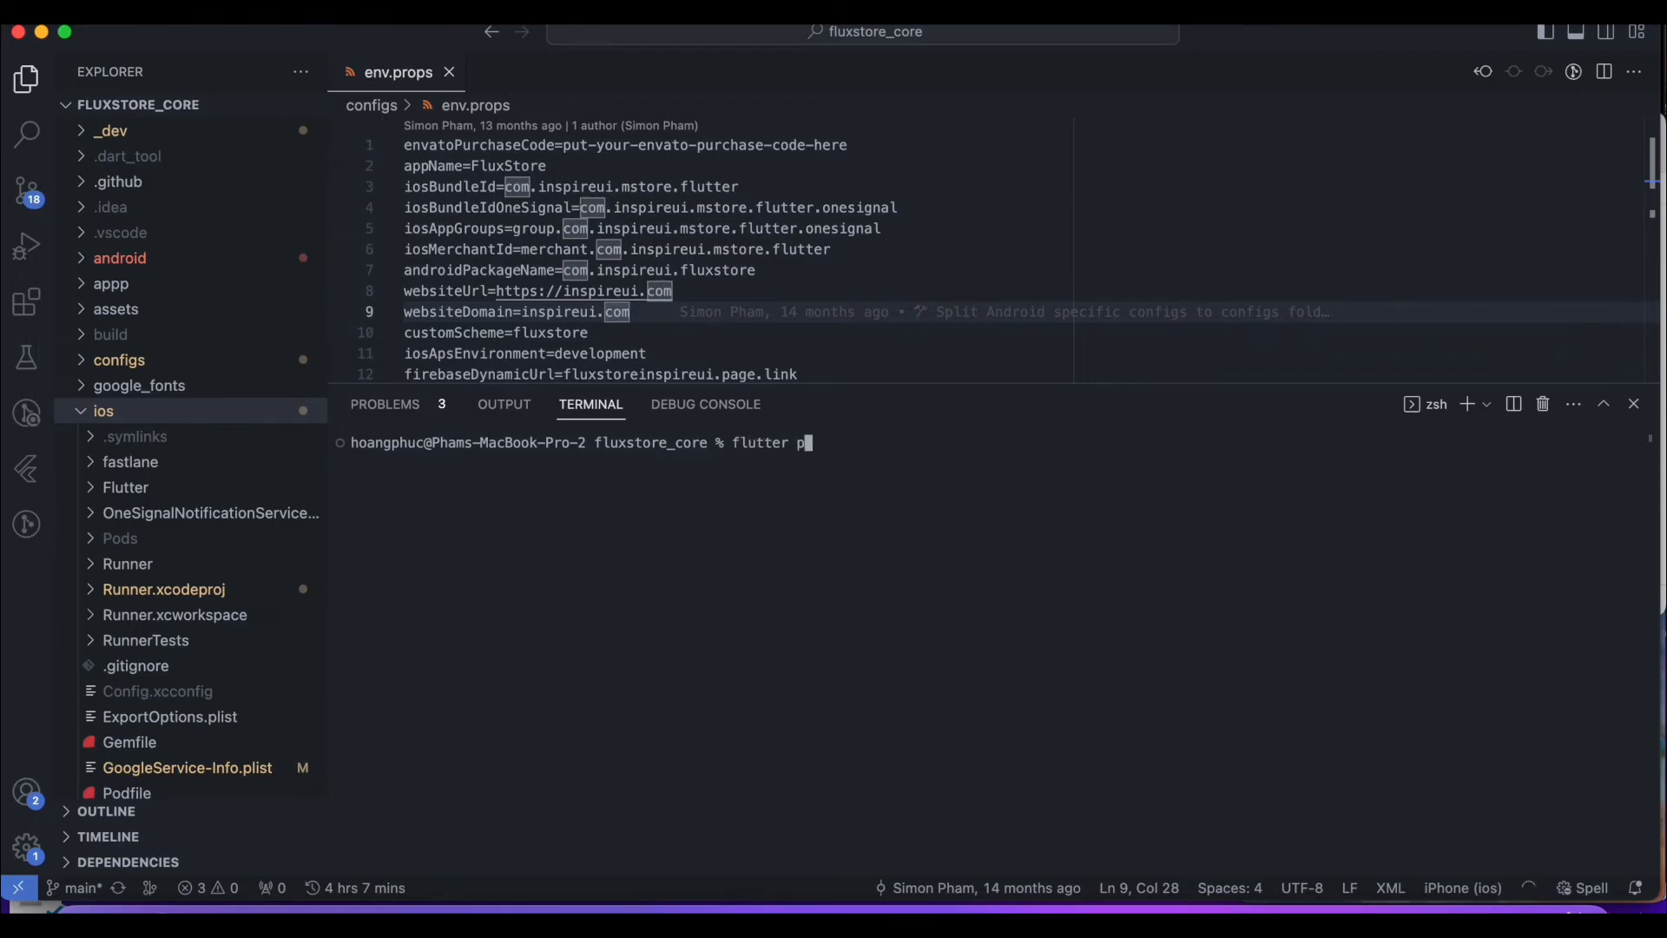
type("ub get")
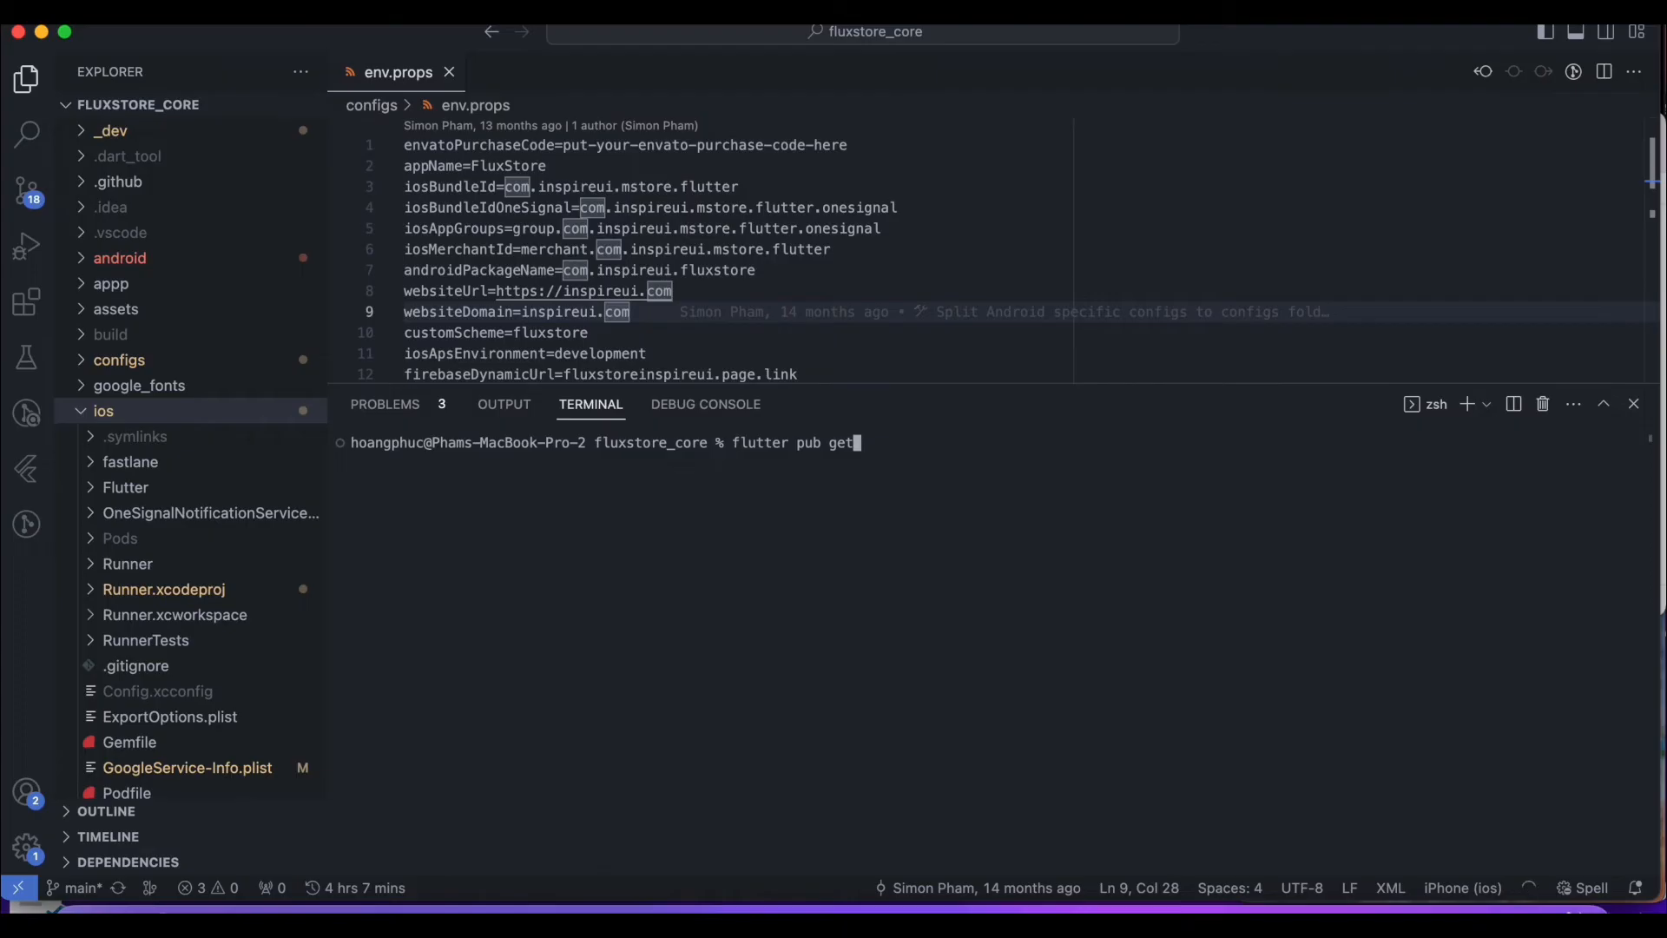
key("Return")
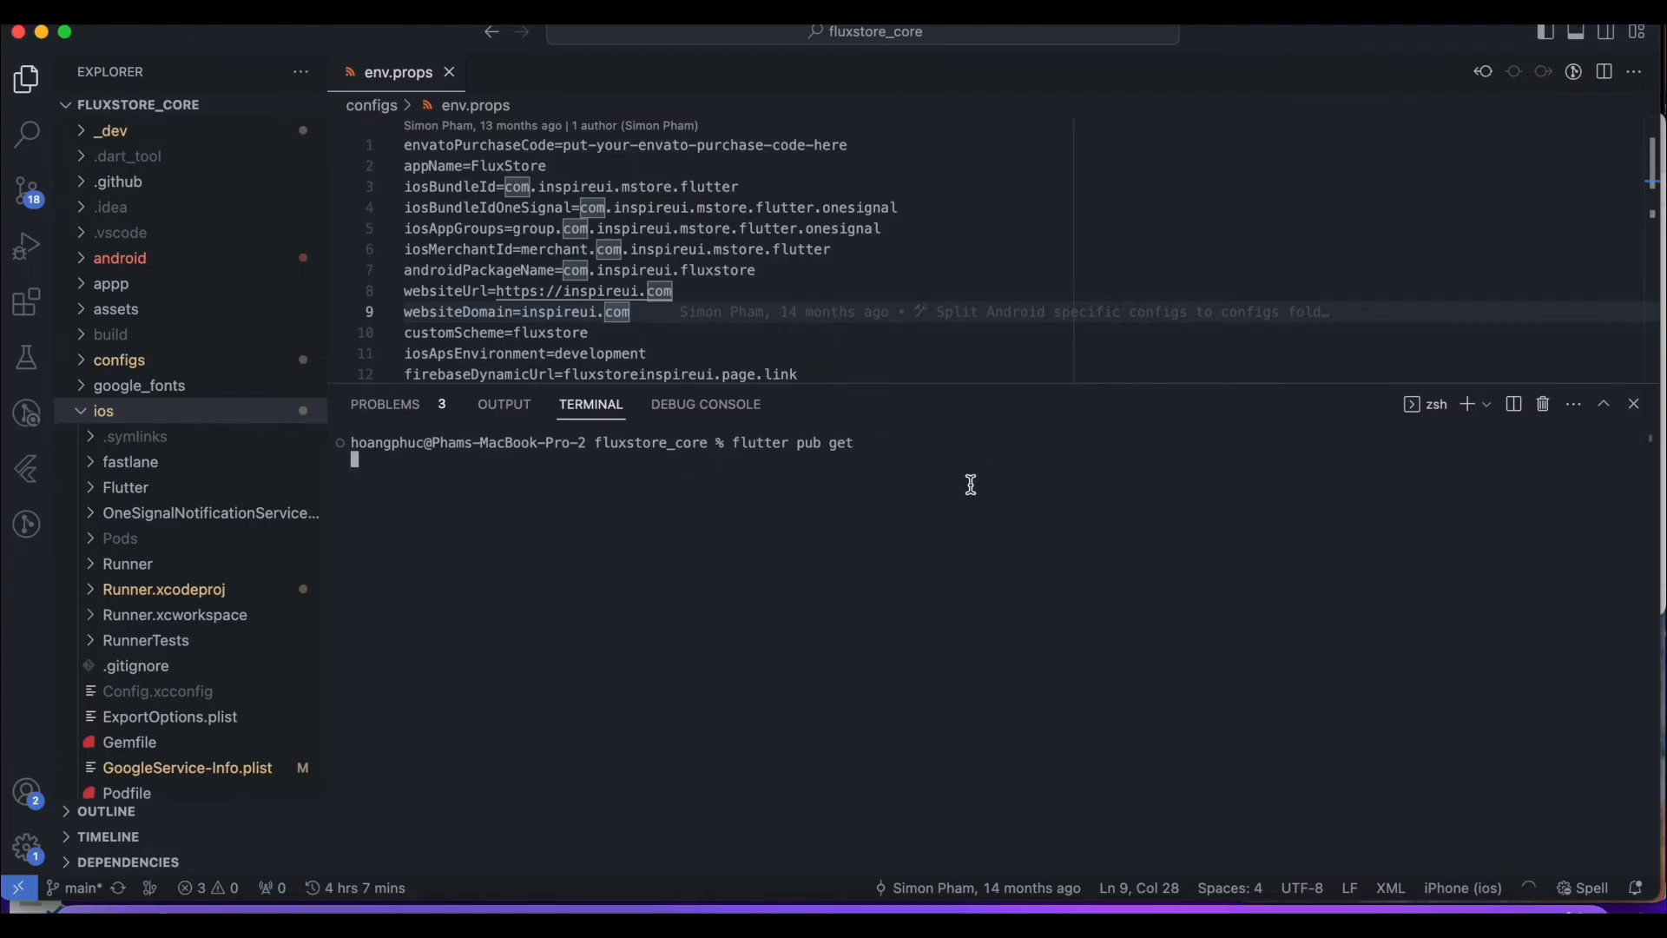
key("Return")
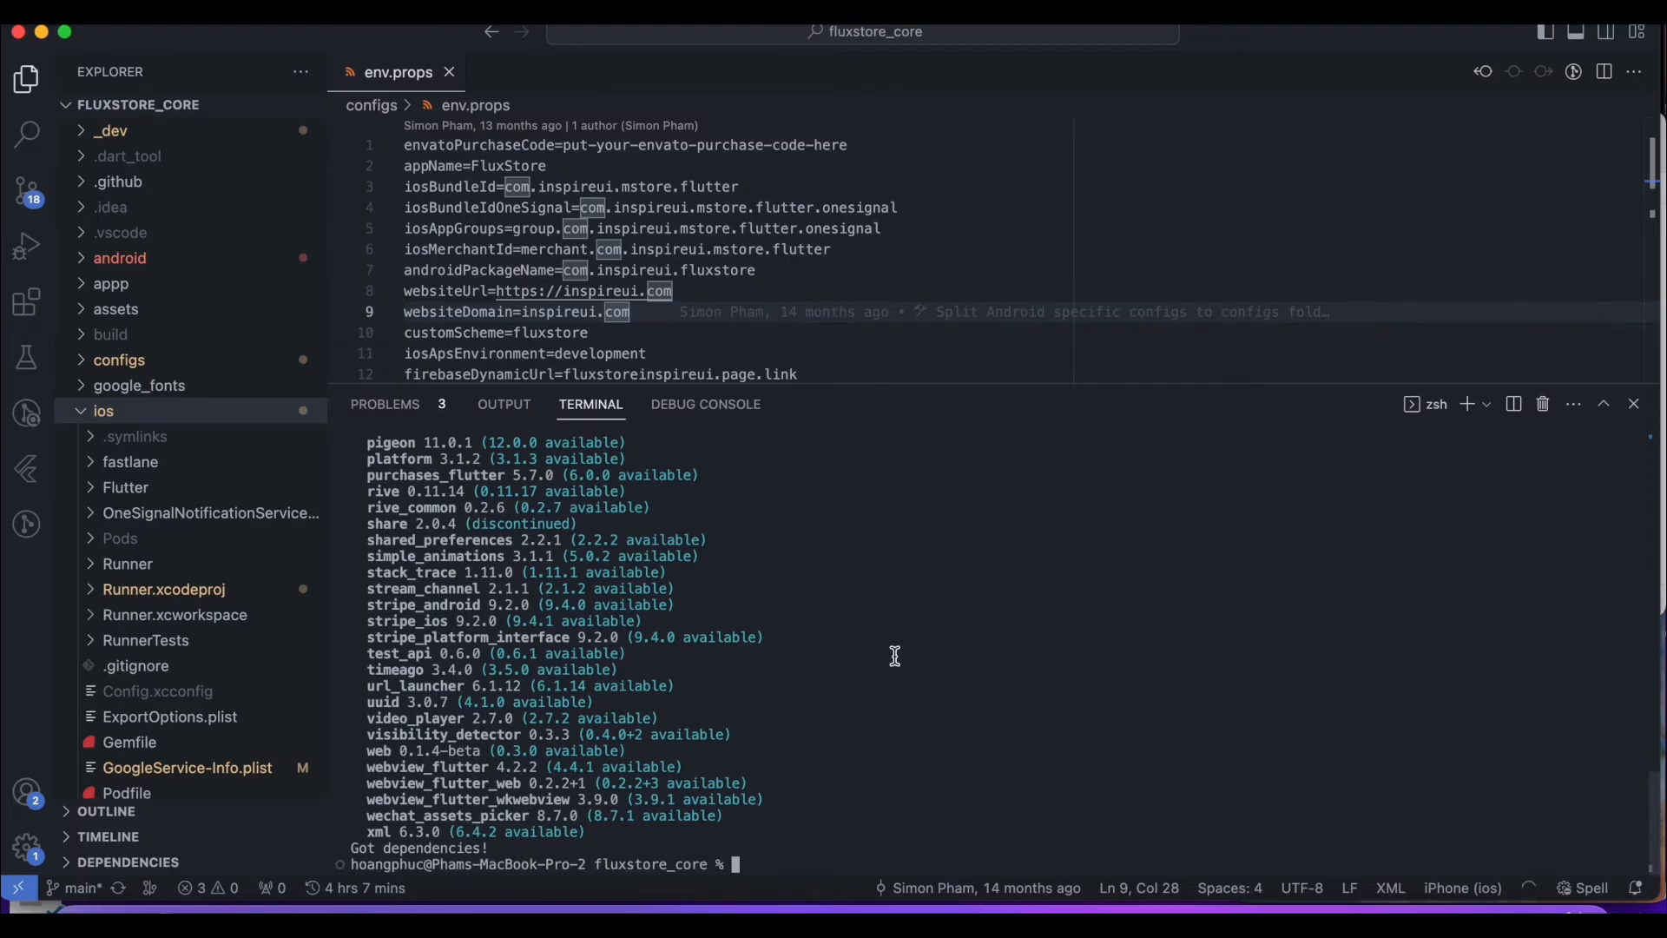
type("flutter run")
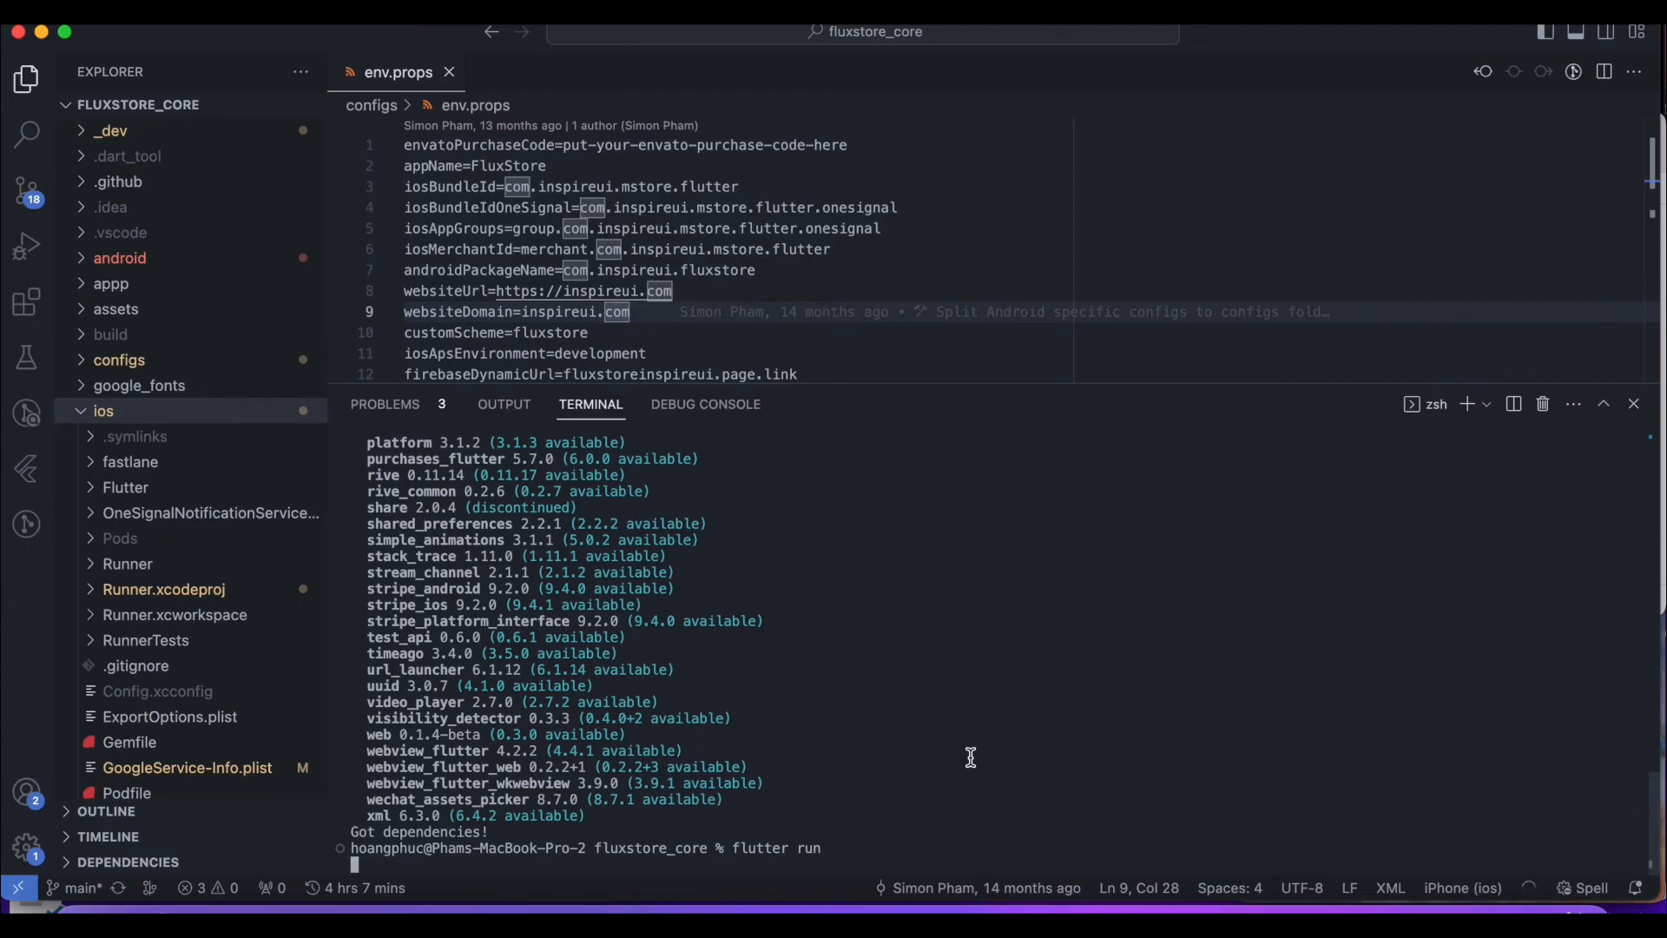
mouse_move(1264, 757)
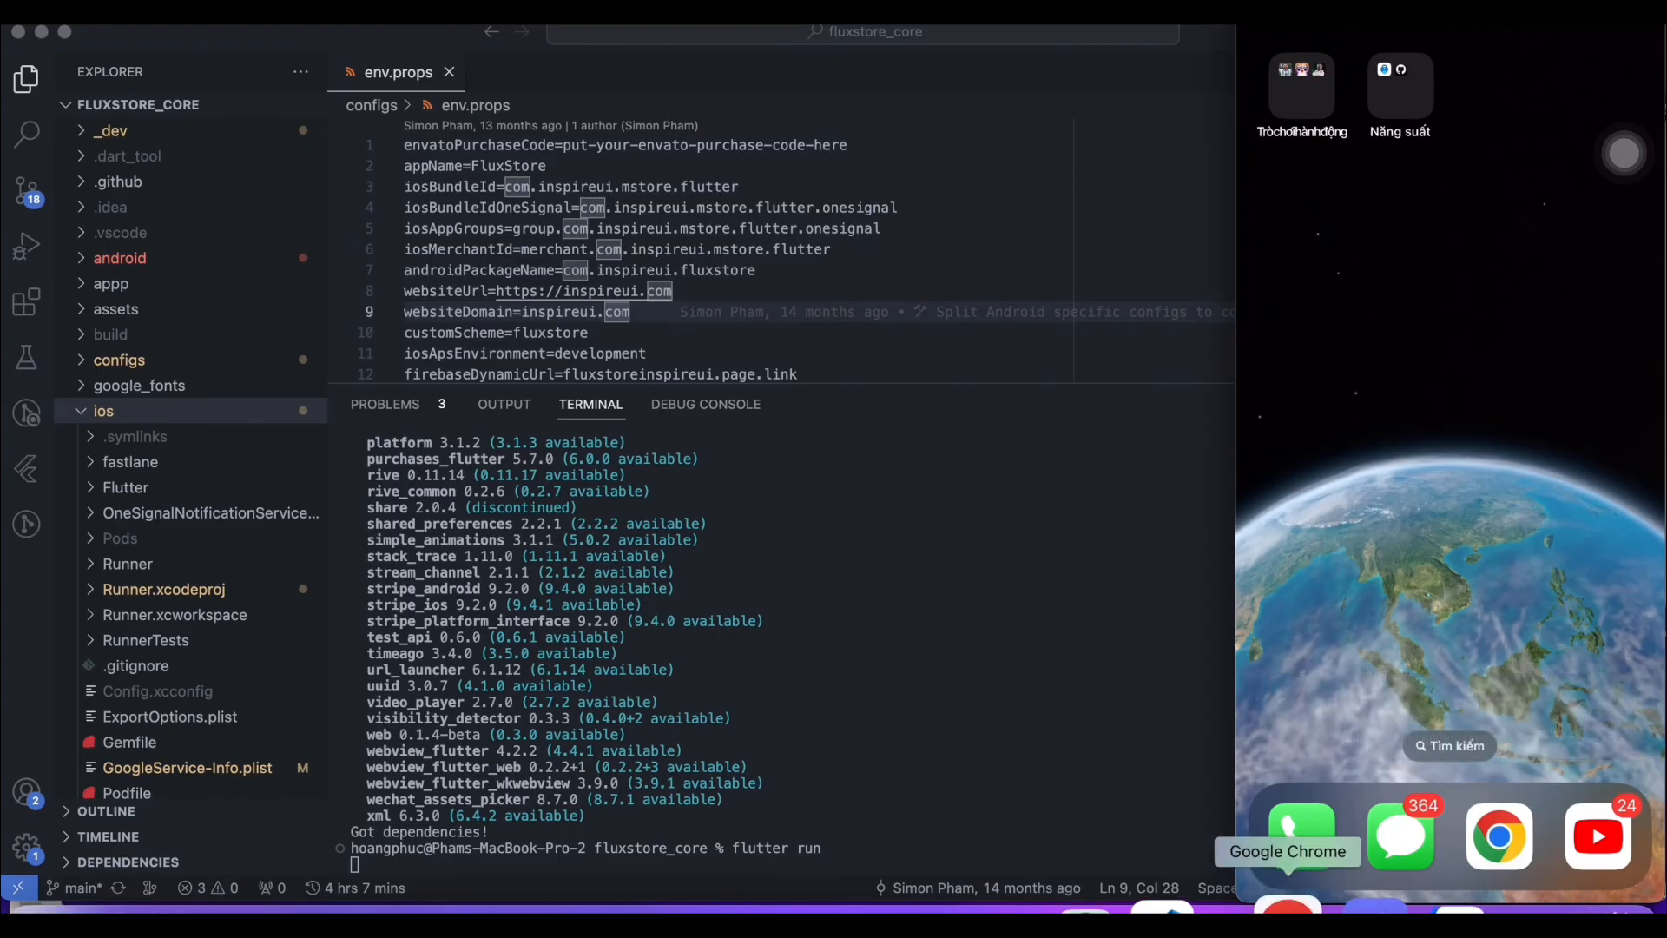
mouse_move(1106, 792)
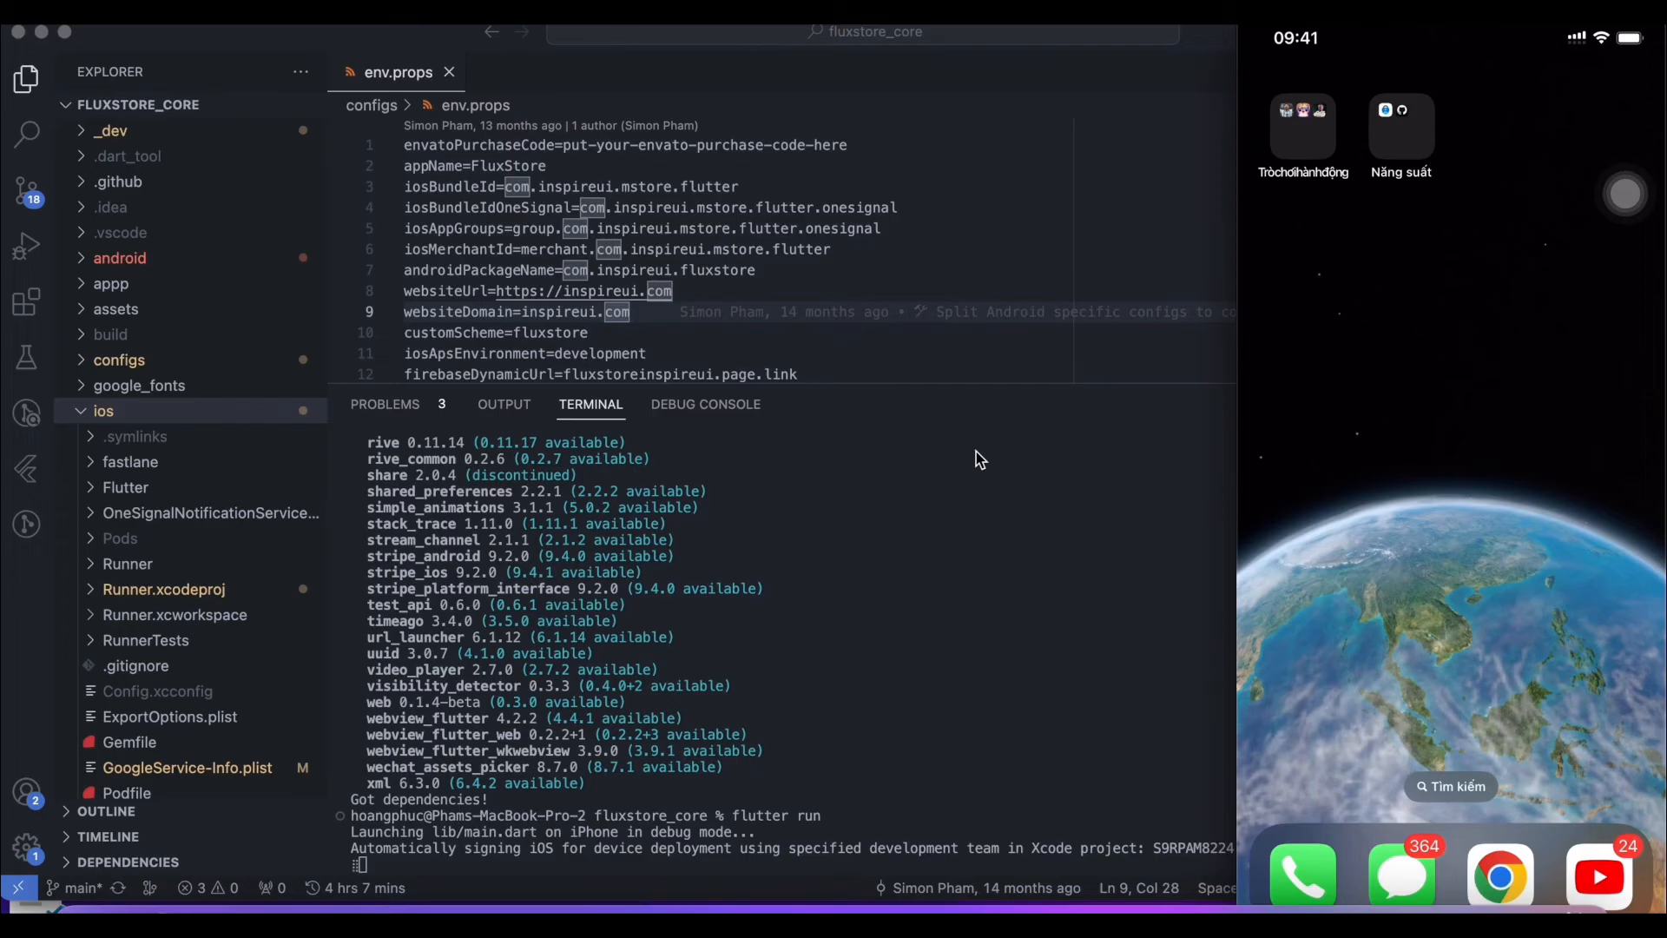
Wait while flutter run builds and installs lib/main.dart on the iPhone
left_click(103, 410)
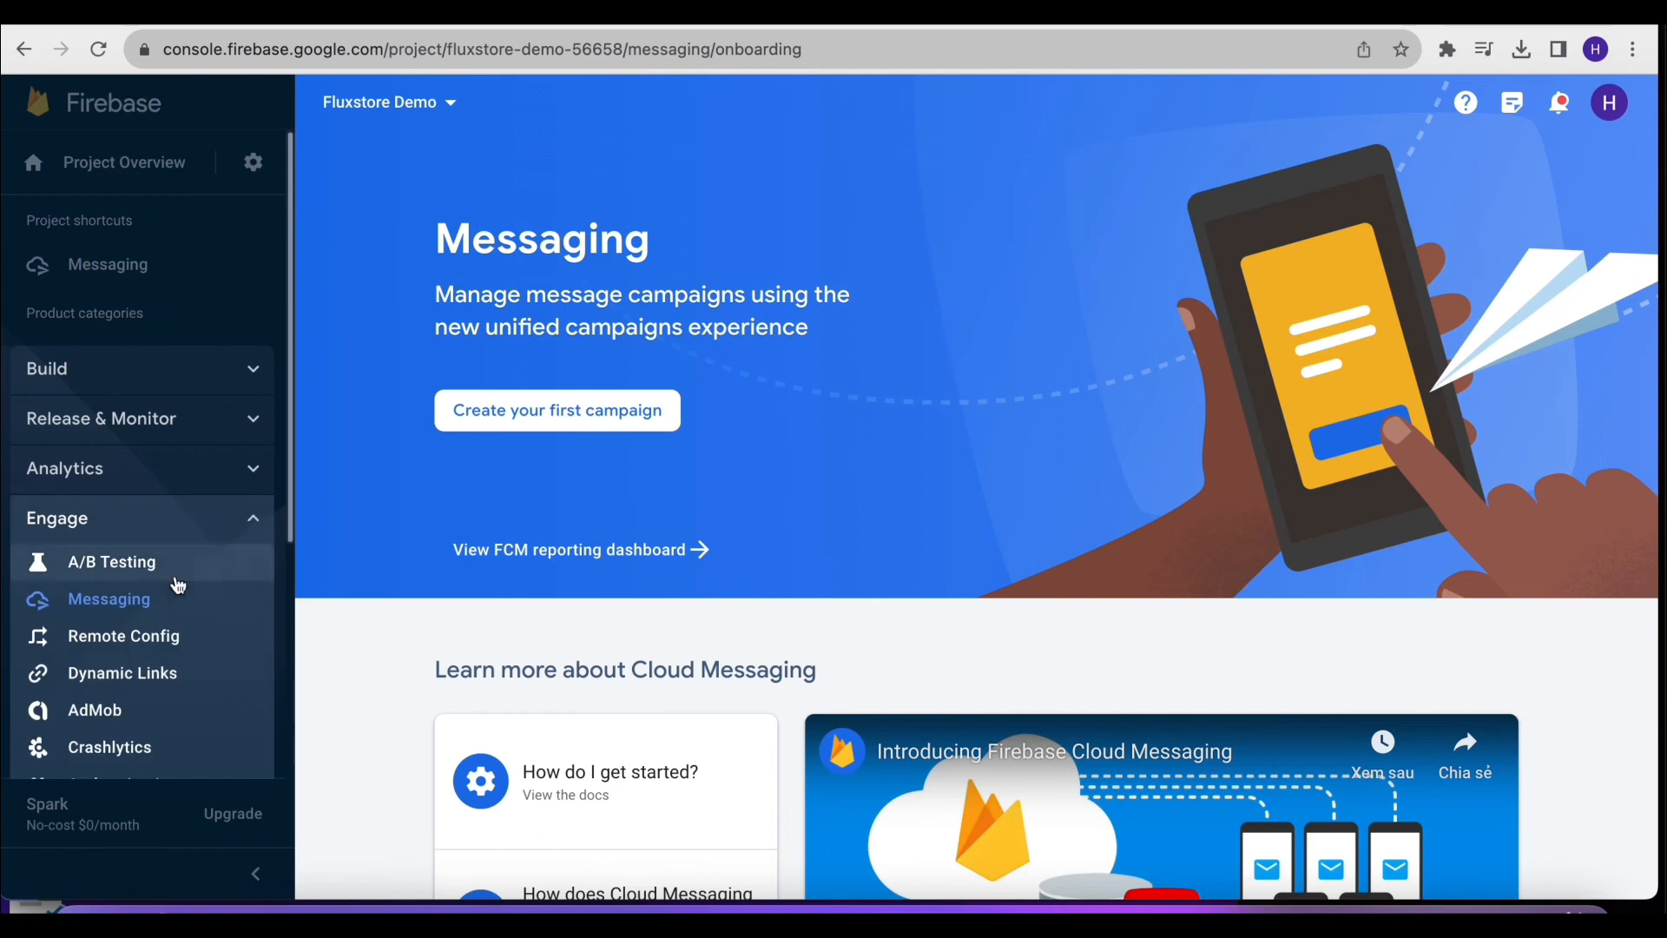
Create a Firebase Notification message titled 'Hi' with text 'Welcome to Fluxstore'
left_click(108, 598)
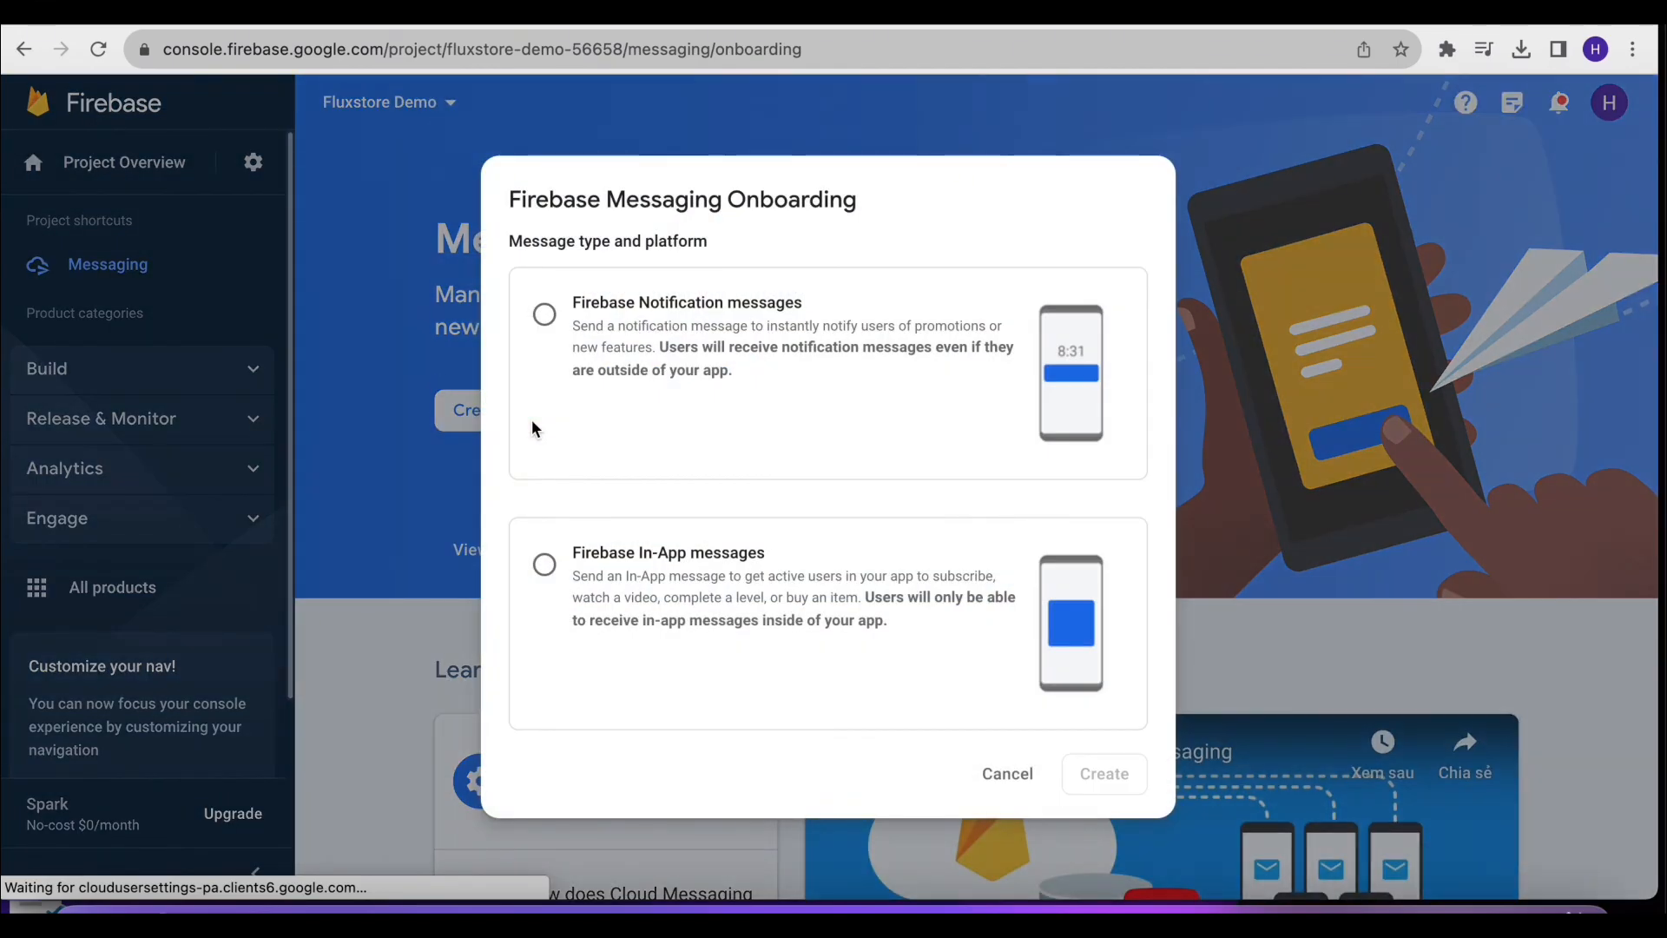
left_click(1103, 773)
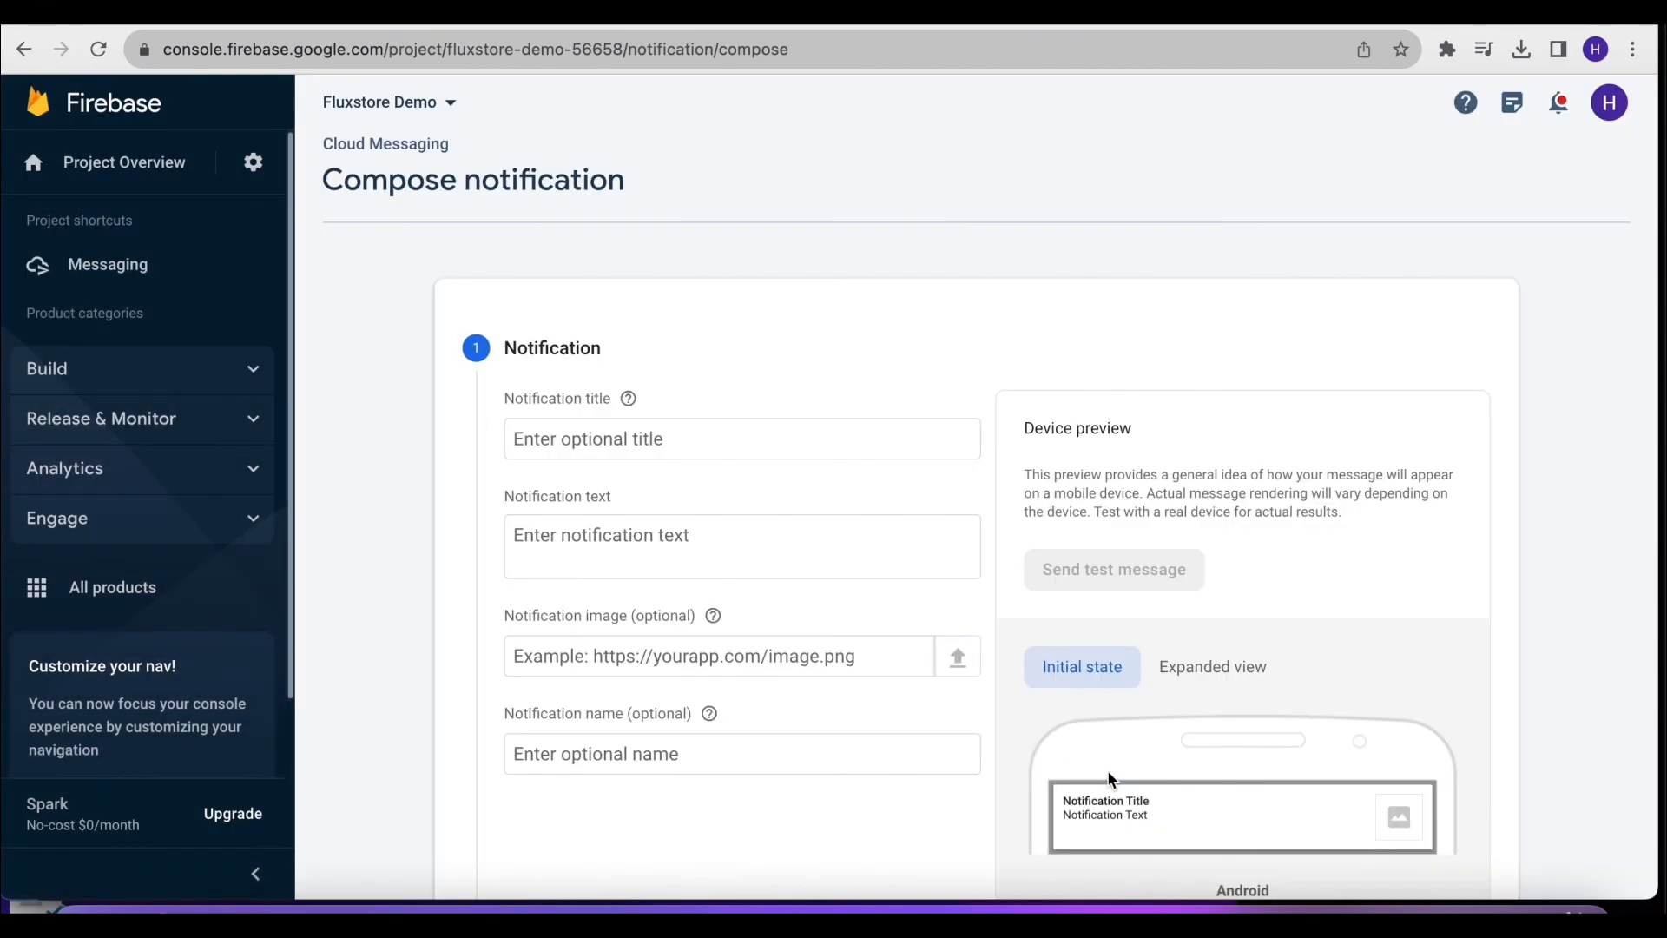
left_click(740, 438)
type("W")
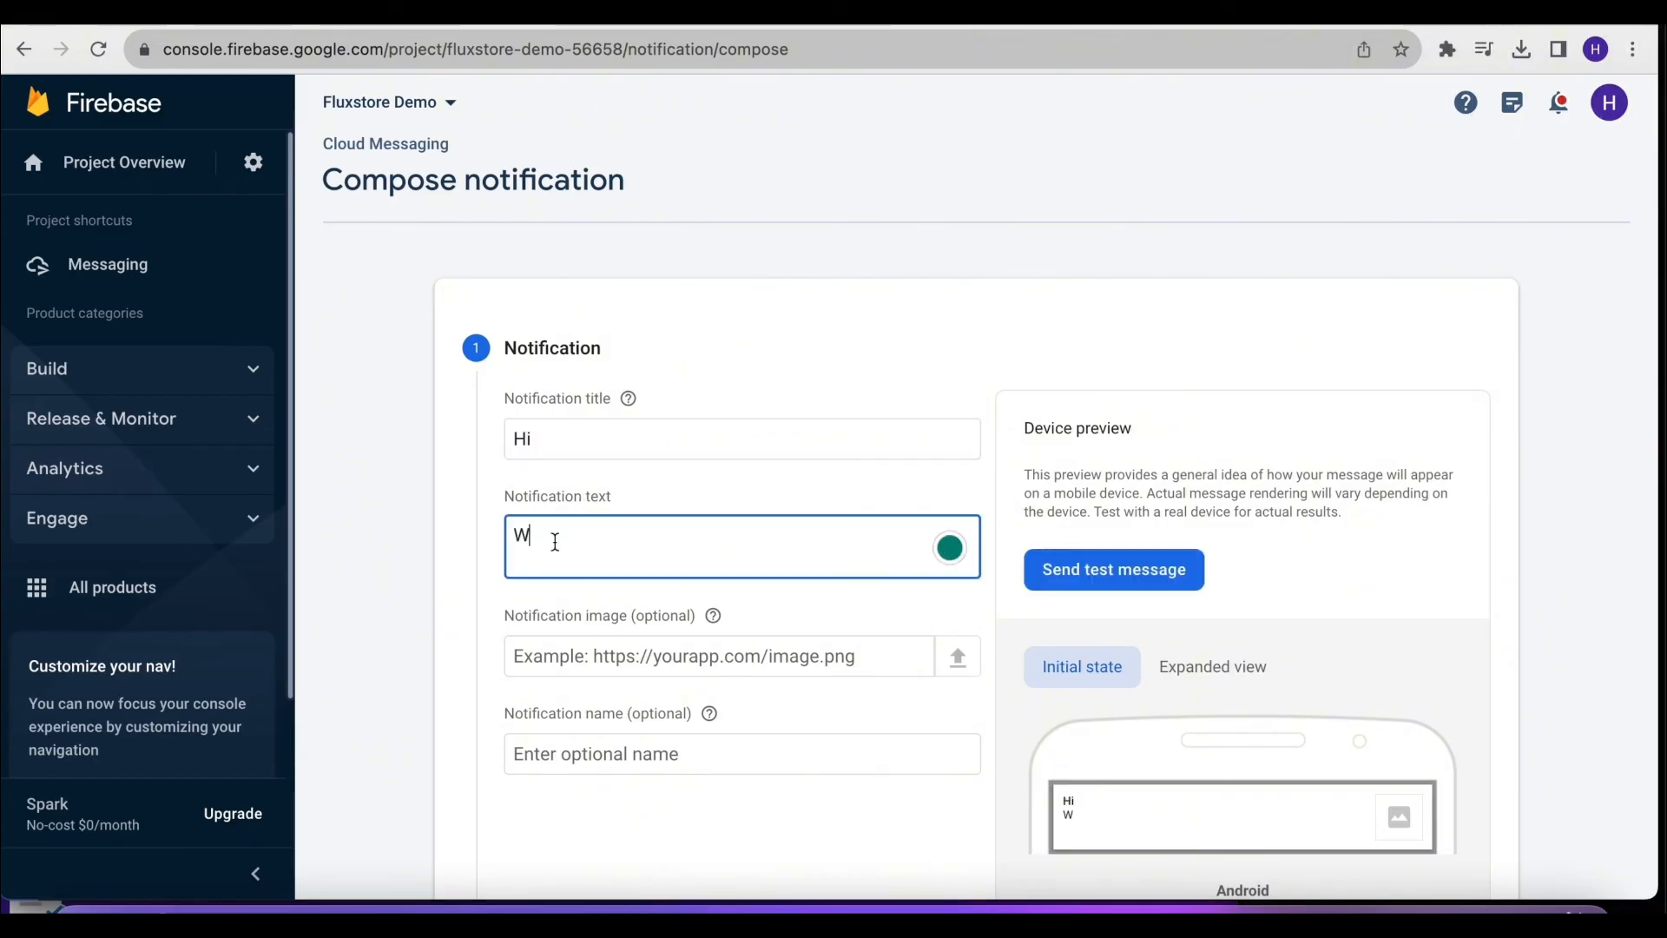
type("elc")
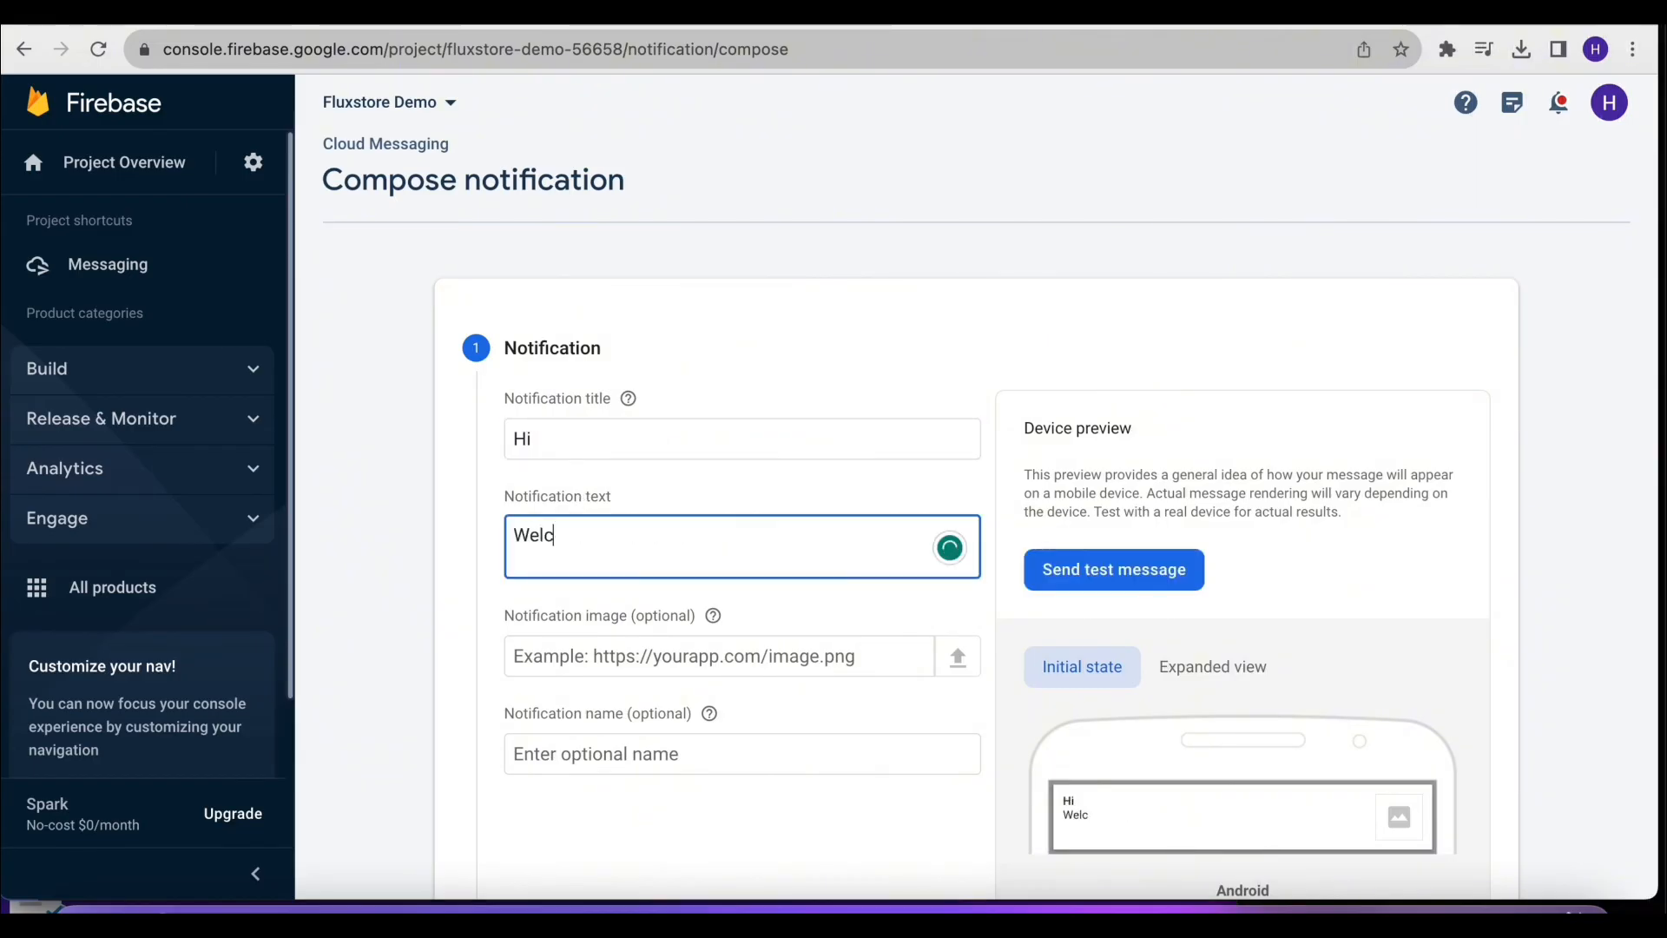
type("ome to Flx")
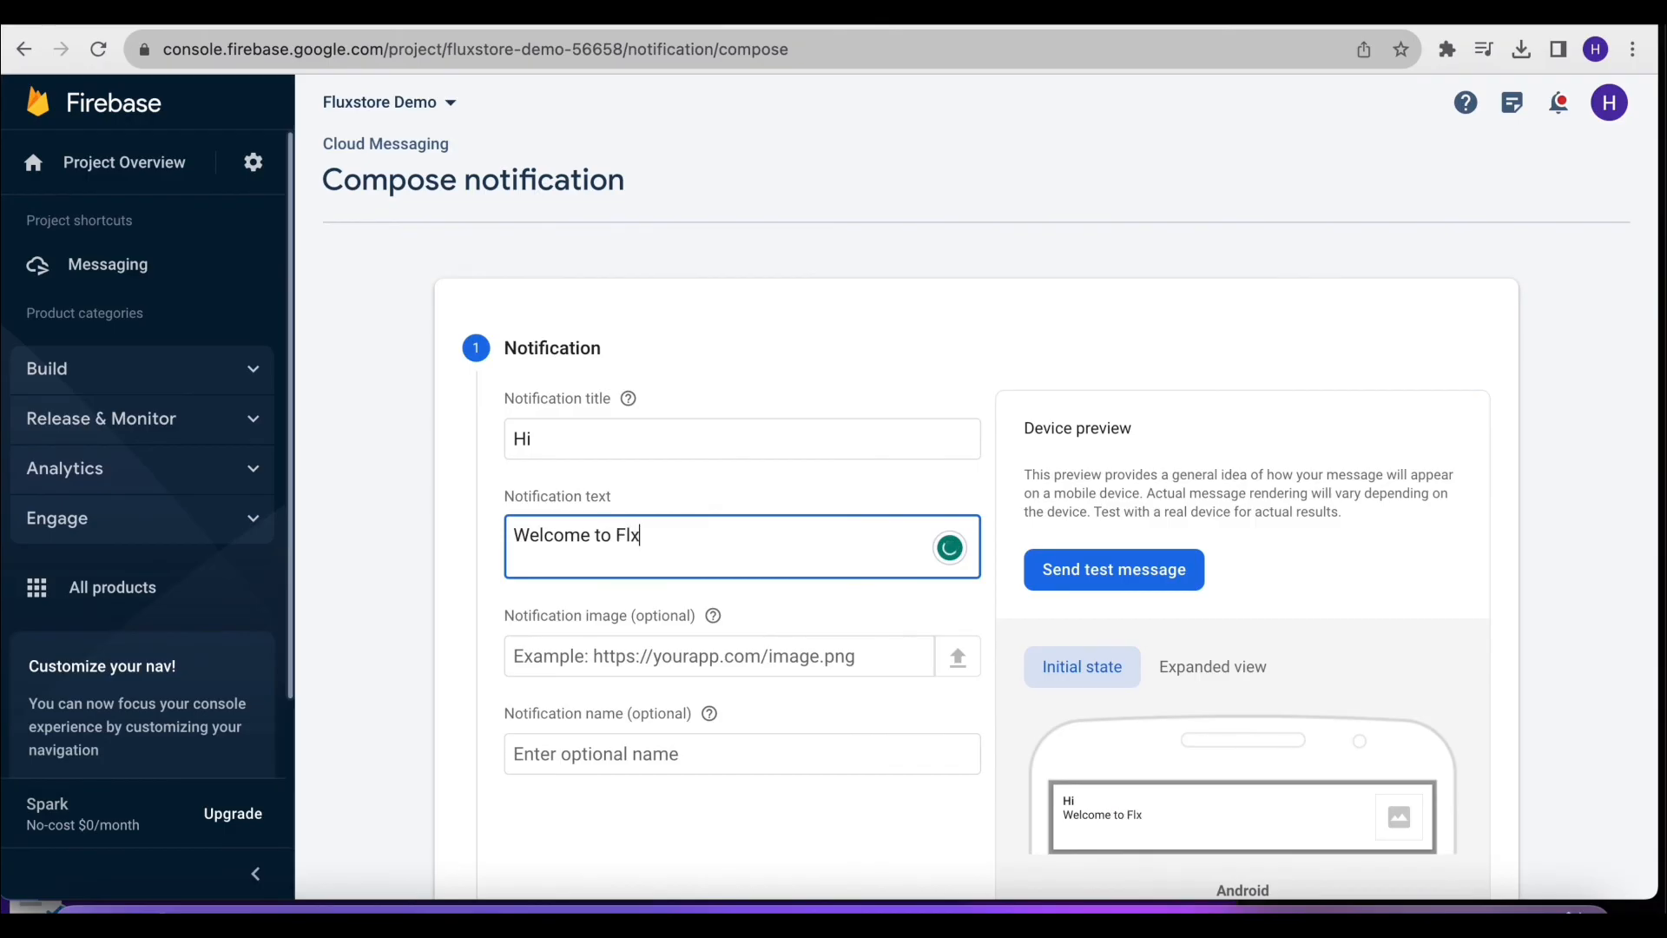
type("uxstore")
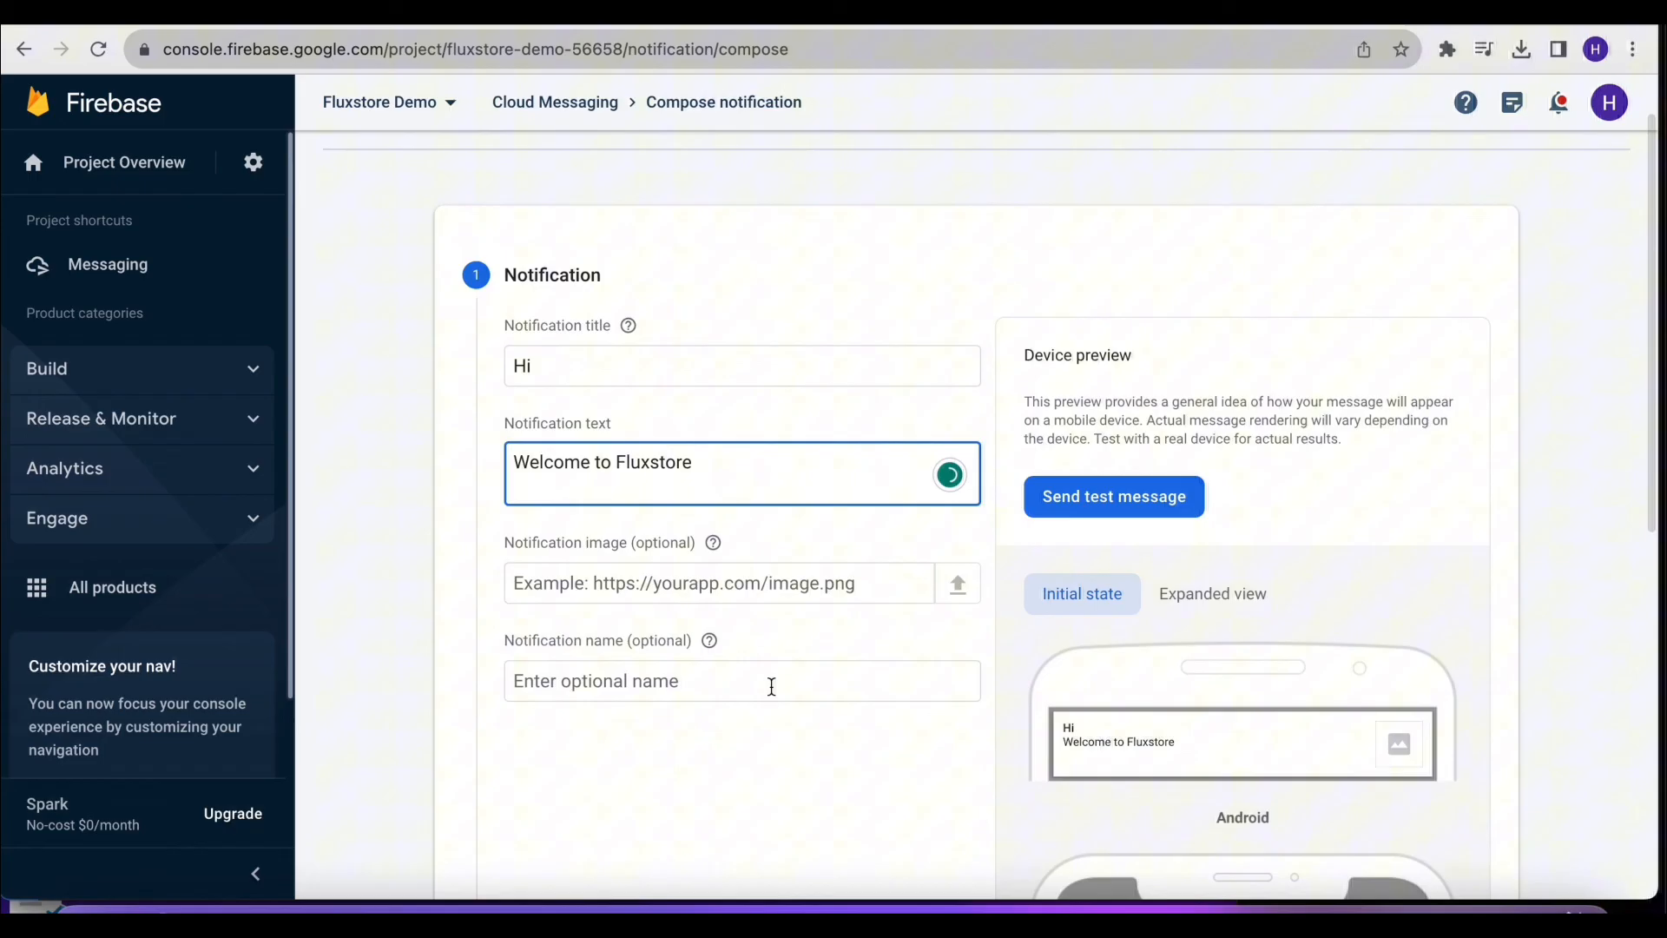
scroll("down", 3)
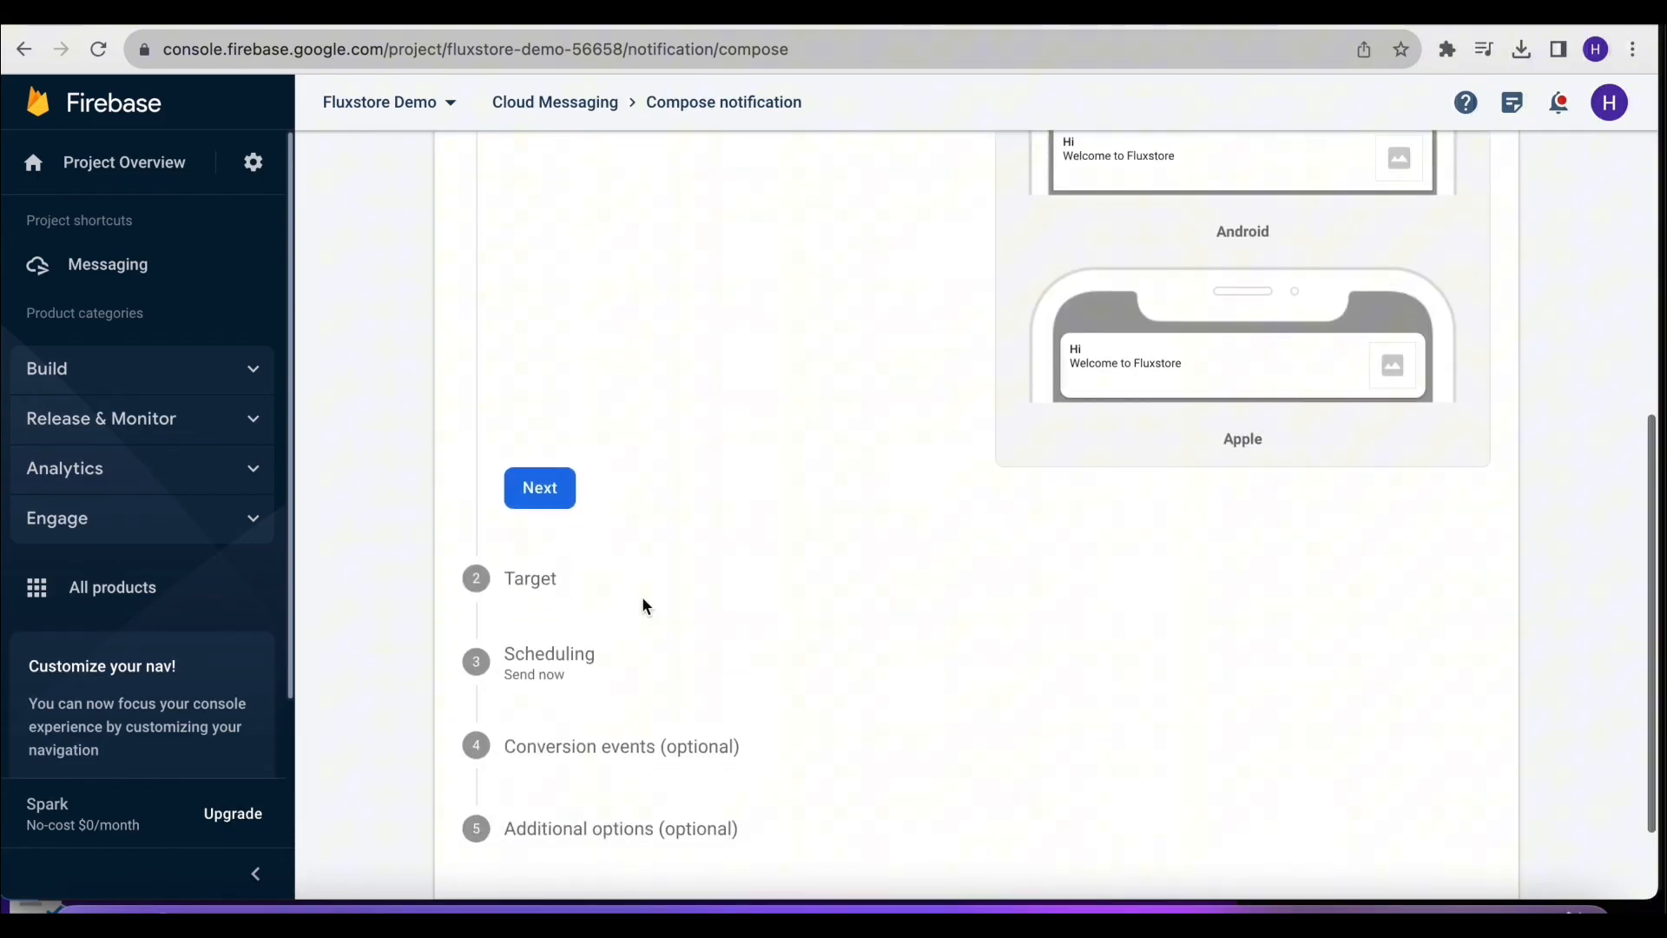
Step through targeting, send-now scheduling and conversion events, then review and publish the campaign
left_click(539, 488)
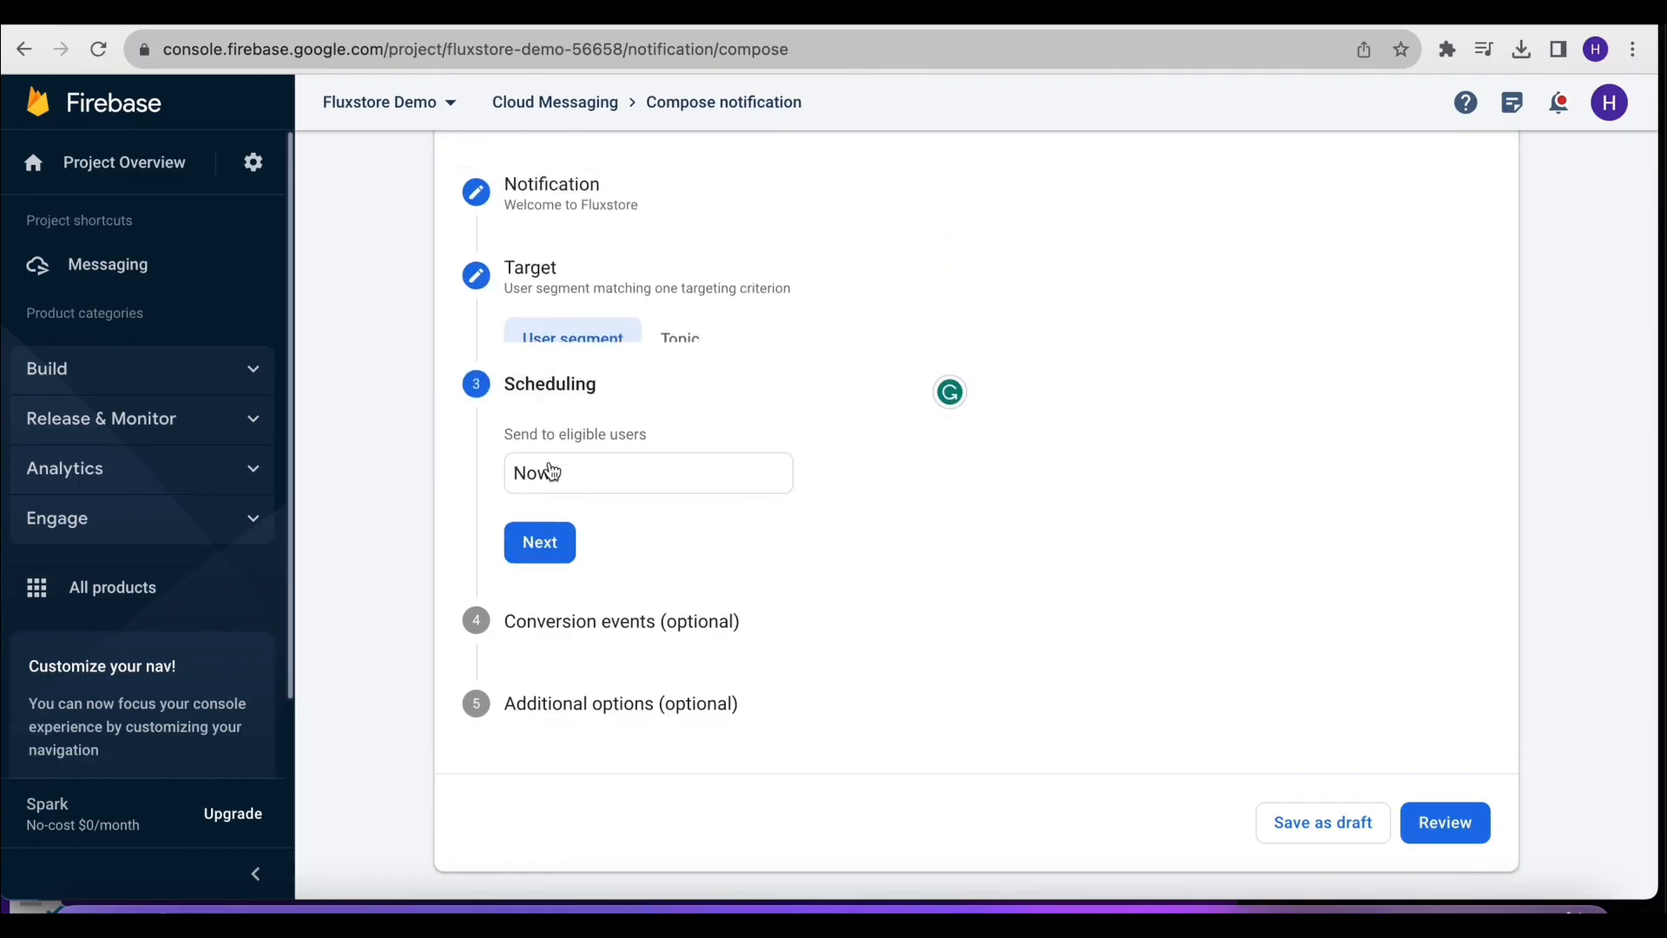
left_click(540, 542)
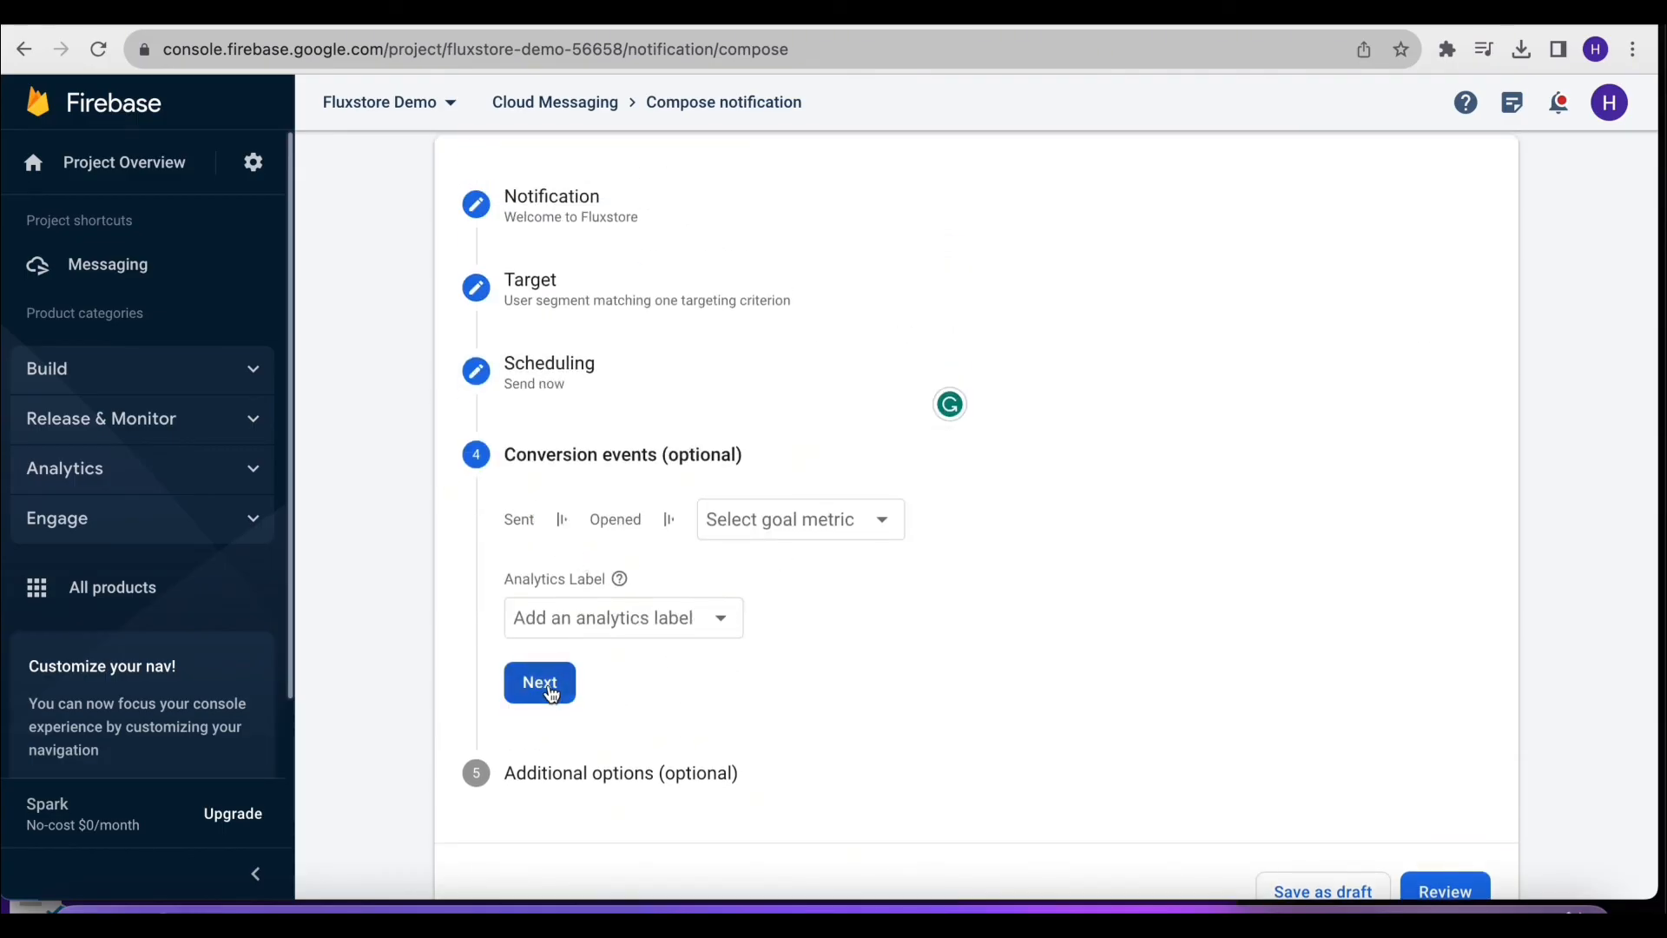
left_click(539, 682)
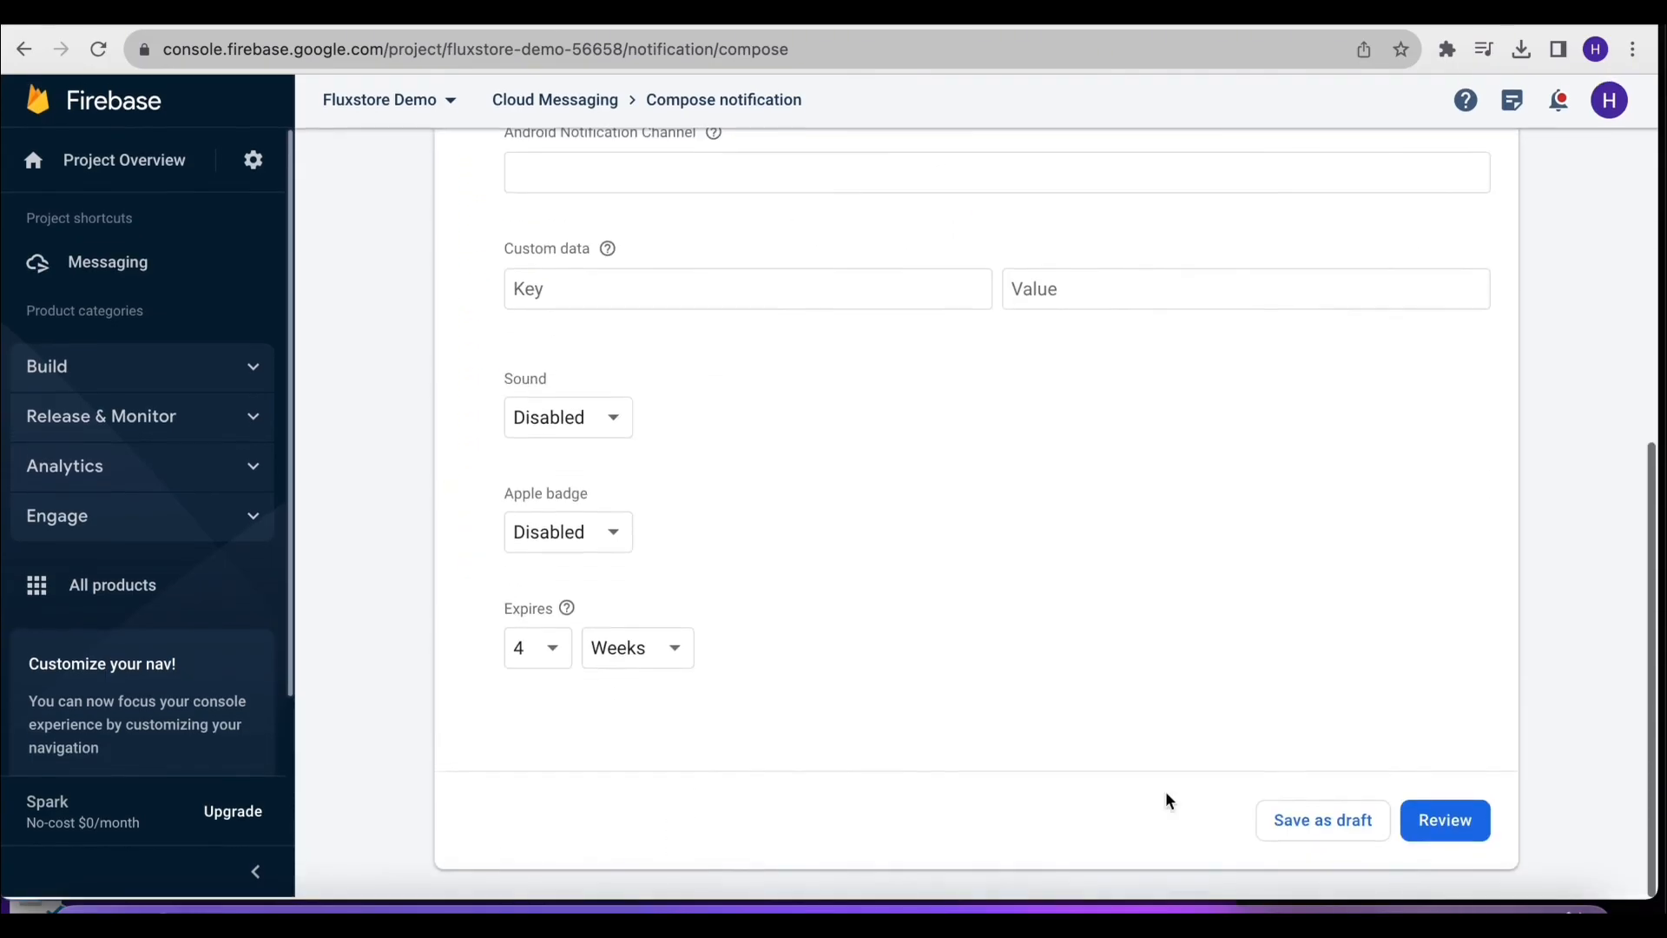
left_click(1444, 820)
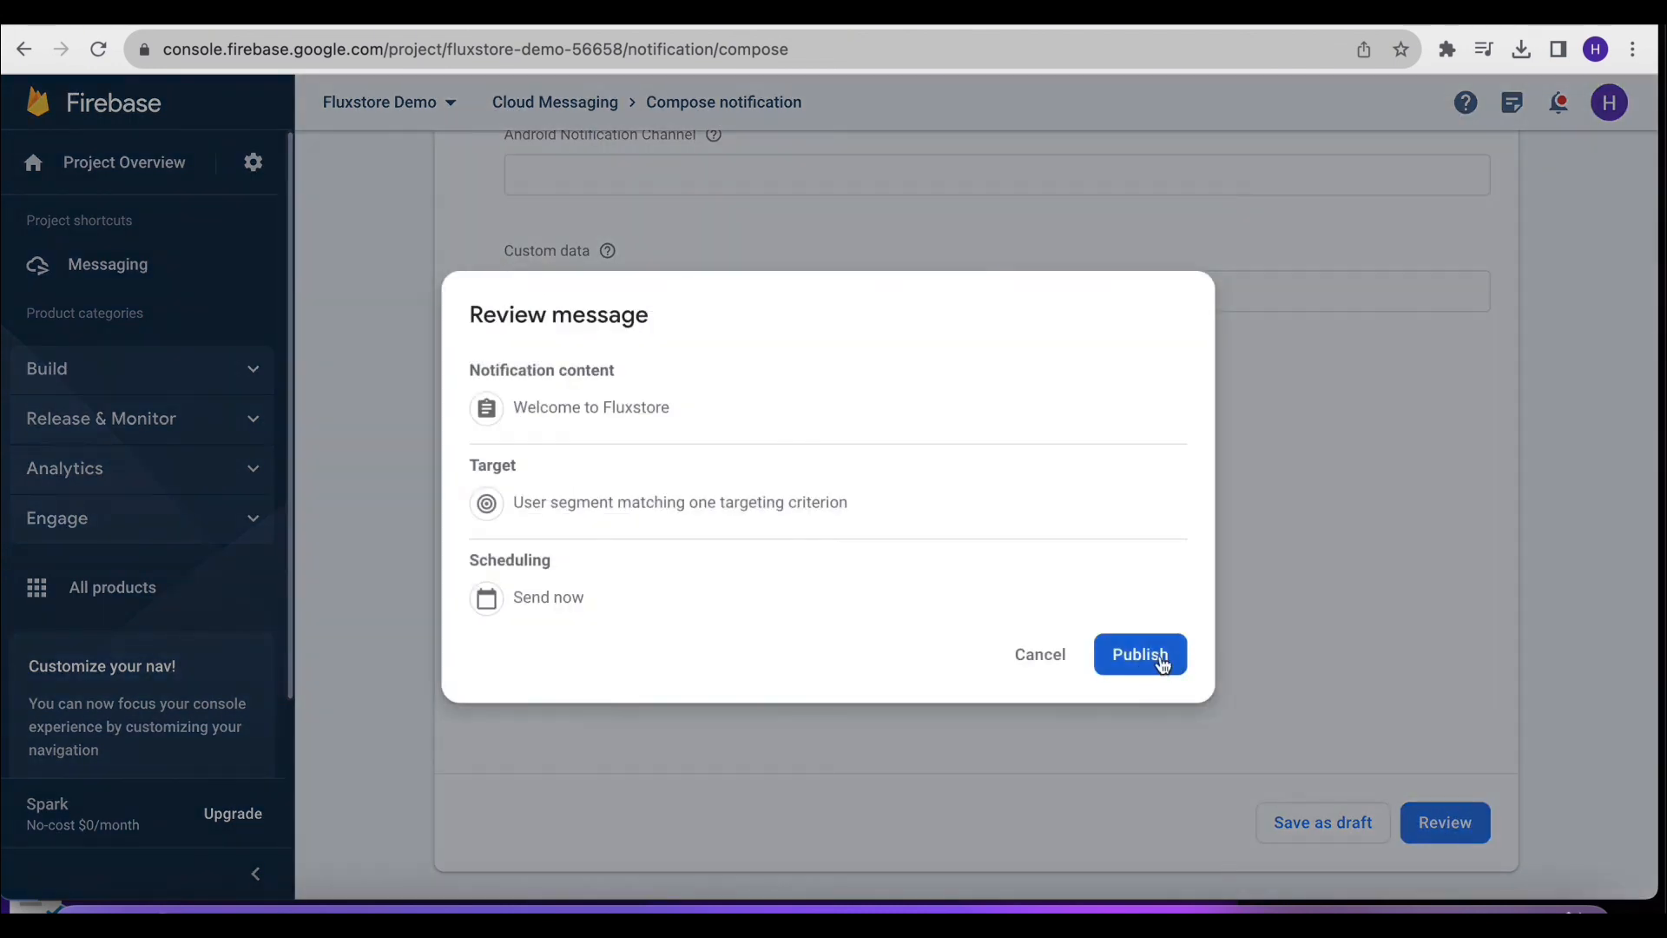
left_click(1138, 654)
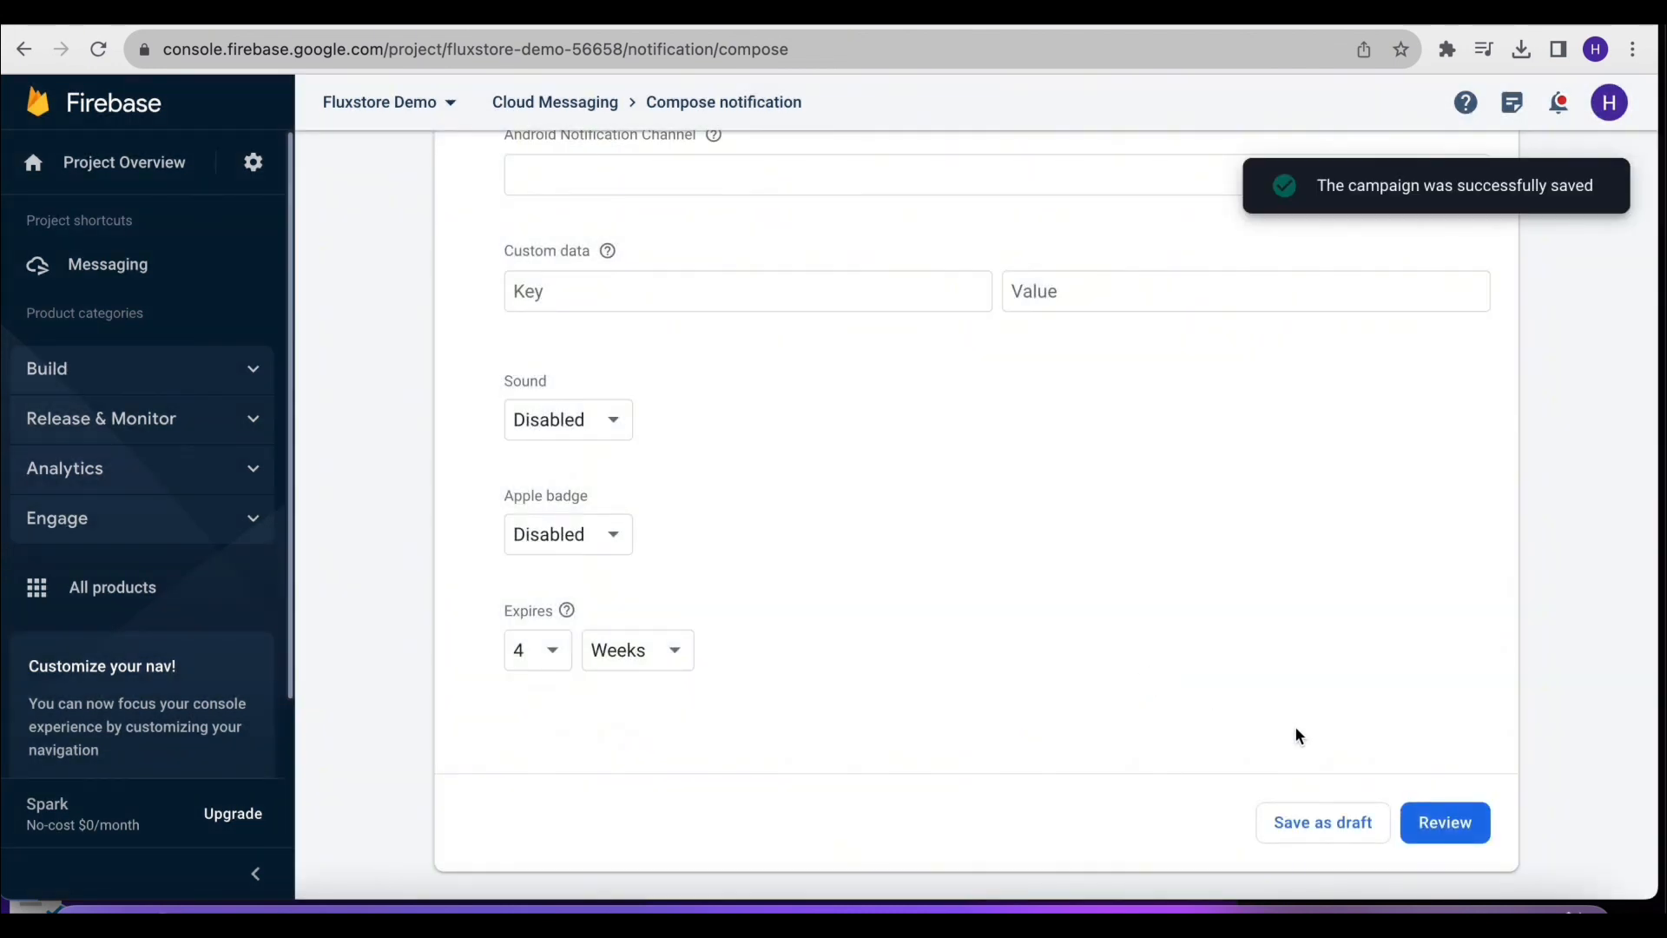
left_click(1444, 822)
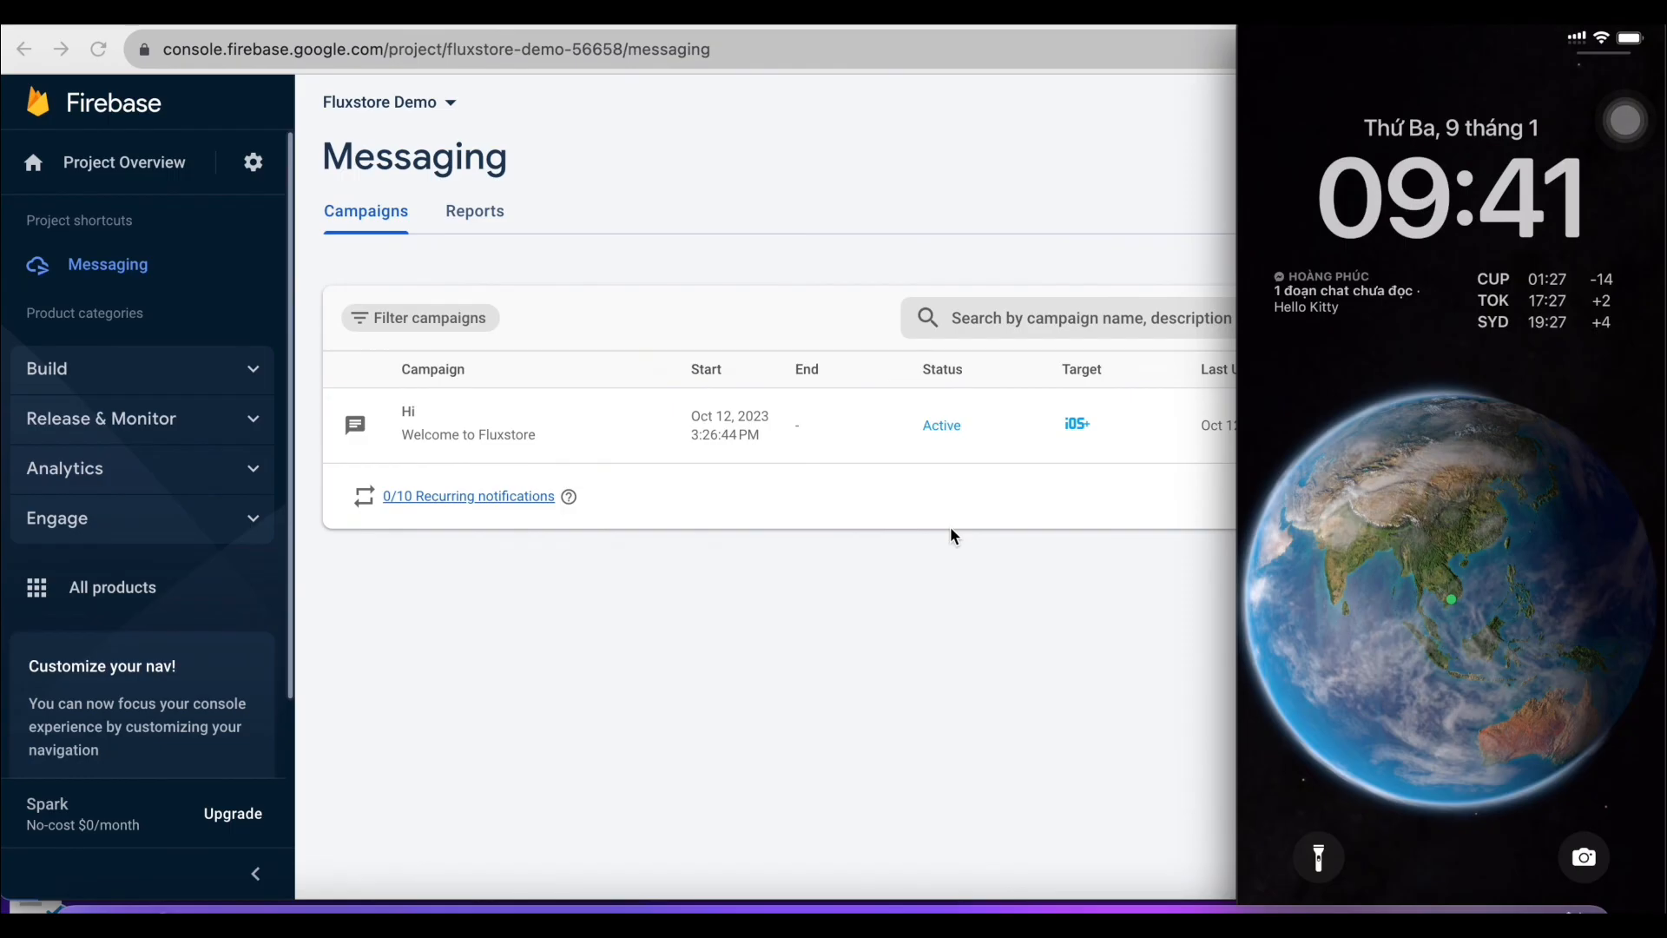
mouse_move(948, 569)
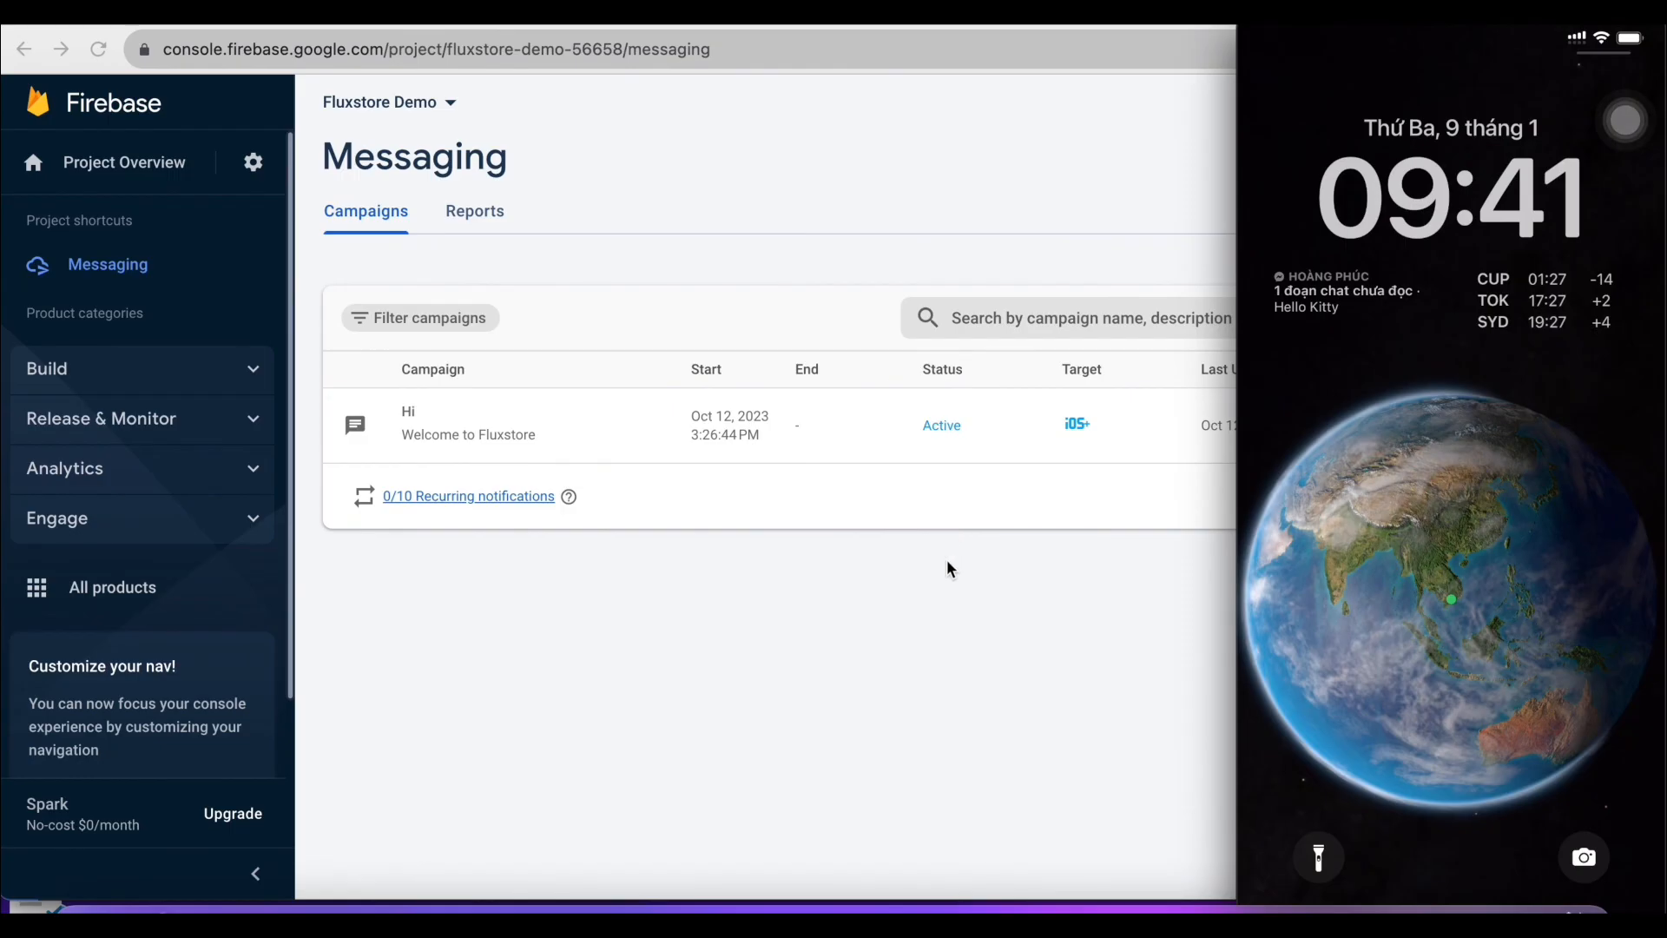